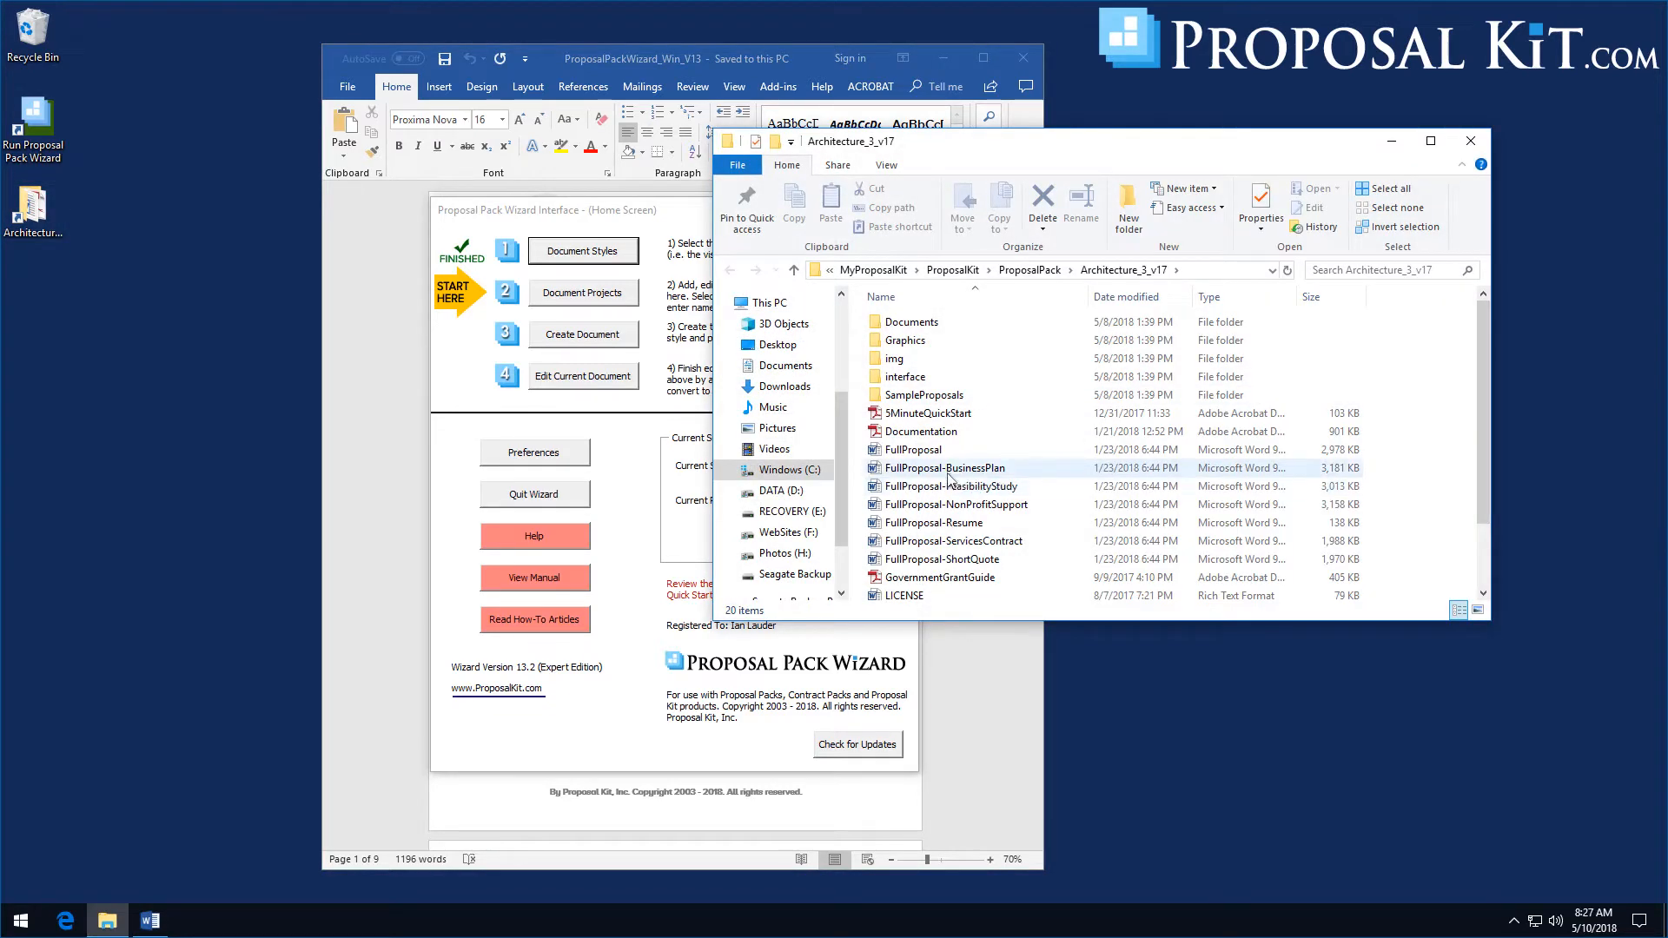
mouse_move(952, 469)
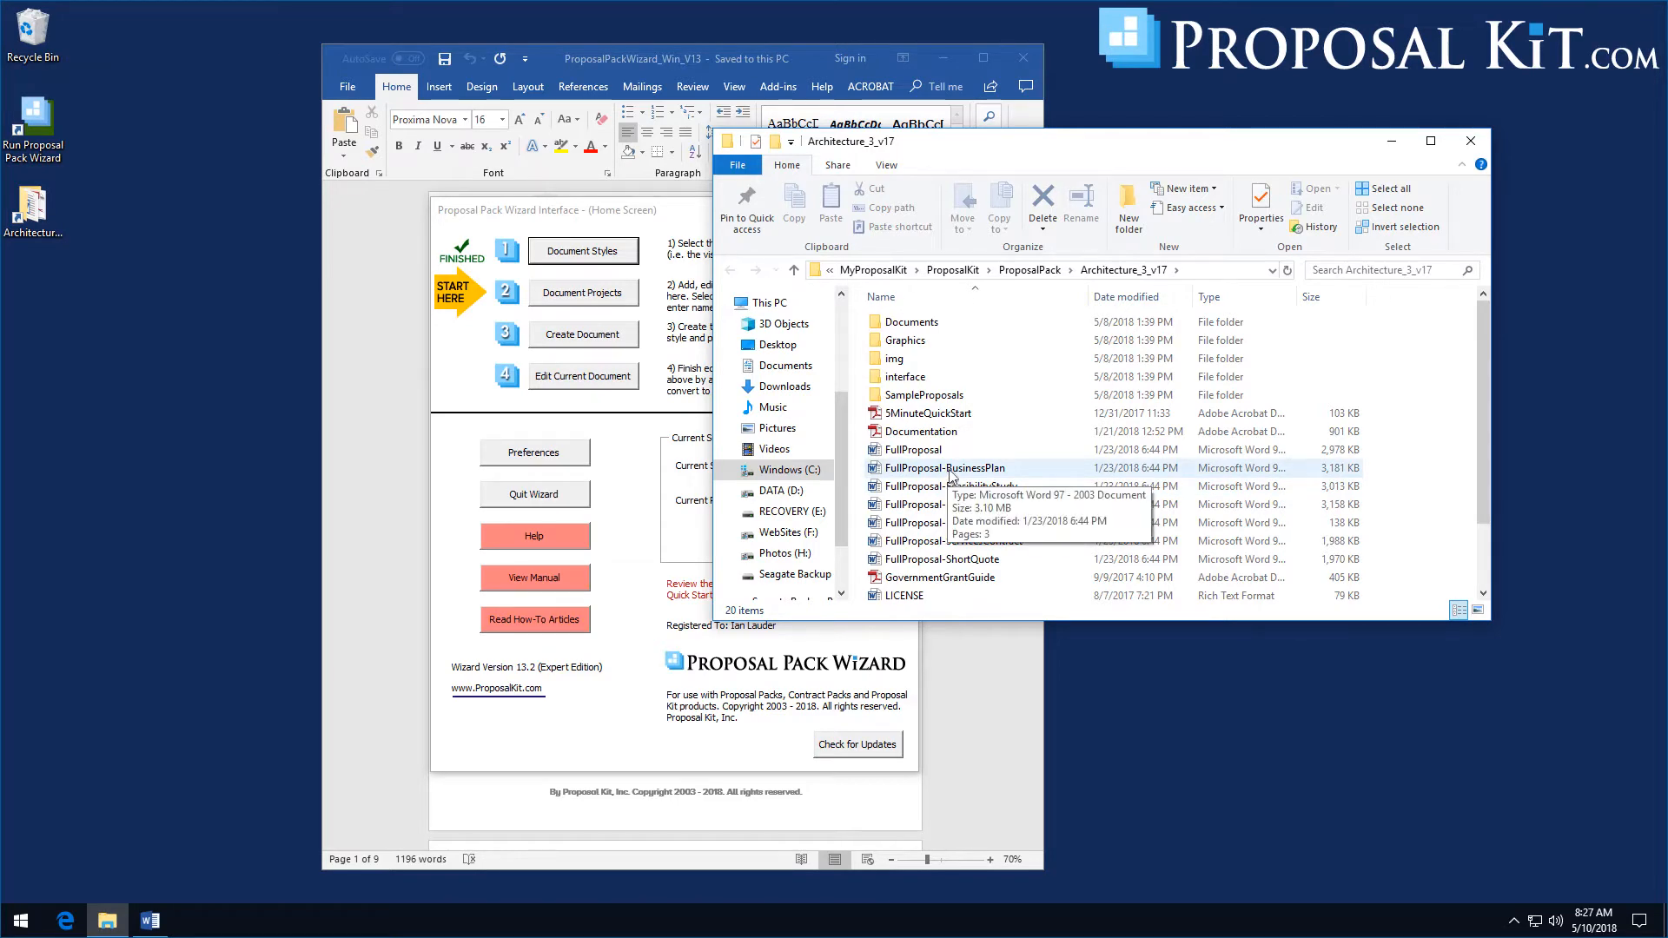
mouse_move(928, 448)
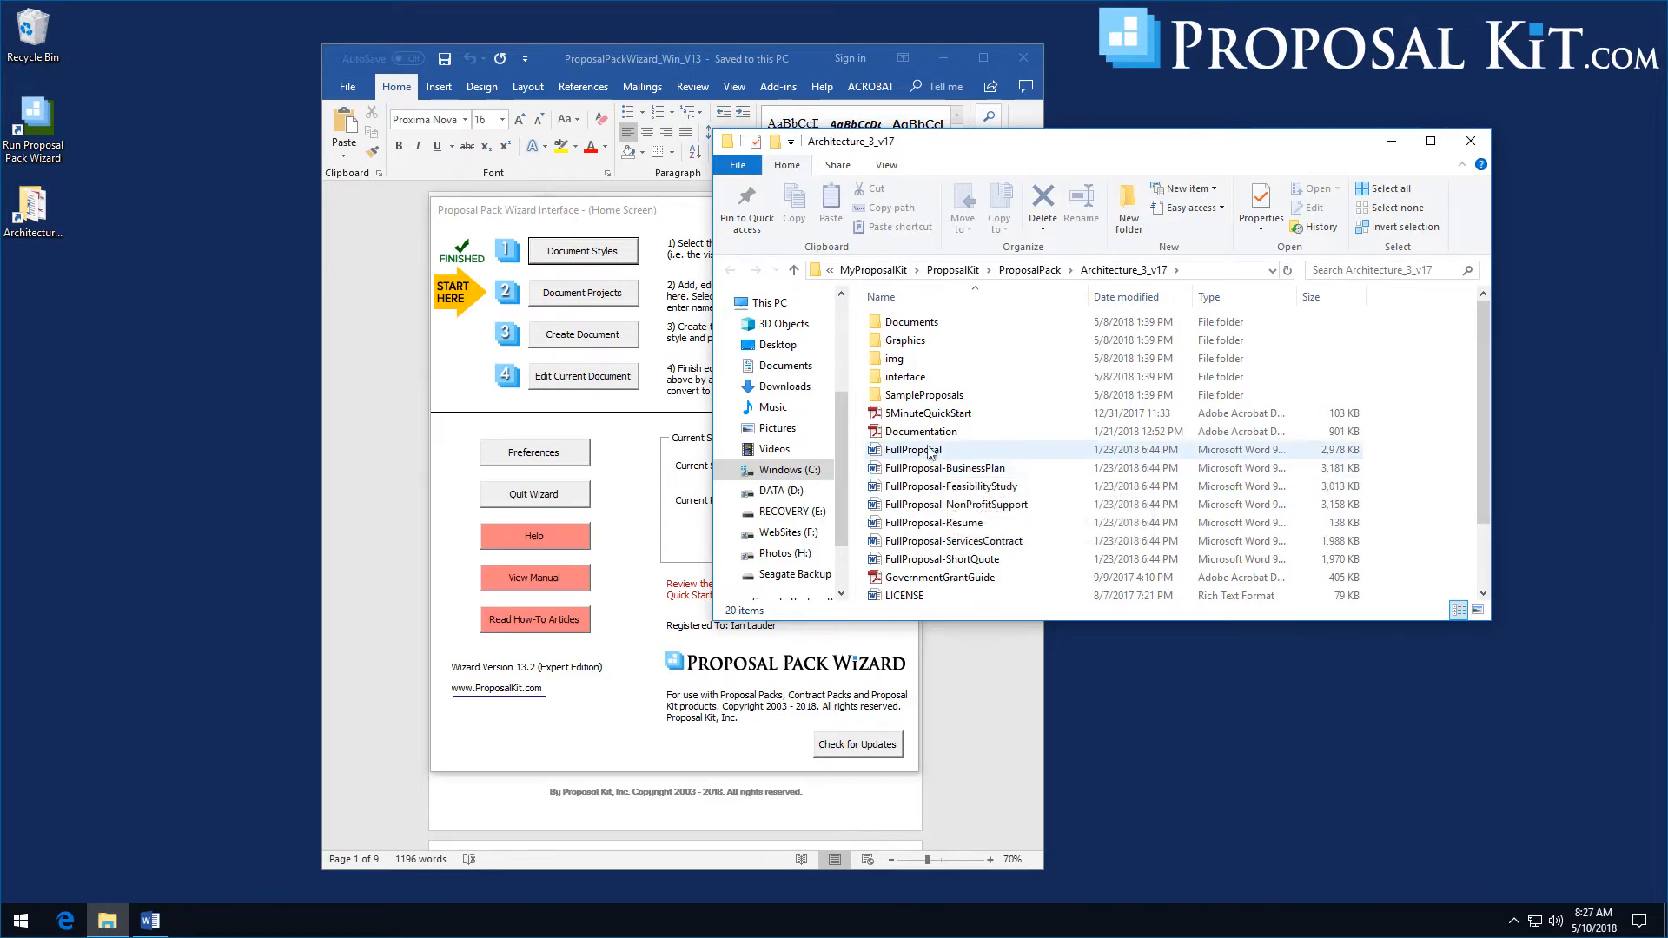
Open FullProposal.doc in Word and scroll down to the Executive Summary page
double_click(911, 449)
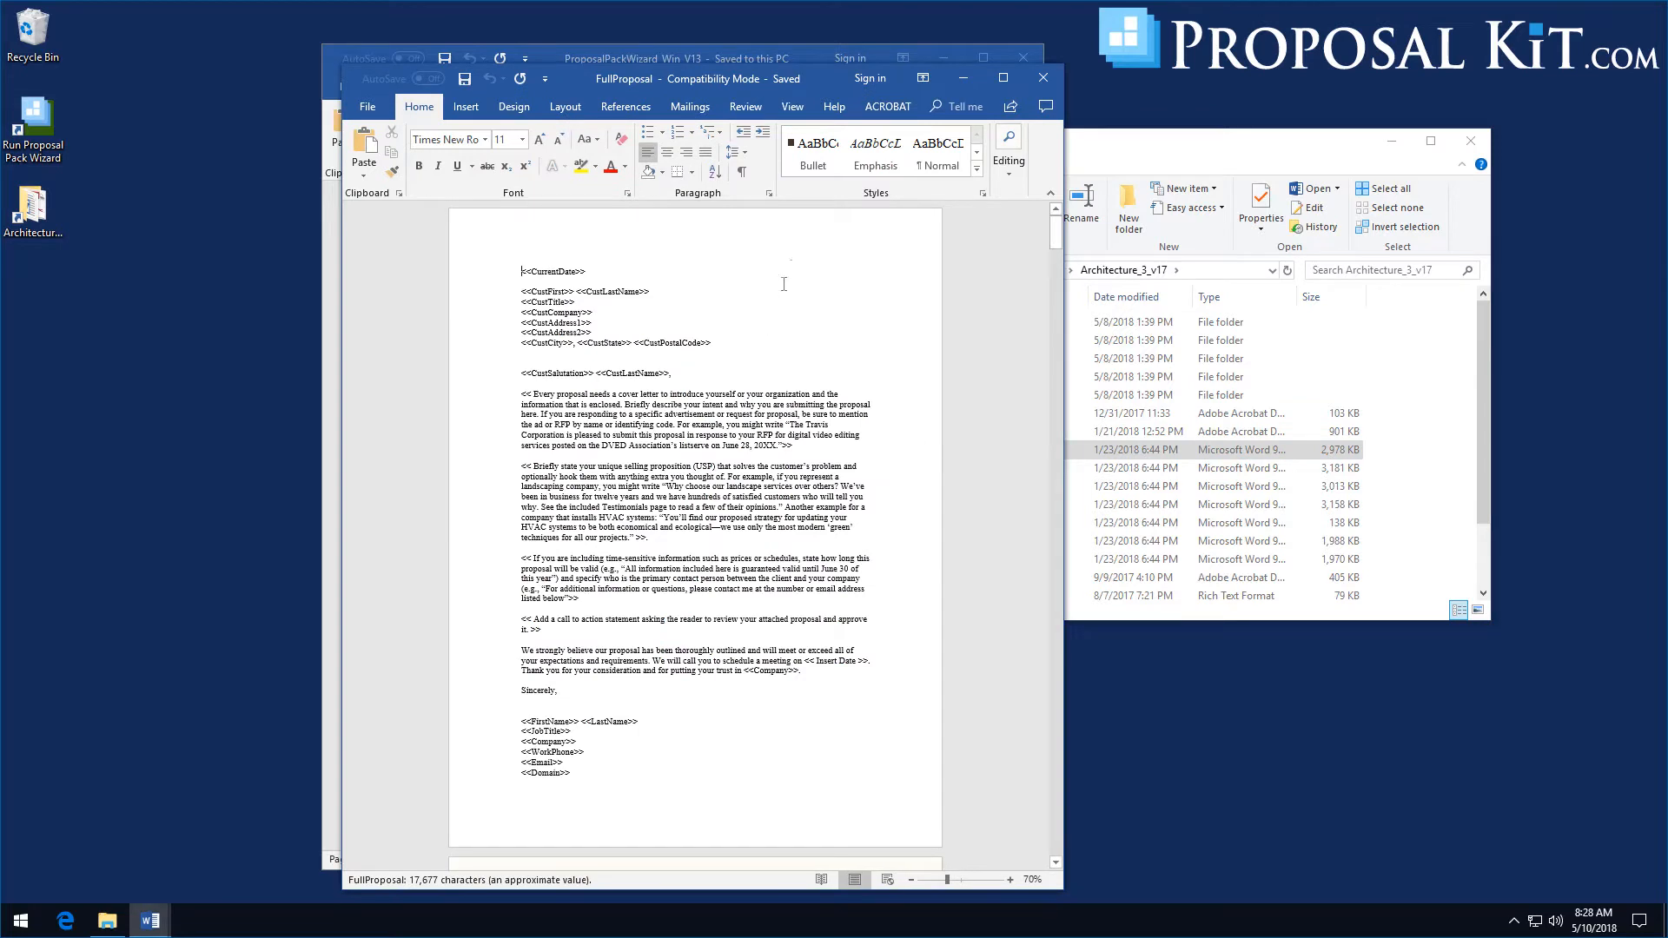
mouse_move(867, 341)
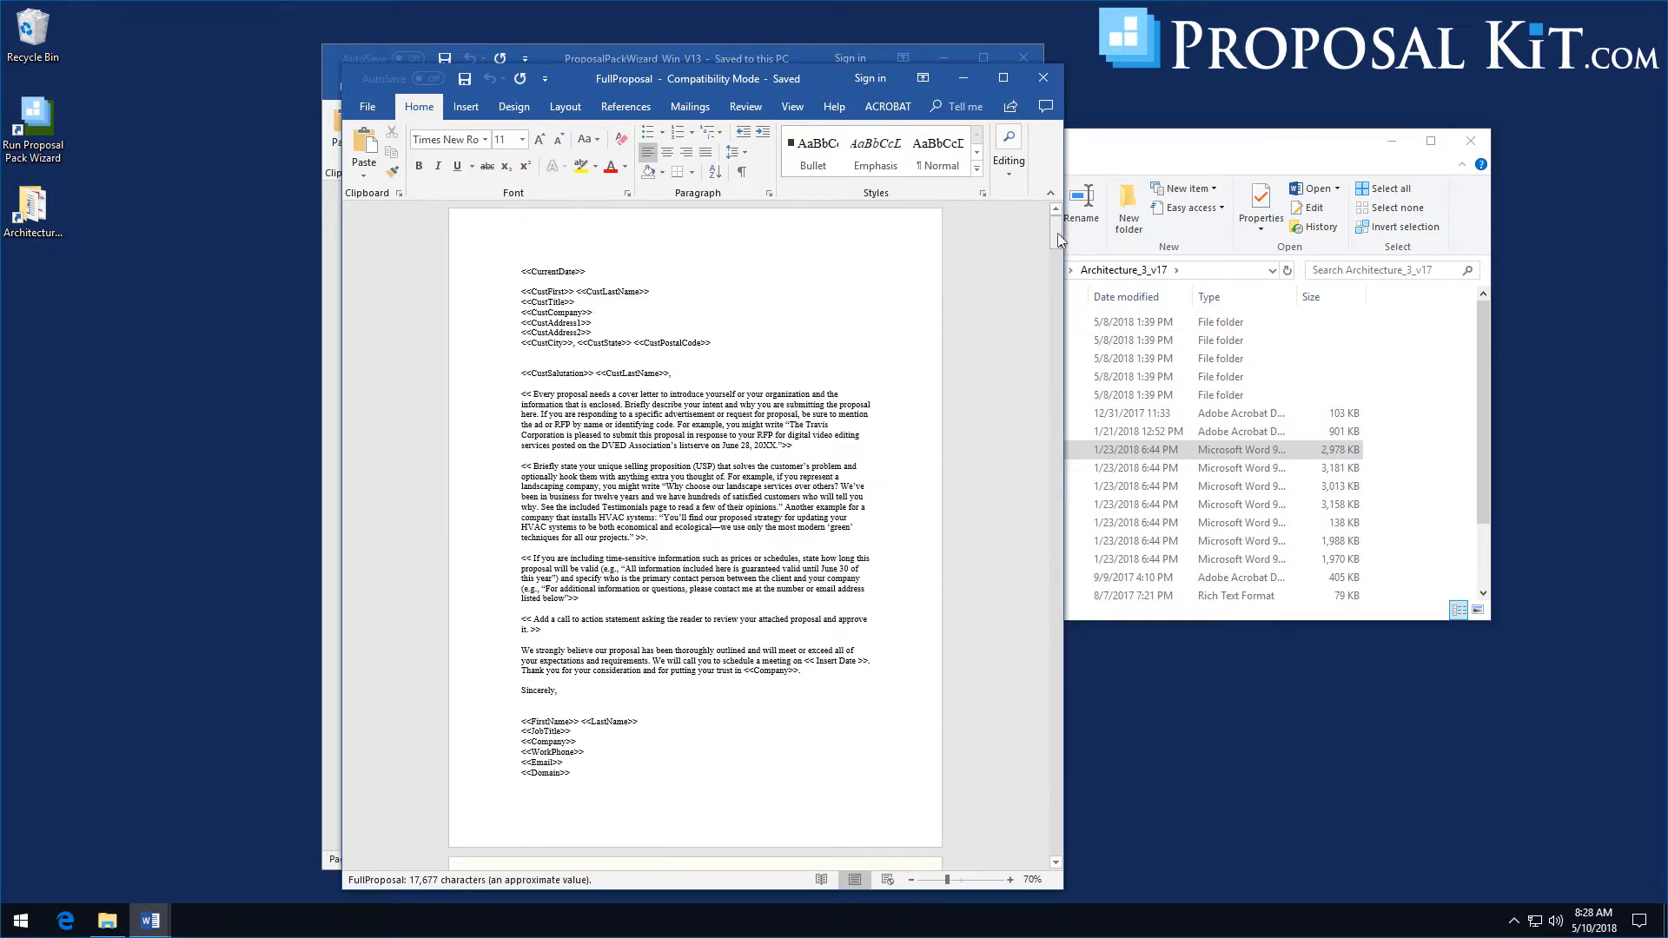
scroll(down, 3)
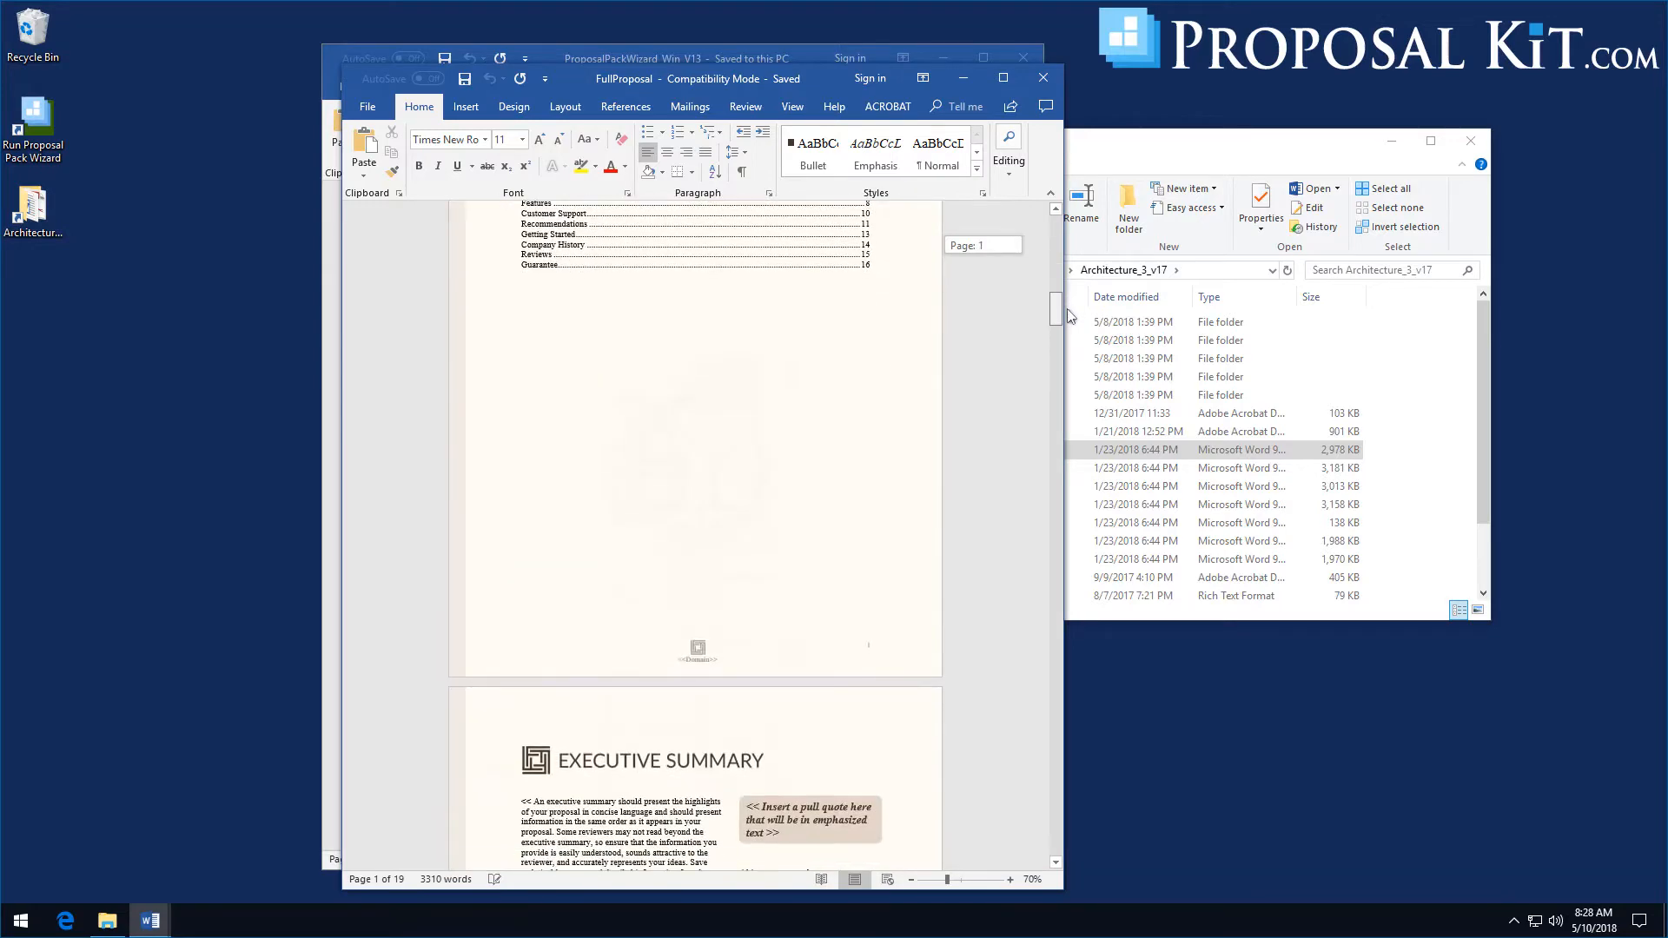
scroll(down, 3)
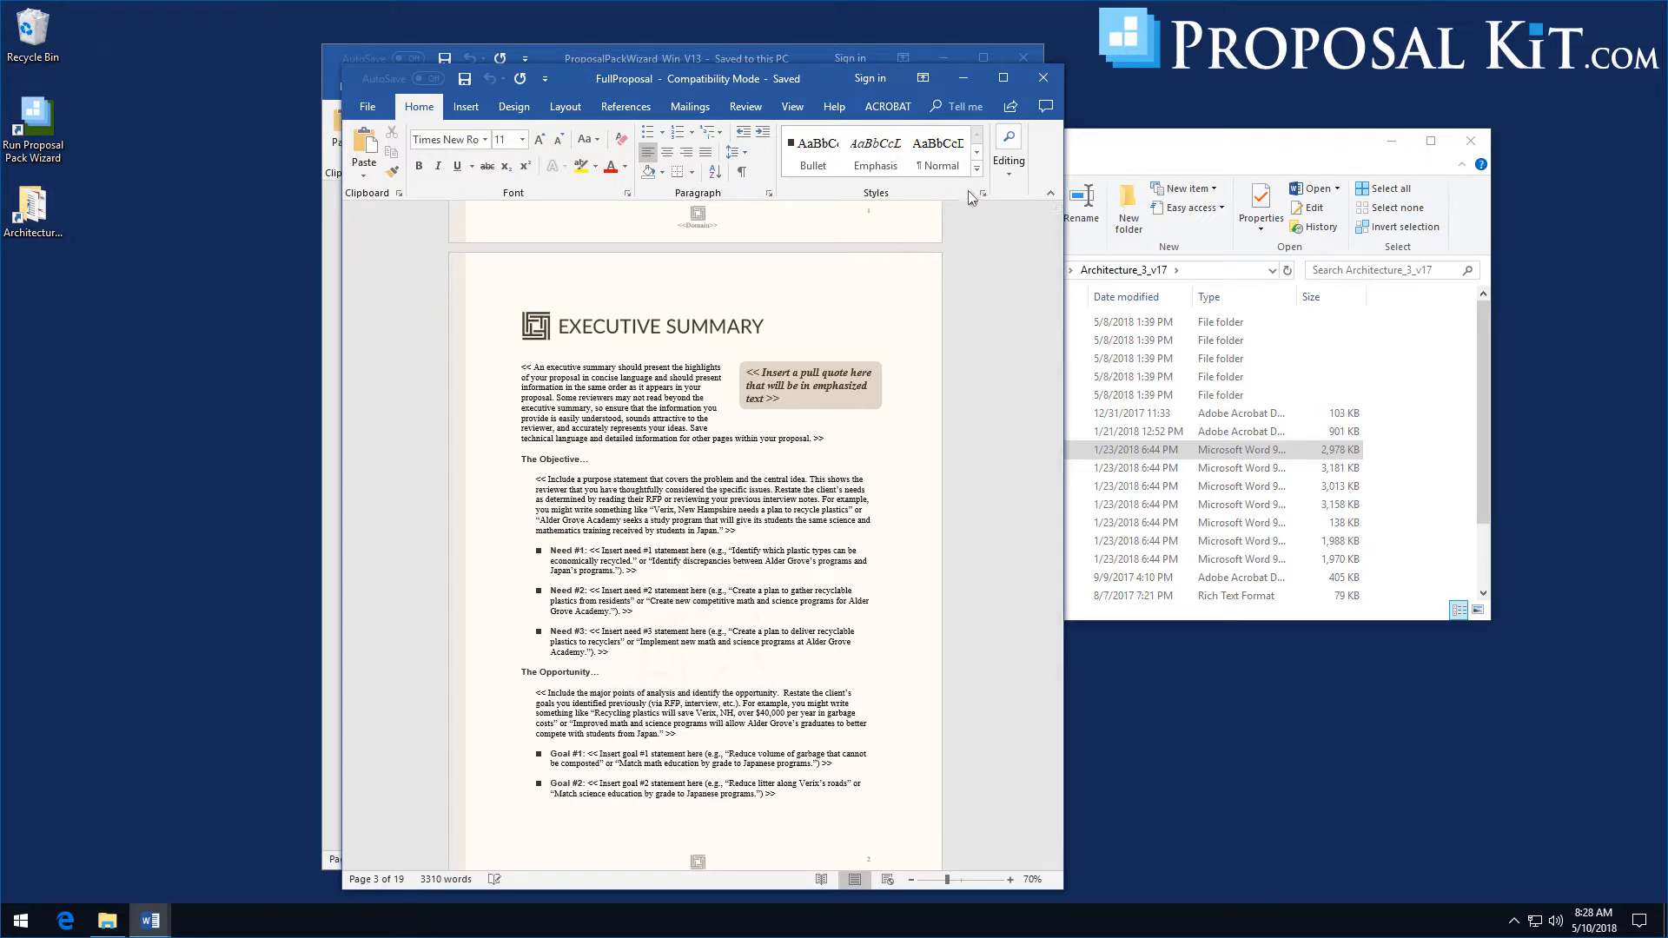
mouse_move(976, 173)
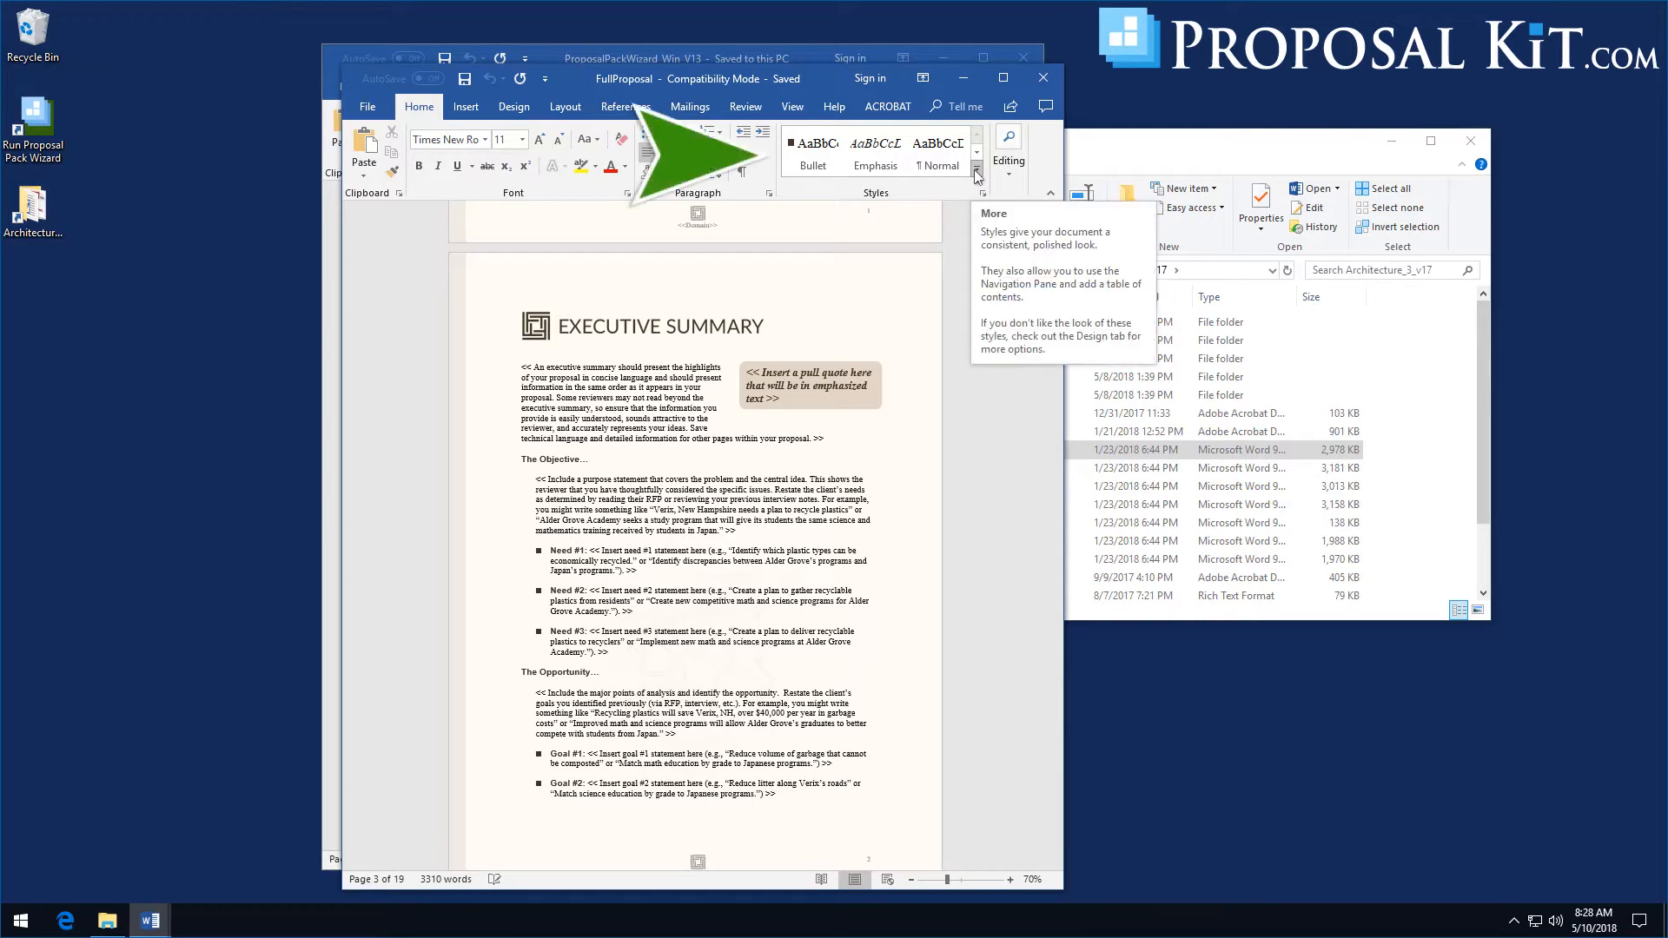
Bring up the Modify Style dialog for the Proposal Kit Body Text style from the Styles gallery
click(976, 177)
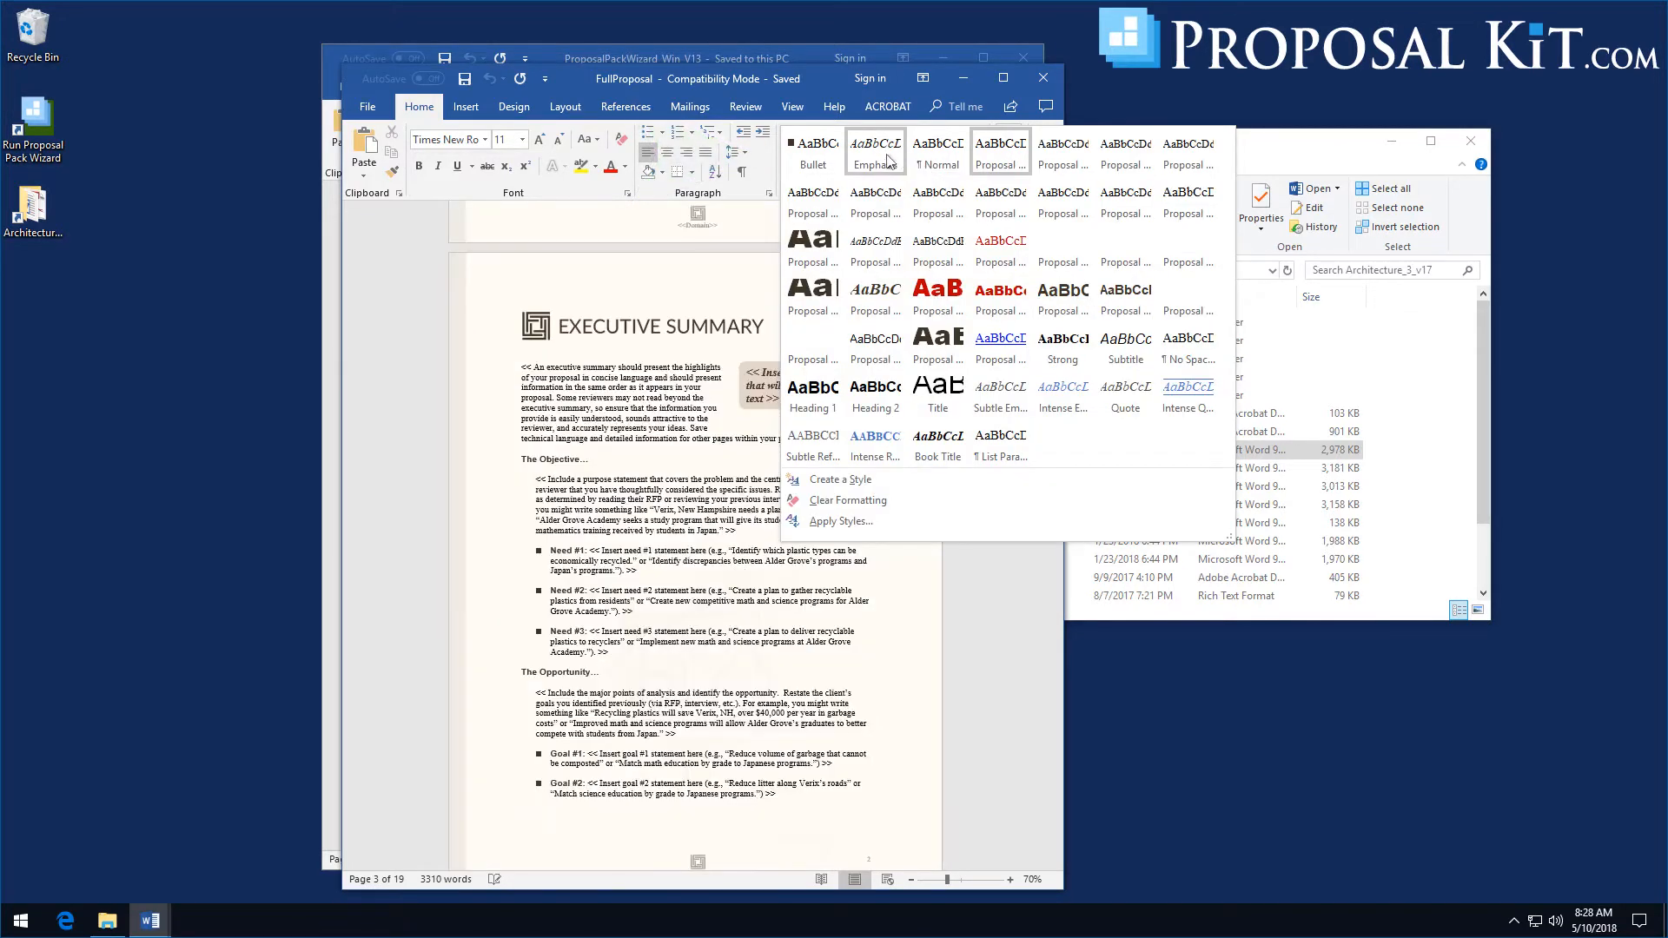
mouse_move(999, 153)
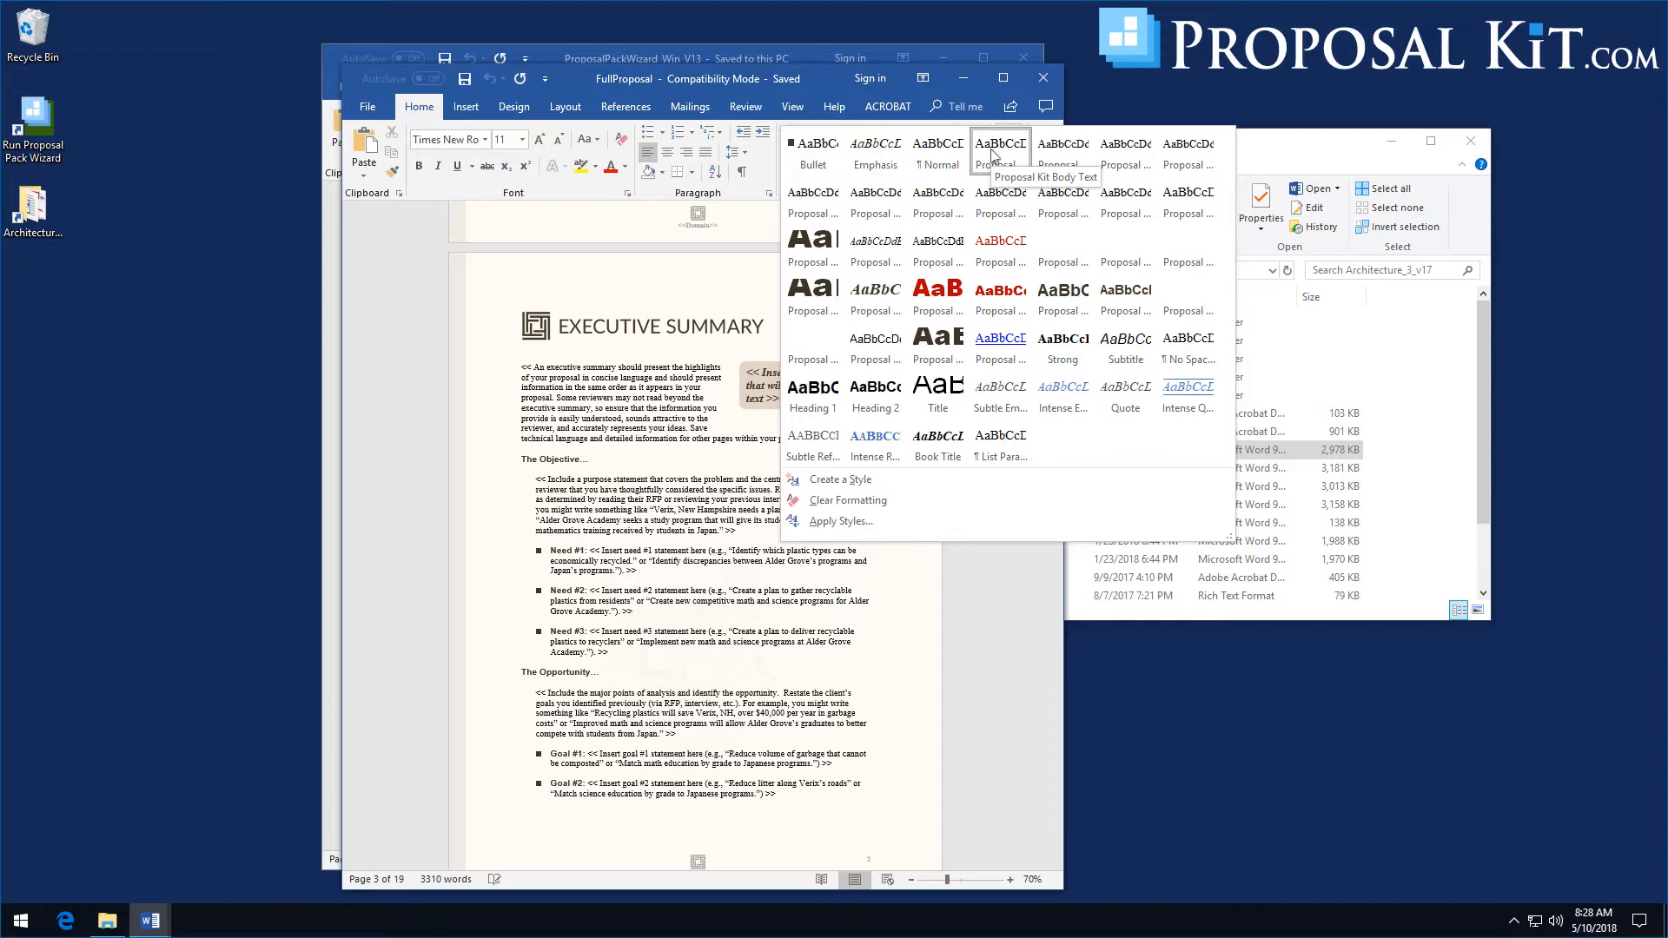
right_click(999, 148)
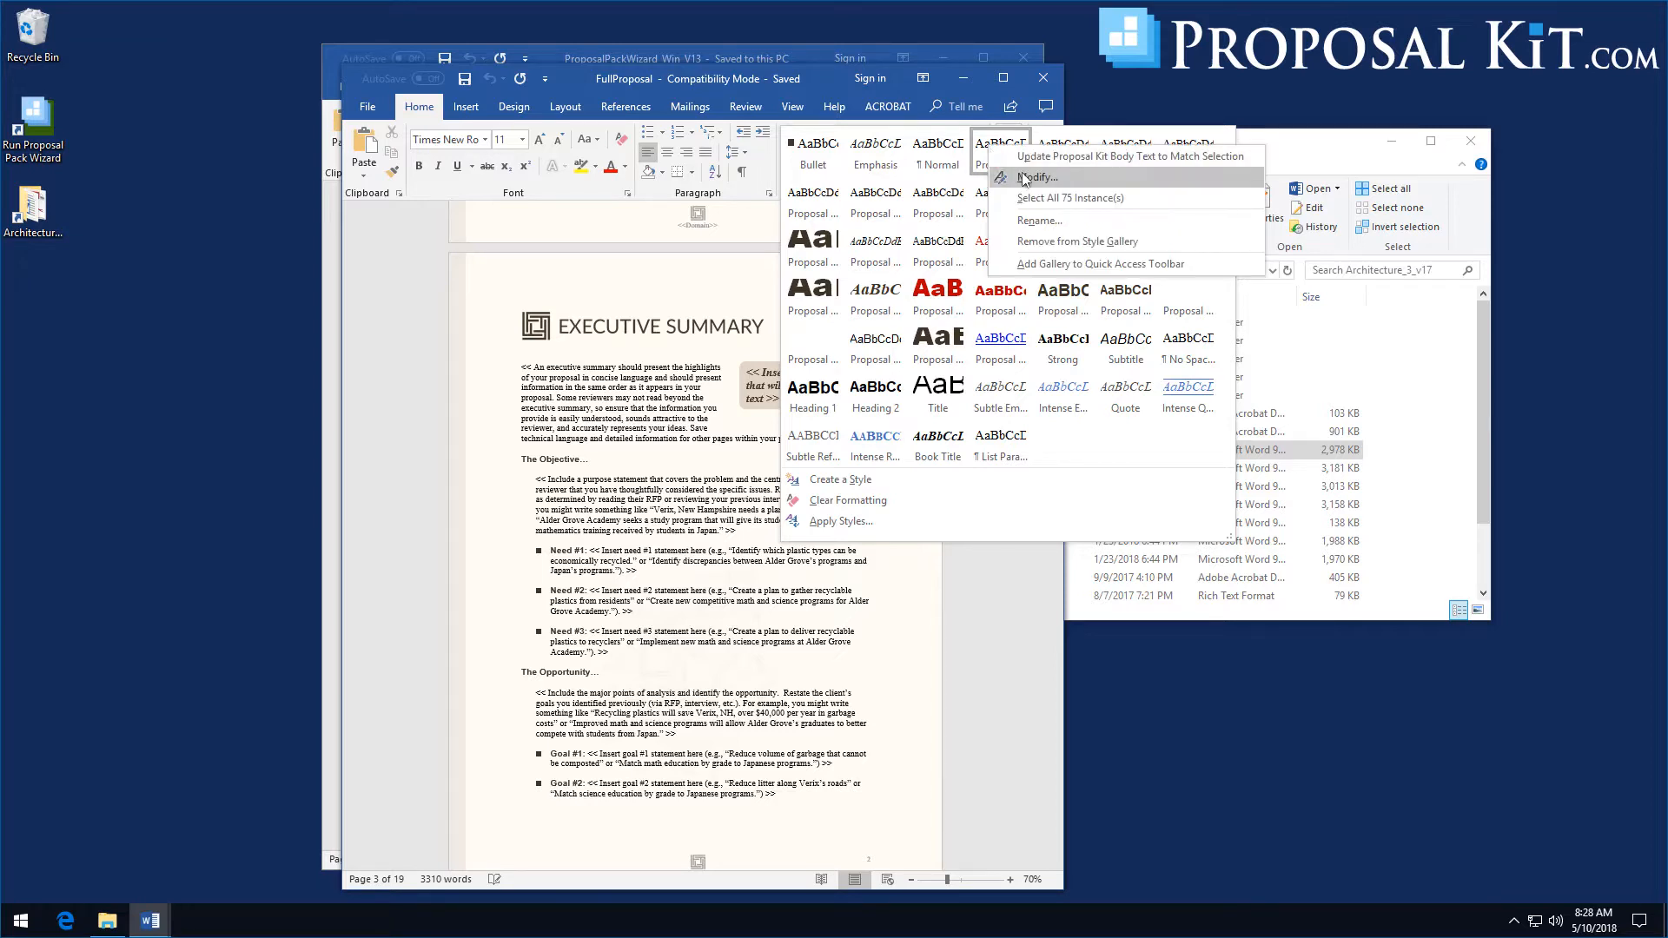
click(1034, 177)
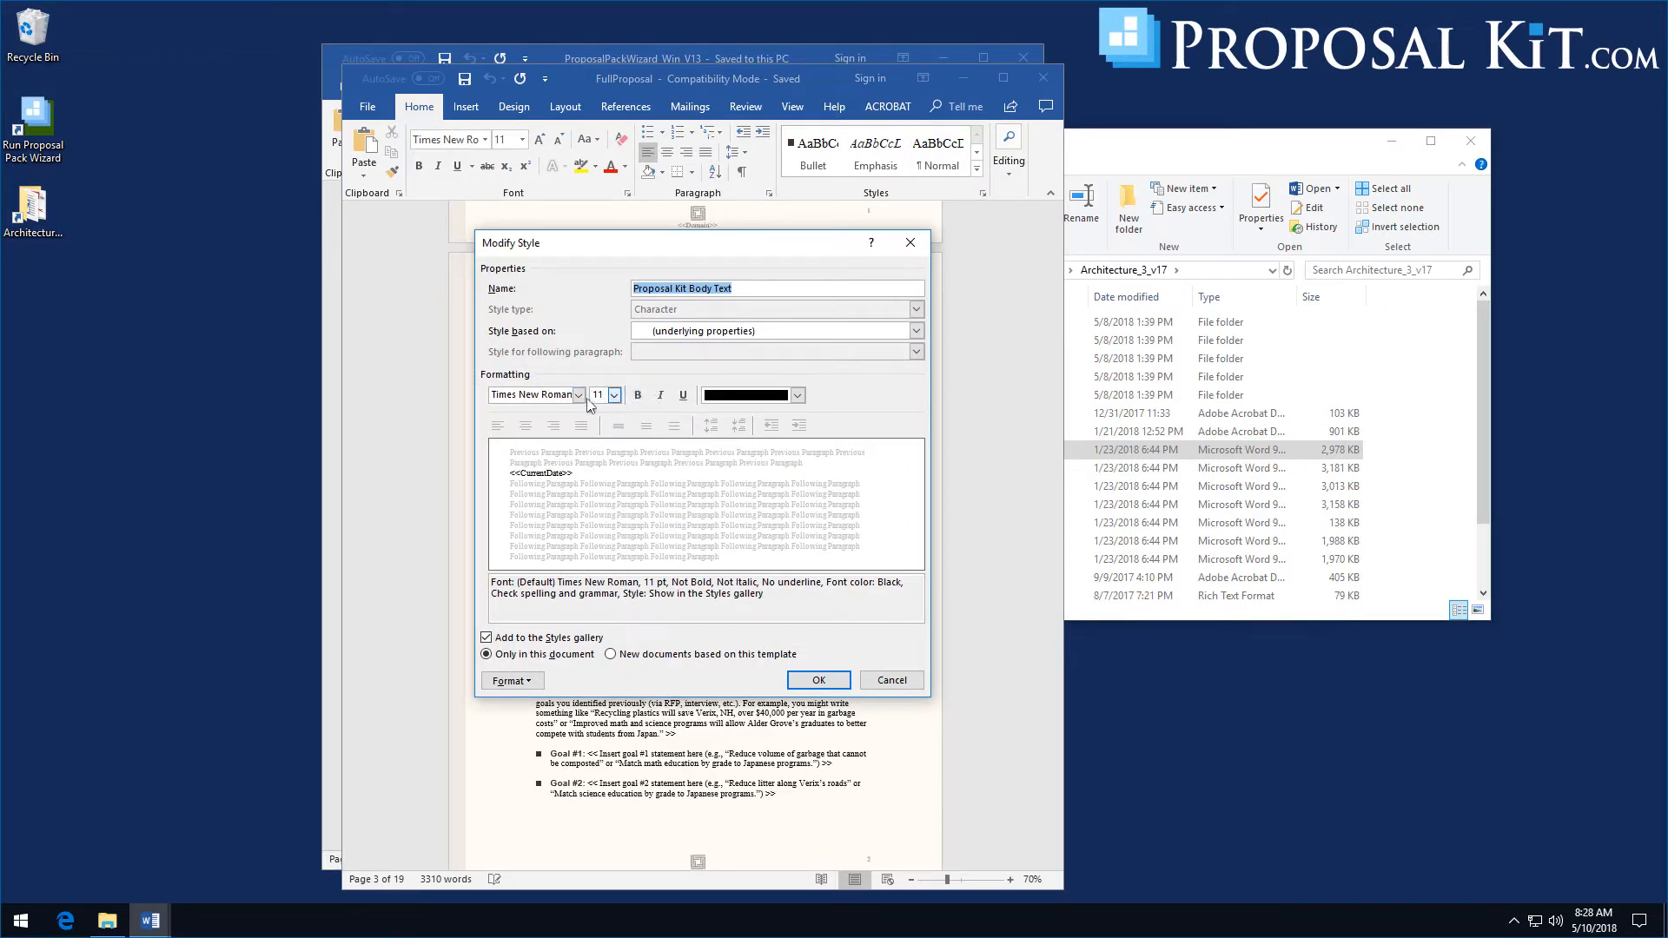
Change the style's font from Times New Roman to Open Sans in the font list
click(577, 396)
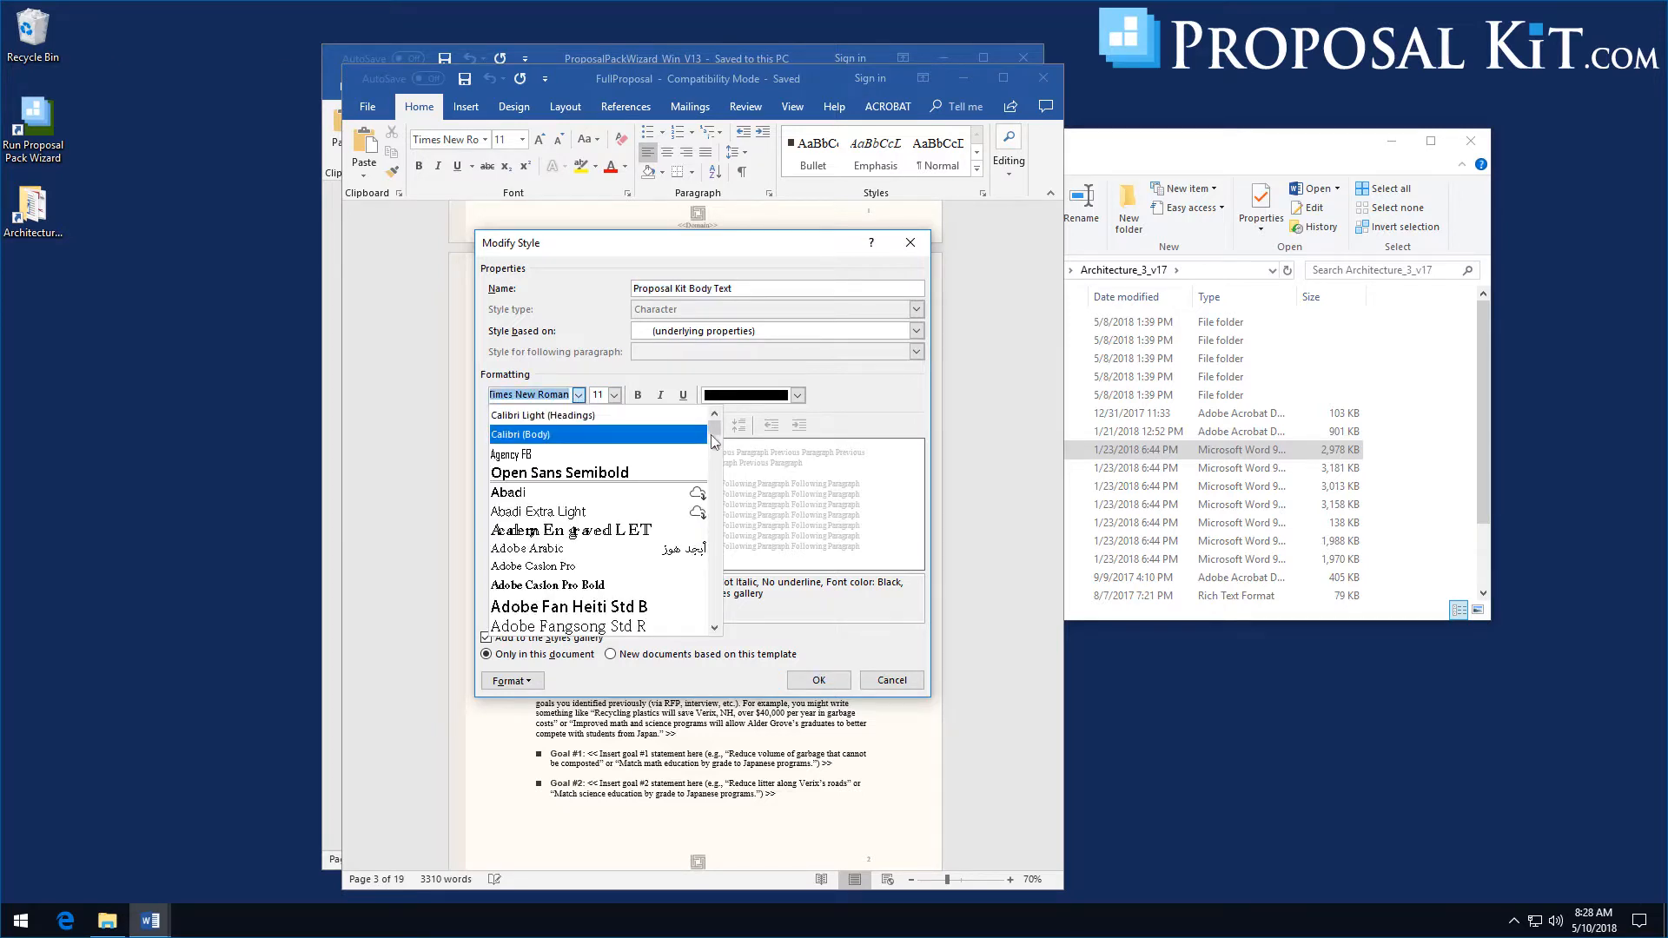
scroll(down, 3)
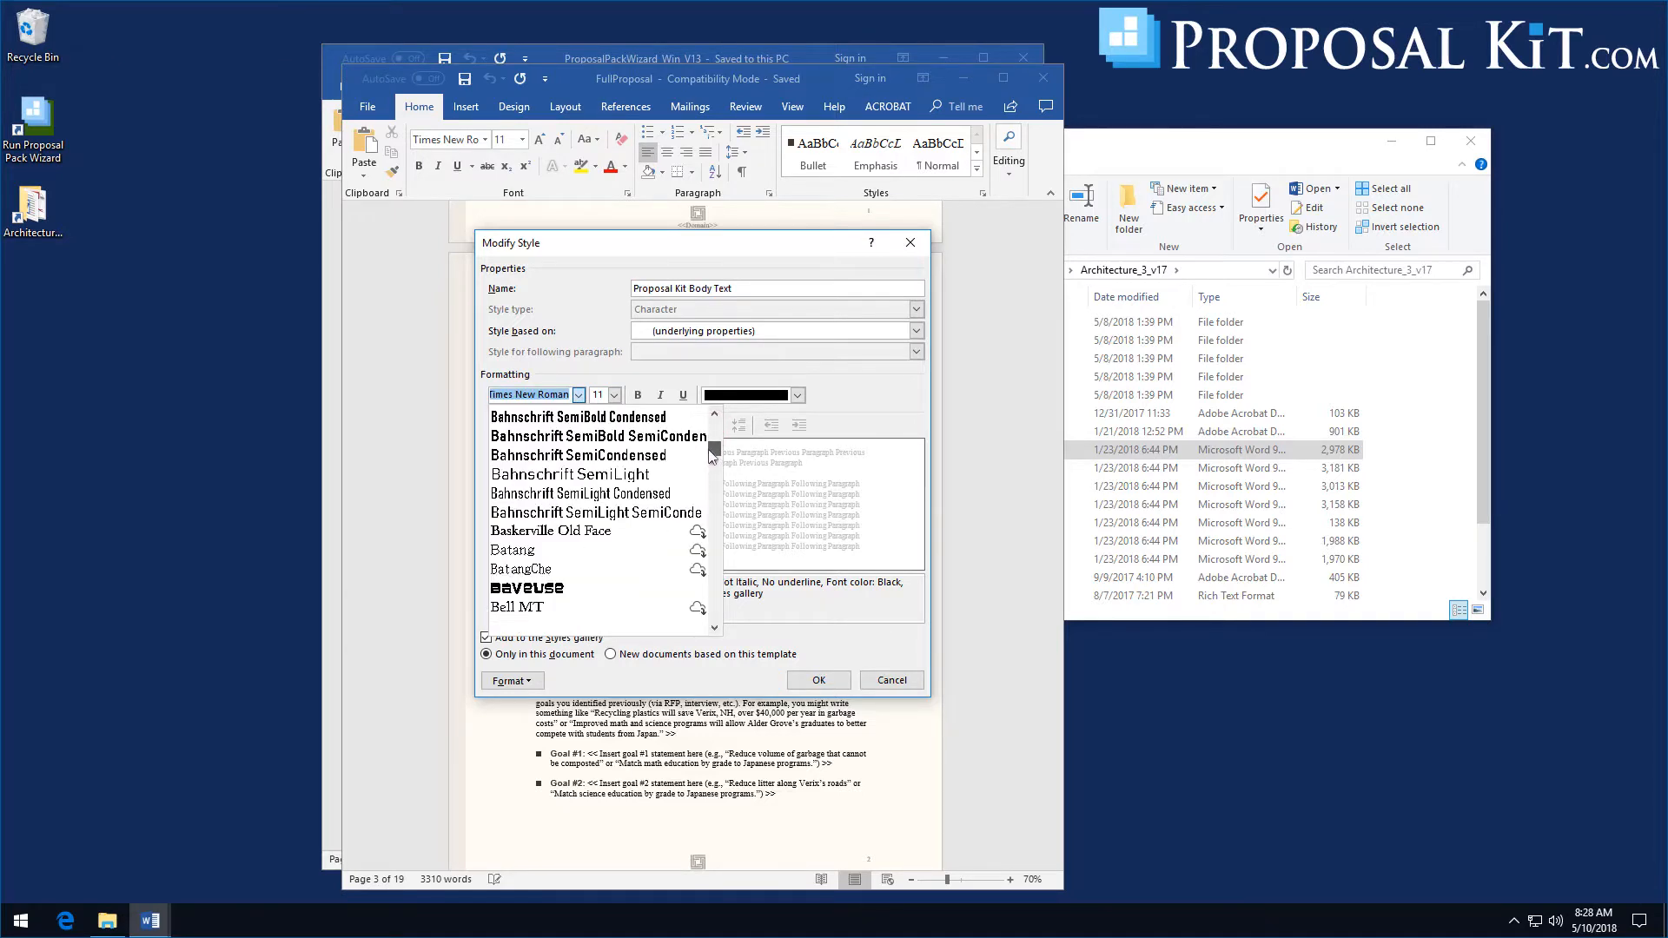
scroll(down, 3)
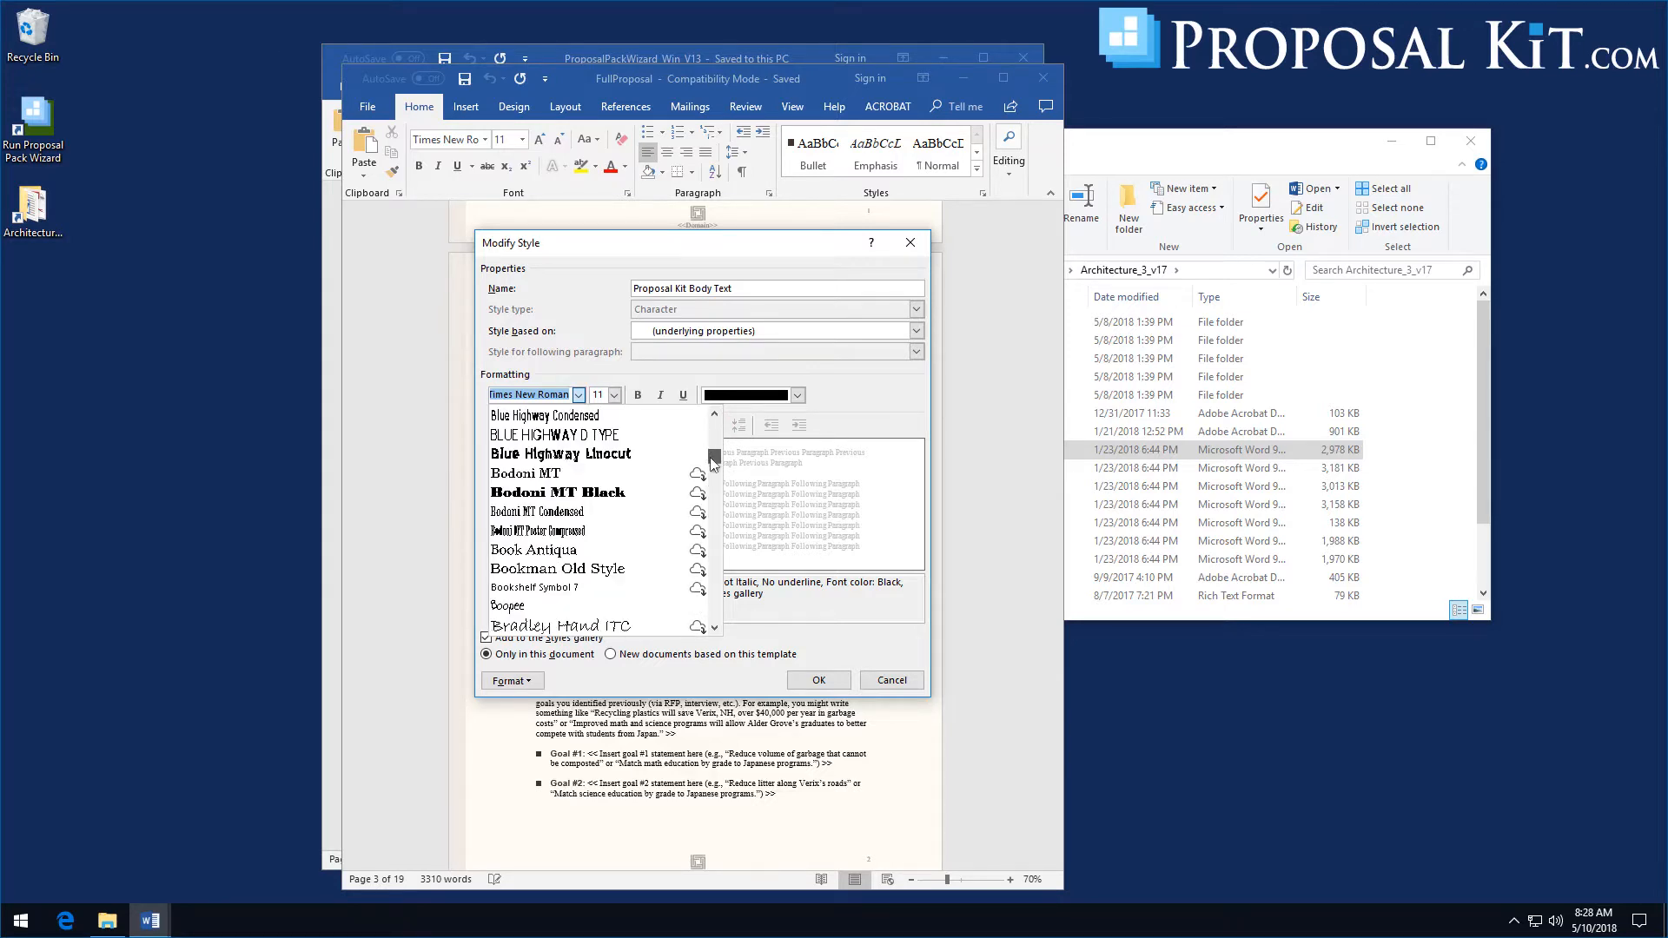
scroll(down, 3)
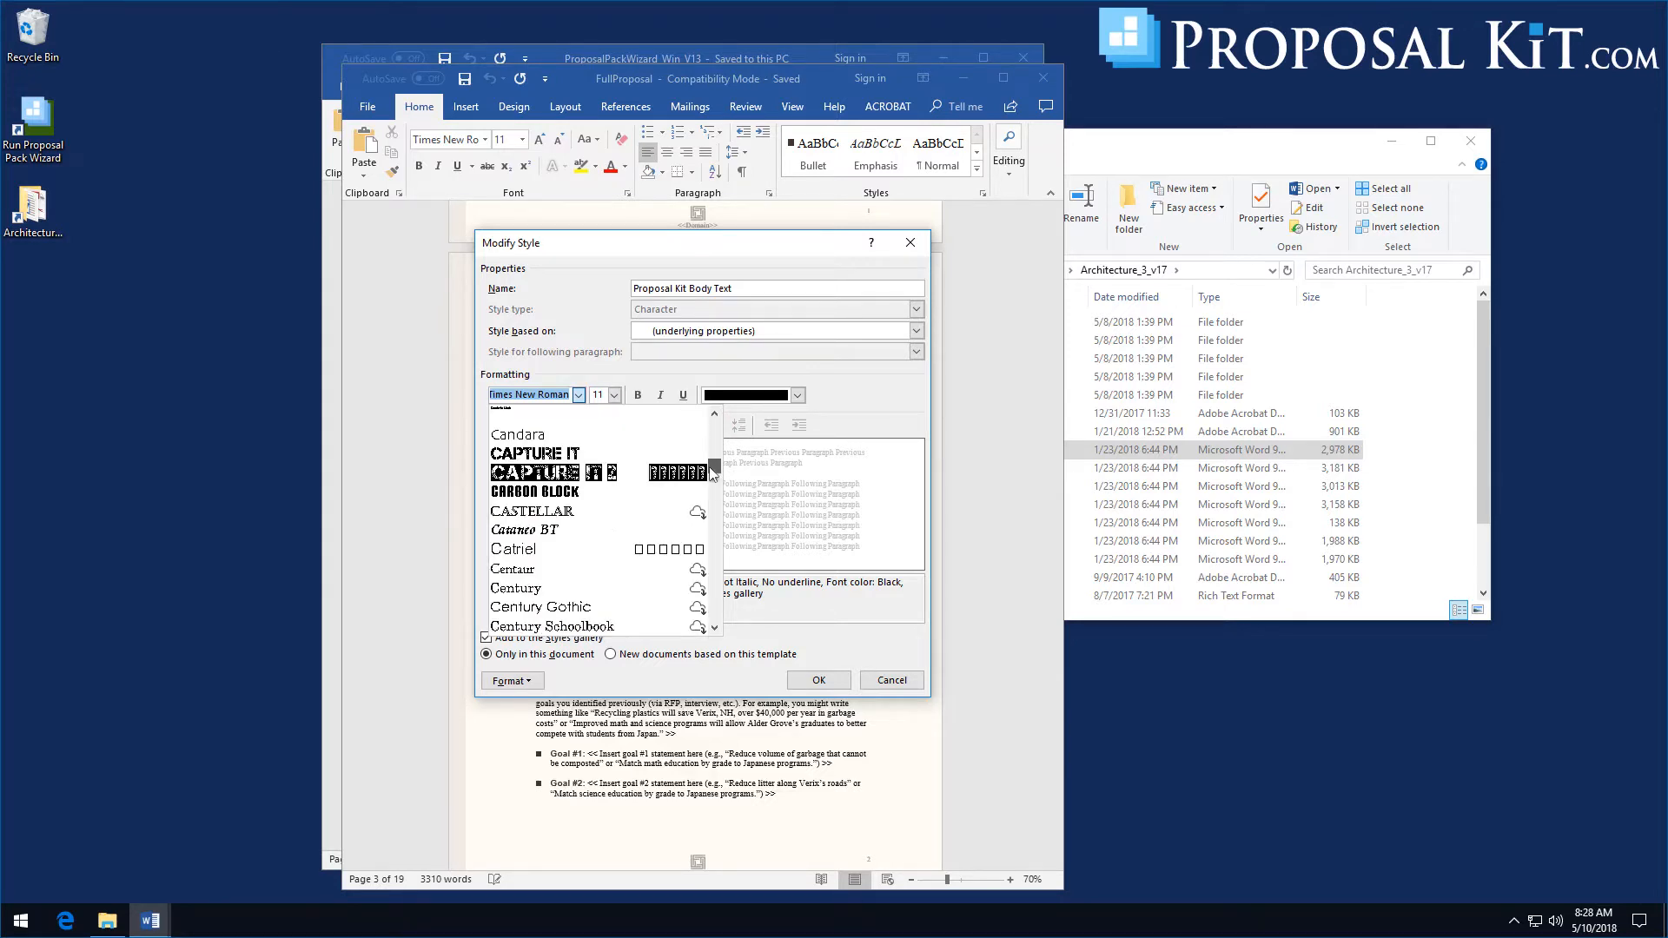
scroll(down, 3)
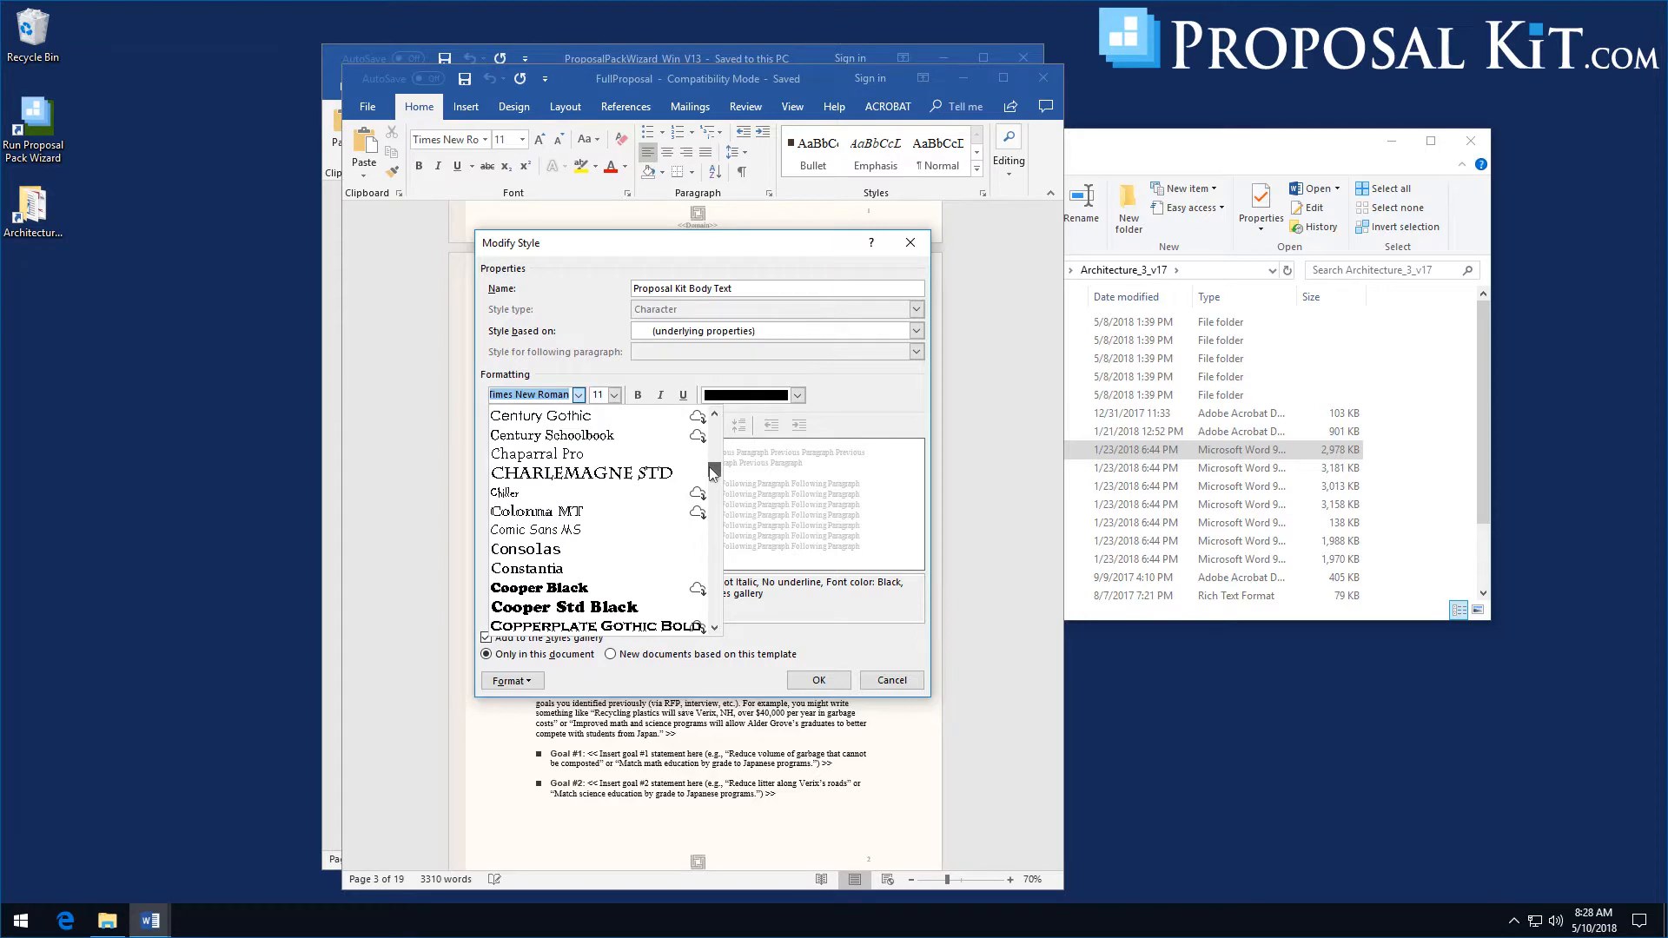
scroll(down, 3)
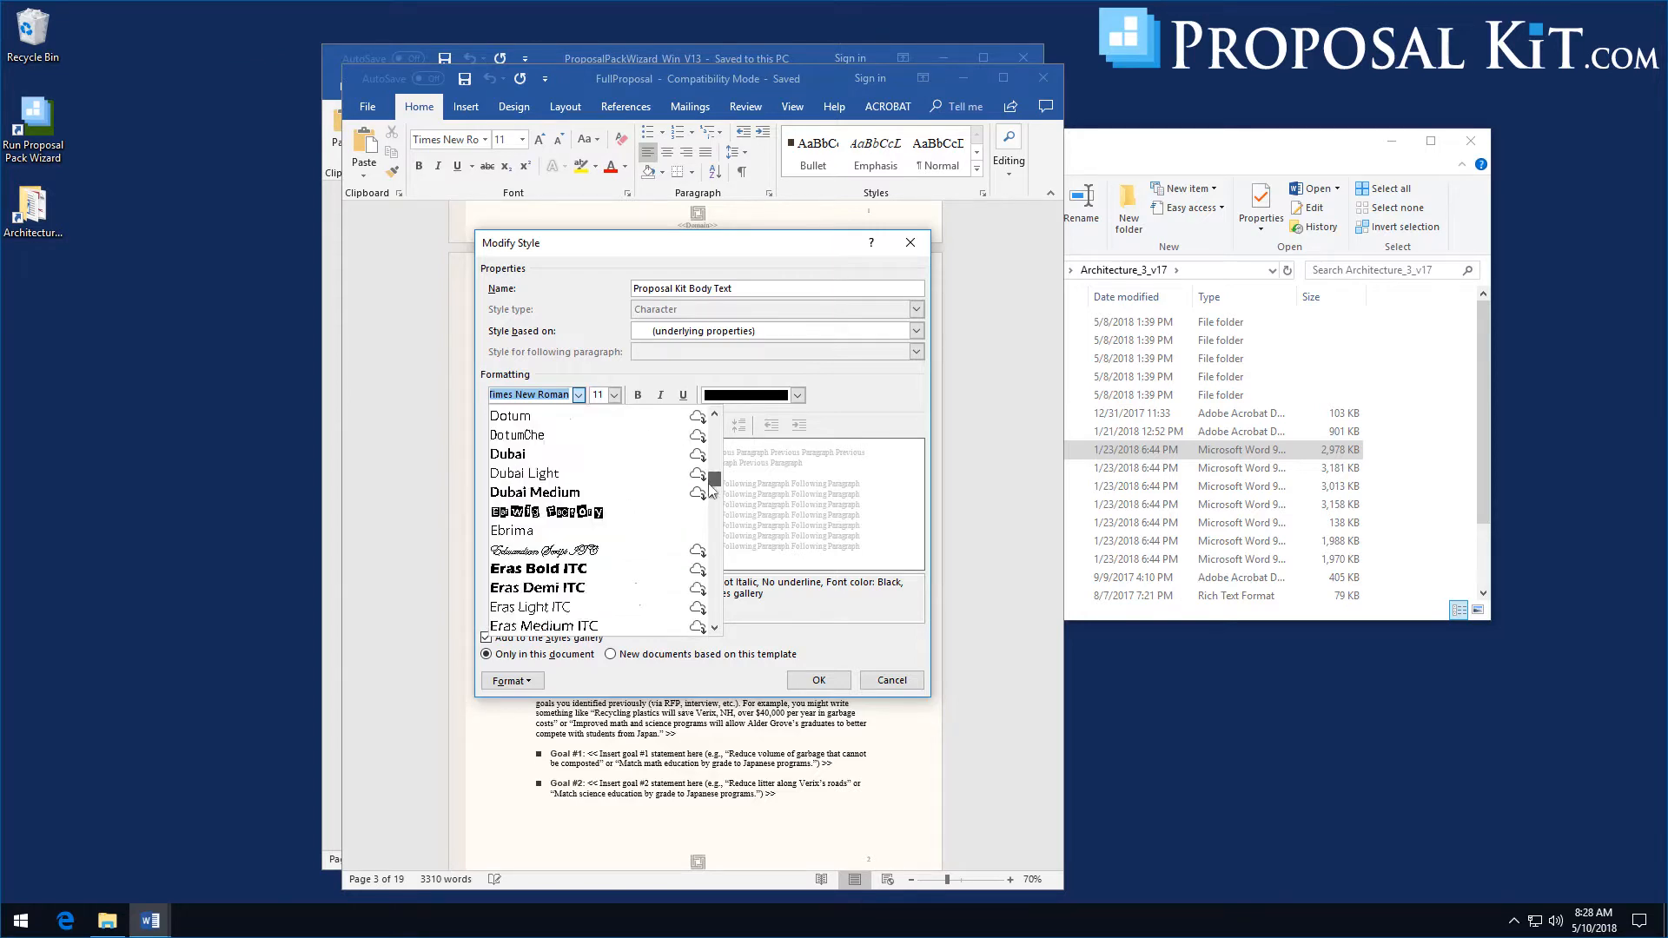
scroll(down, 3)
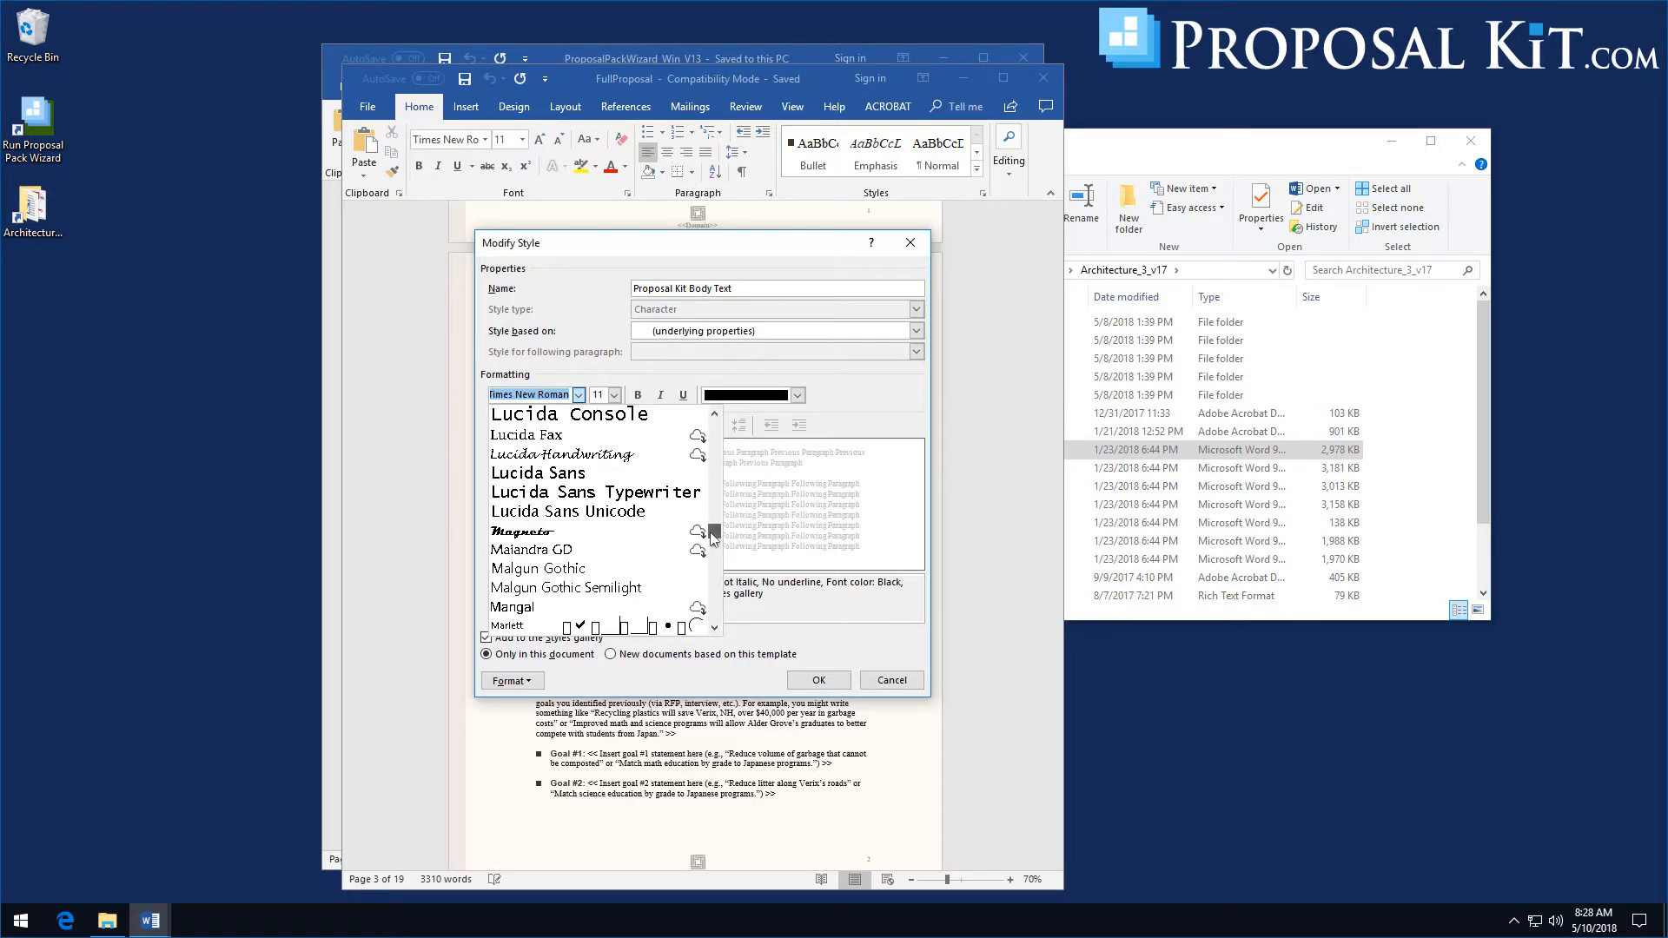
scroll(down, 3)
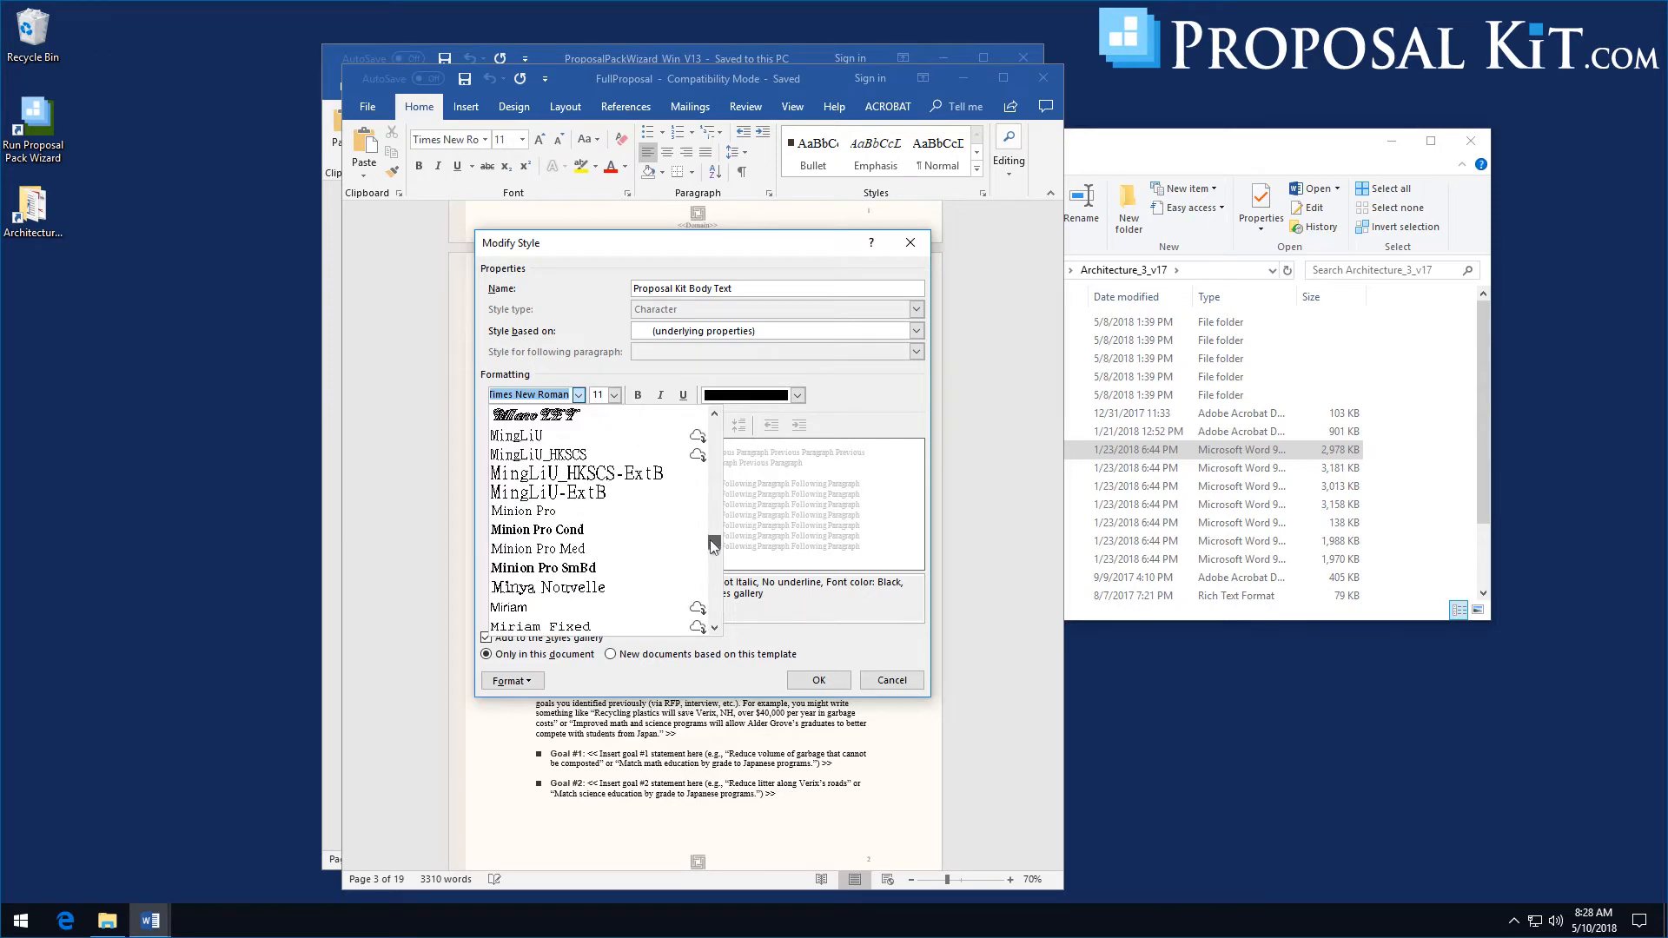
scroll(down, 3)
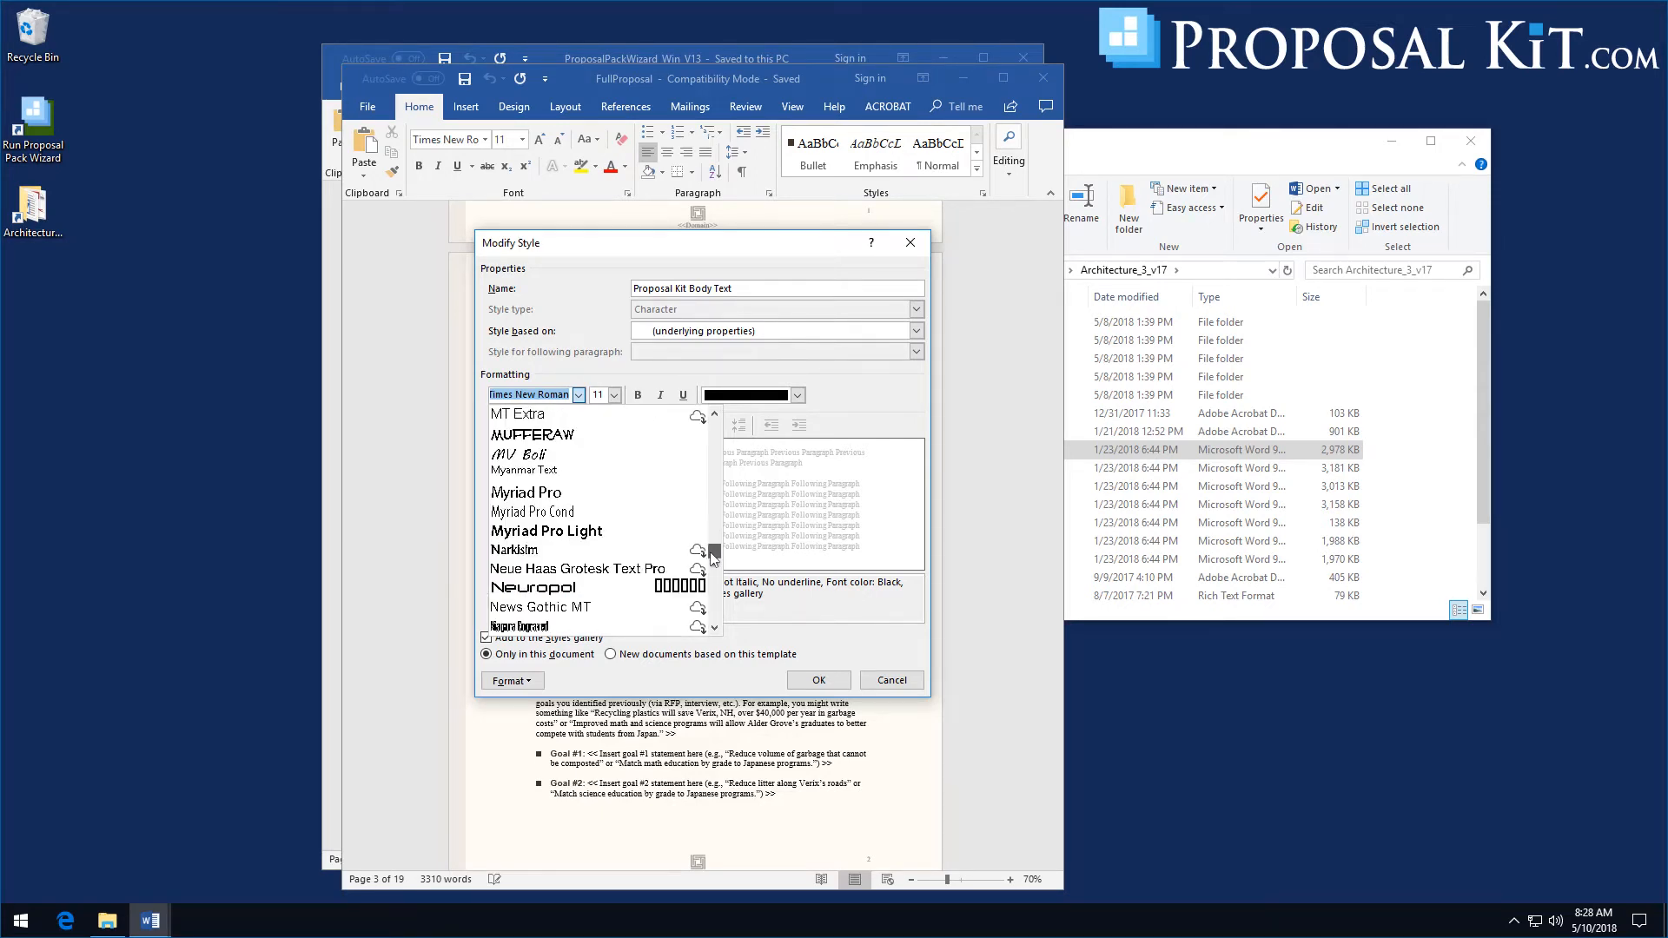
scroll(down, 3)
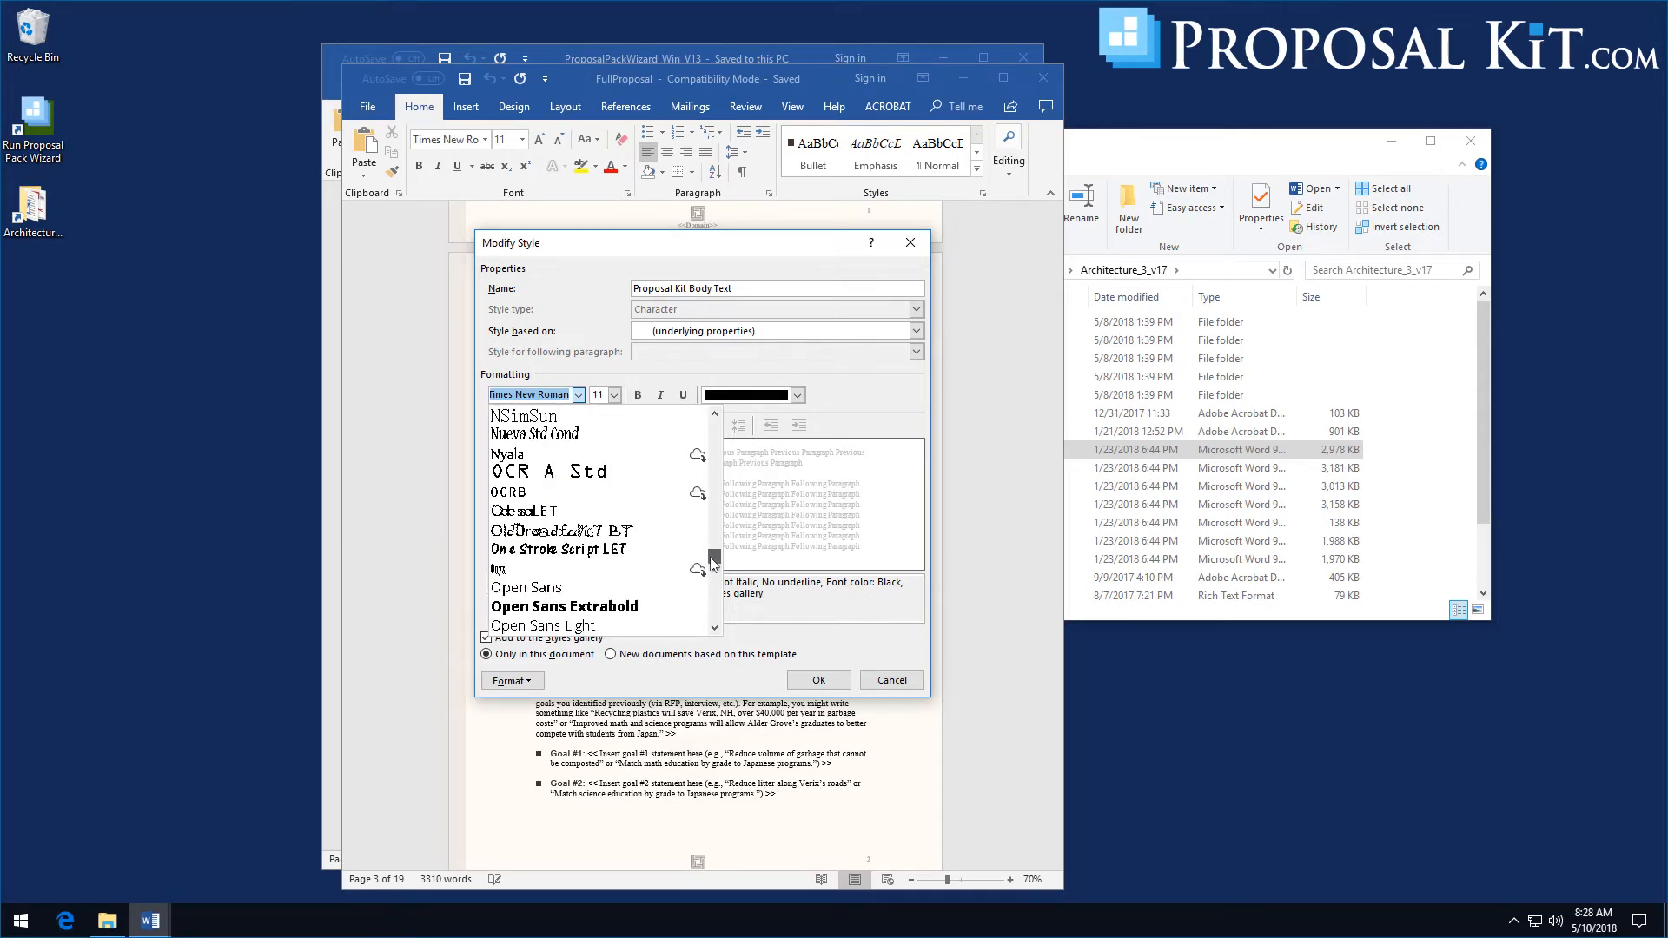
click(526, 587)
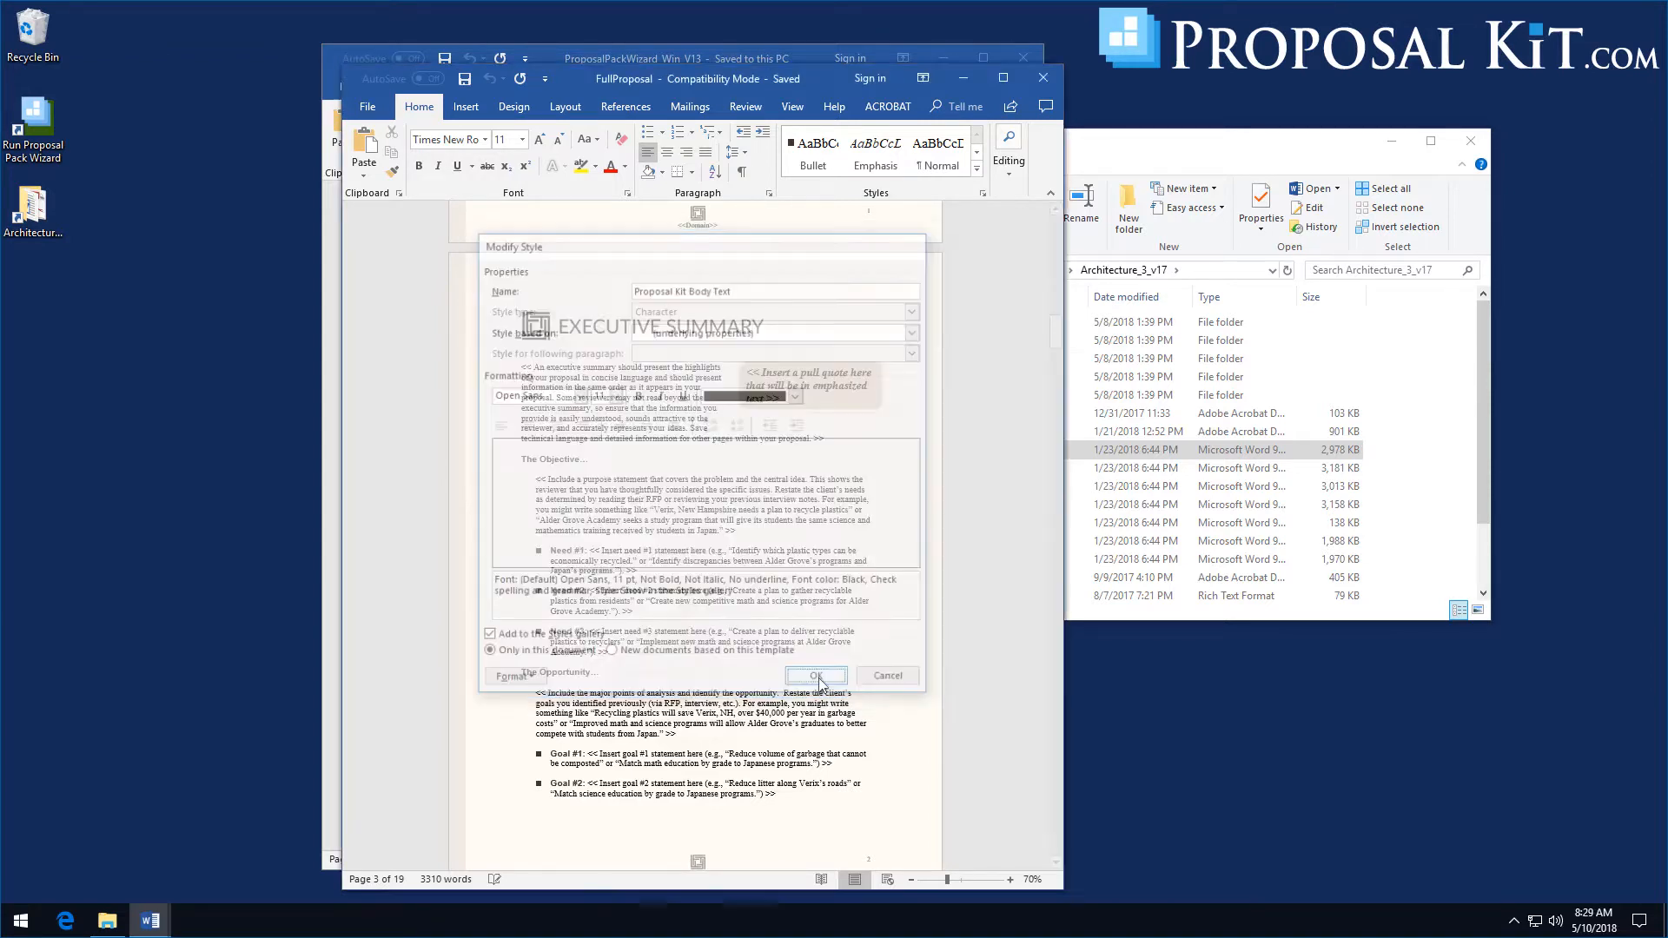
Apply the Open Sans style change and review the body text down to Services Provided
click(817, 675)
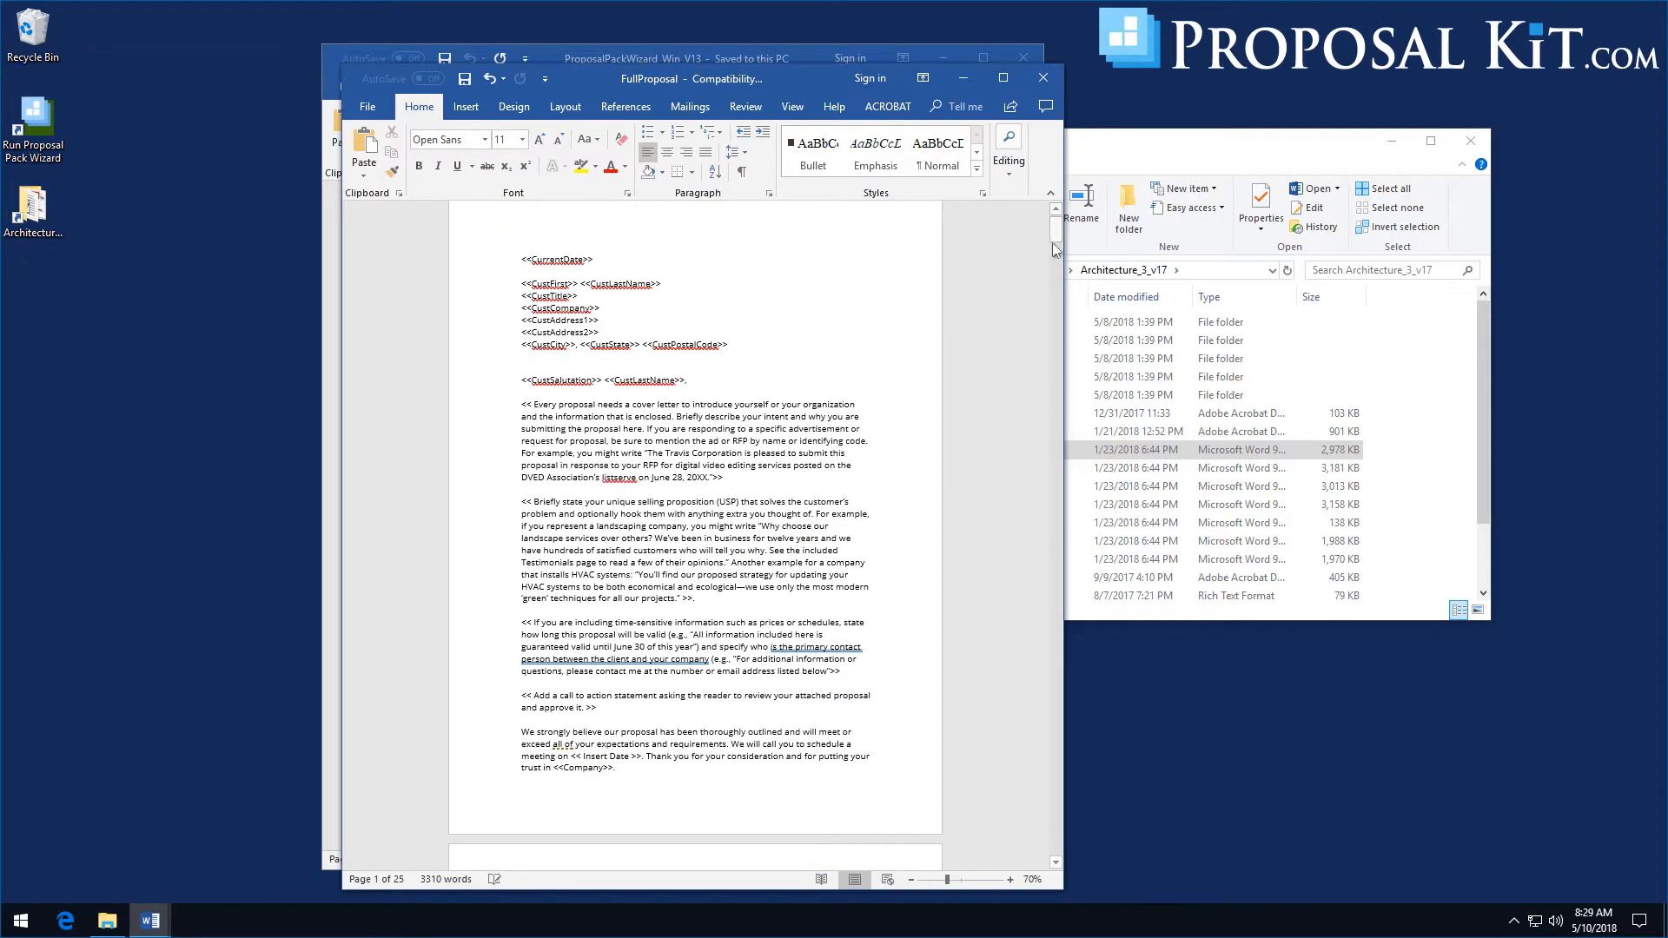
scroll(down, 3)
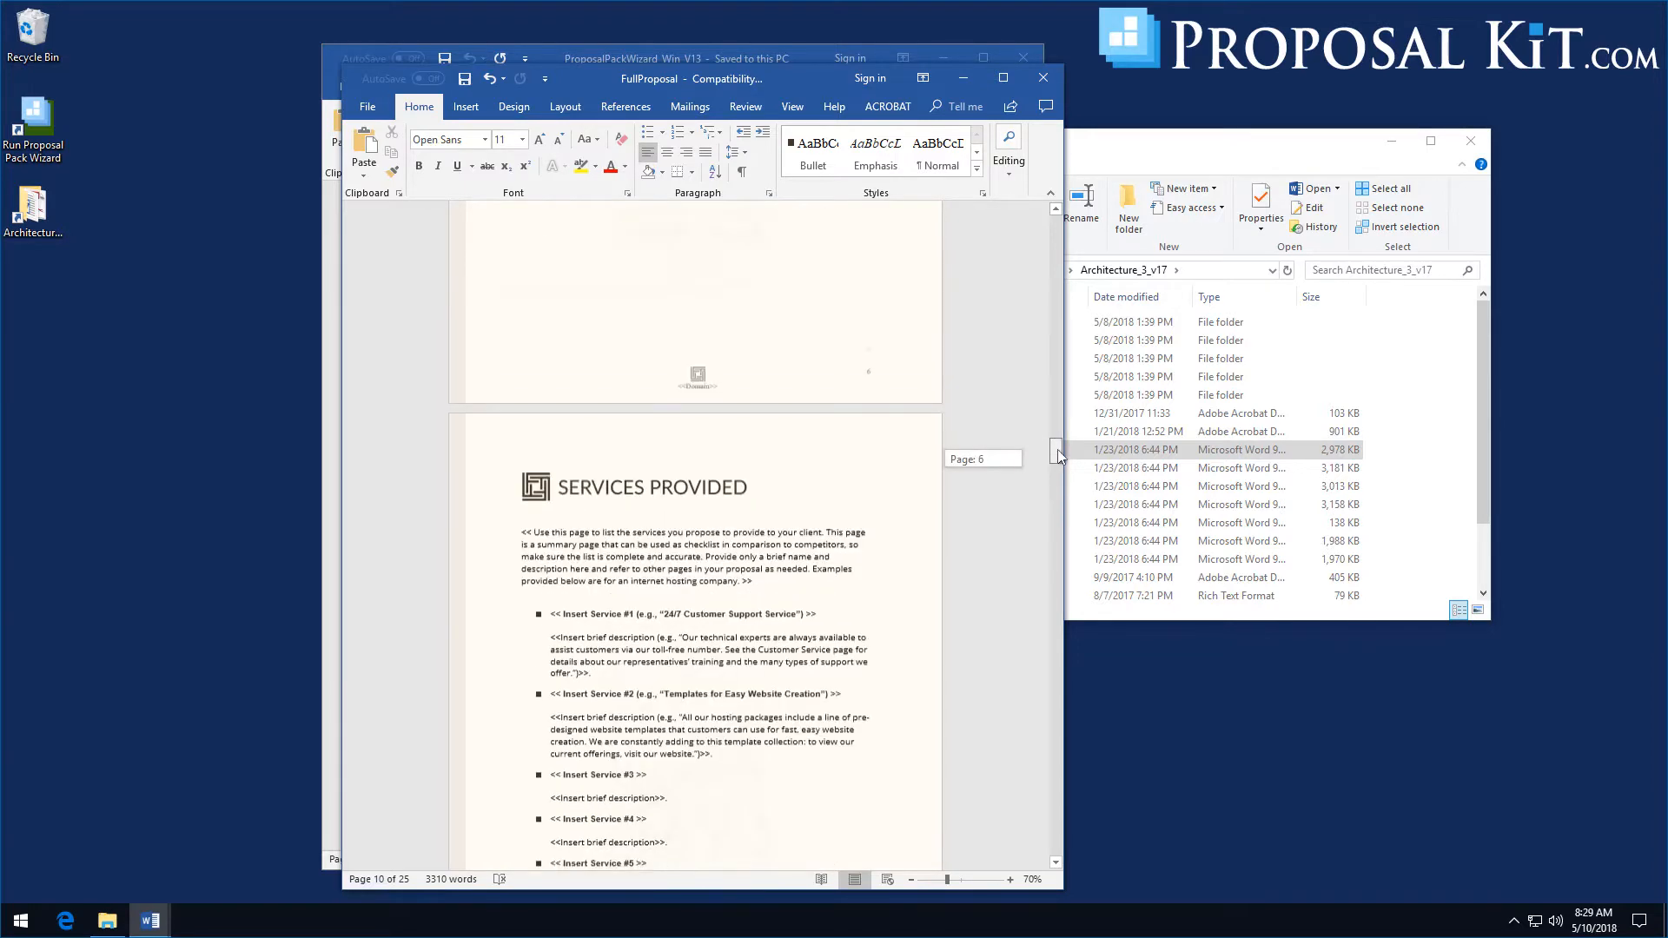
scroll(down, 3)
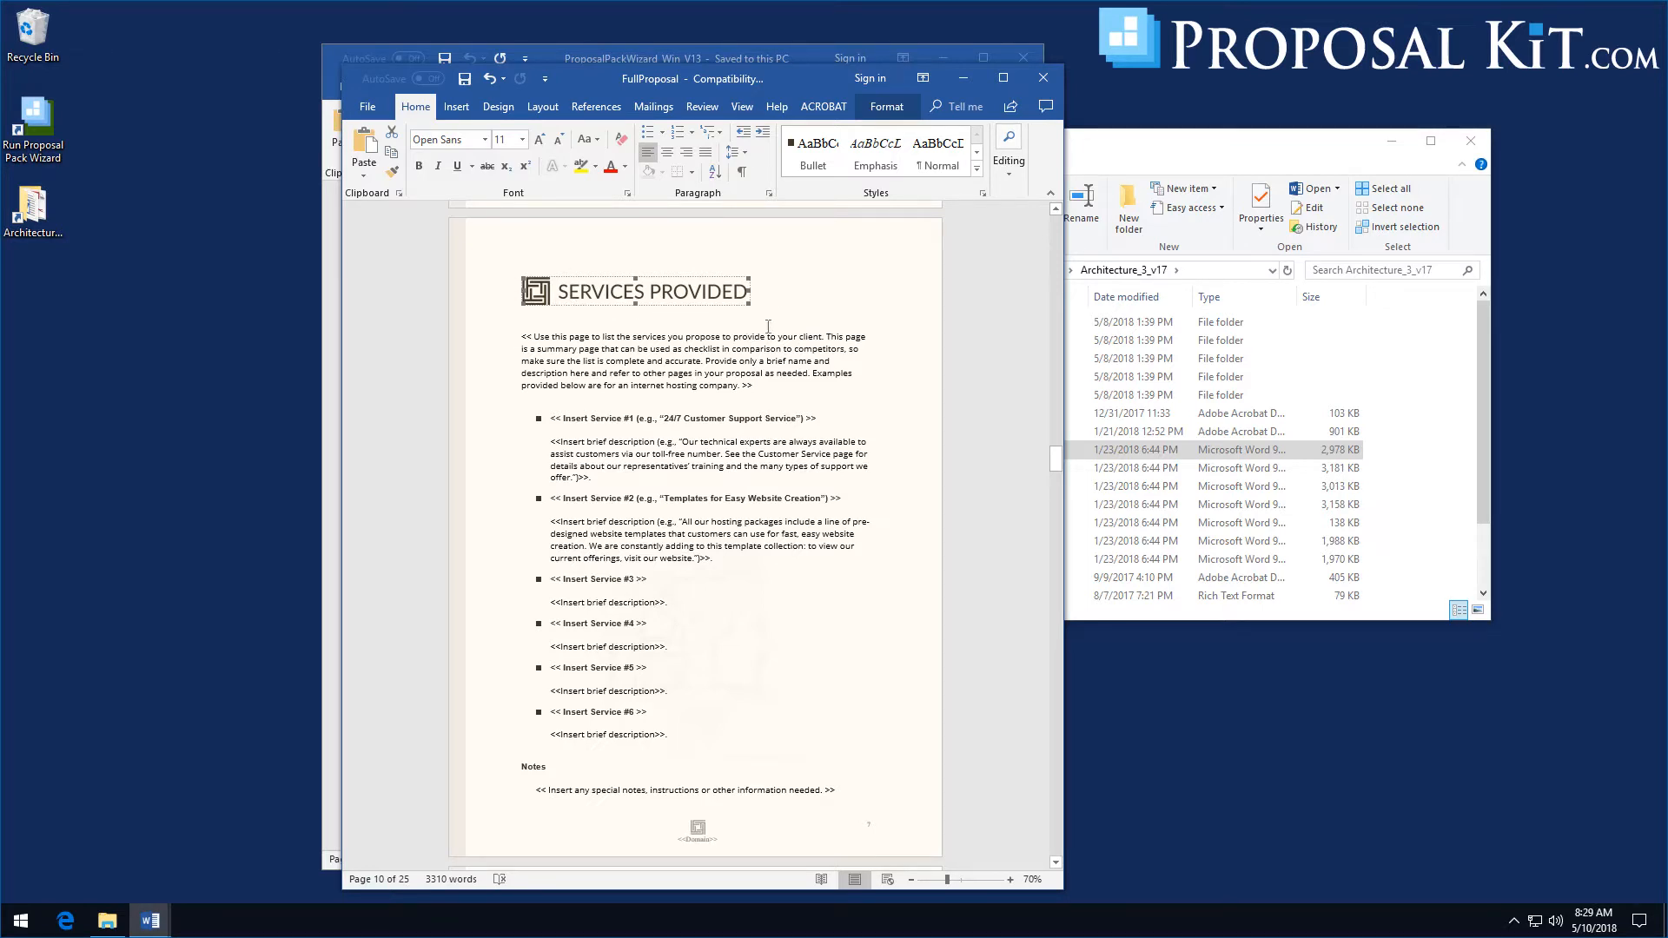
mouse_move(580, 301)
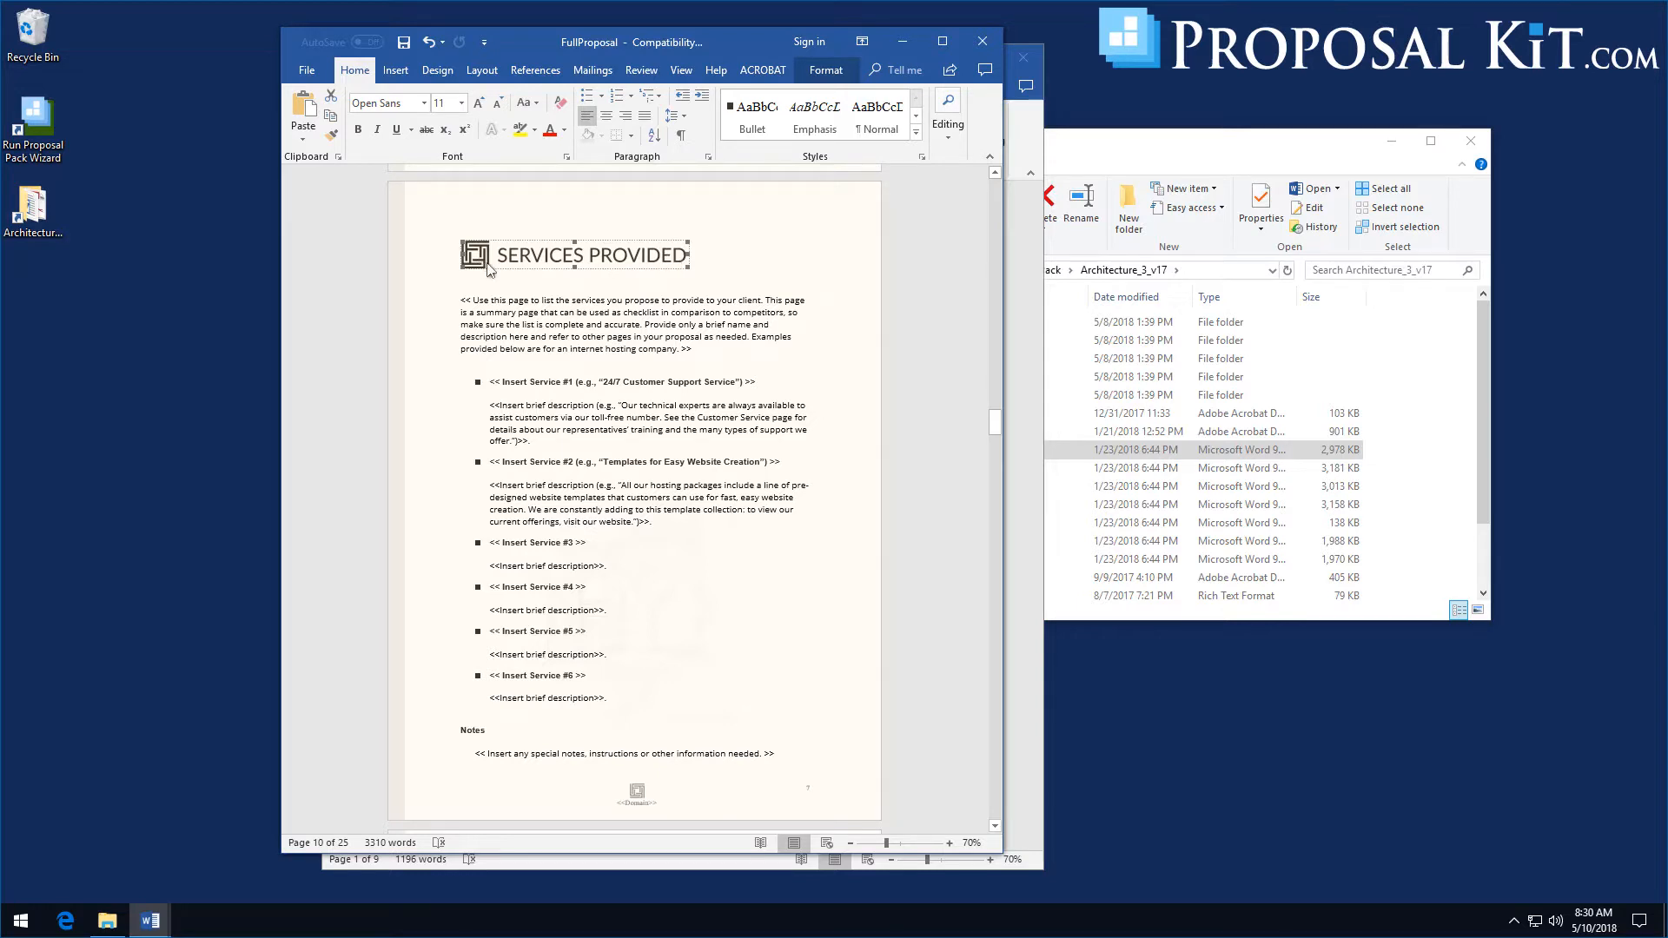
mouse_move(636, 260)
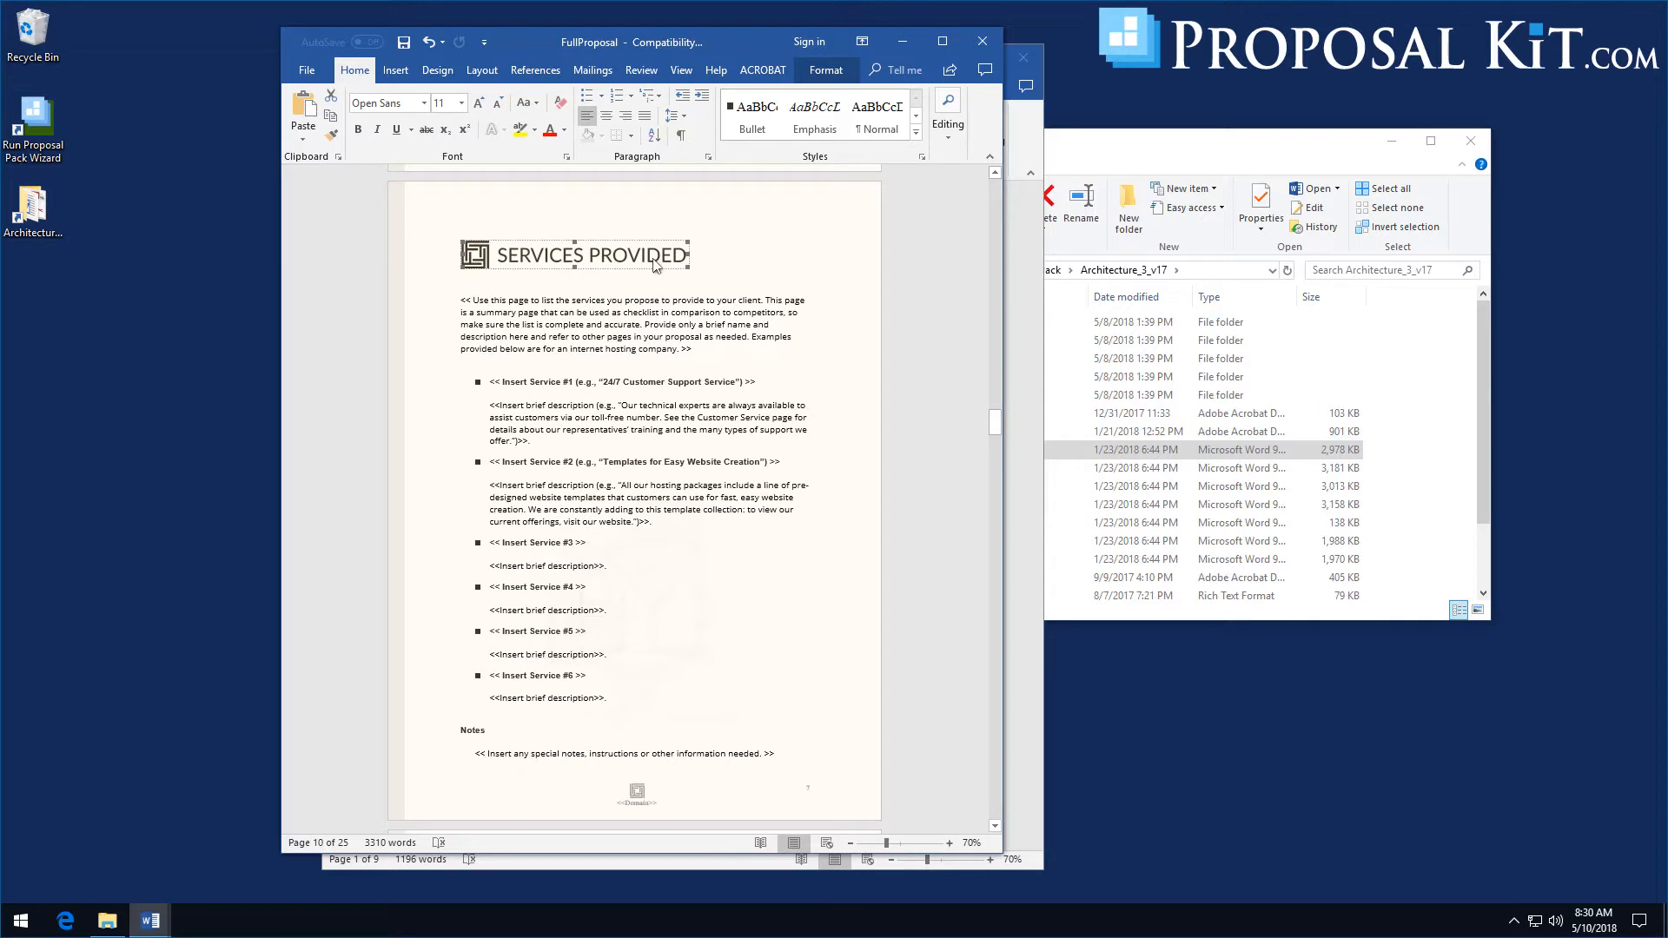
mouse_move(997, 424)
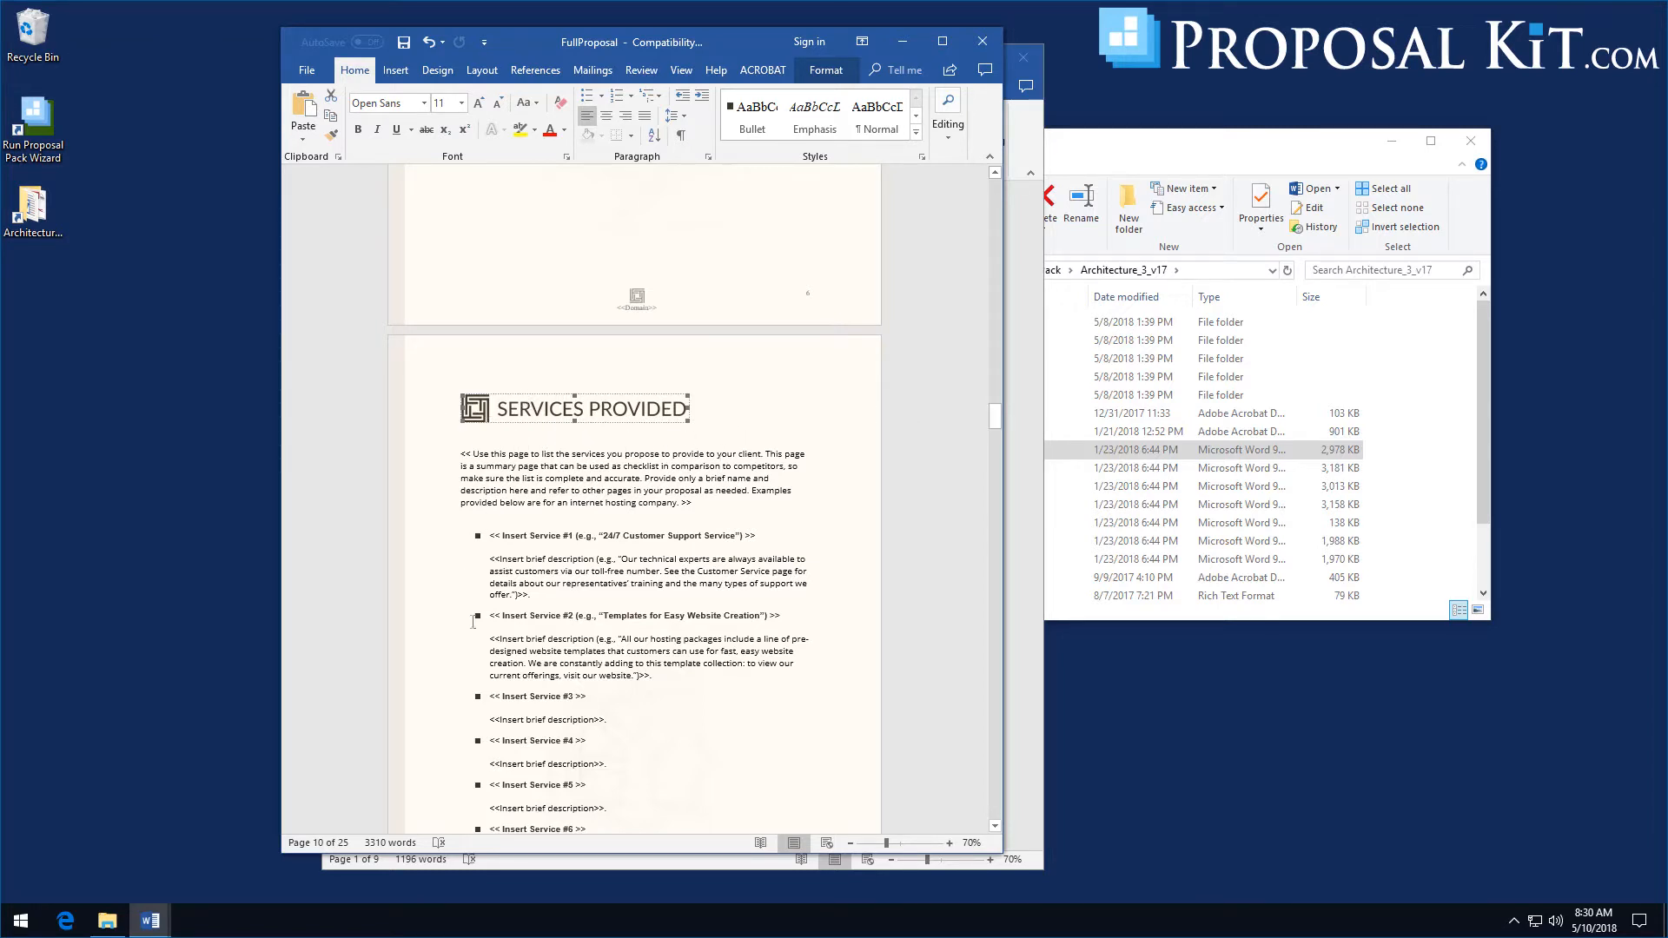
mouse_move(842, 432)
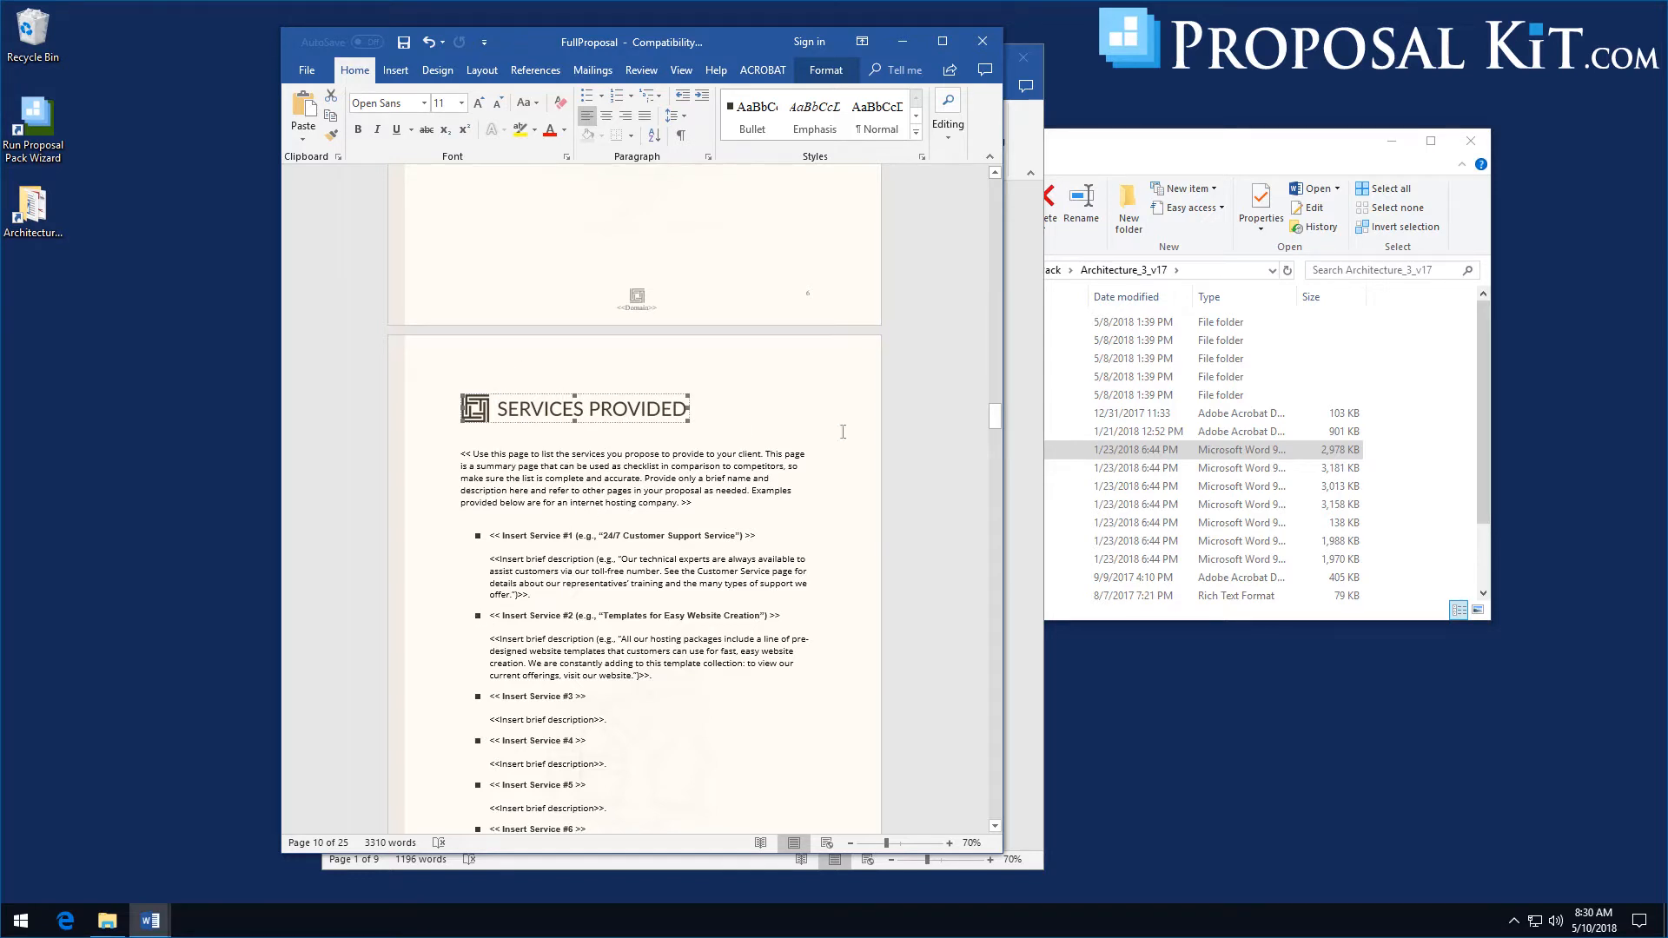
mouse_move(947, 476)
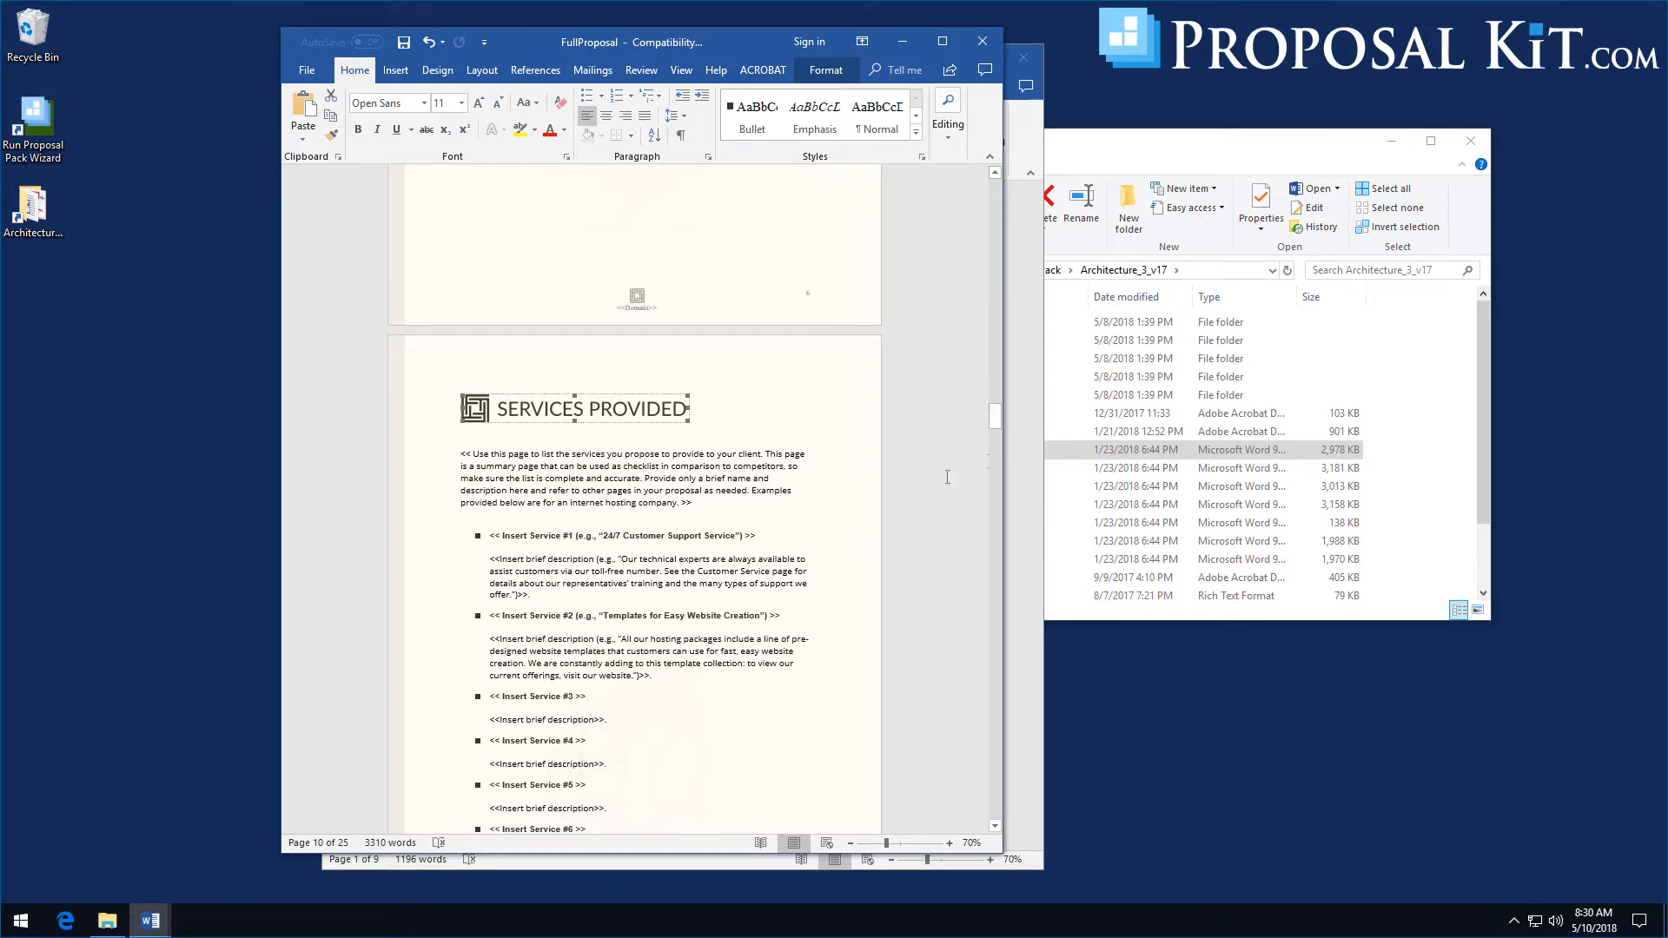
mouse_move(994, 417)
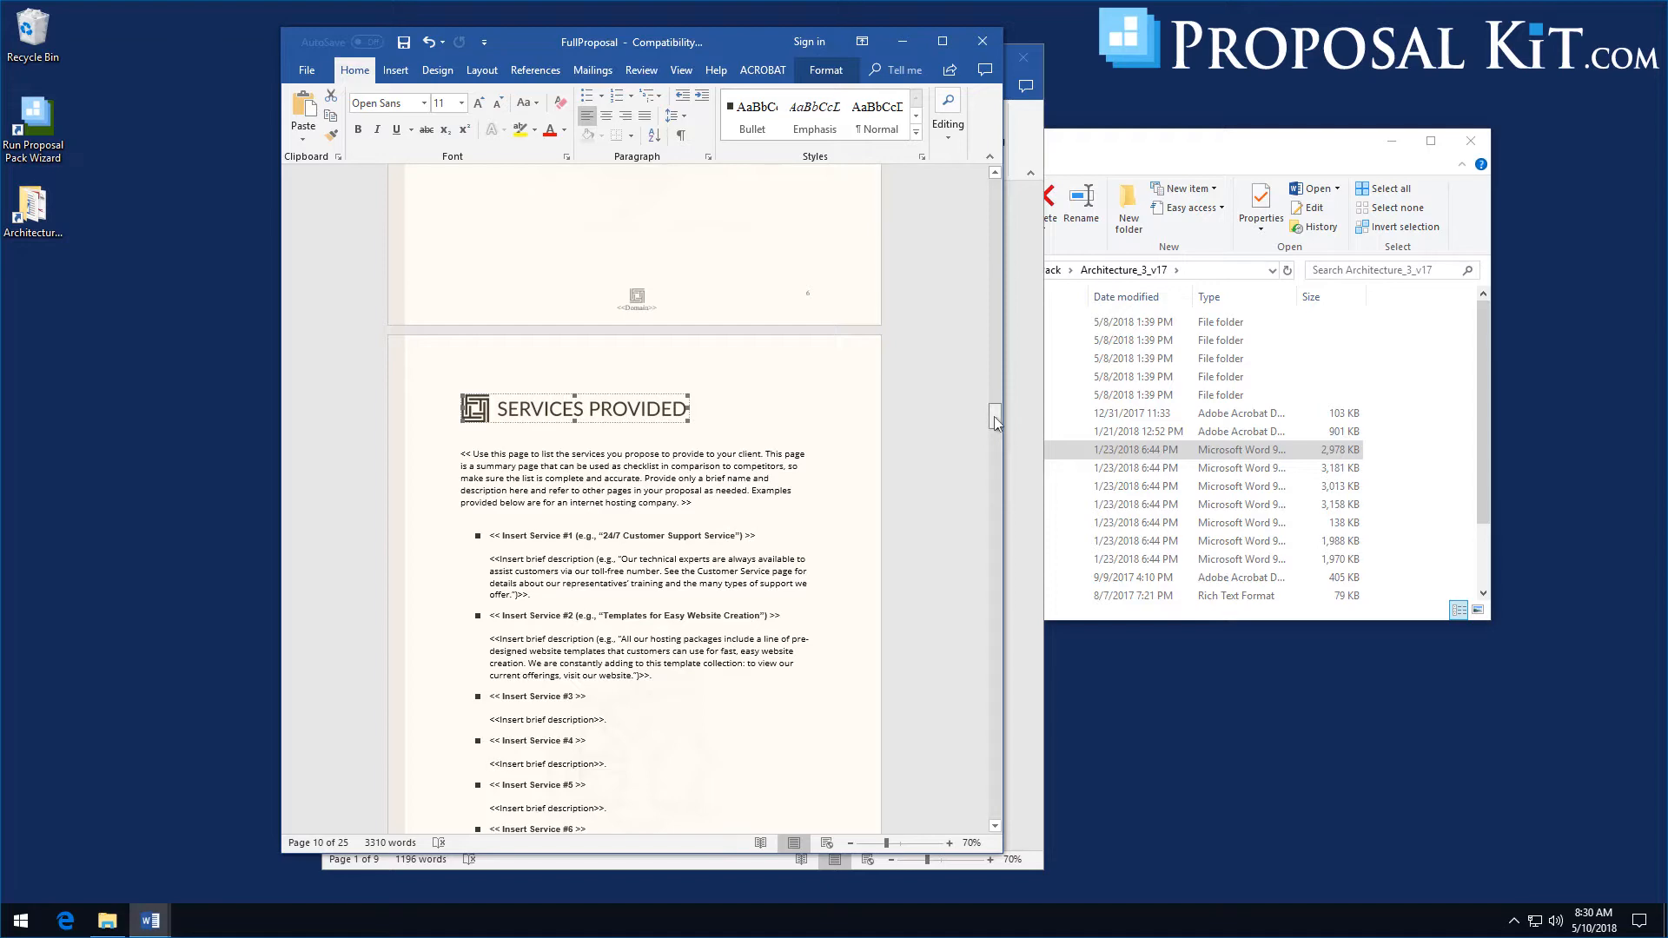
Return FullProposal to its cover letter page and move the Word window further left
drag(994, 415, 1004, 292)
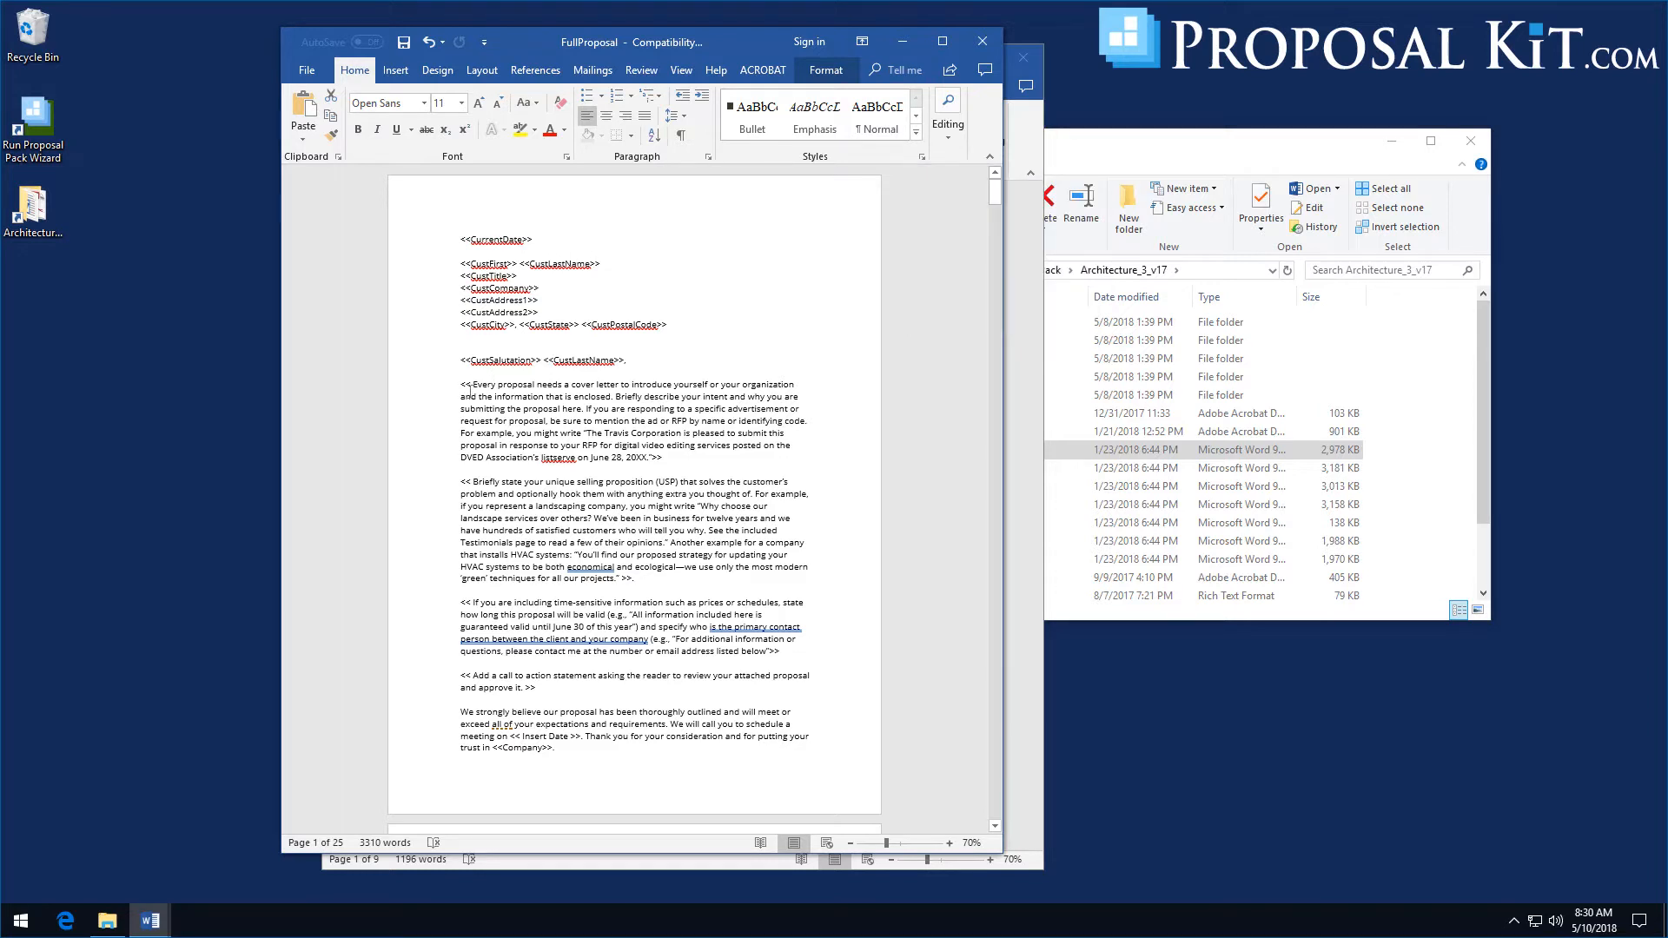
mouse_move(897, 187)
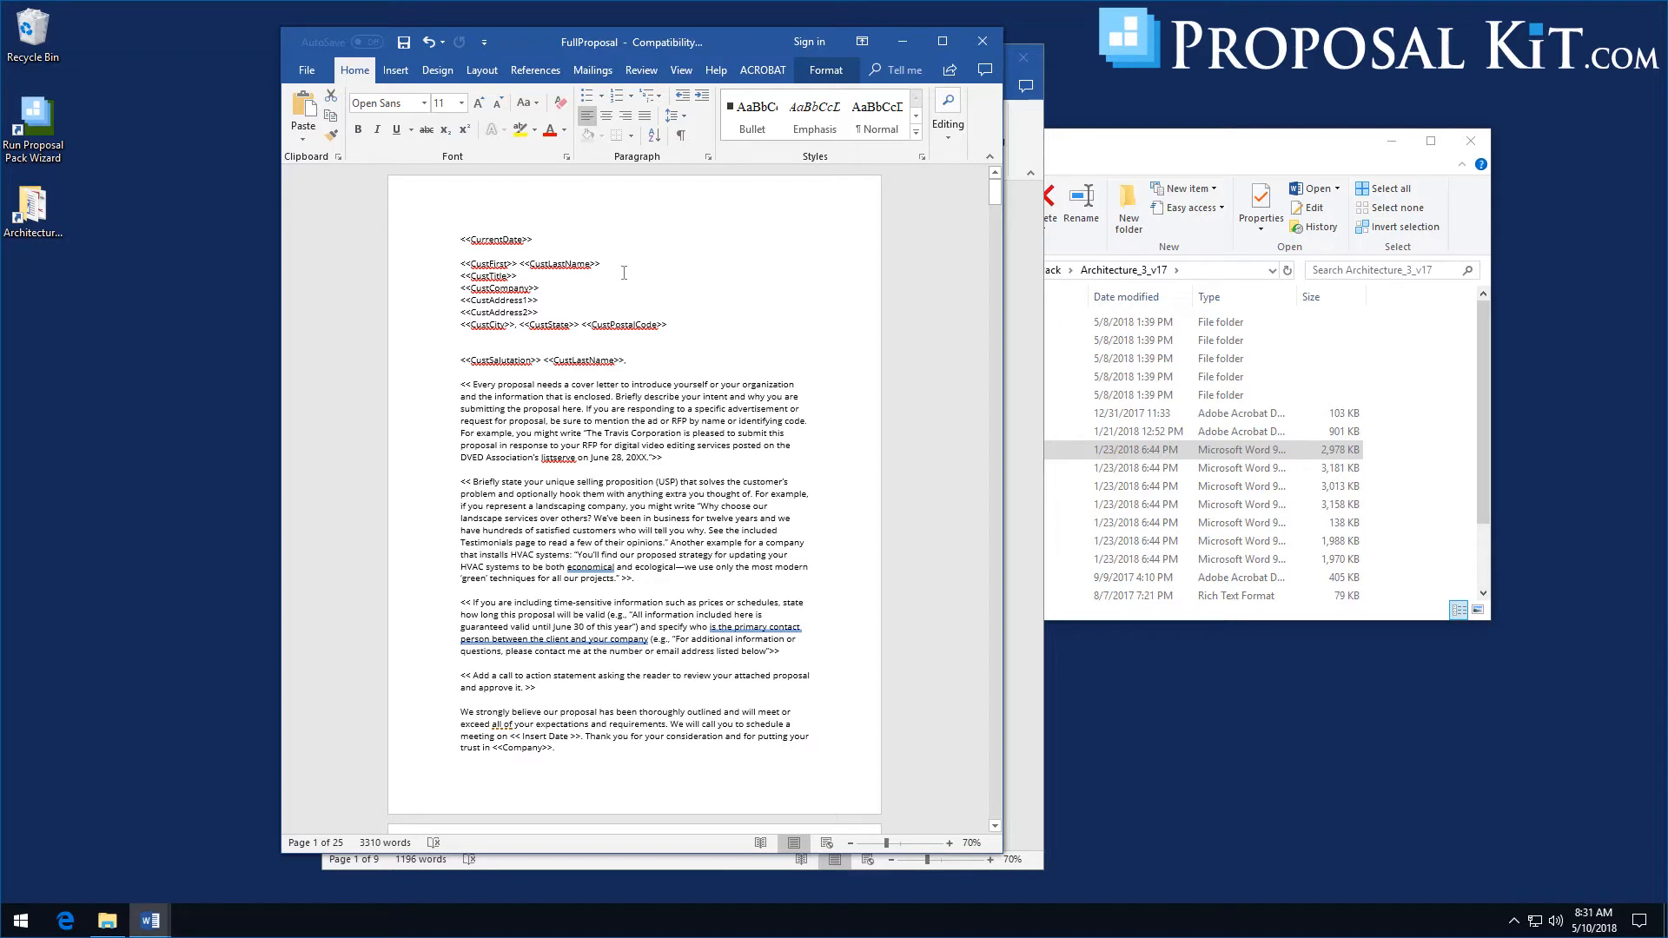
drag(589, 42, 630, 29)
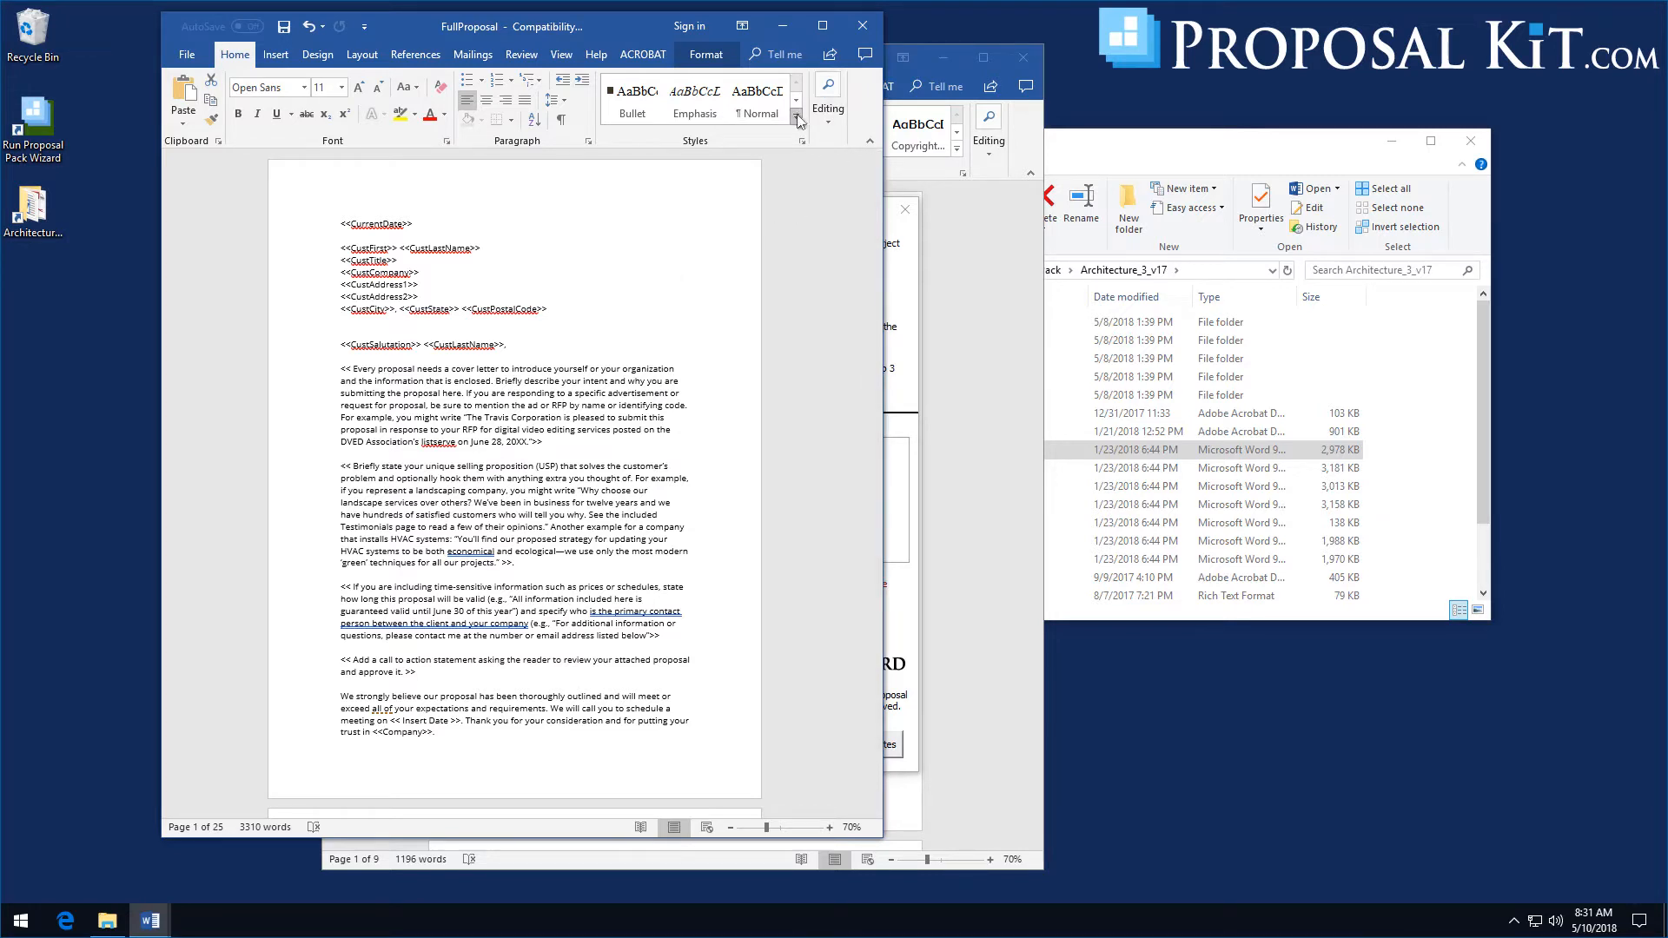
click(796, 100)
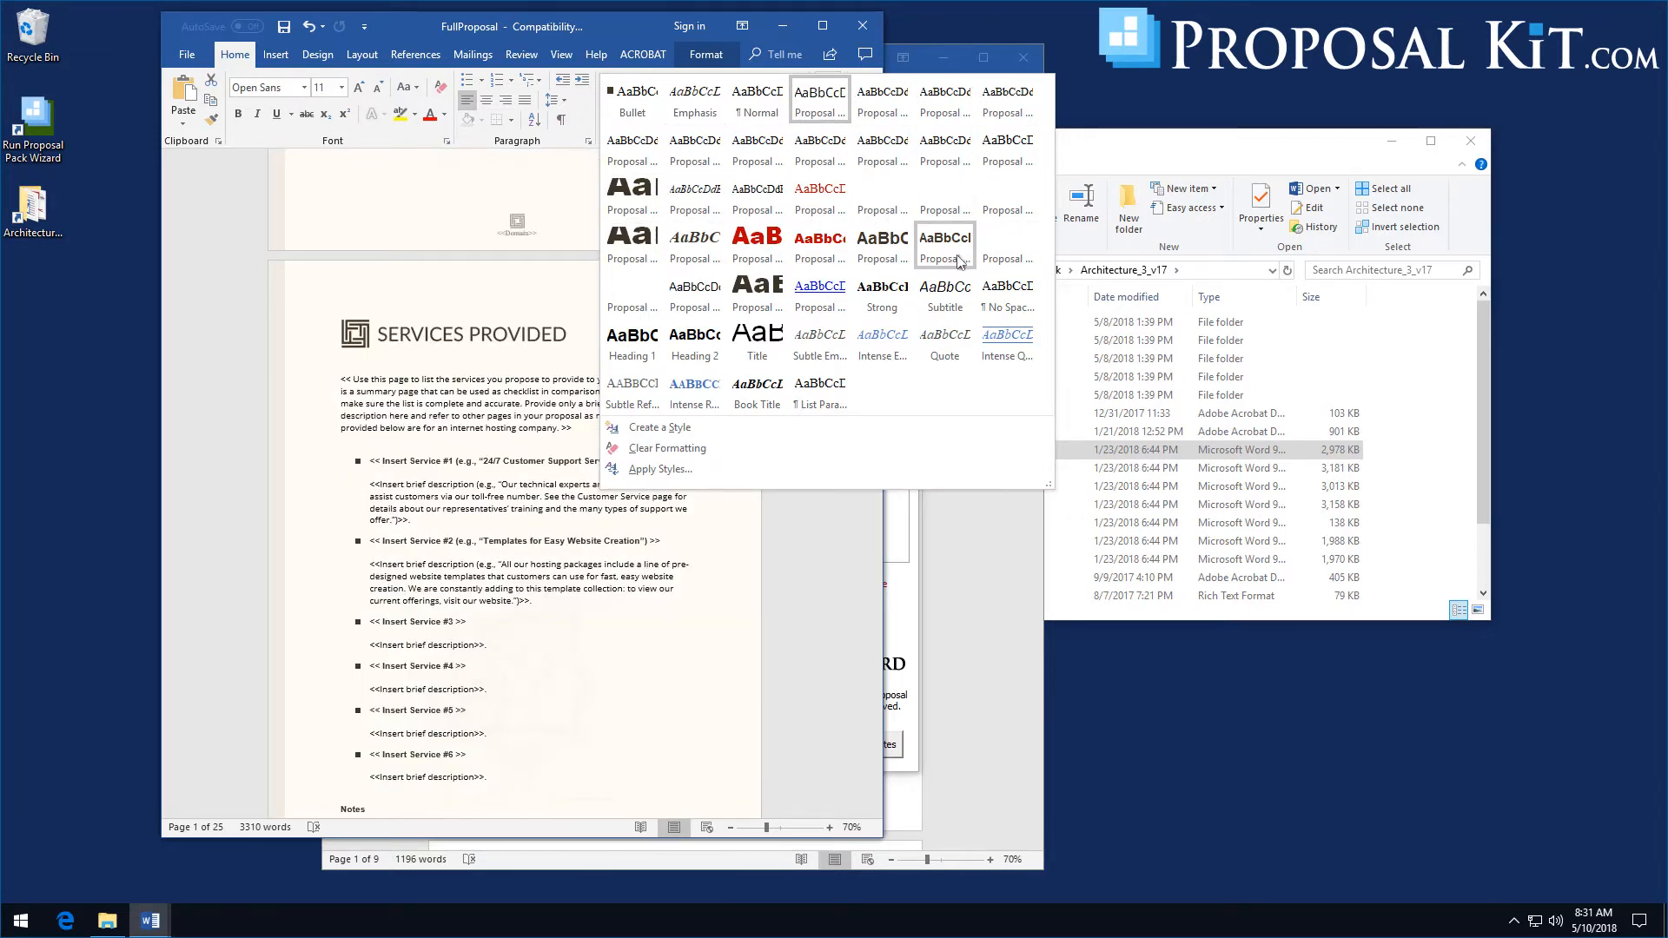
mouse_move(951, 259)
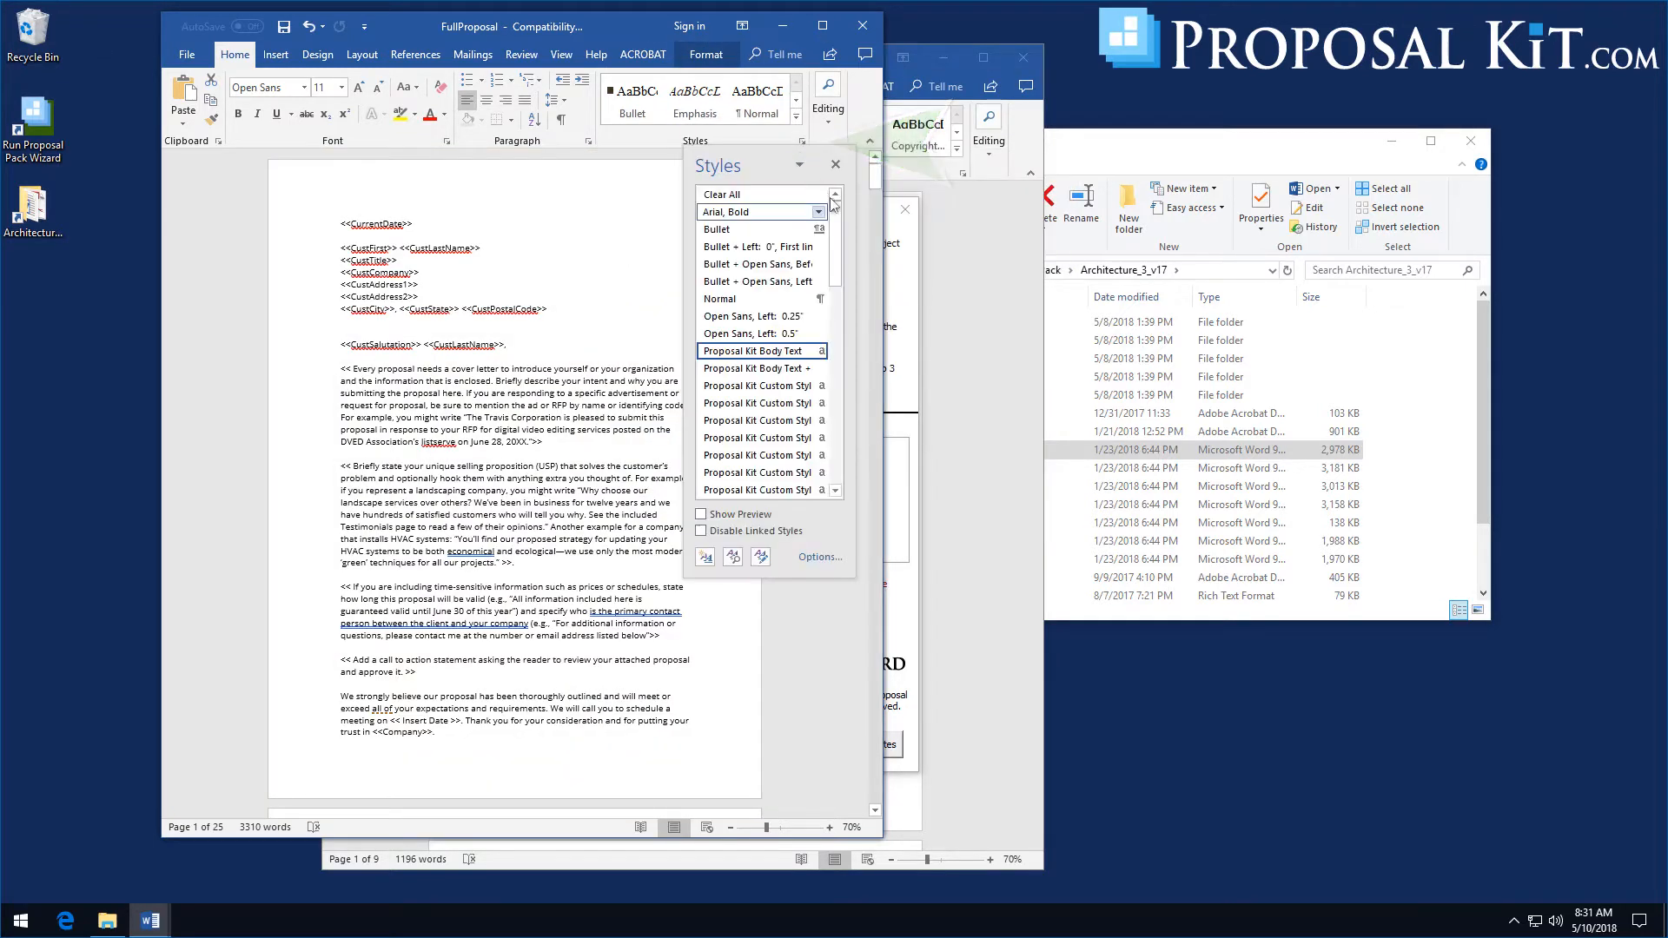
scroll(down, 3)
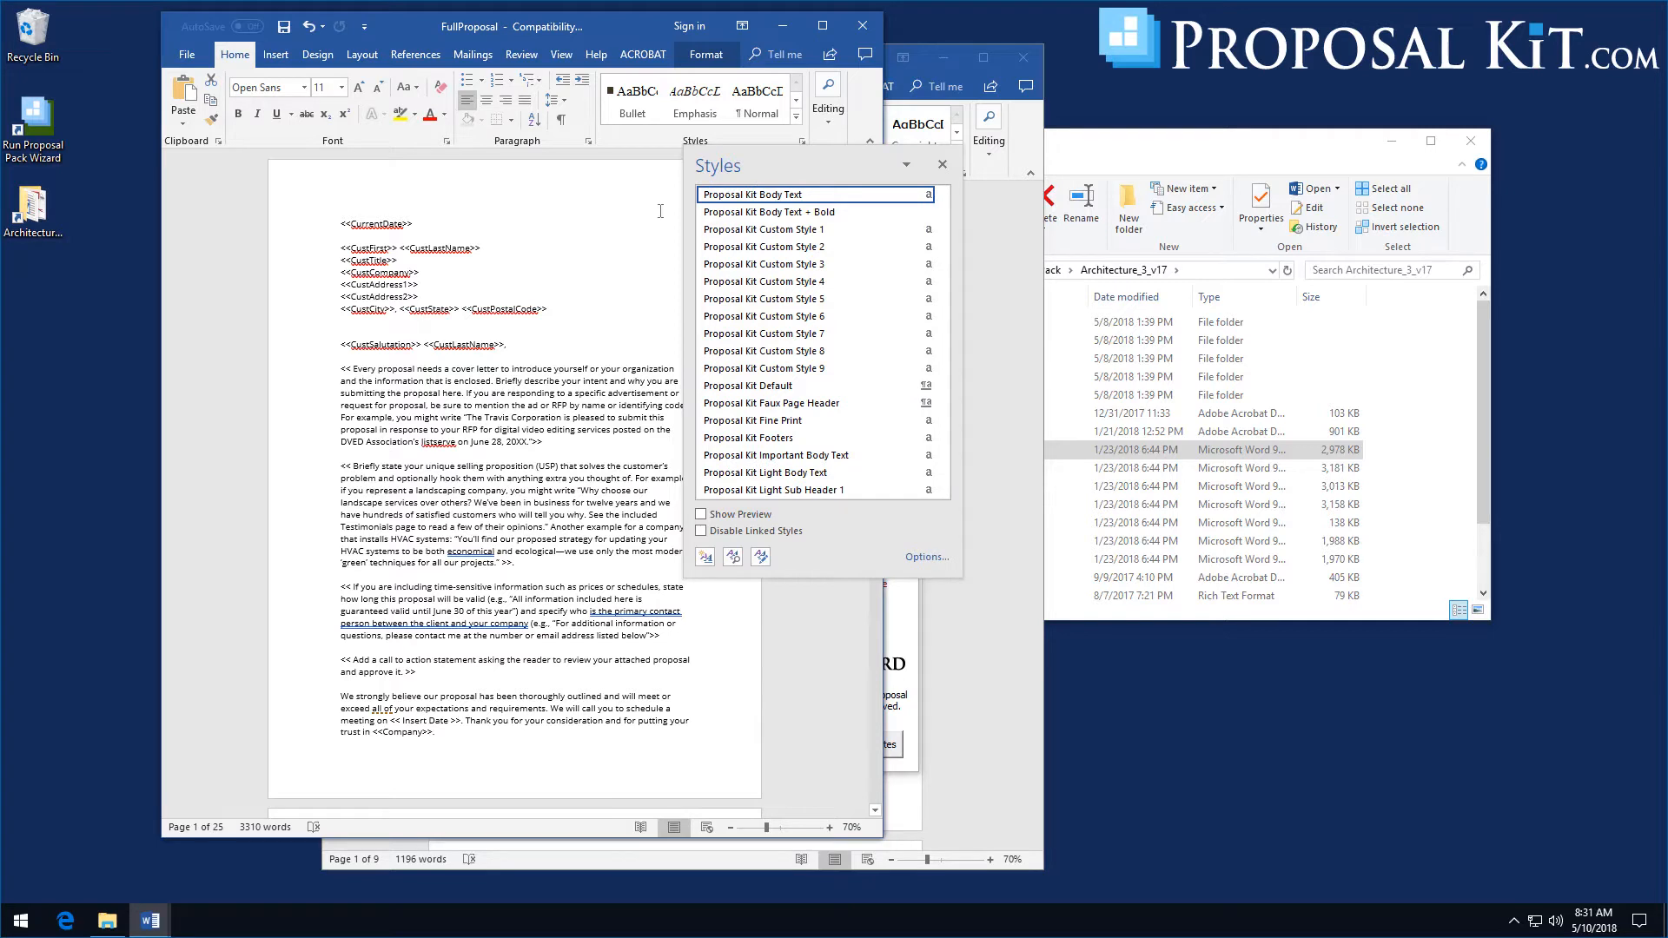
mouse_move(751, 194)
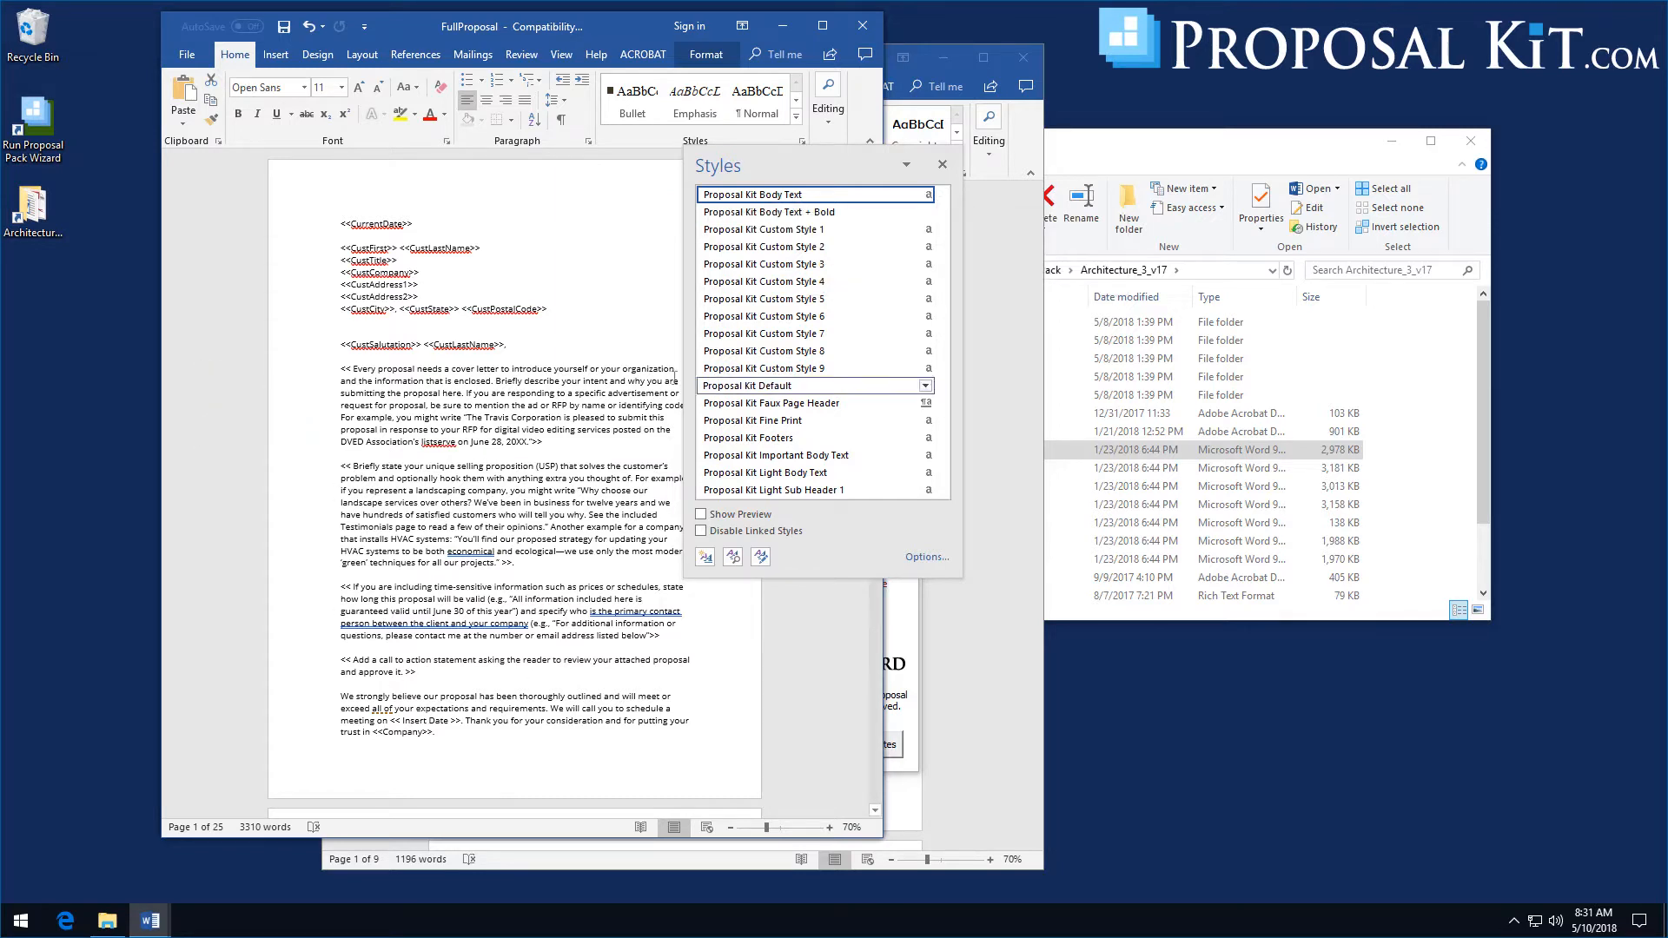
scroll(down, 3)
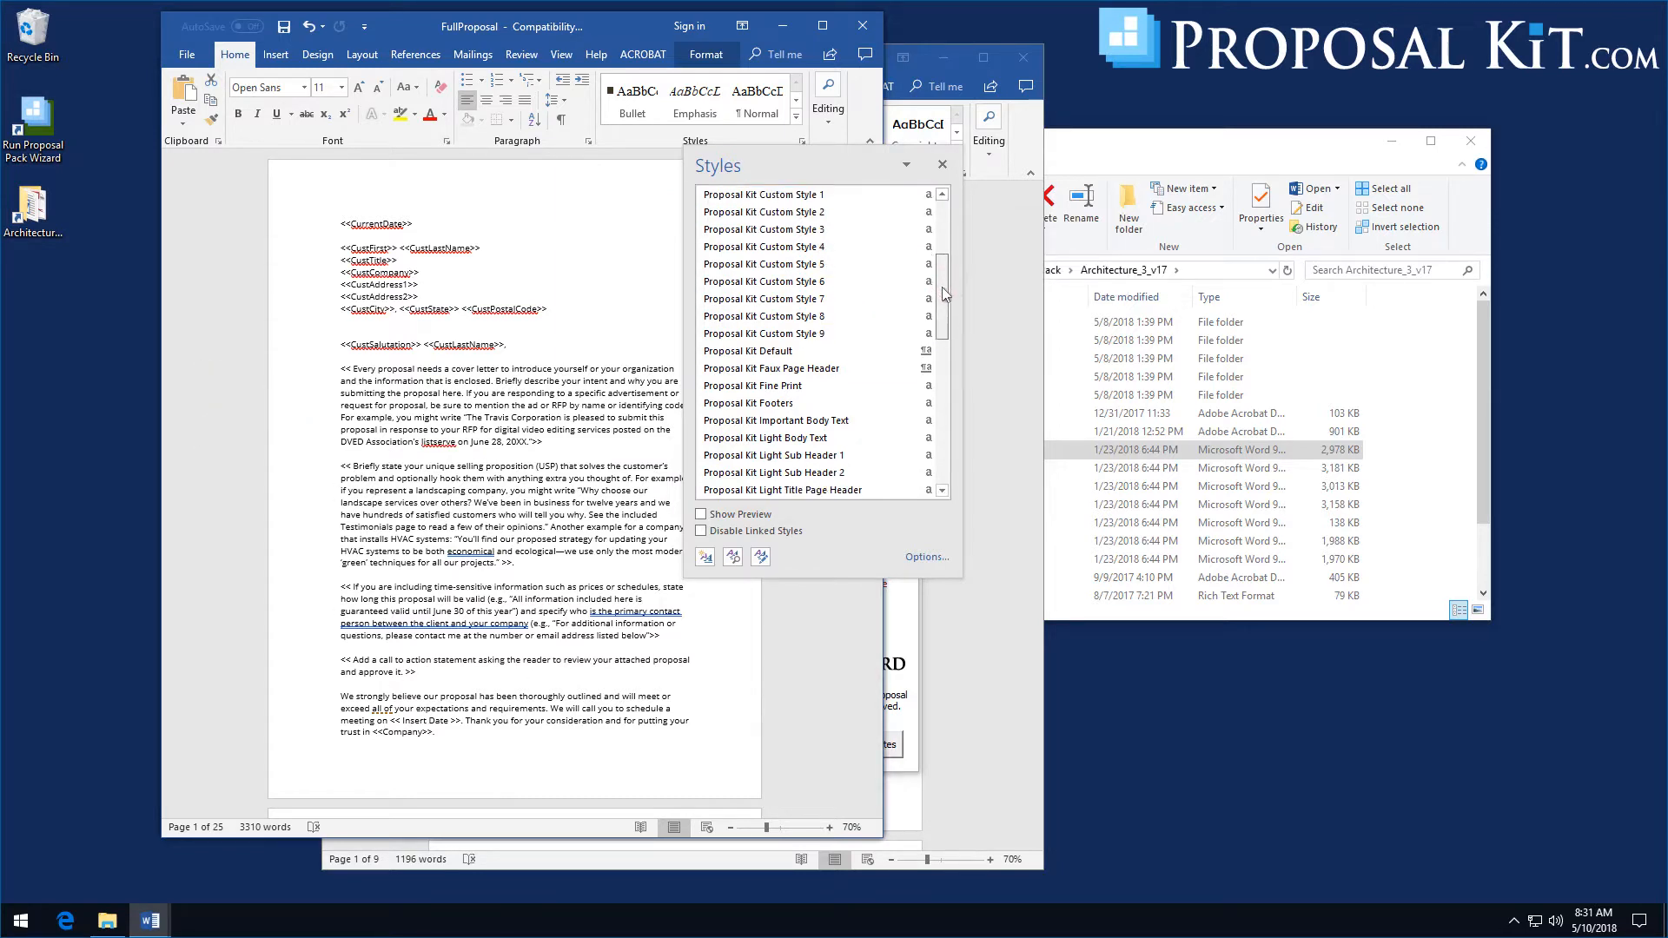
scroll(down, 3)
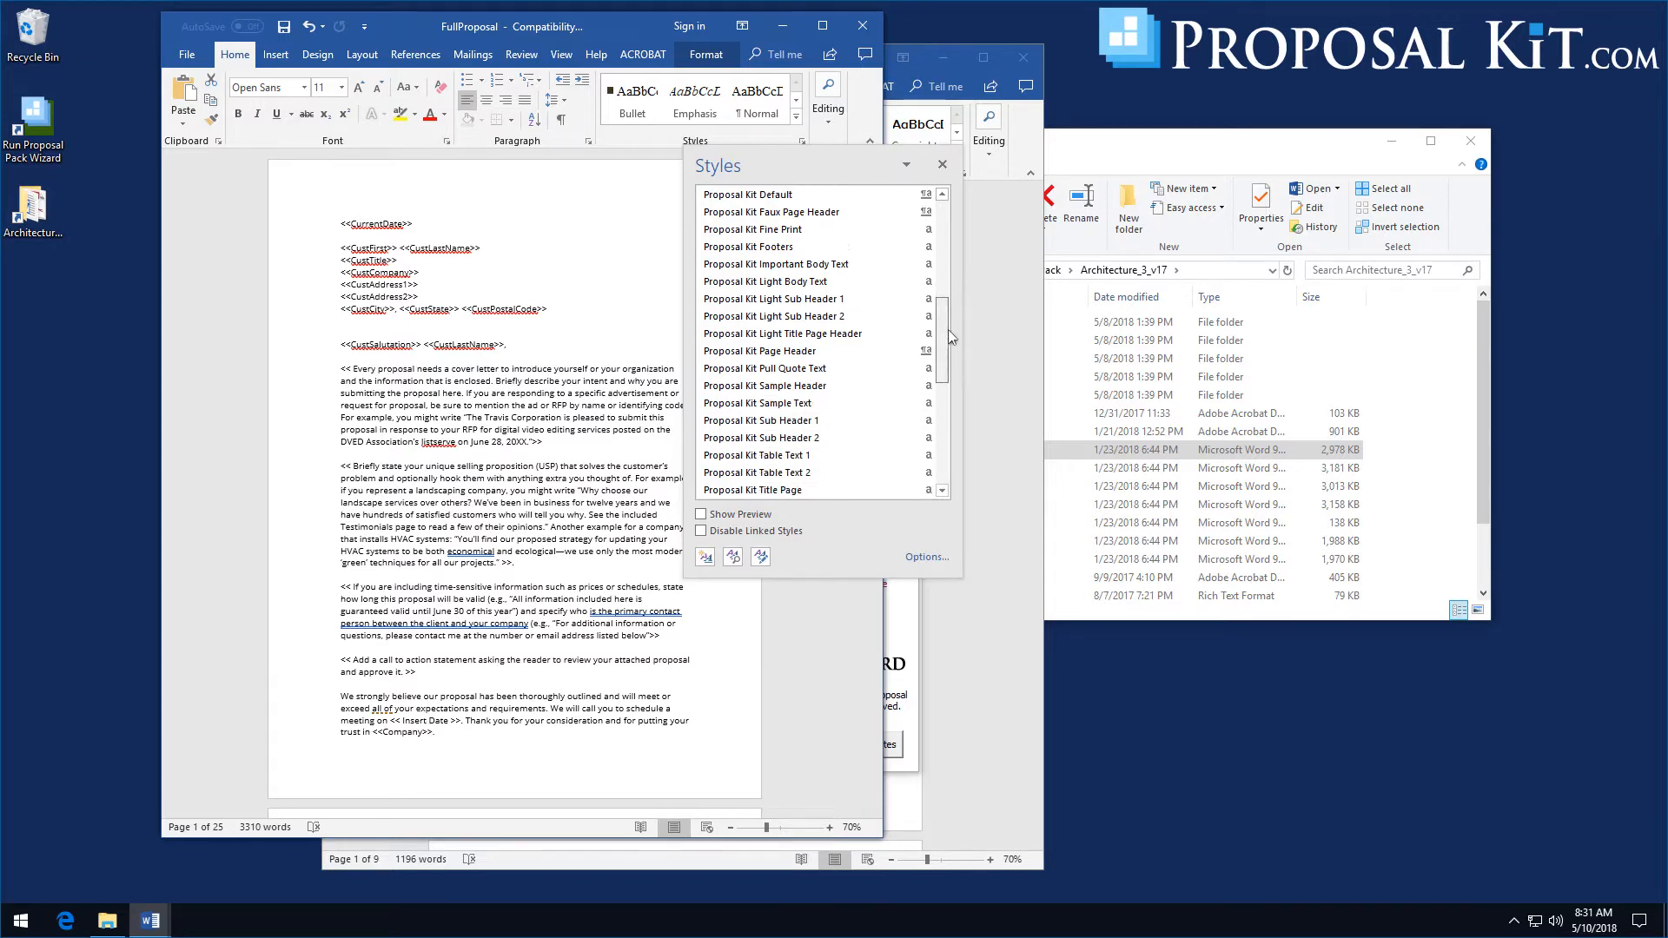
scroll(down, 3)
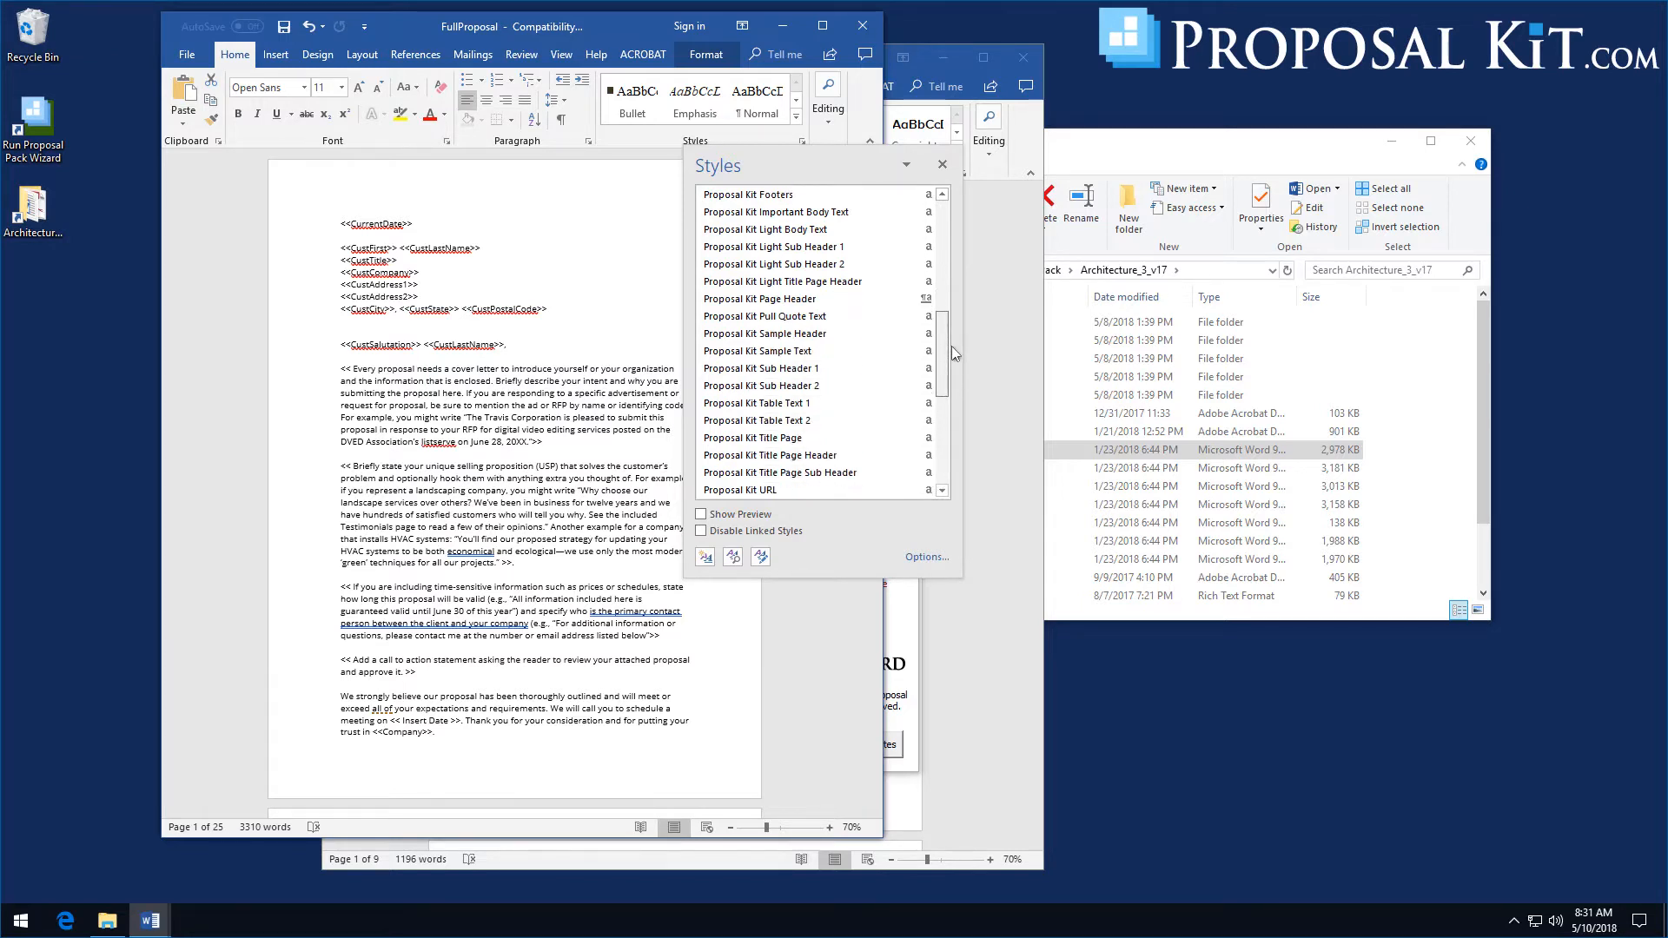
mouse_move(763, 332)
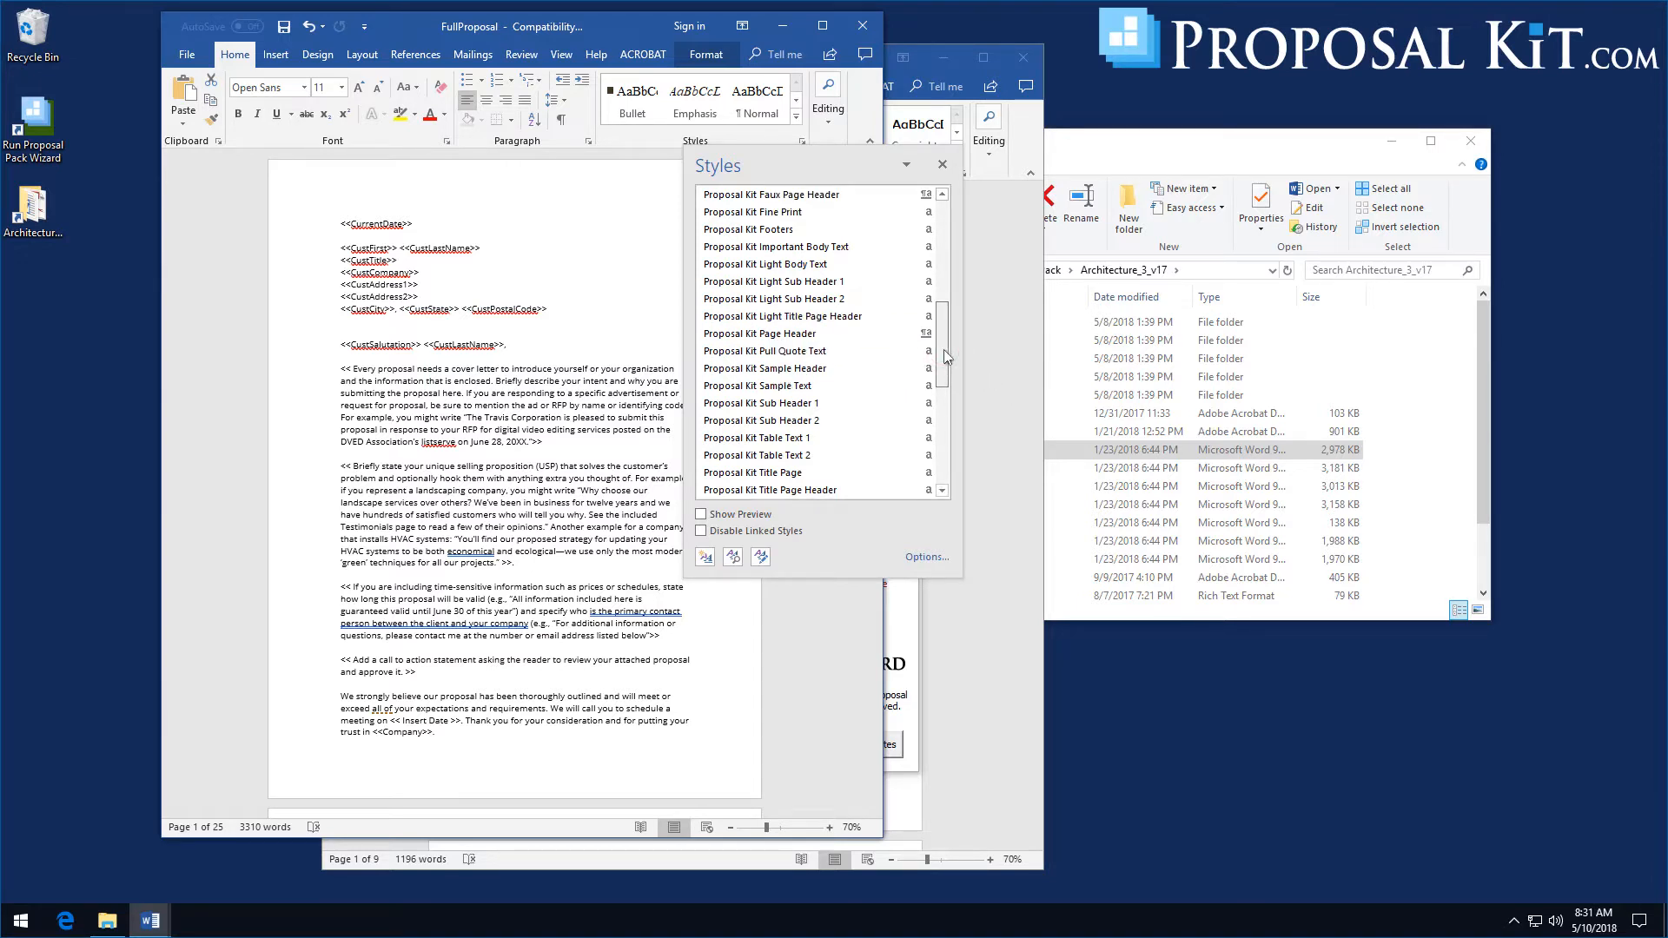
mouse_move(763, 258)
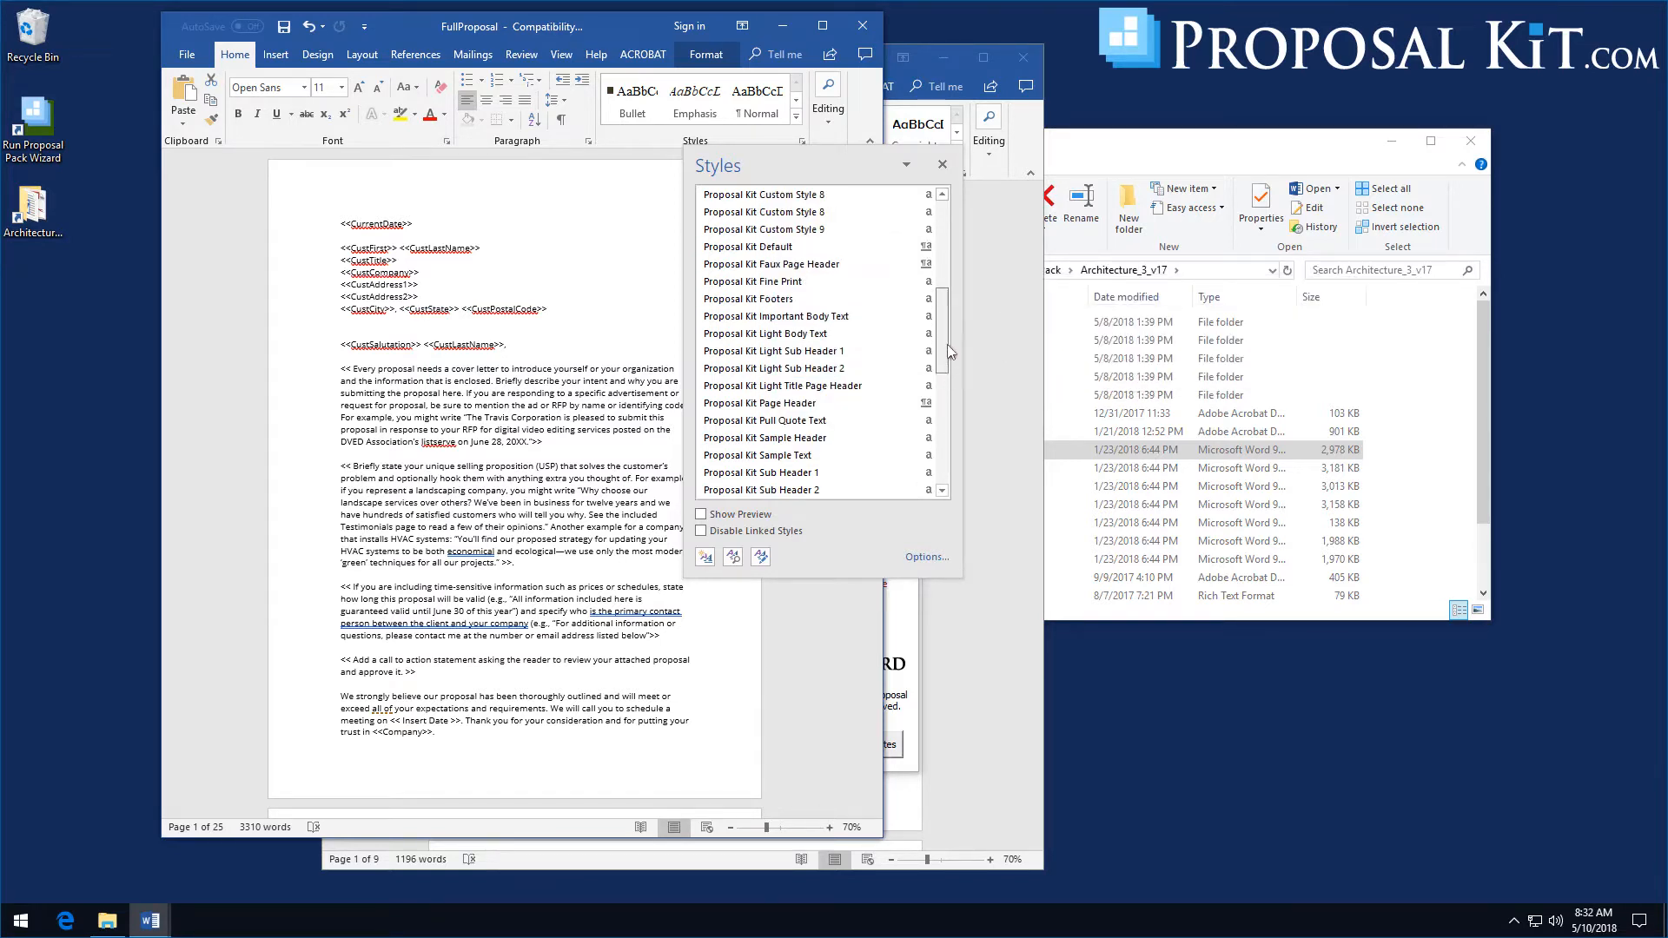
scroll(down, 3)
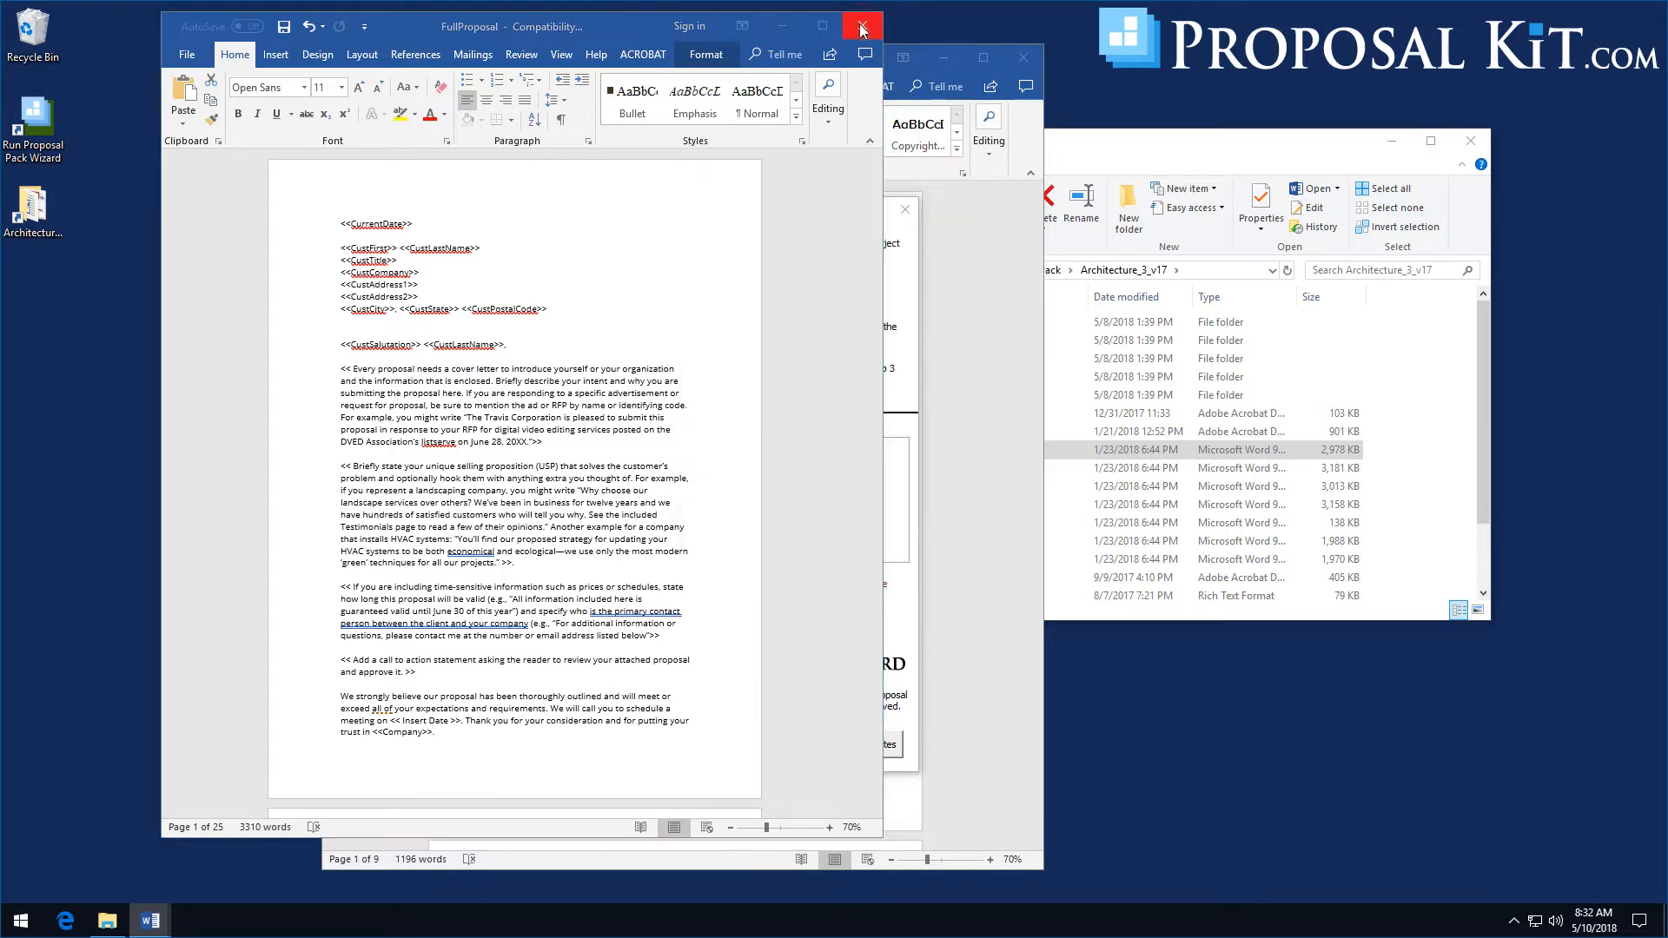
Close FullProposal without saving and close the Architecture_3_v17 folder window
click(860, 27)
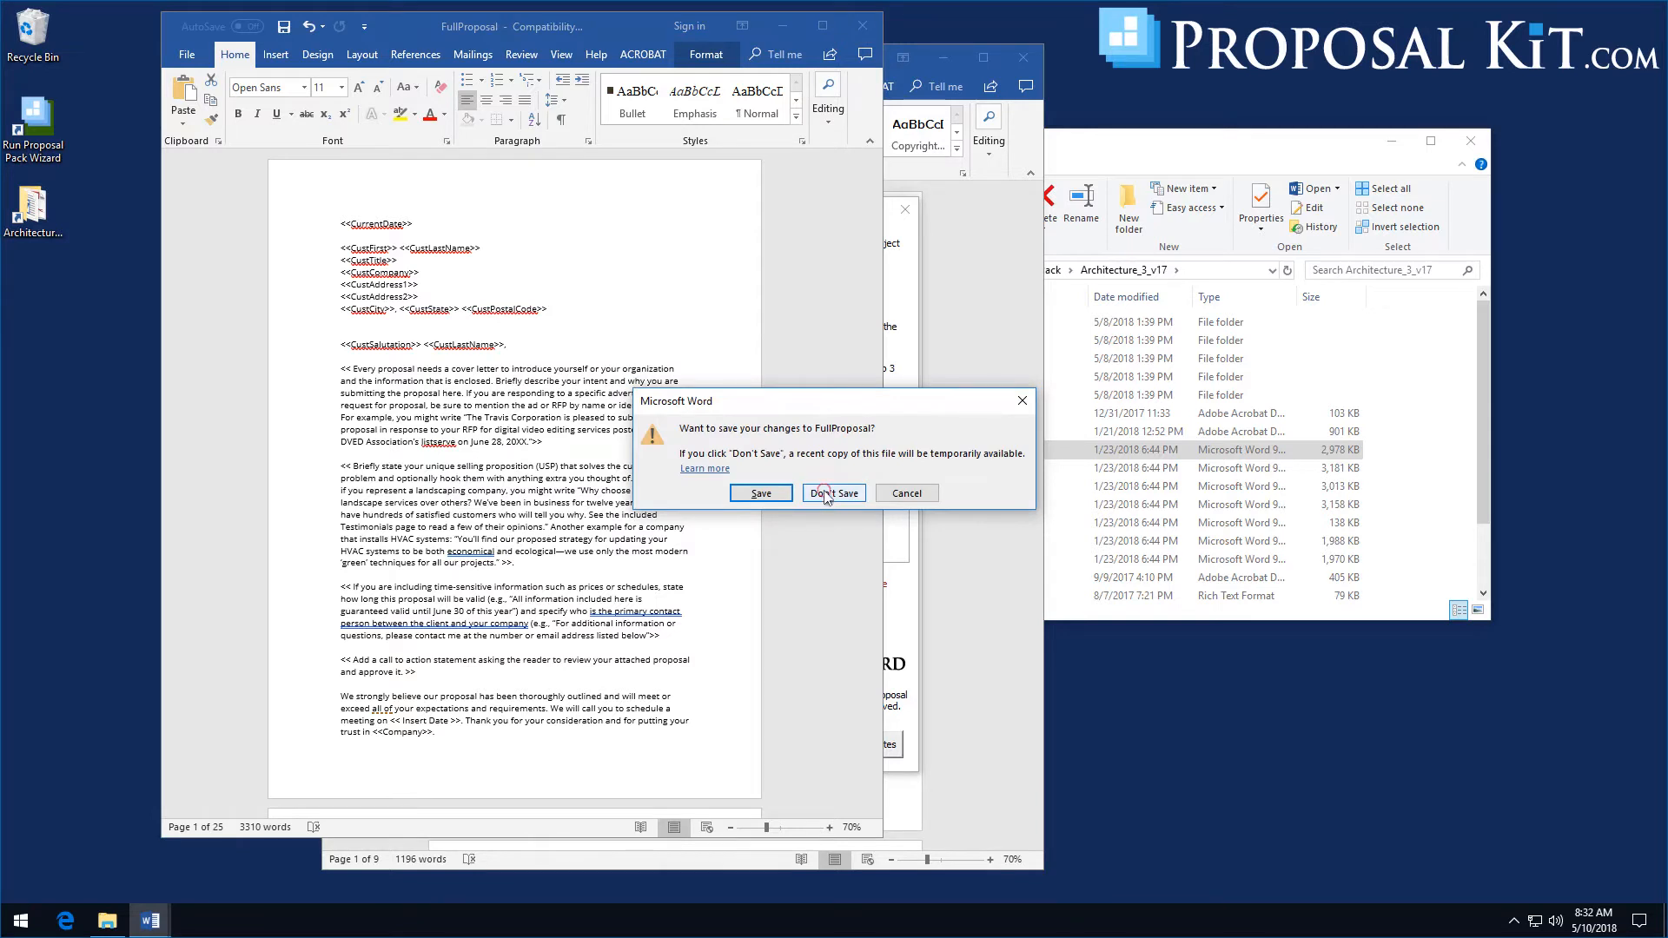
click(834, 493)
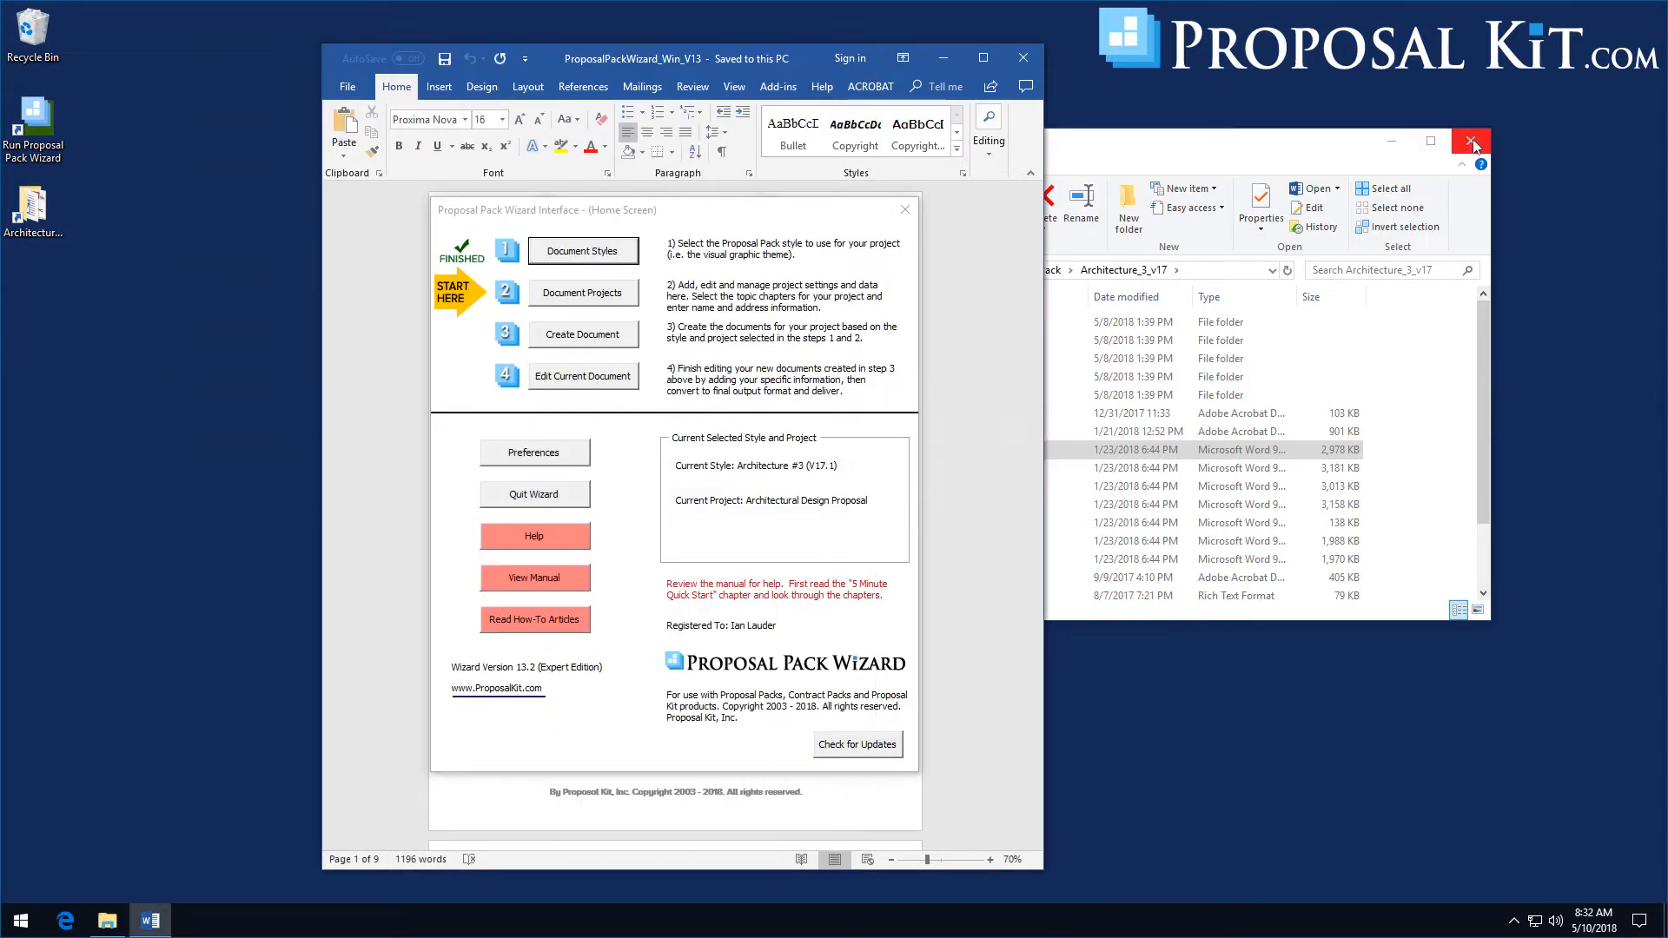
click(1470, 141)
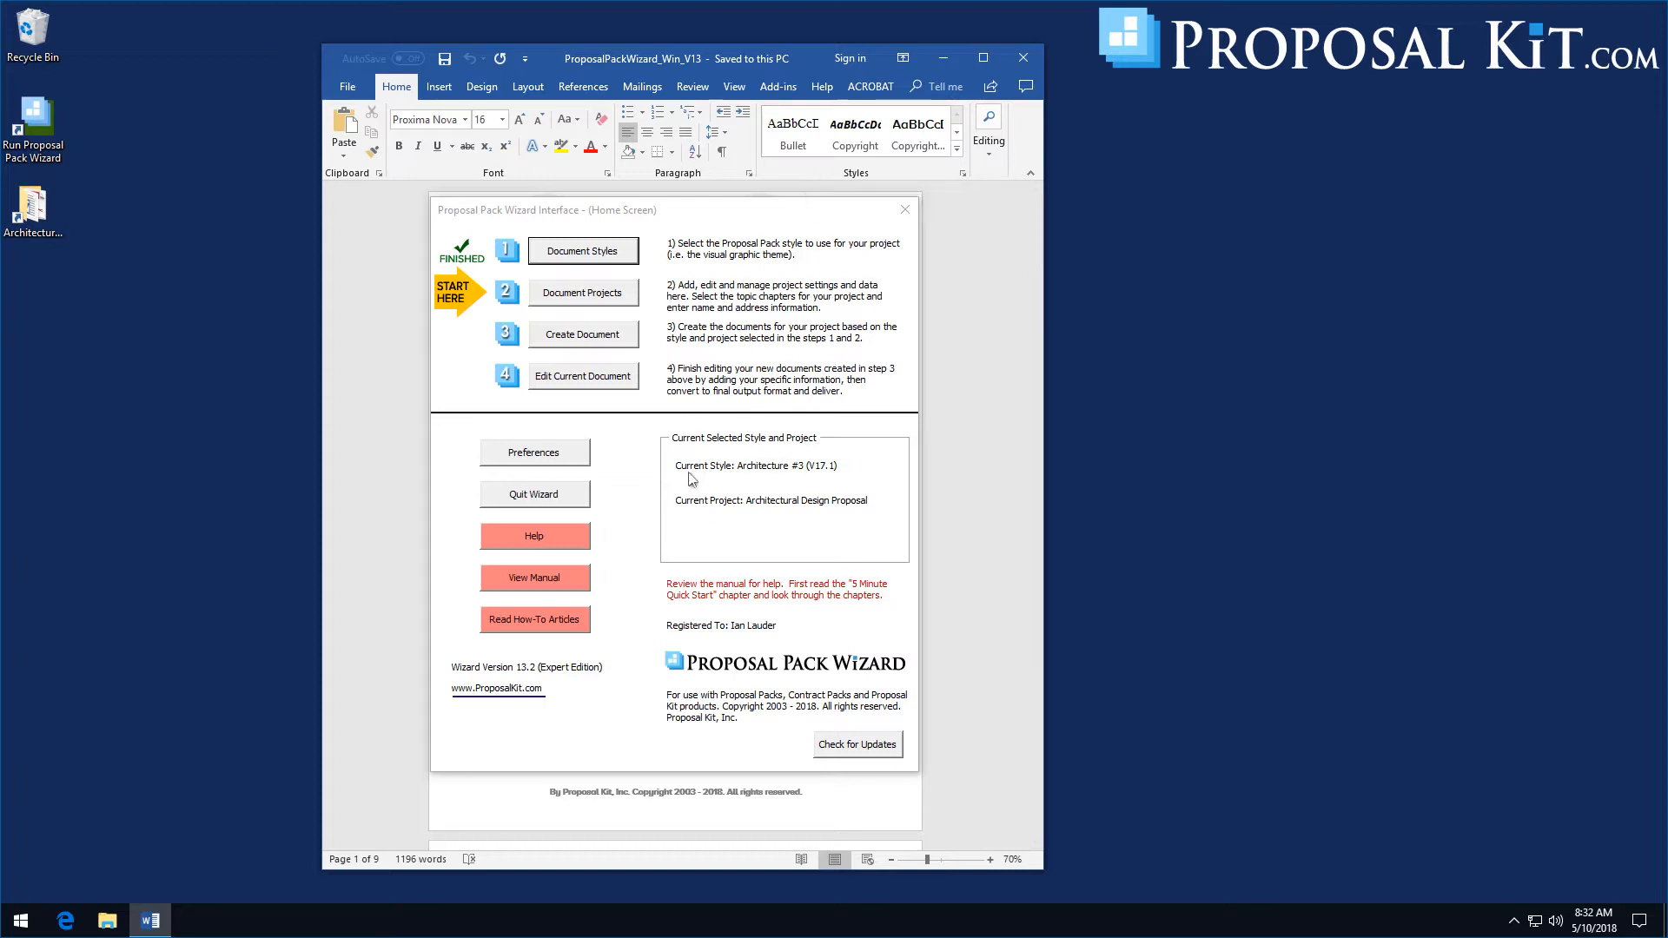
mouse_move(765, 447)
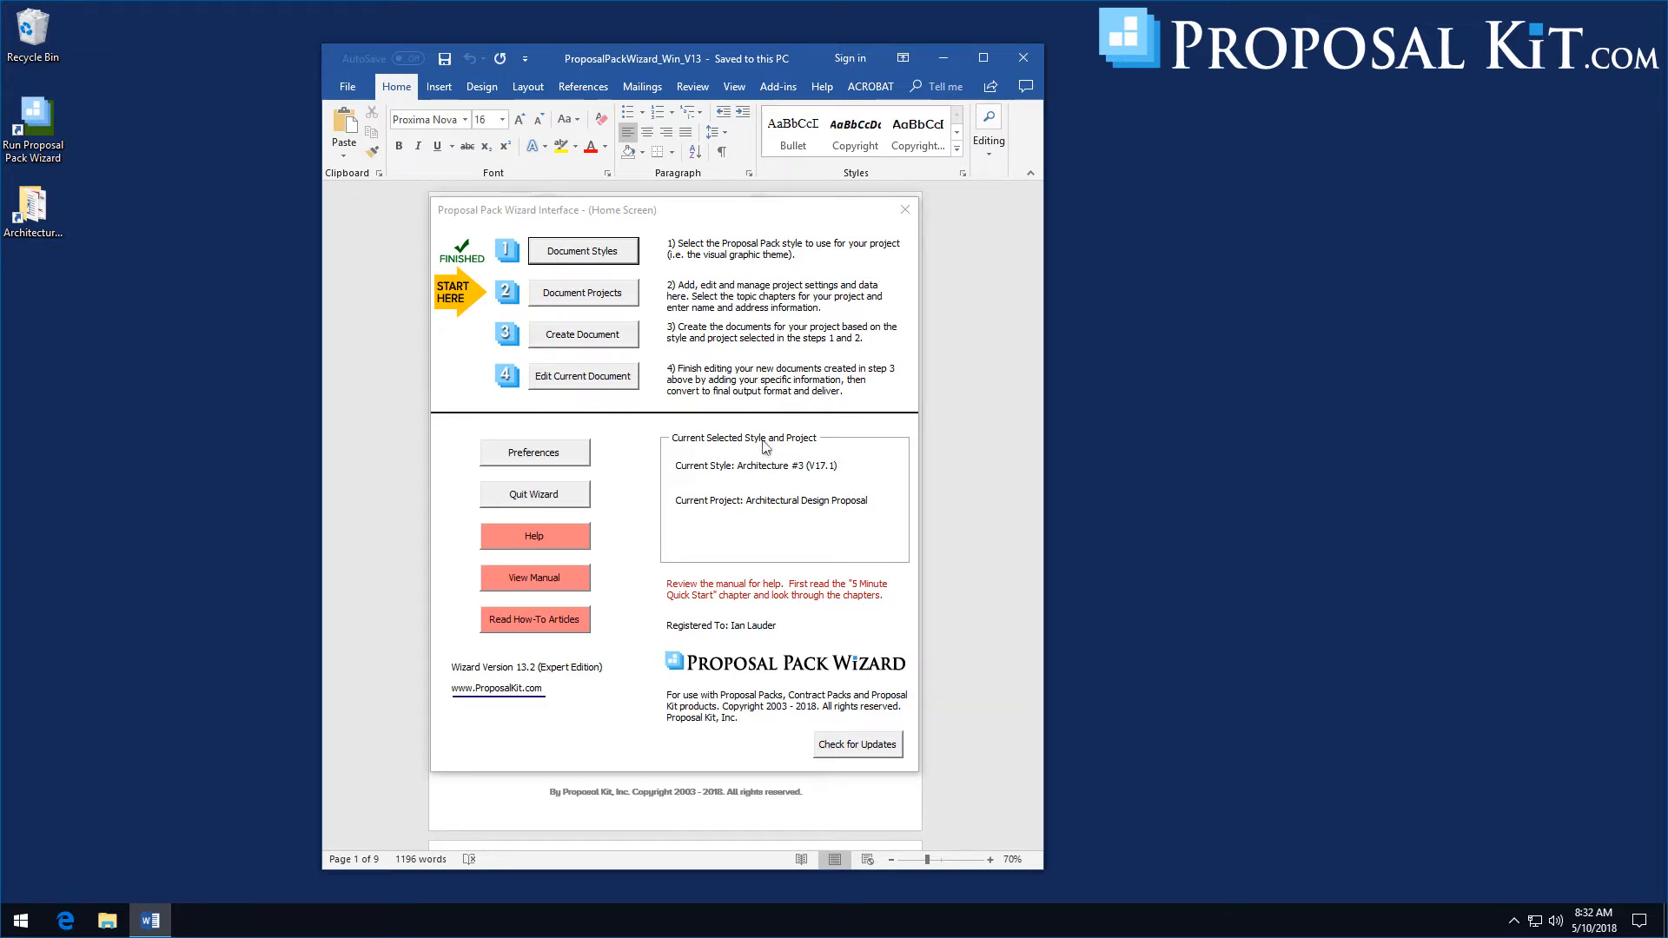
Open Document Styles and browse the installed style list, keeping Architecture #3 (V17.1)
click(584, 250)
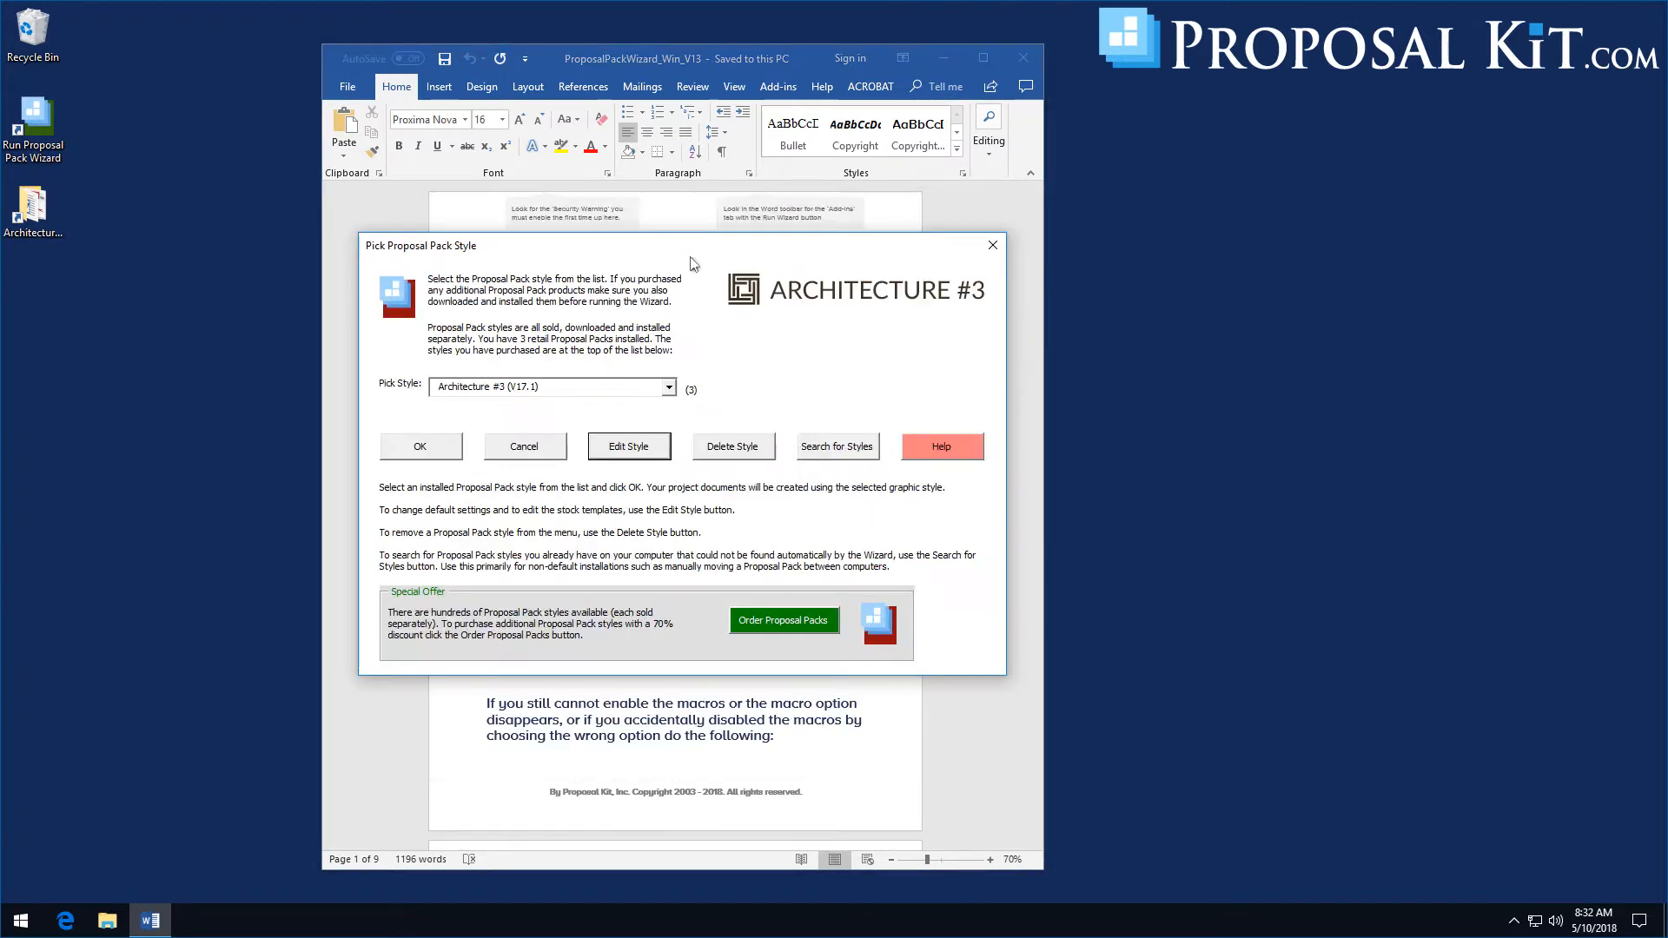
mouse_move(538, 403)
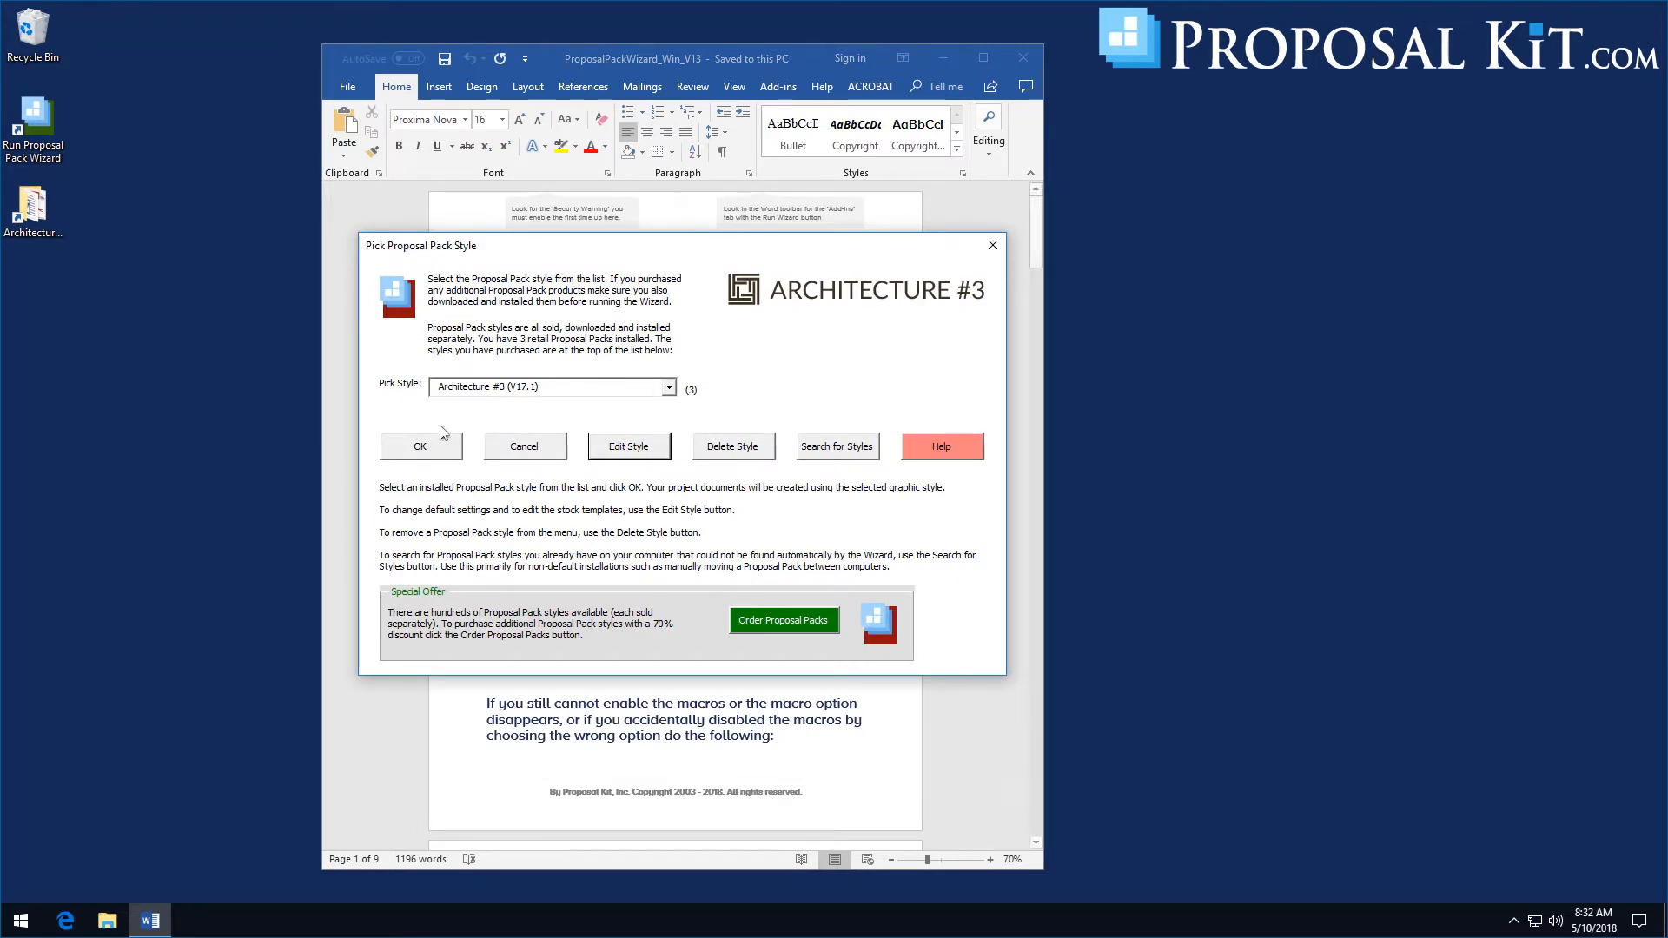
mouse_move(629, 455)
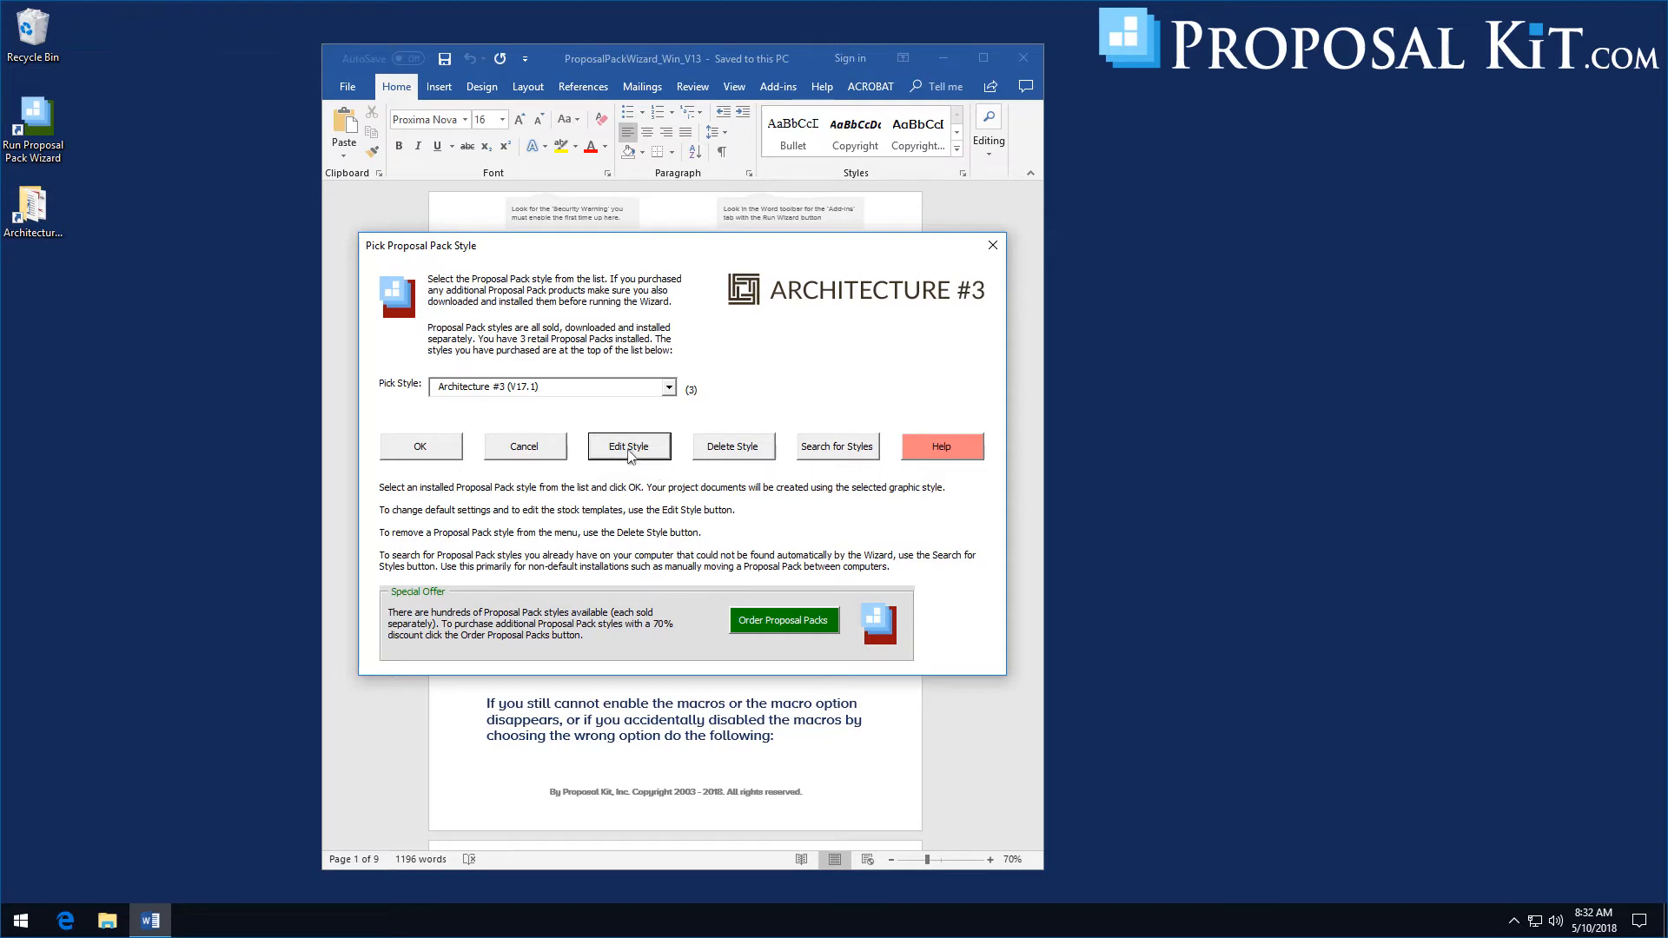
mouse_move(556, 403)
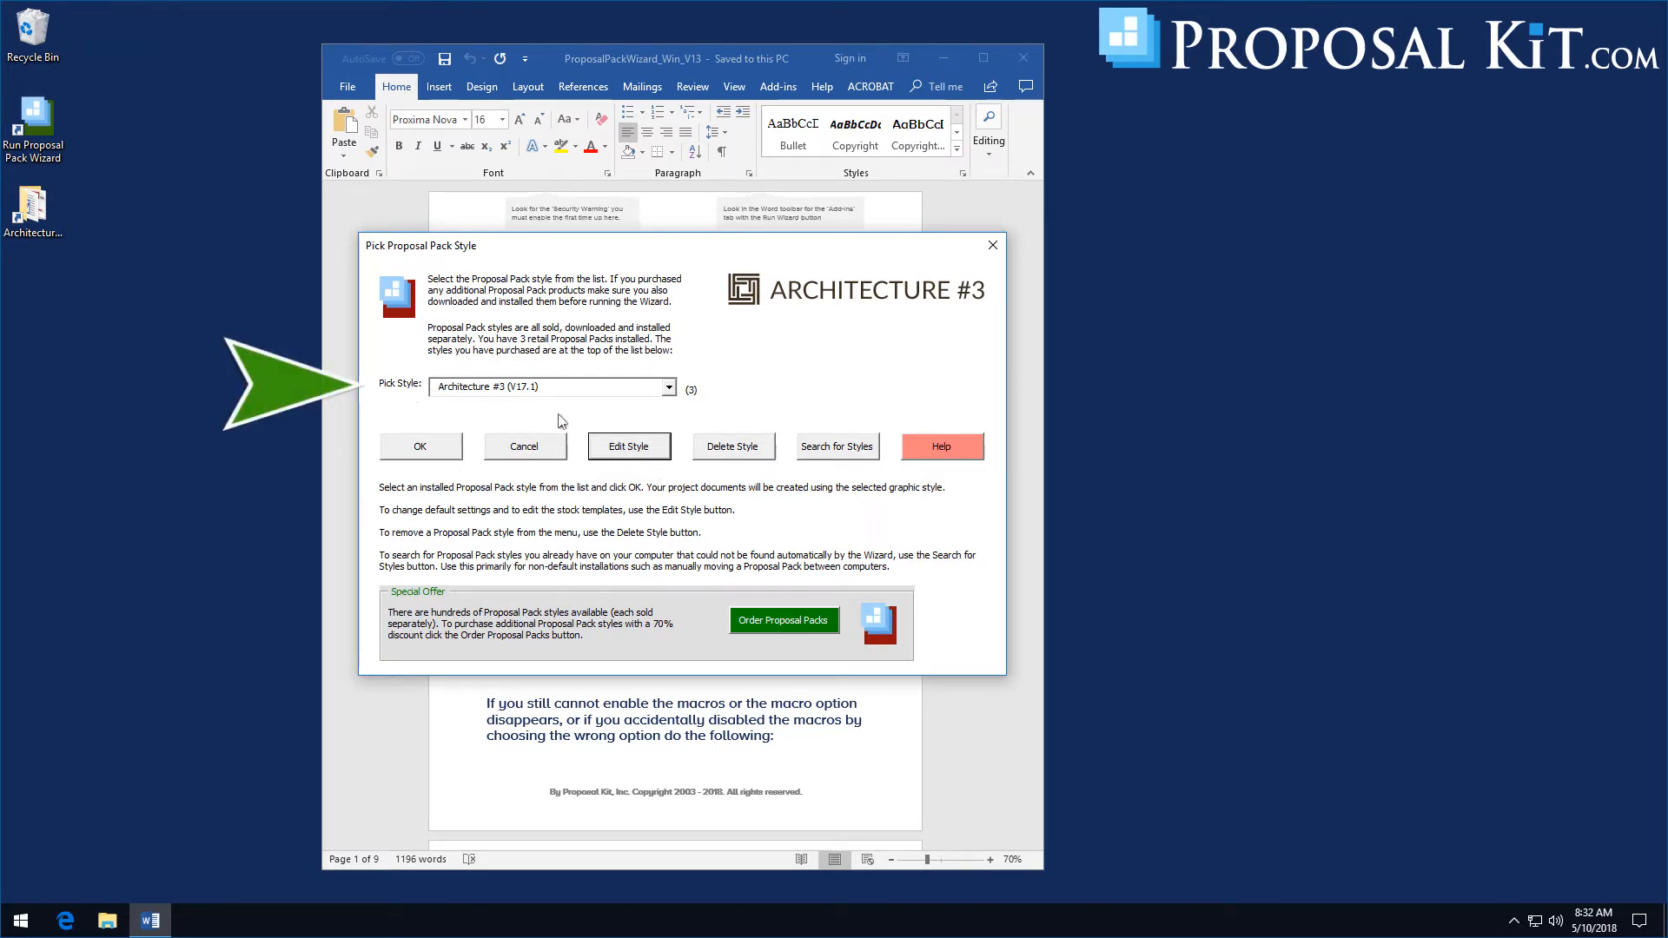
click(667, 386)
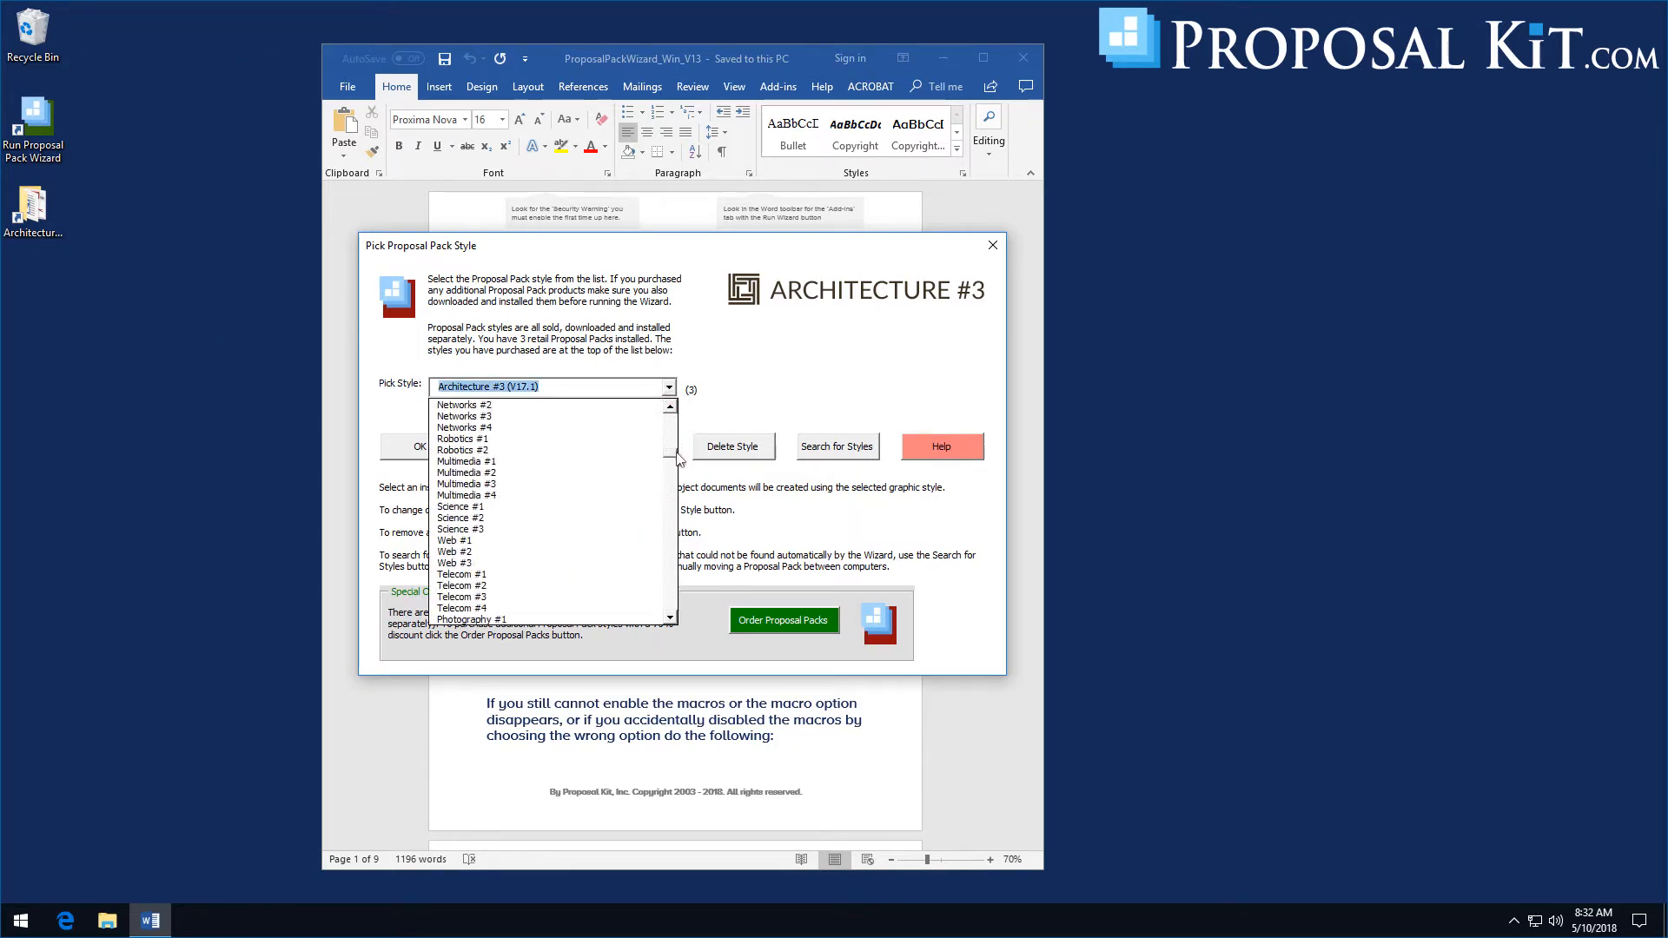
scroll(down, 3)
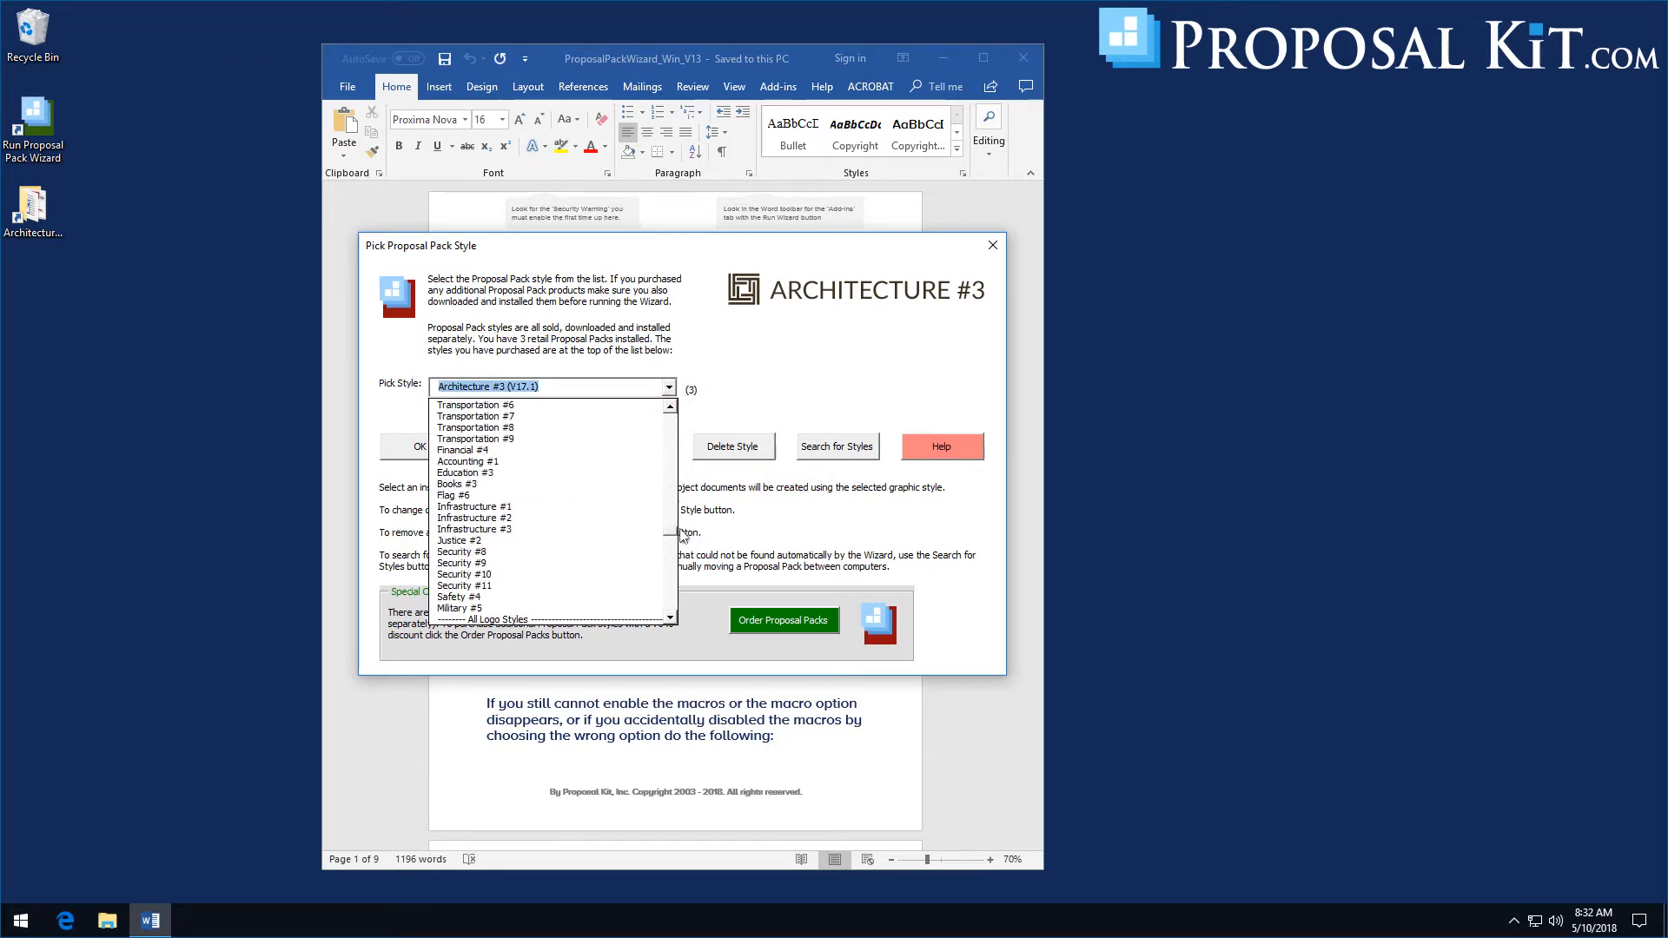
scroll(down, 3)
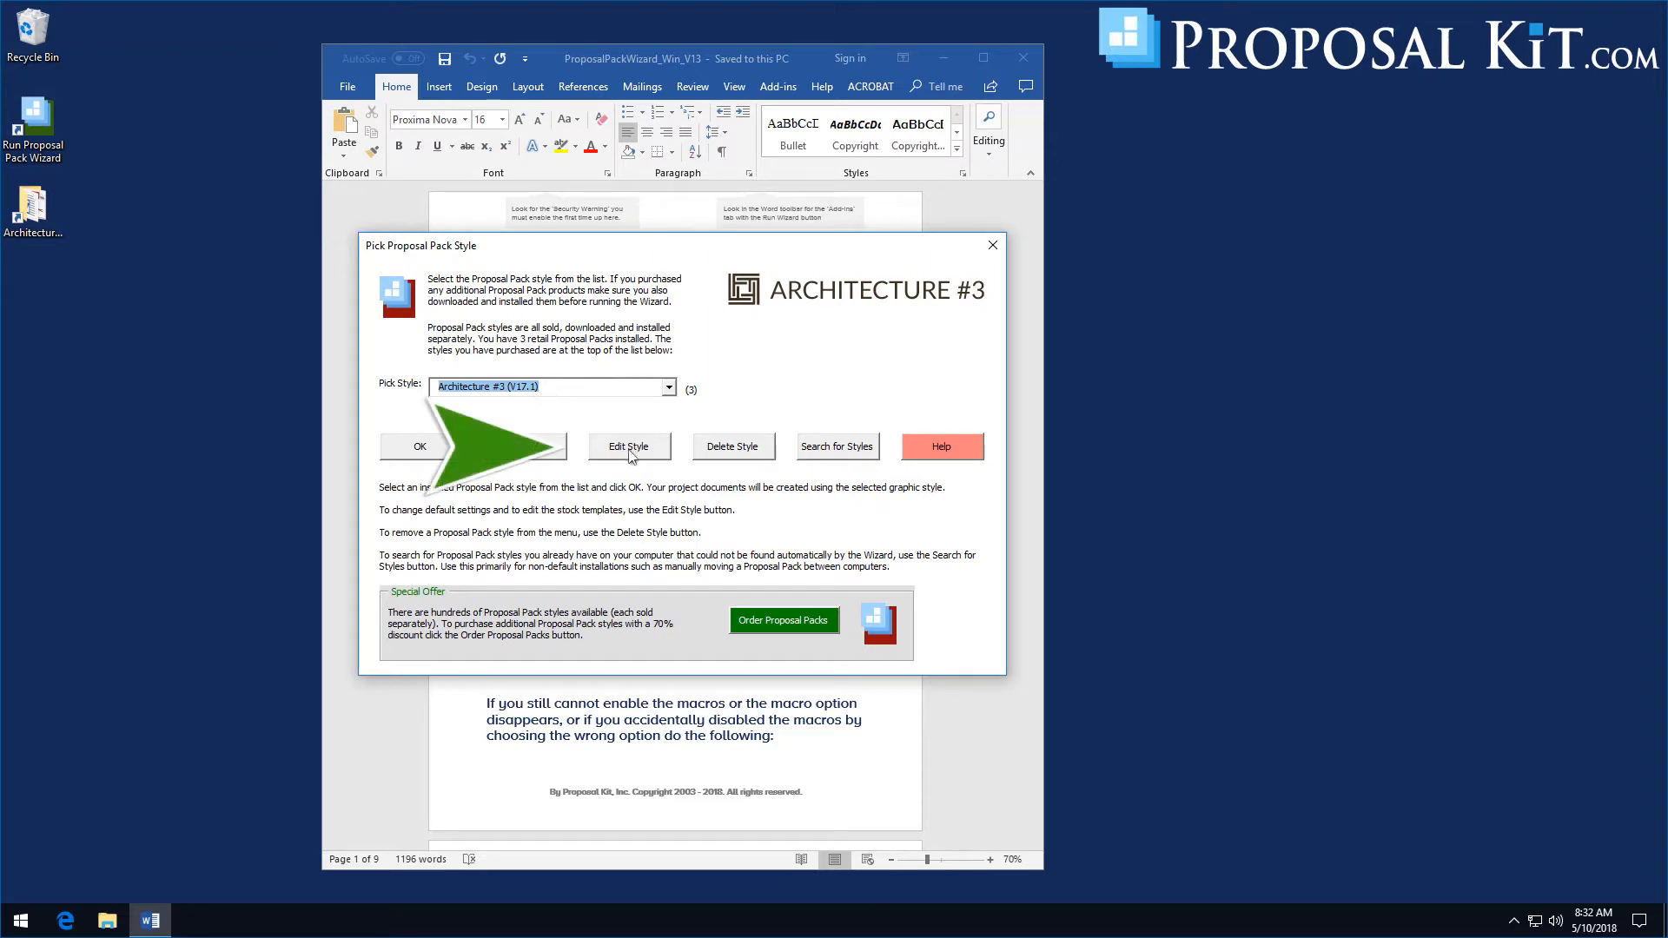
In Architecture #3's Graphics settings, enable Replace Page Header Graphics with Text
click(629, 446)
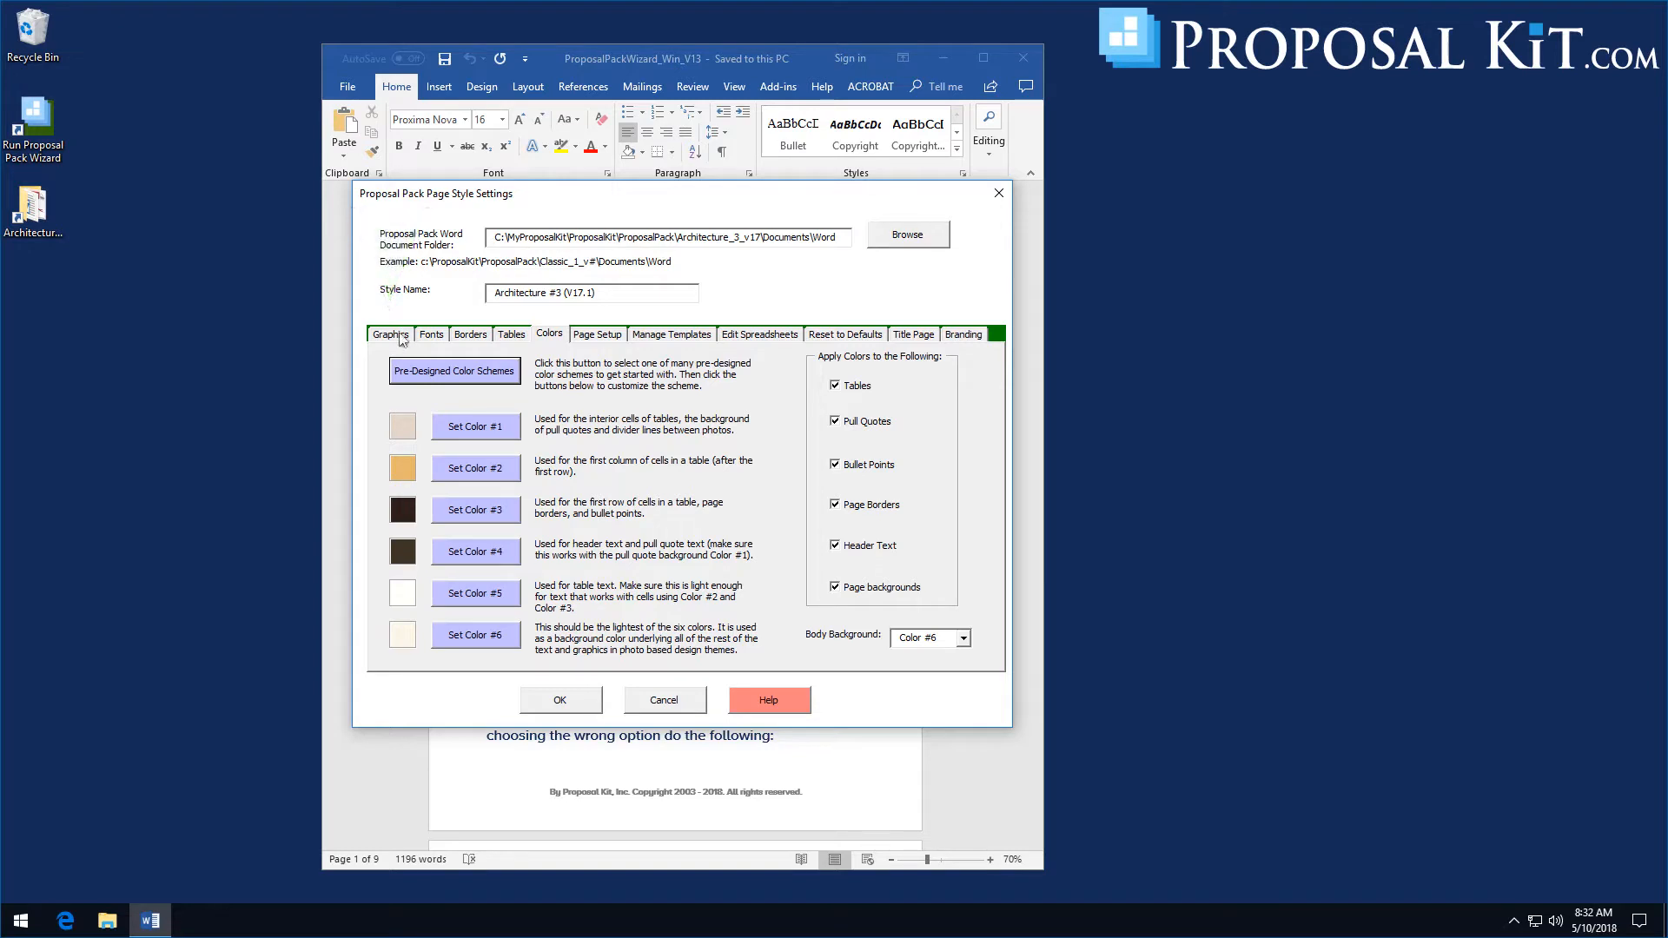
click(389, 334)
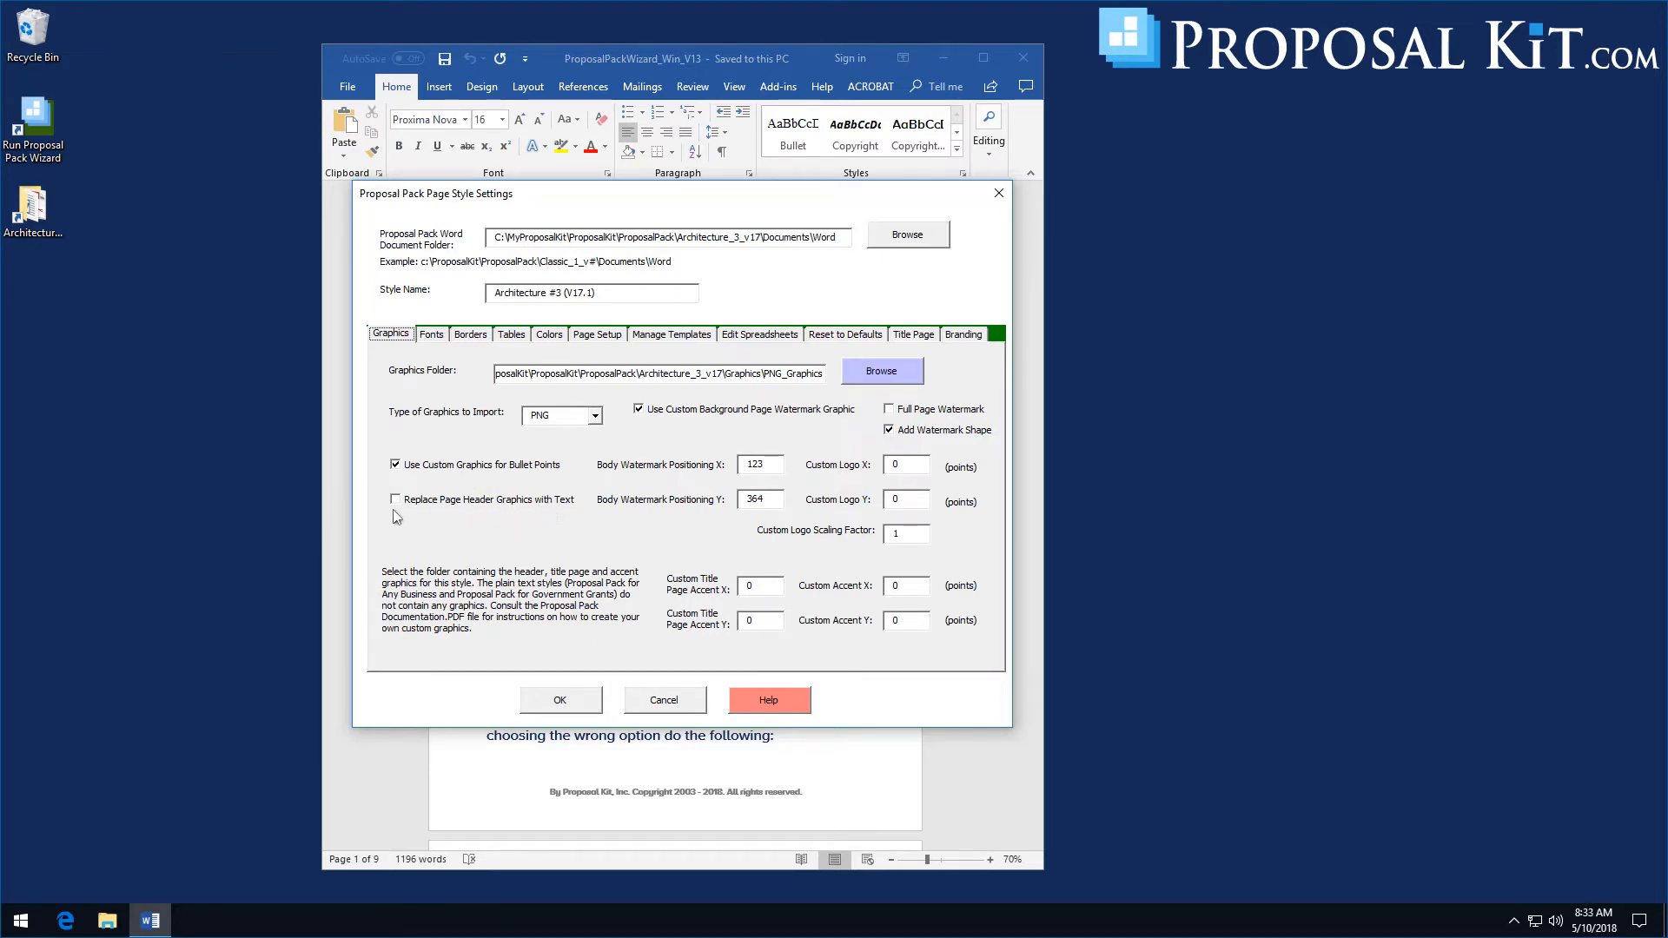
click(396, 500)
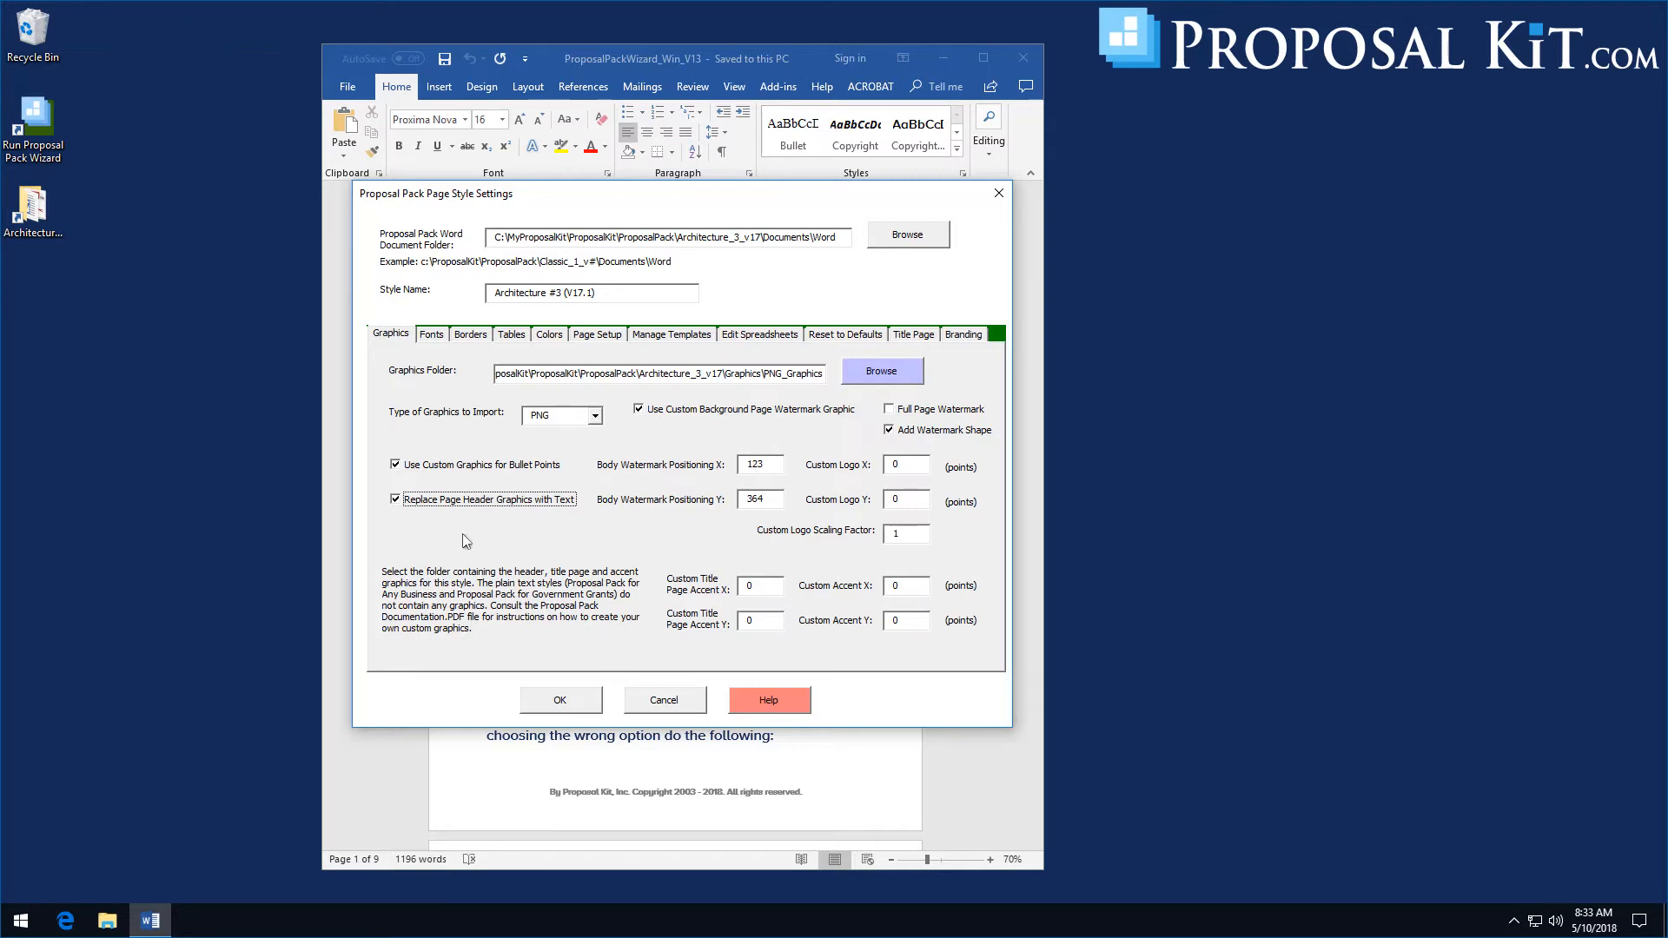
mouse_move(507, 524)
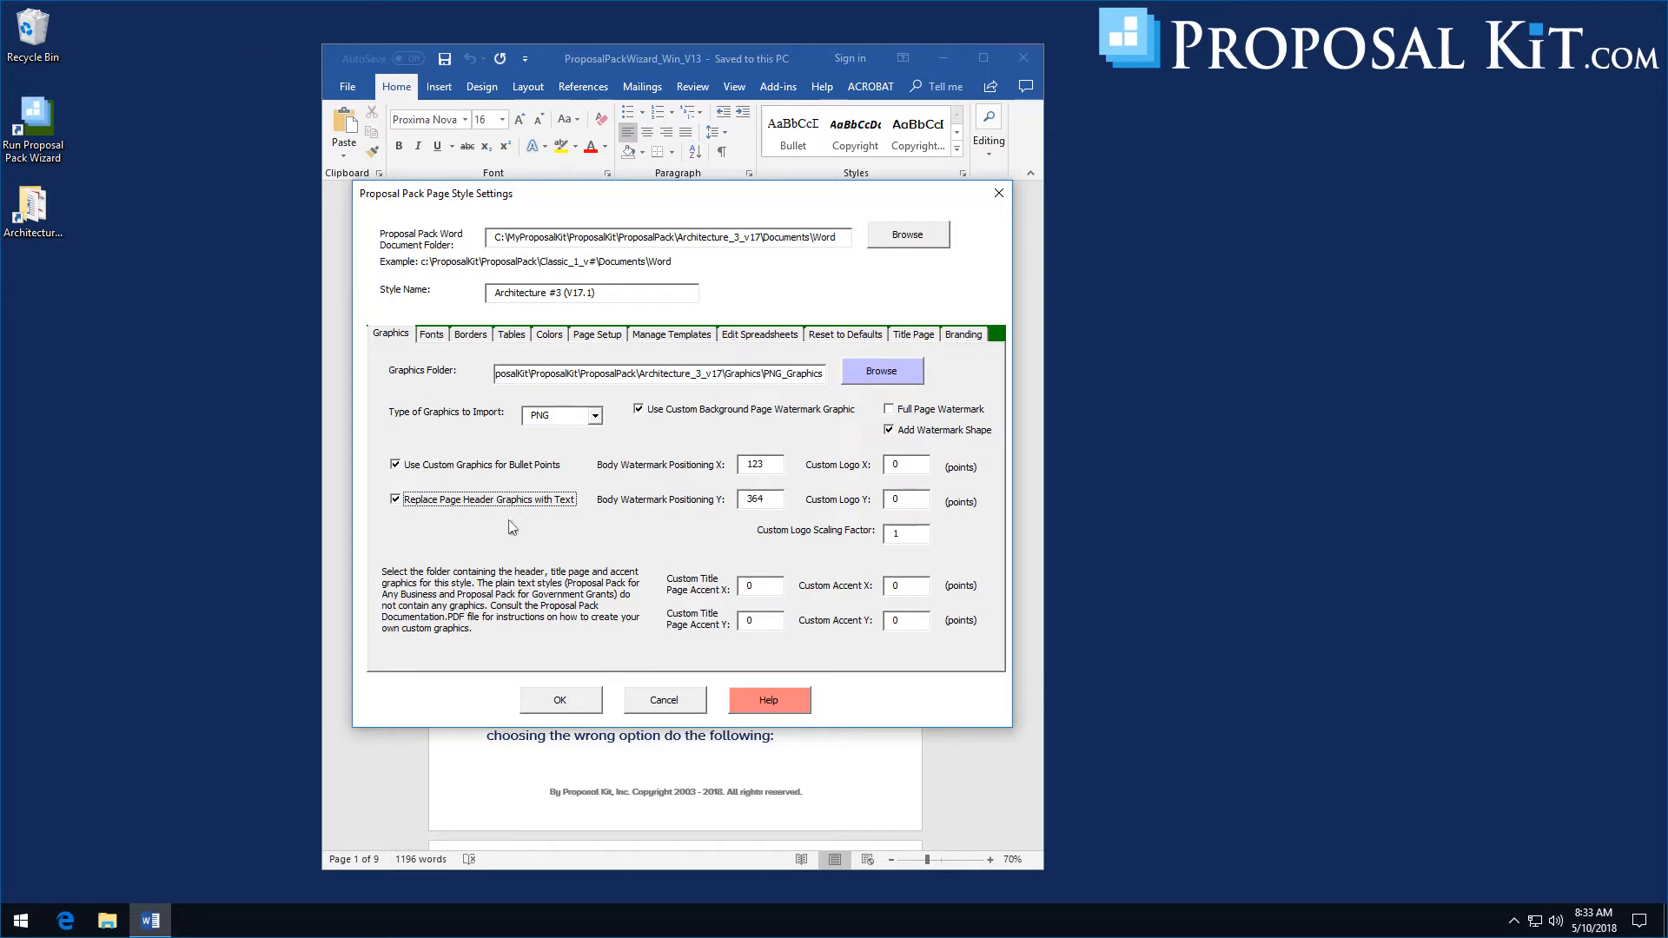
mouse_move(523, 494)
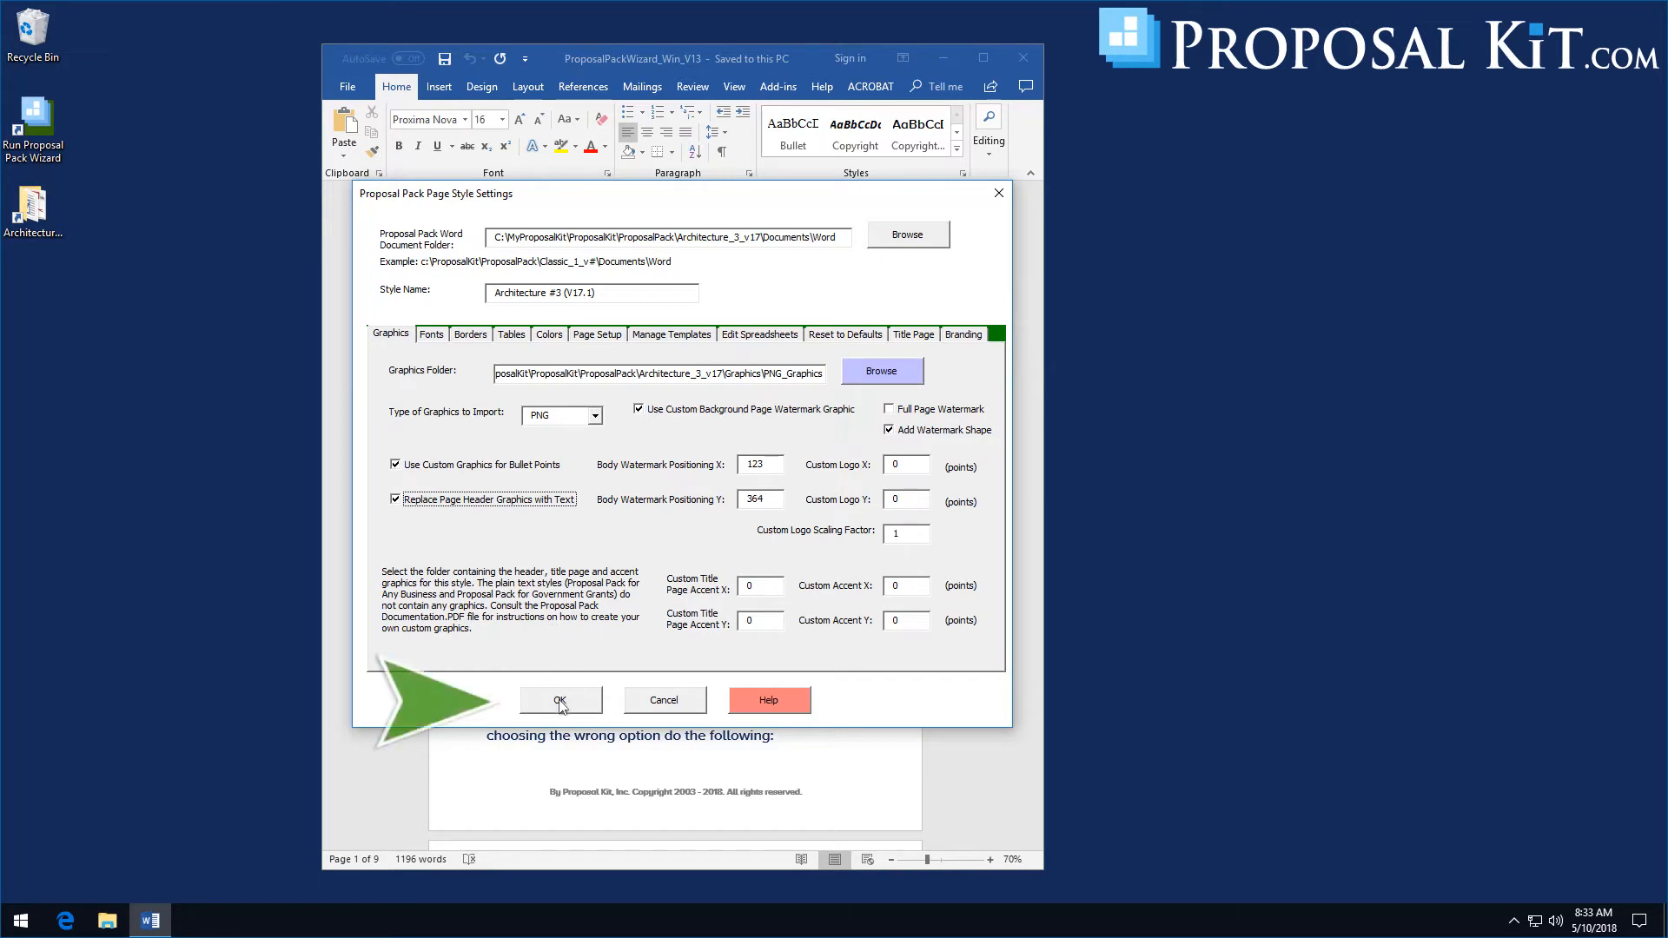
Save the Architecture #3 style settings and bring up Master Preferences
click(560, 699)
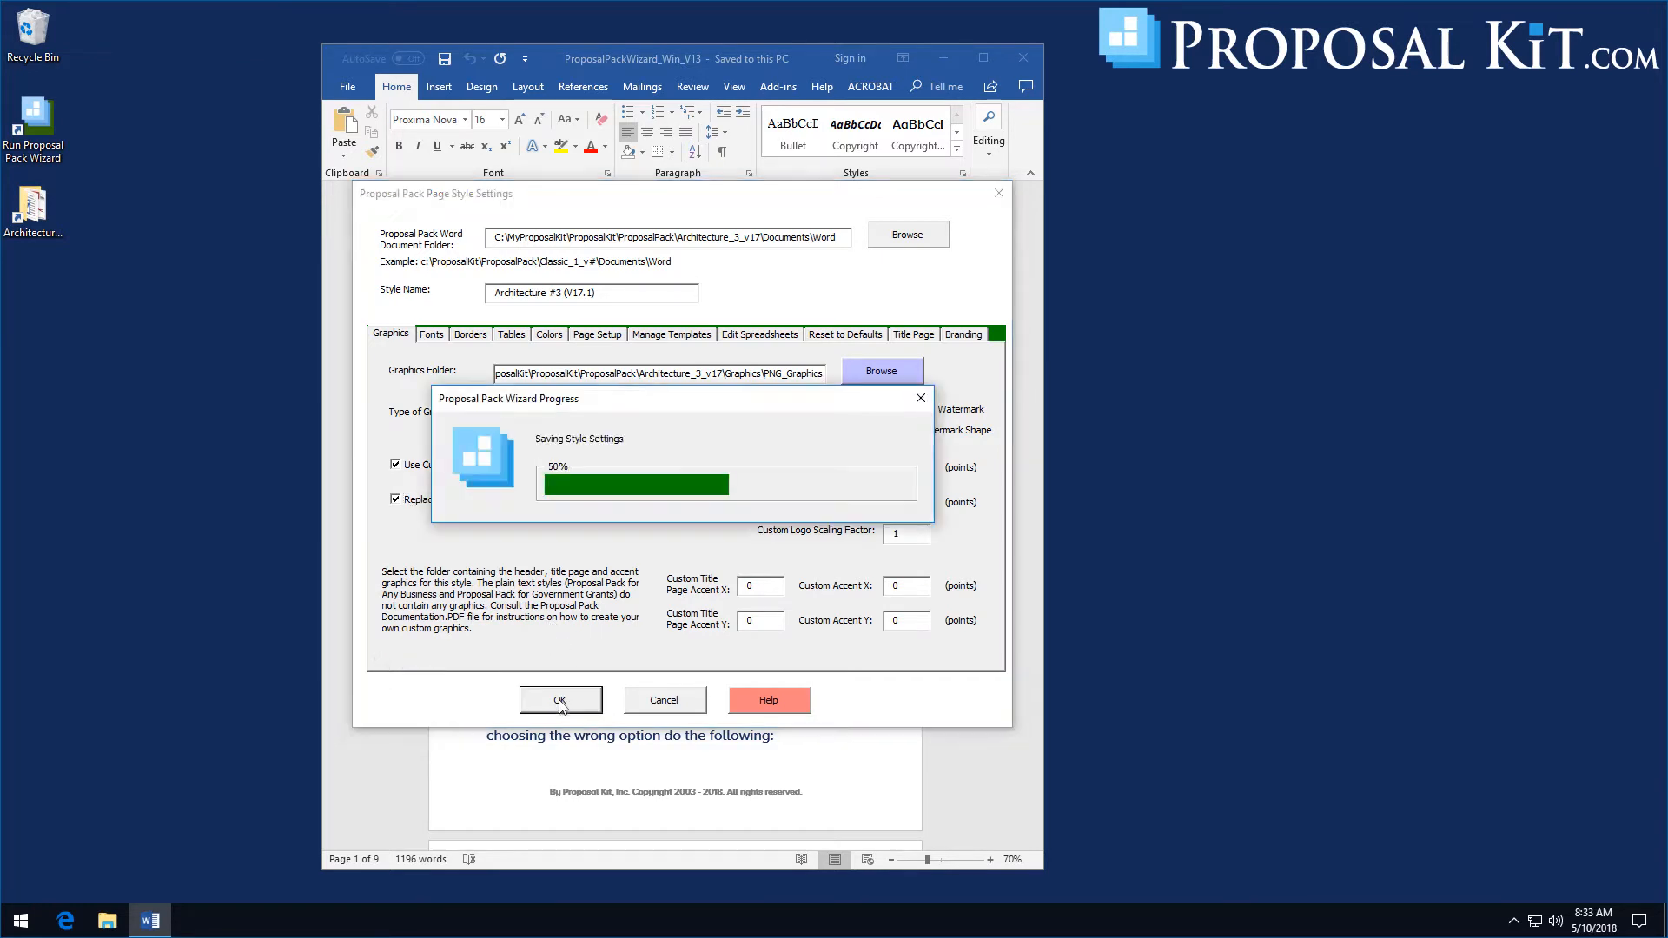
click(560, 698)
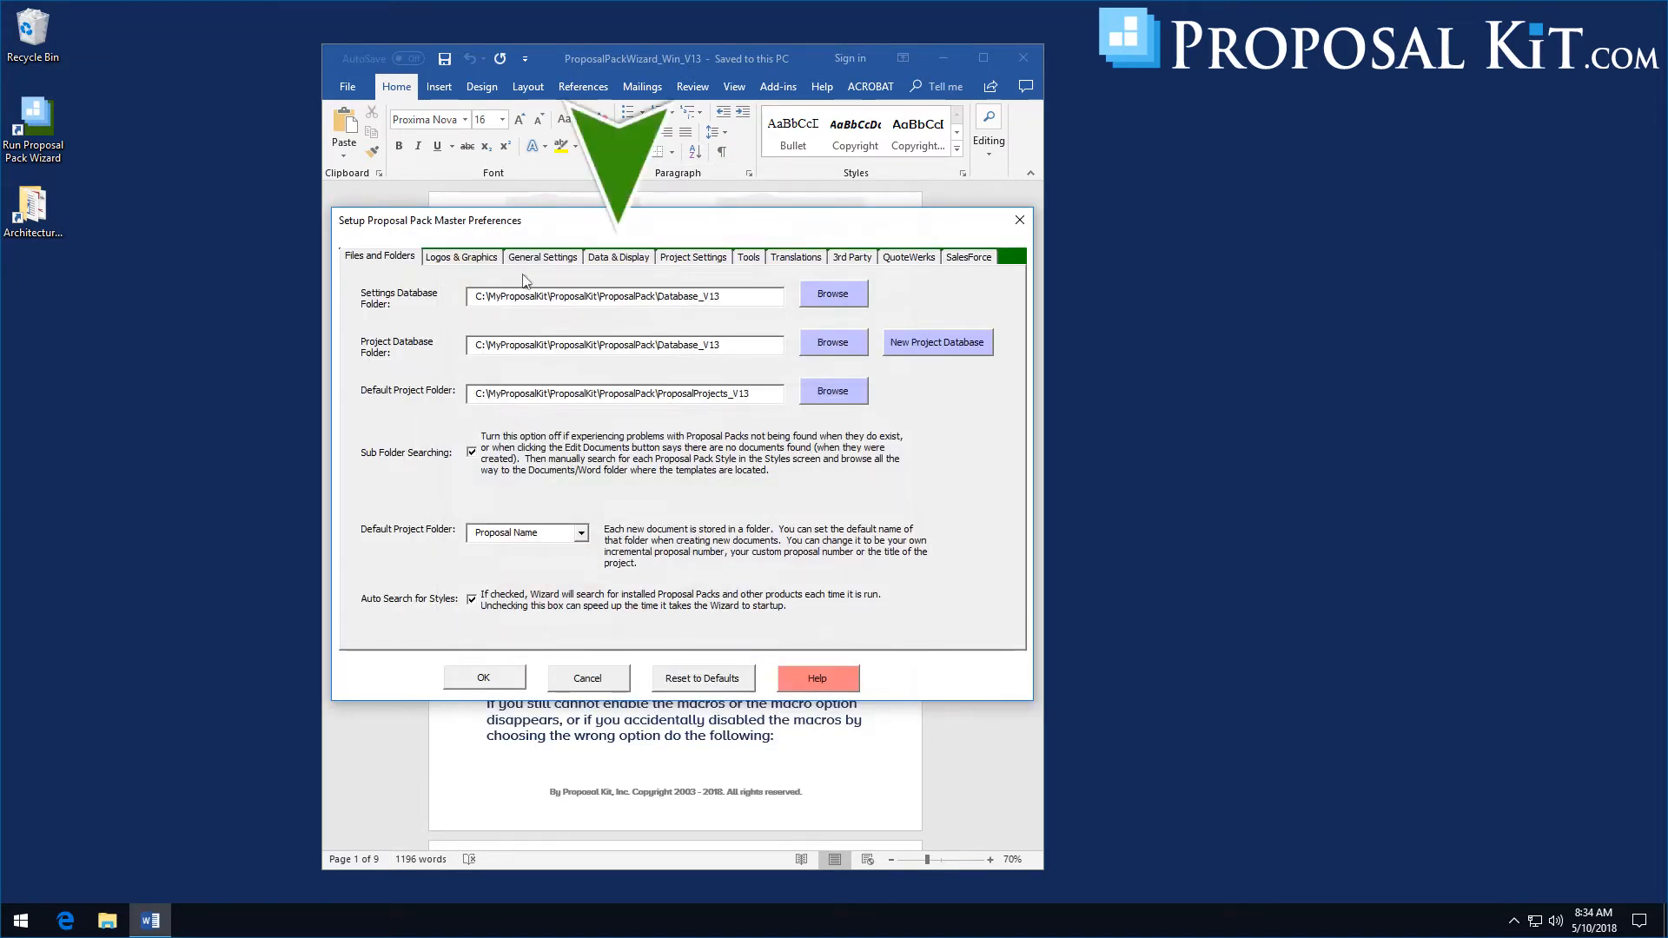
In Data & Display's Configure Font Styles, load the Proposal Kit Body Text custom style
click(618, 257)
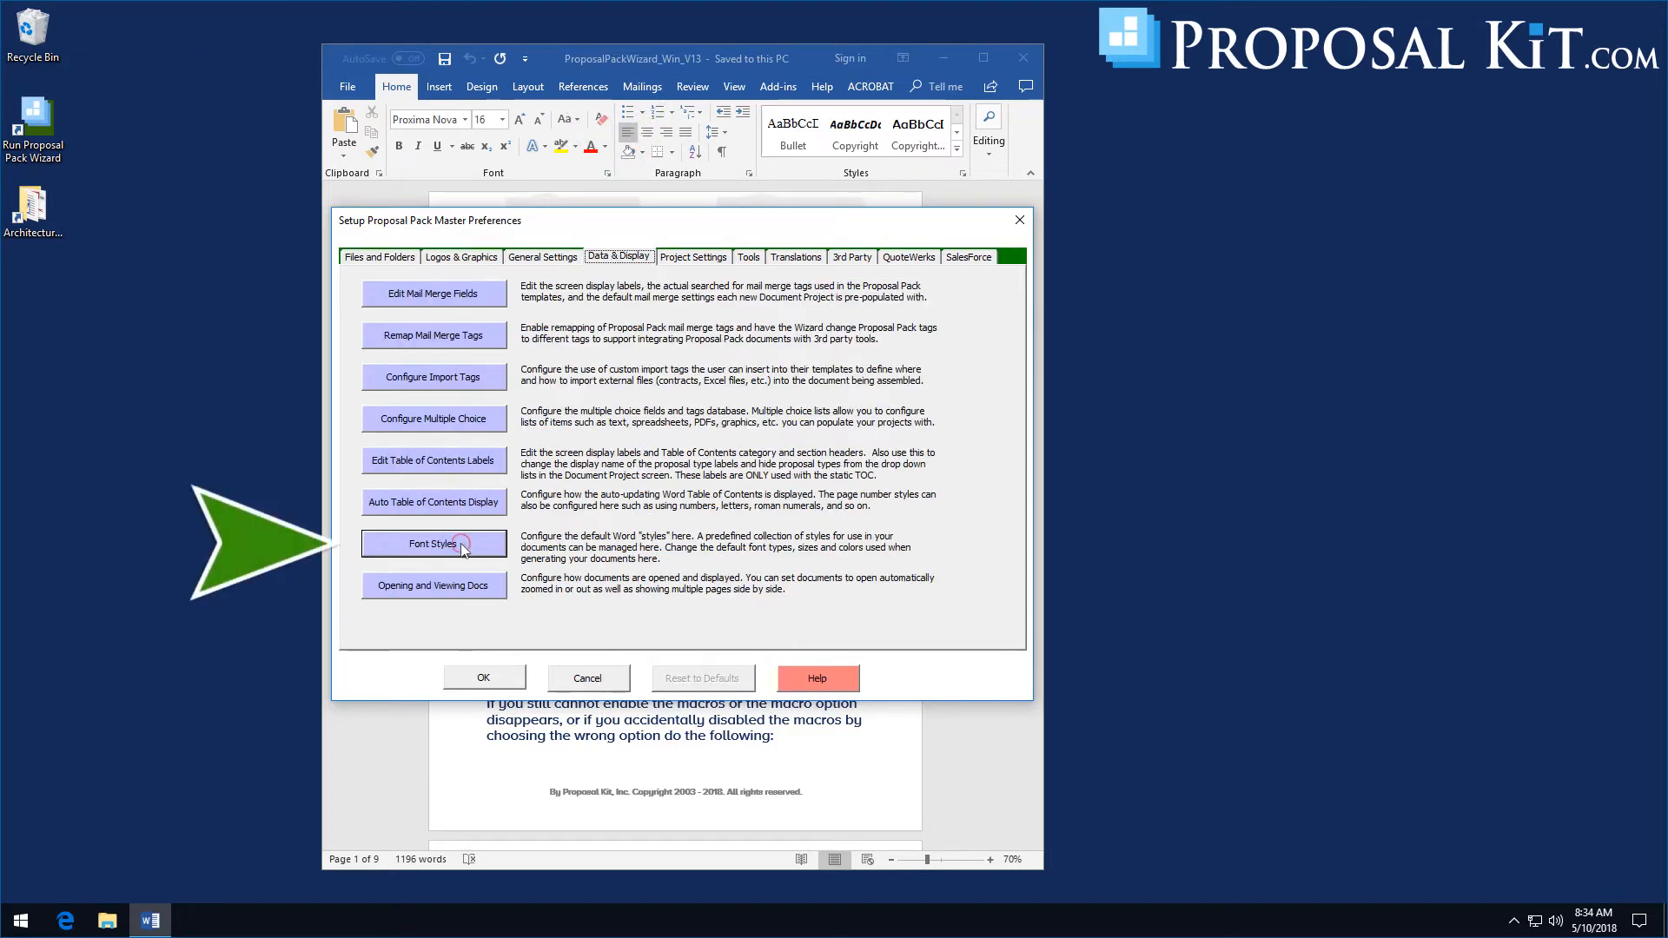
click(434, 544)
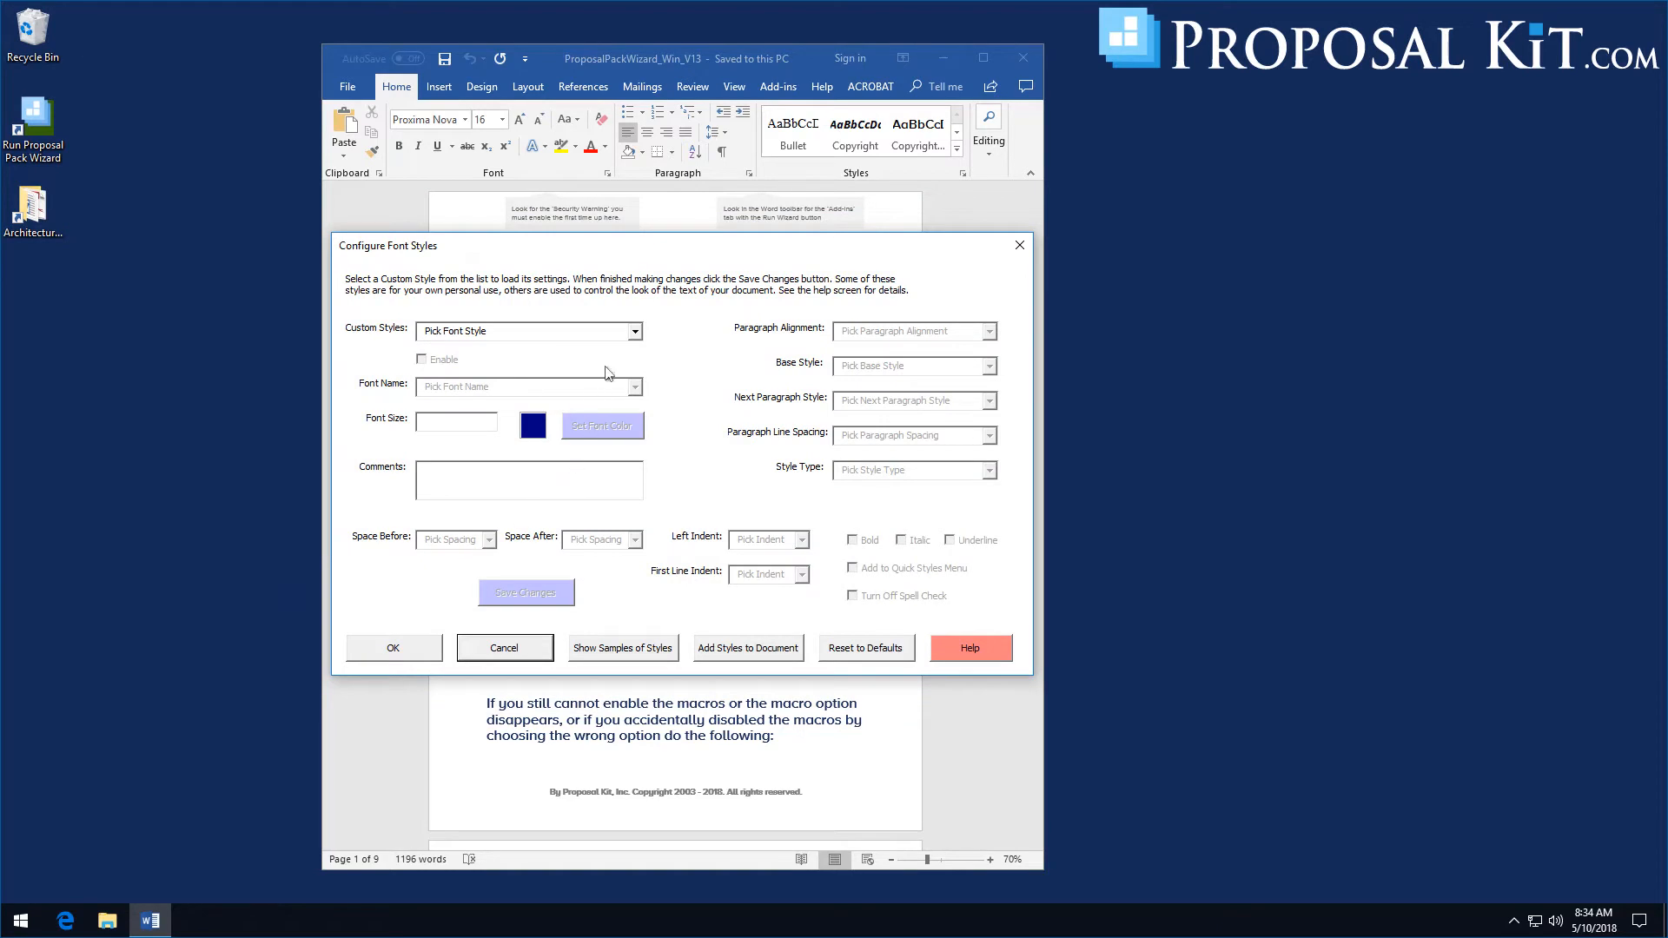
click(634, 330)
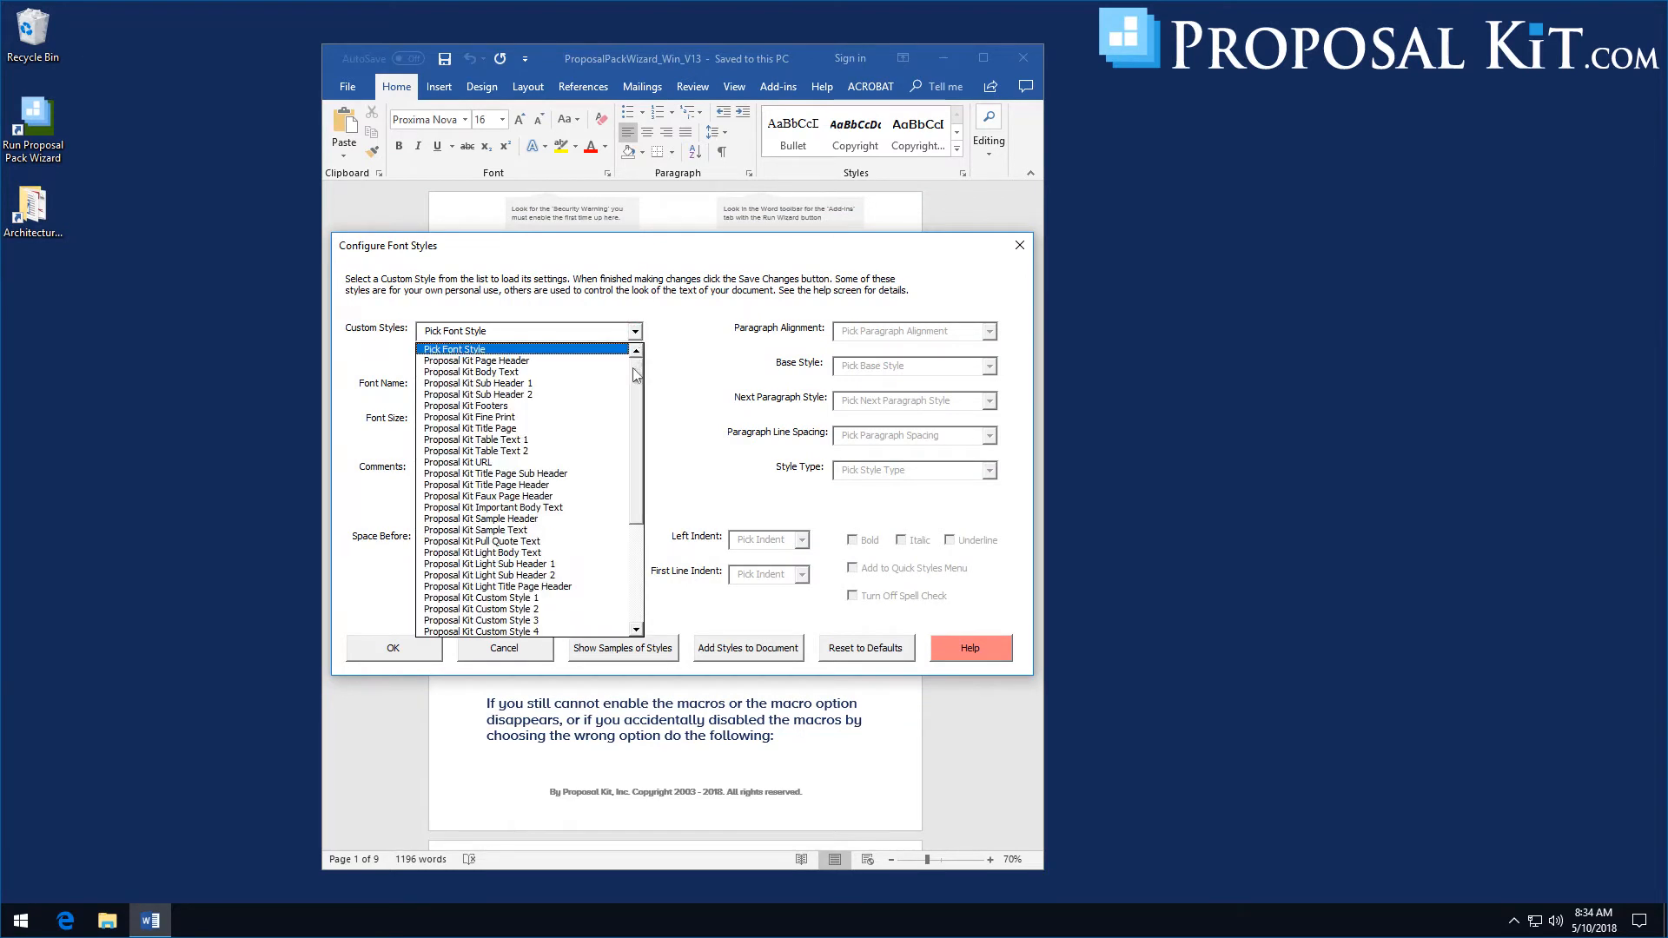
scroll(down, 3)
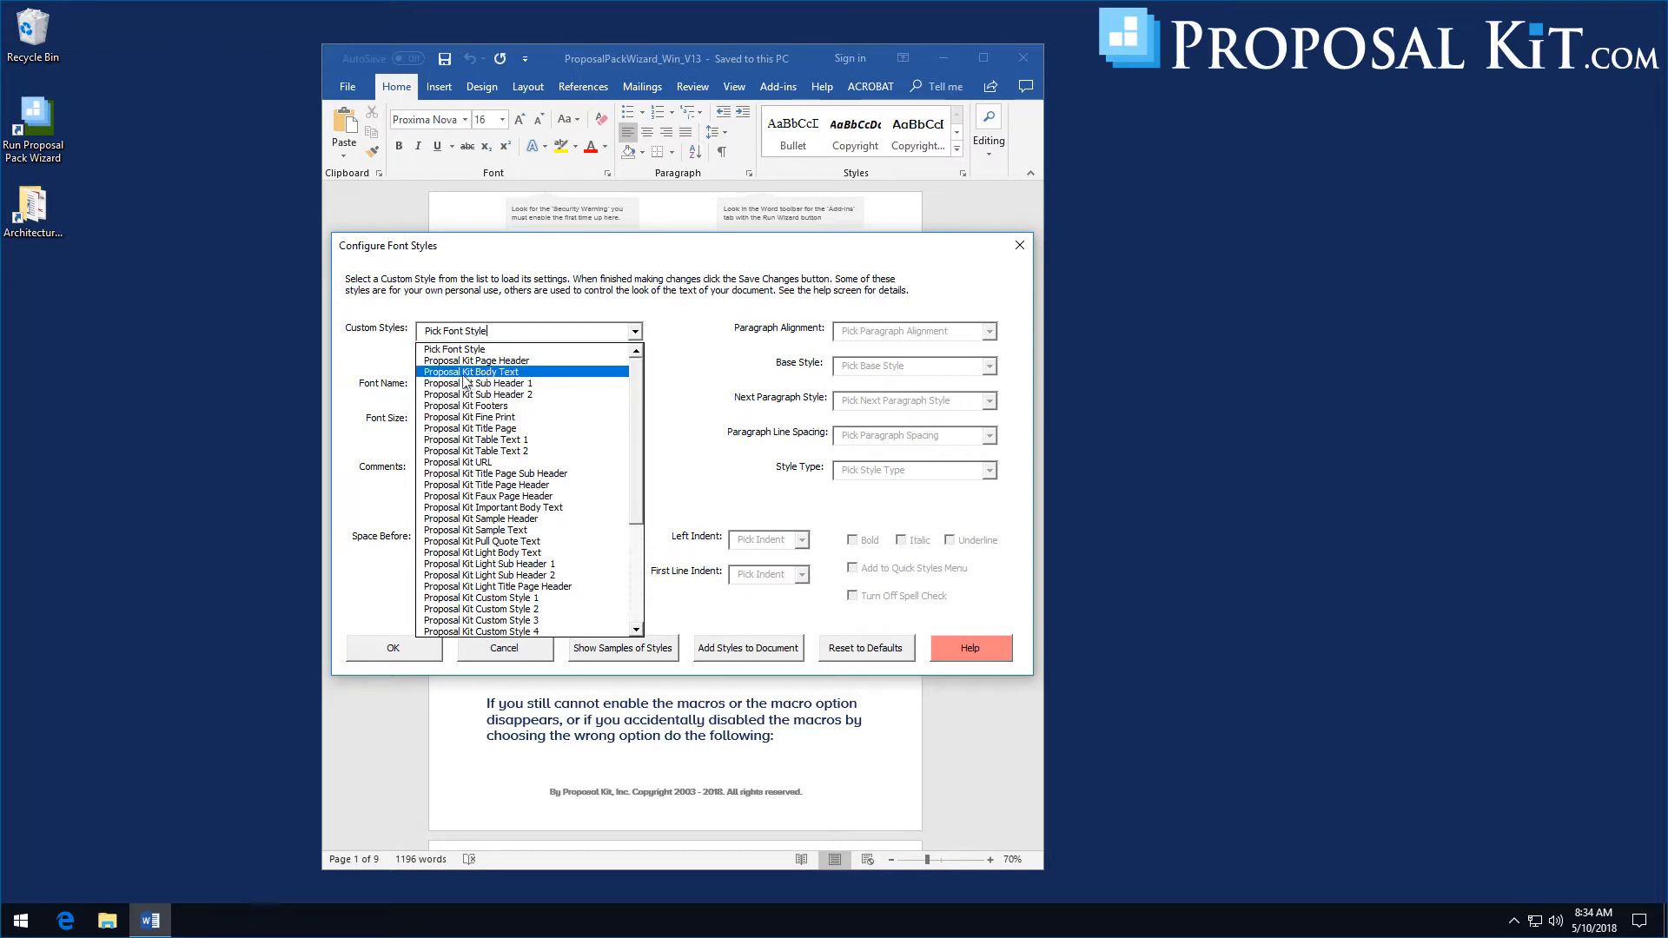
click(469, 372)
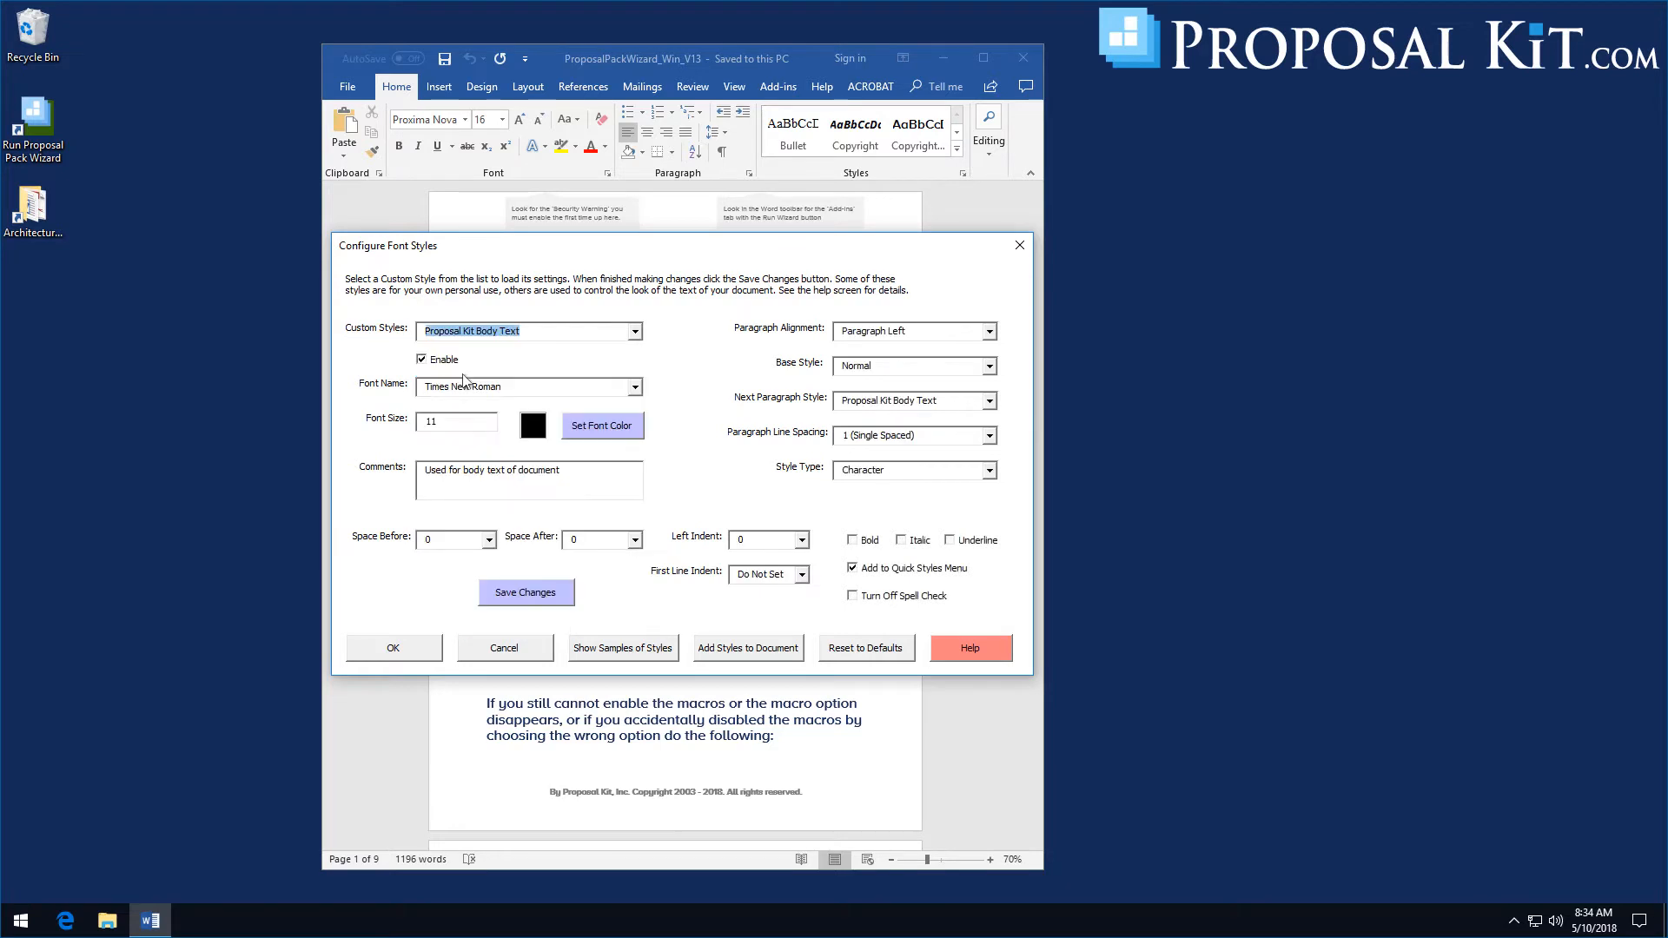
mouse_move(458, 389)
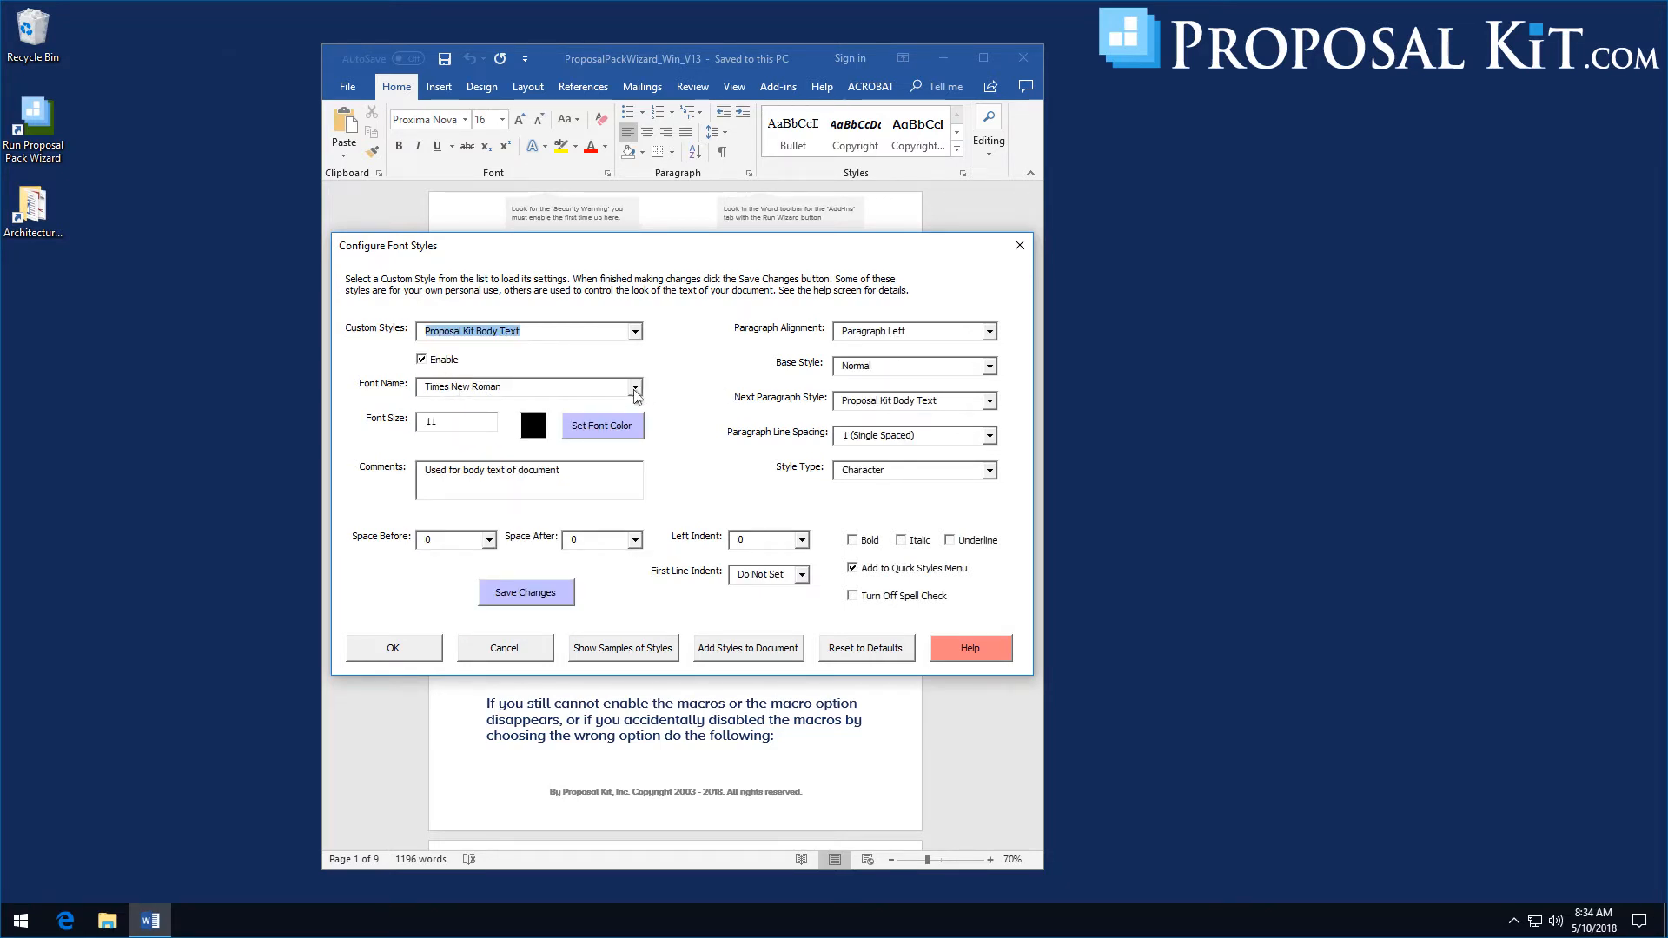
mouse_move(535, 273)
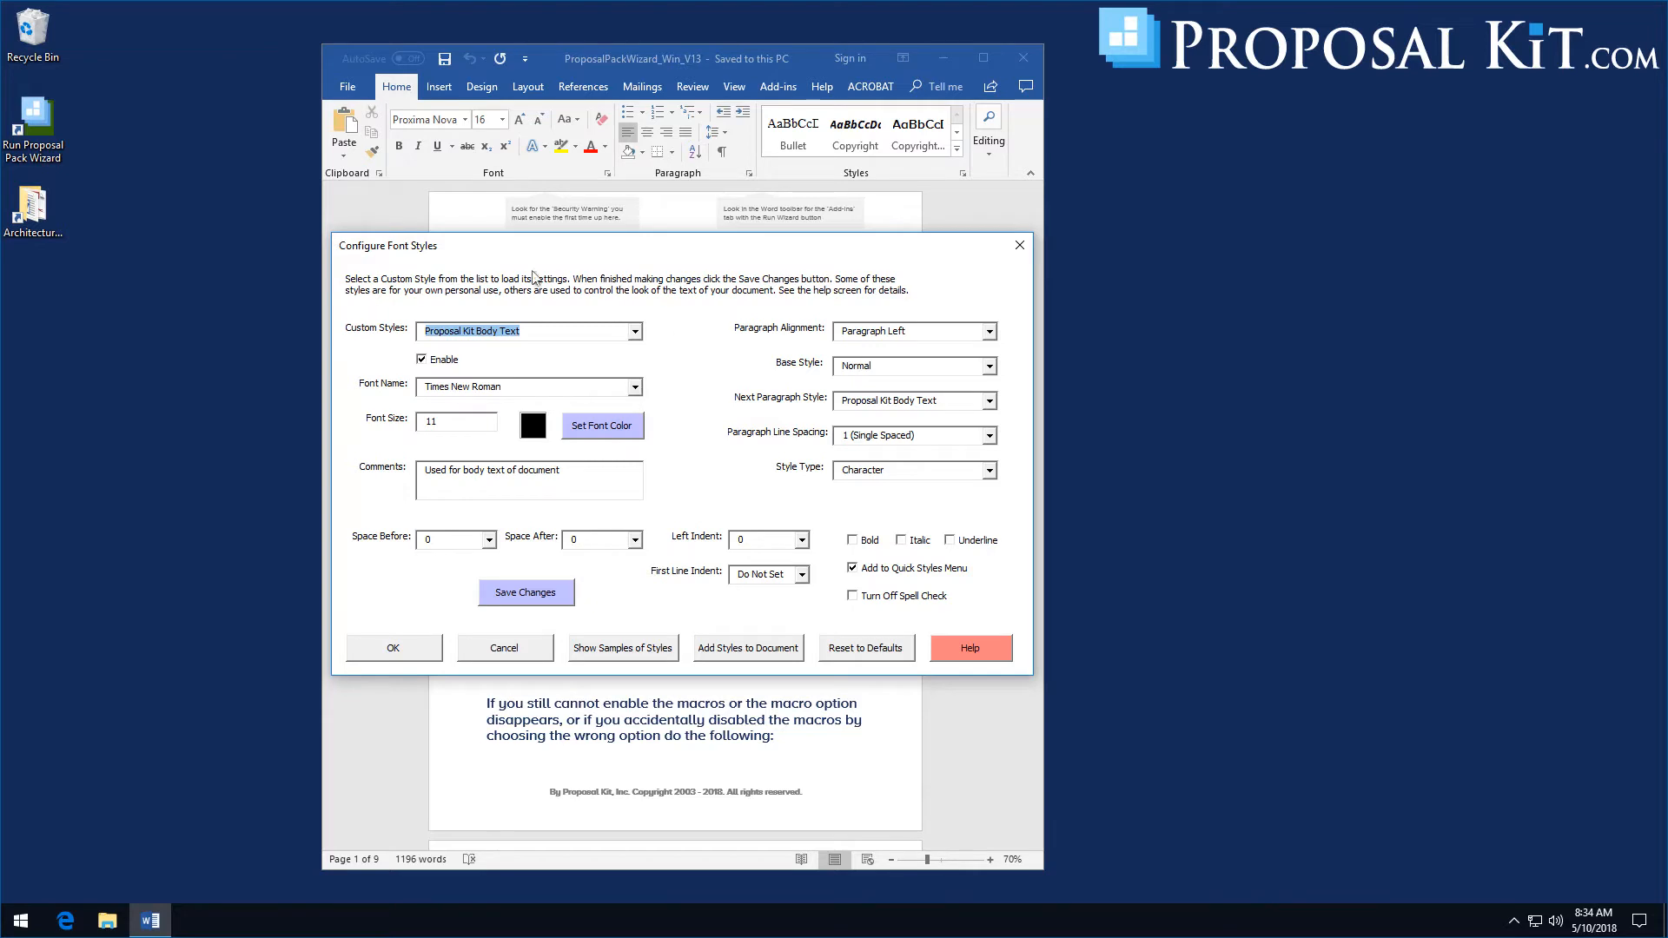
mouse_move(744, 631)
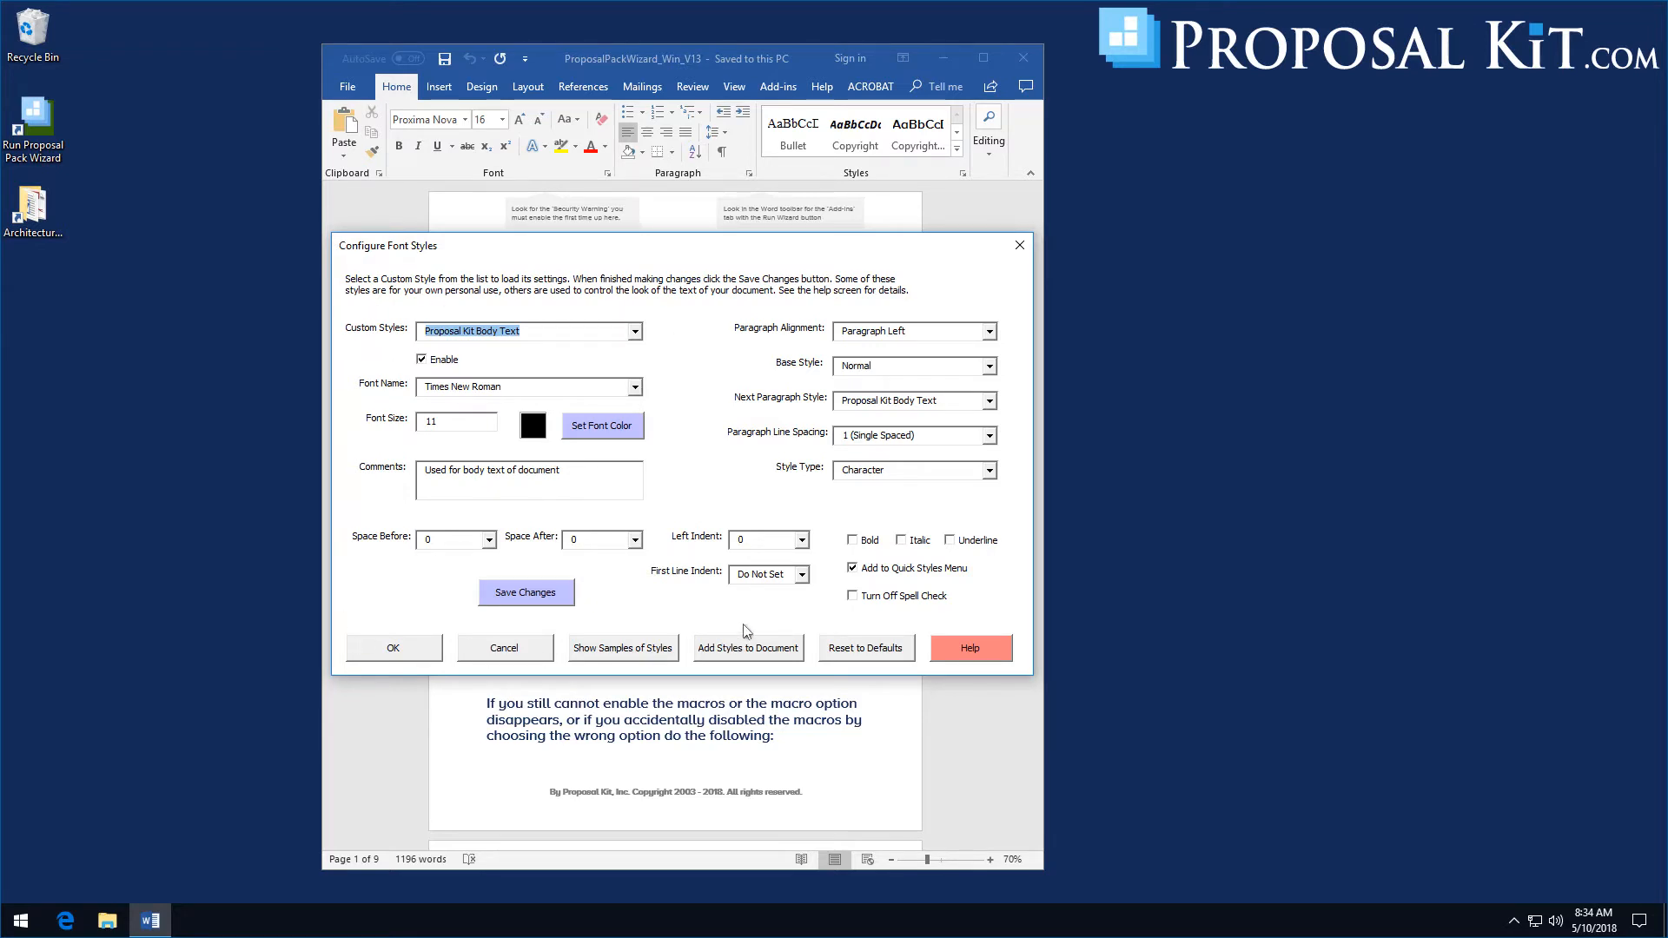
mouse_move(674, 393)
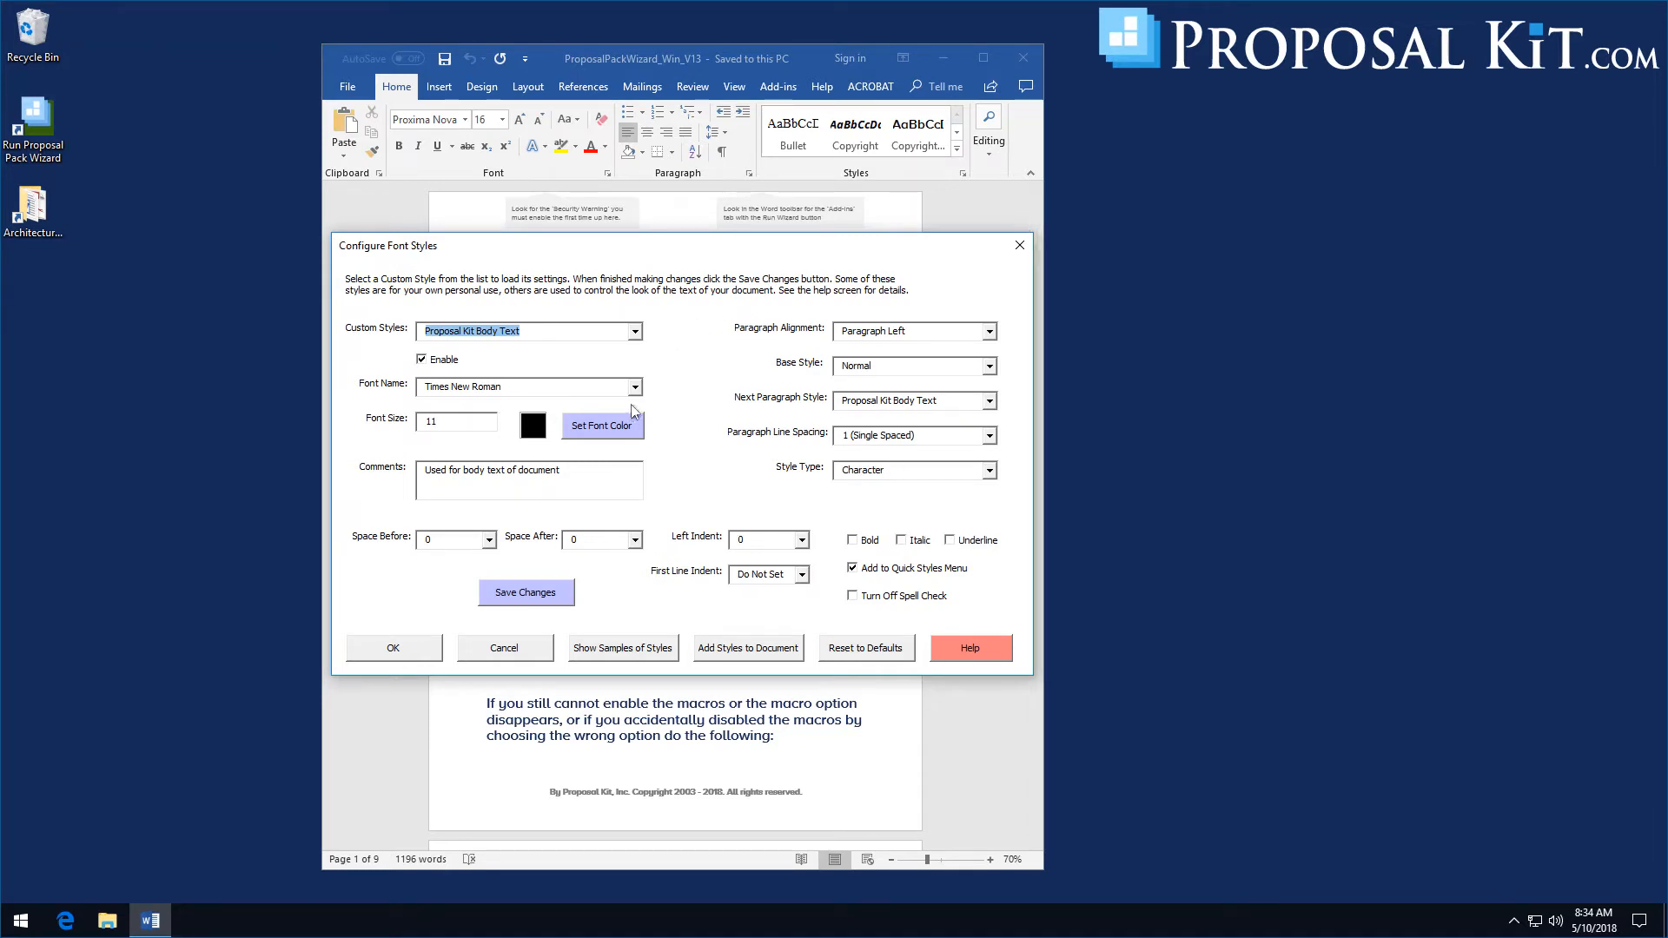
mouse_move(636, 389)
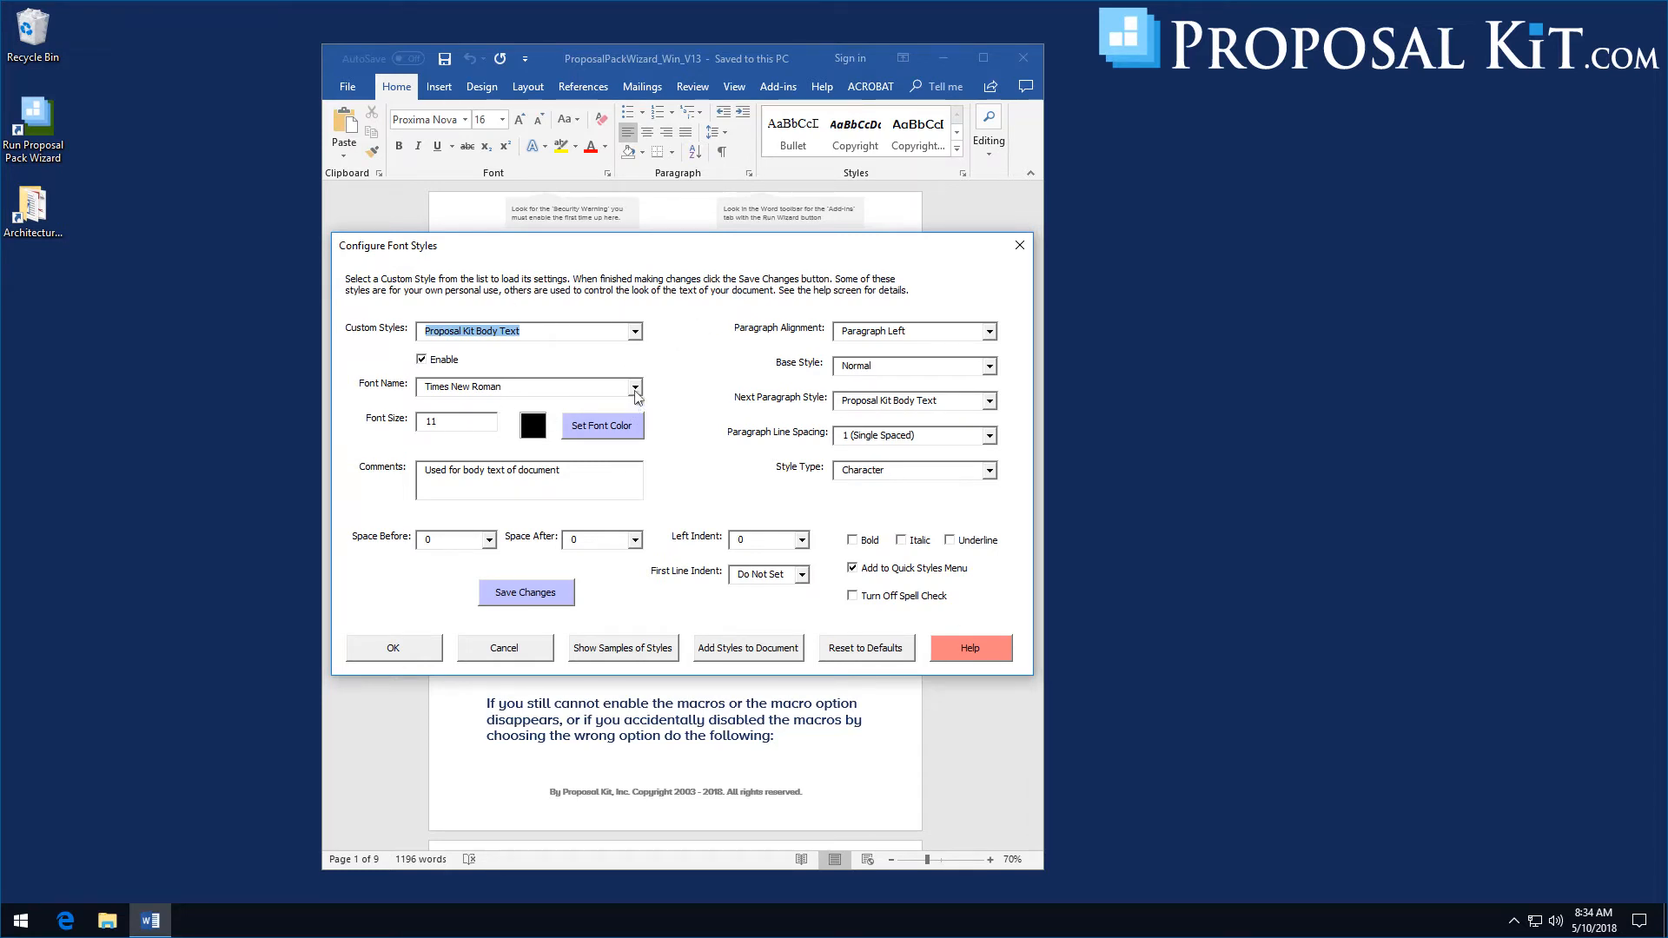
Set Proposal Kit Body Text's font name to Open Sans, keeping size 11
click(632, 386)
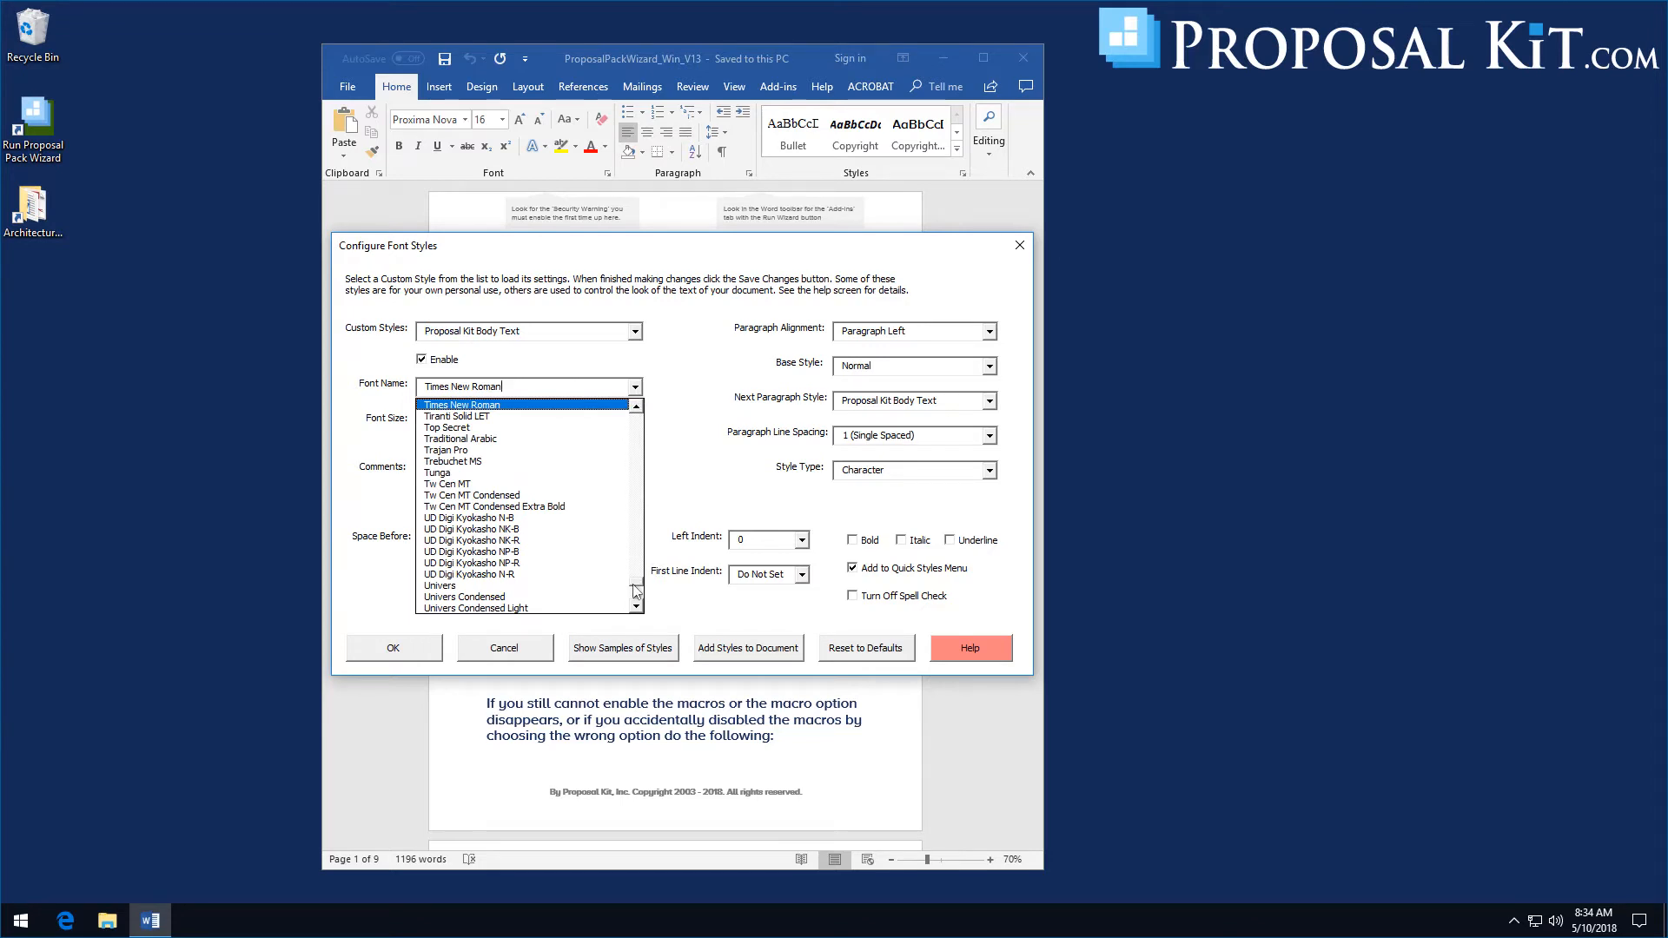
scroll(down, 3)
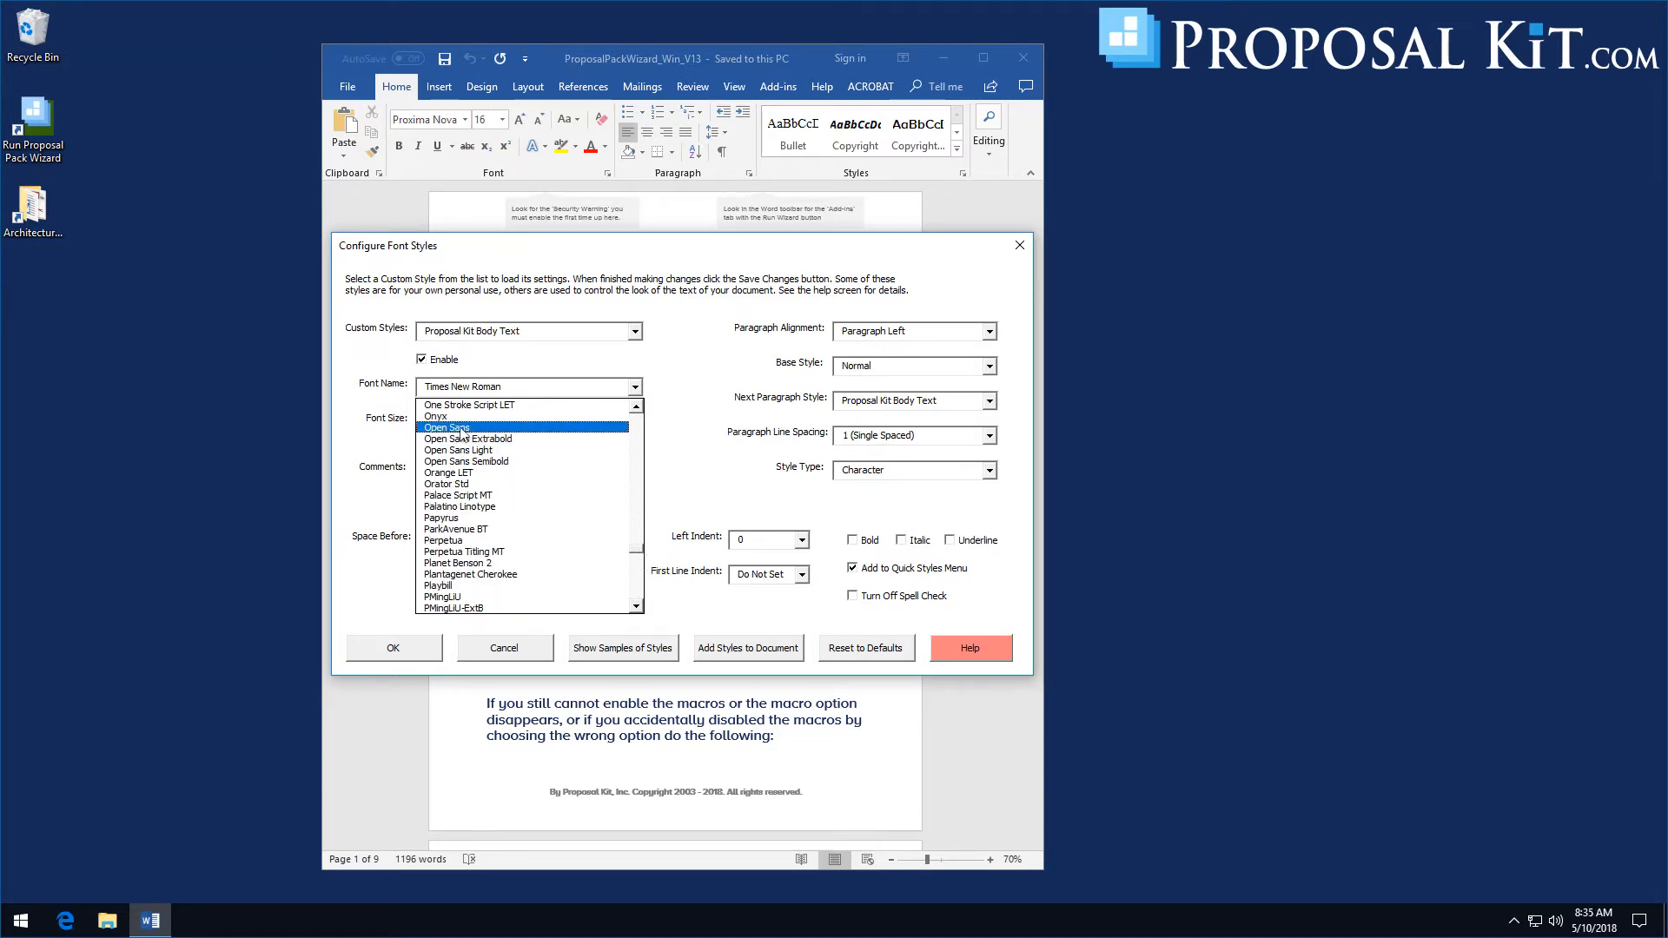
click(446, 427)
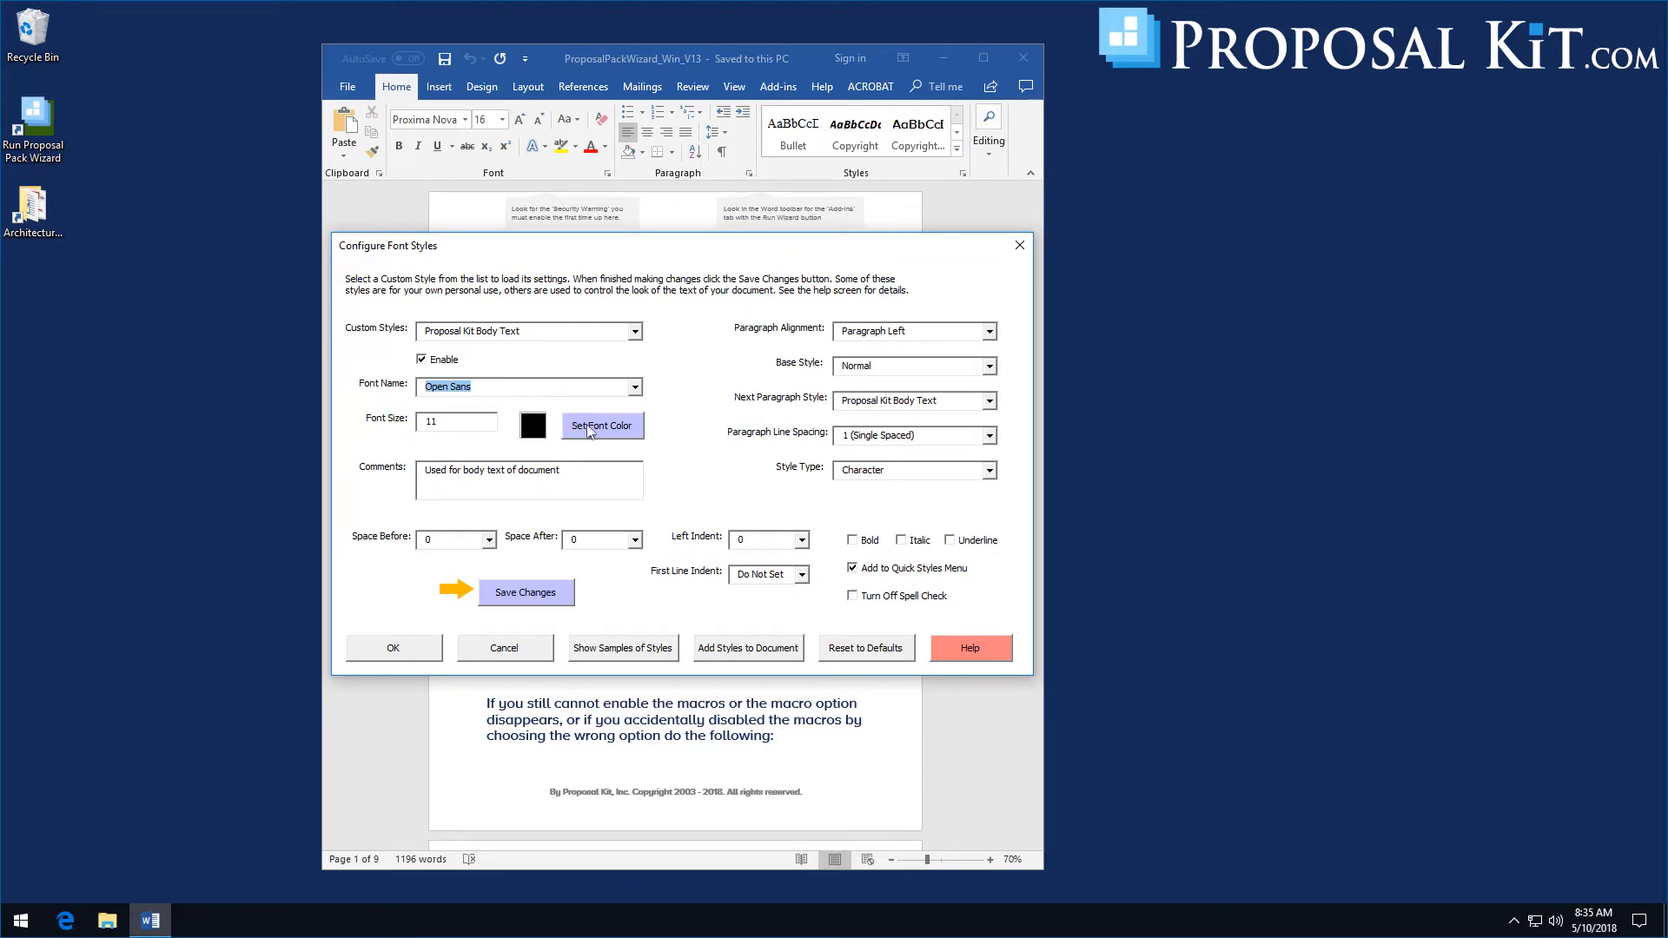
Give Proposal Kit Body Text a dark red font colour, save it, and reopen the Custom Styles list
click(602, 426)
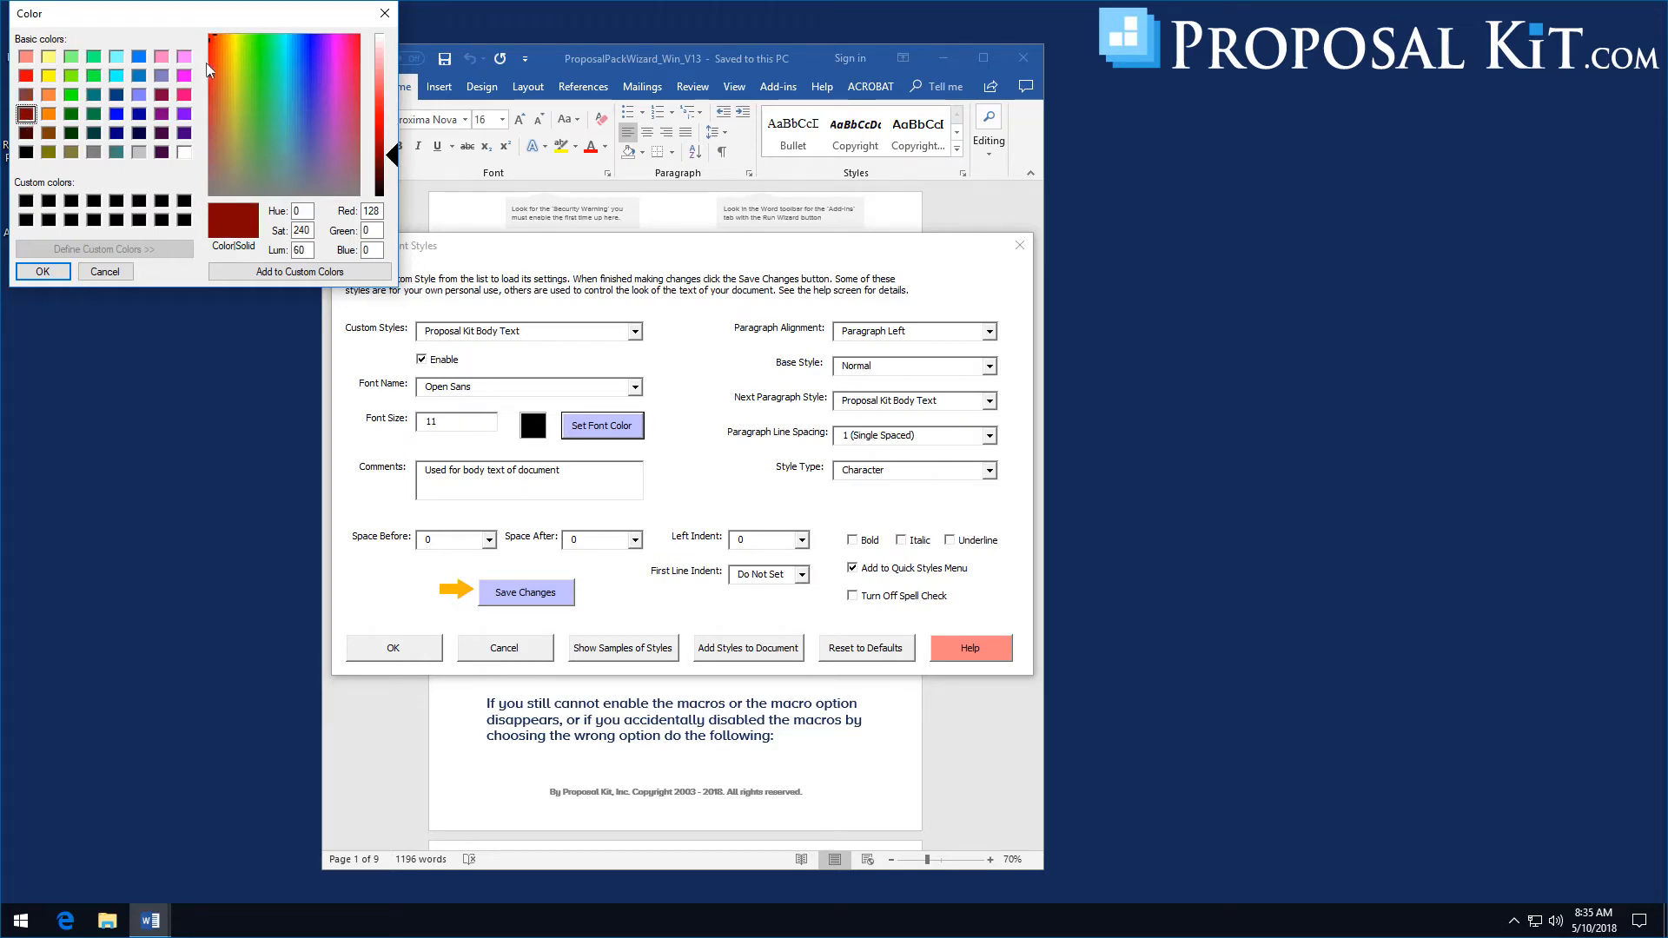
mouse_move(30, 96)
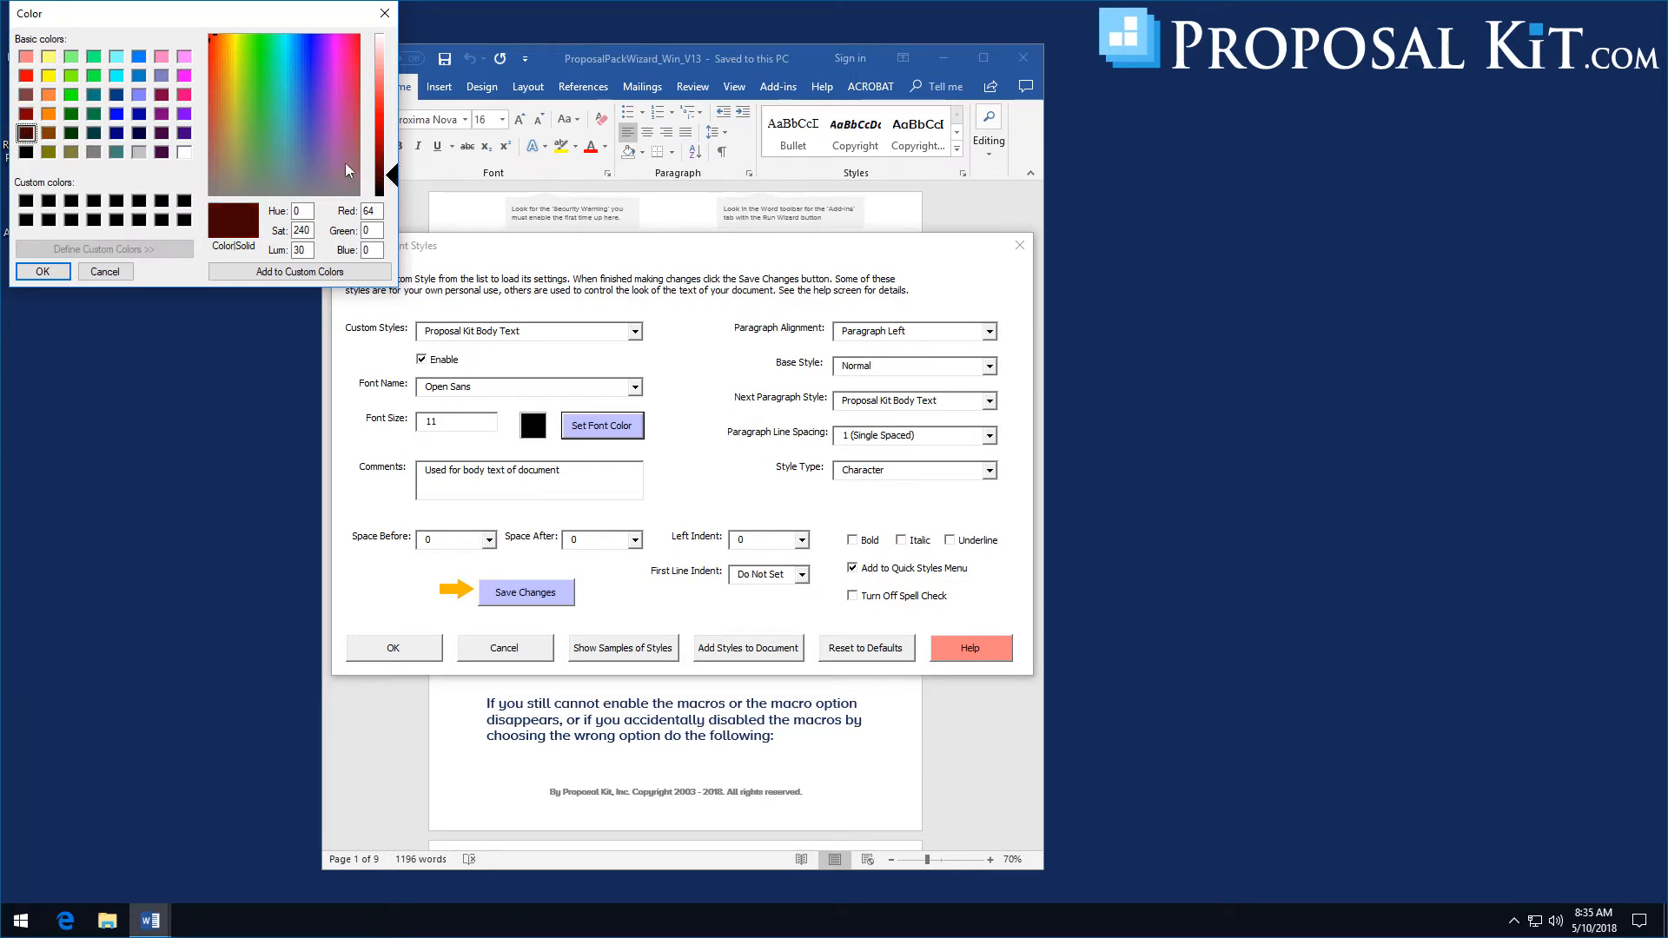
mouse_move(151, 154)
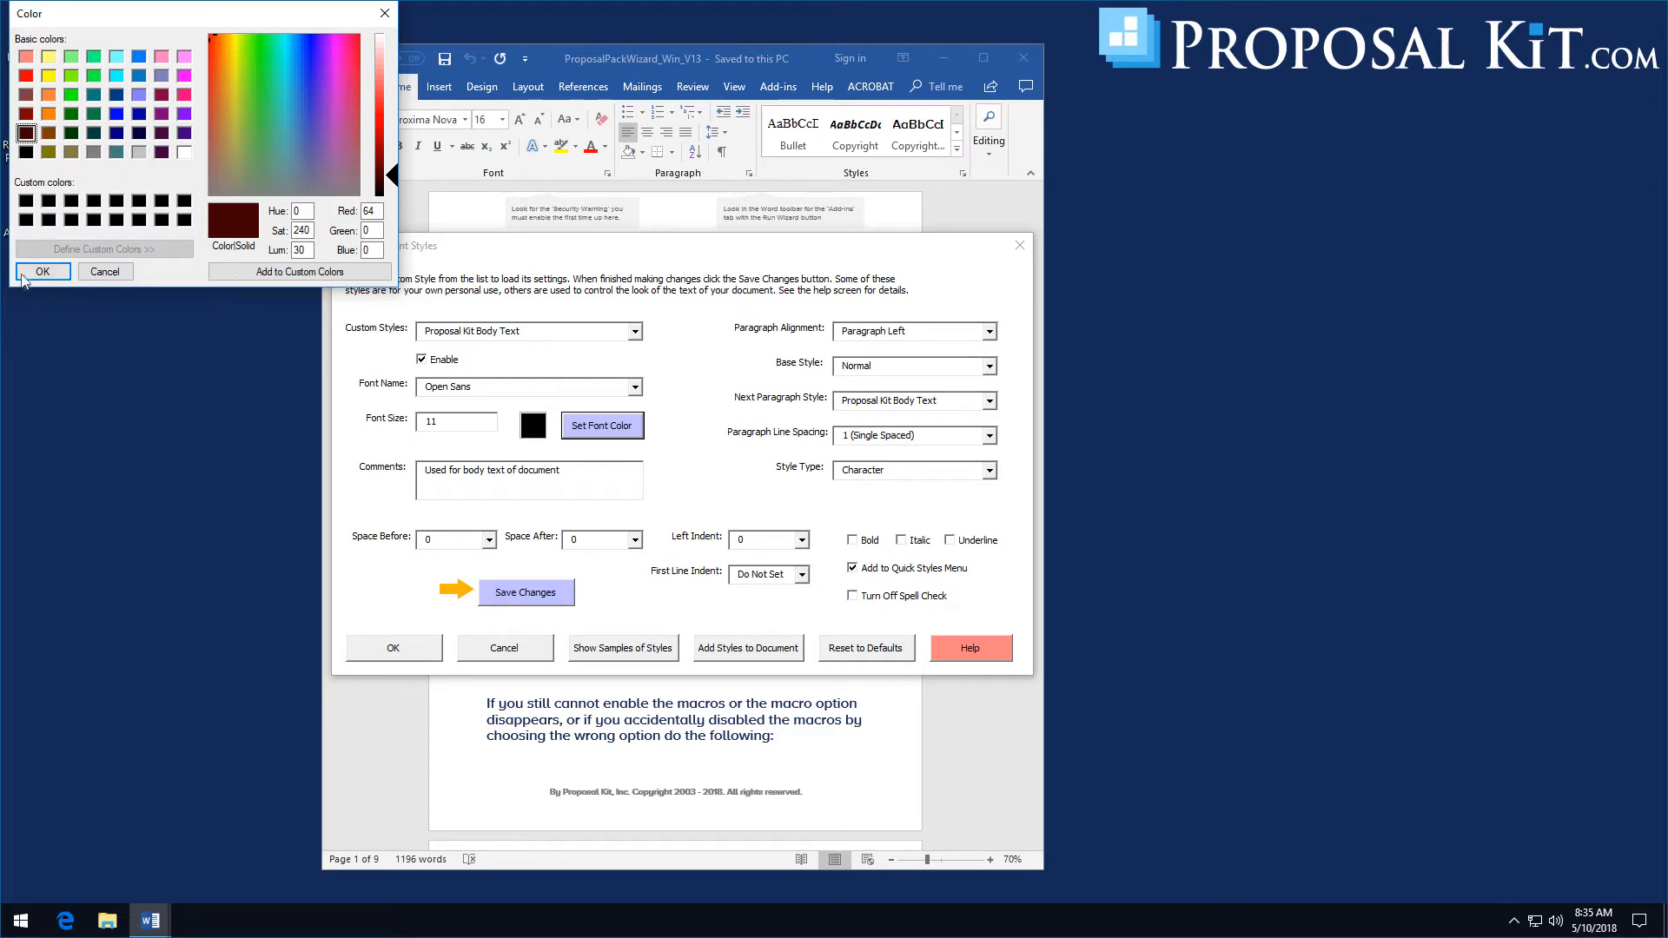
click(41, 271)
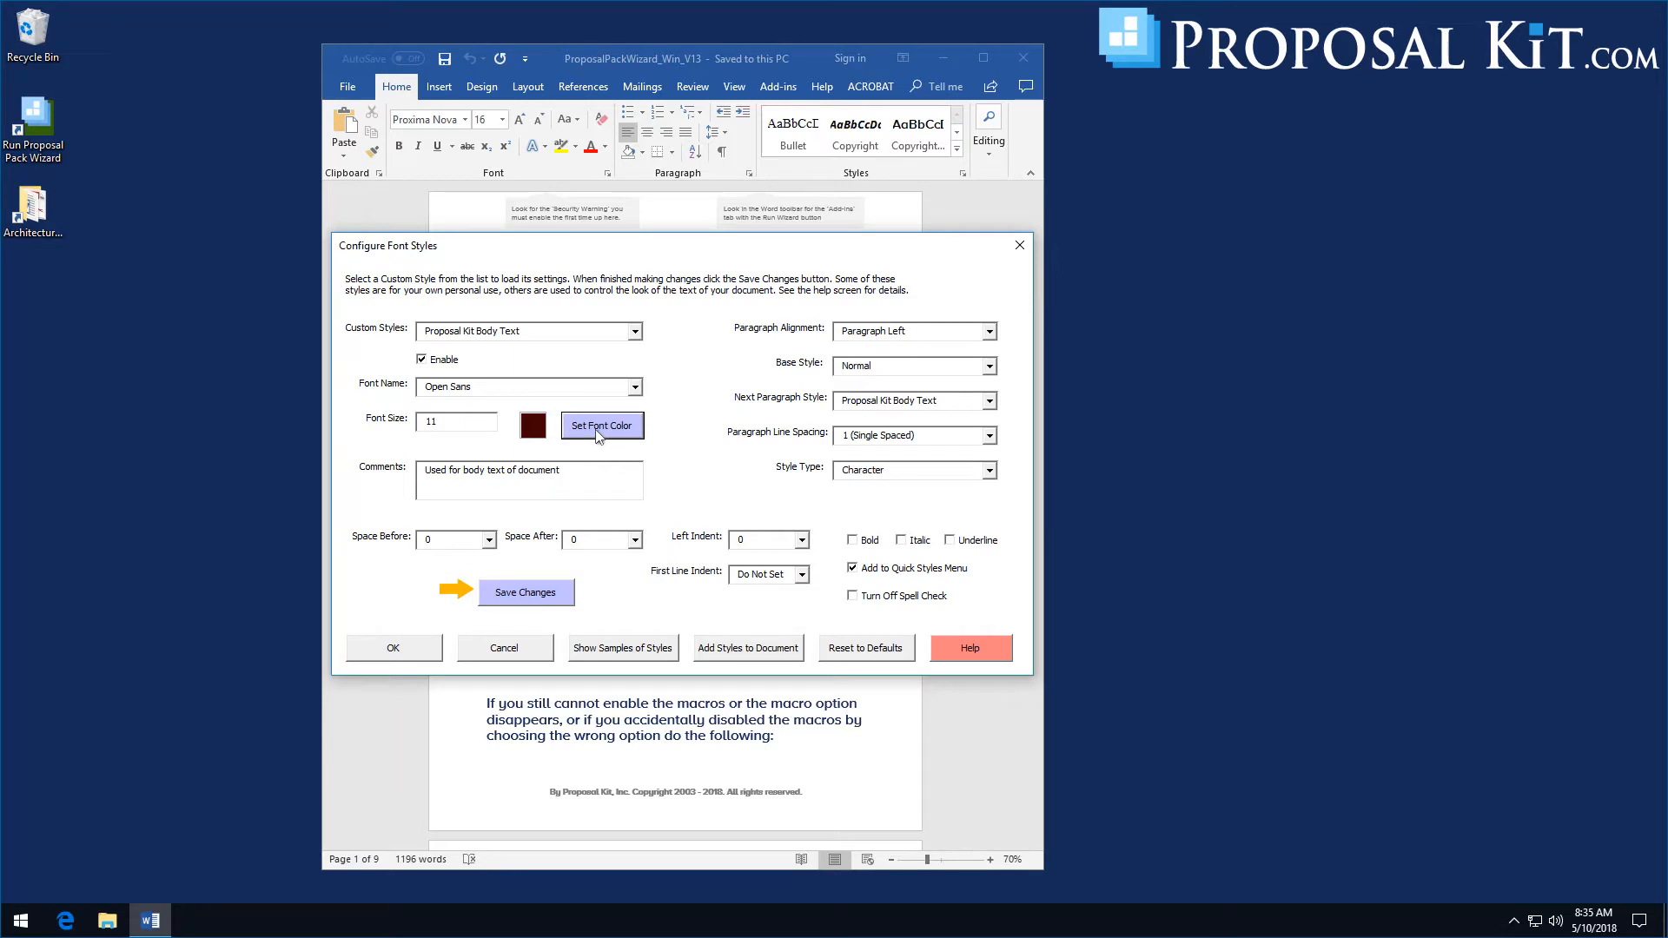
mouse_move(786, 554)
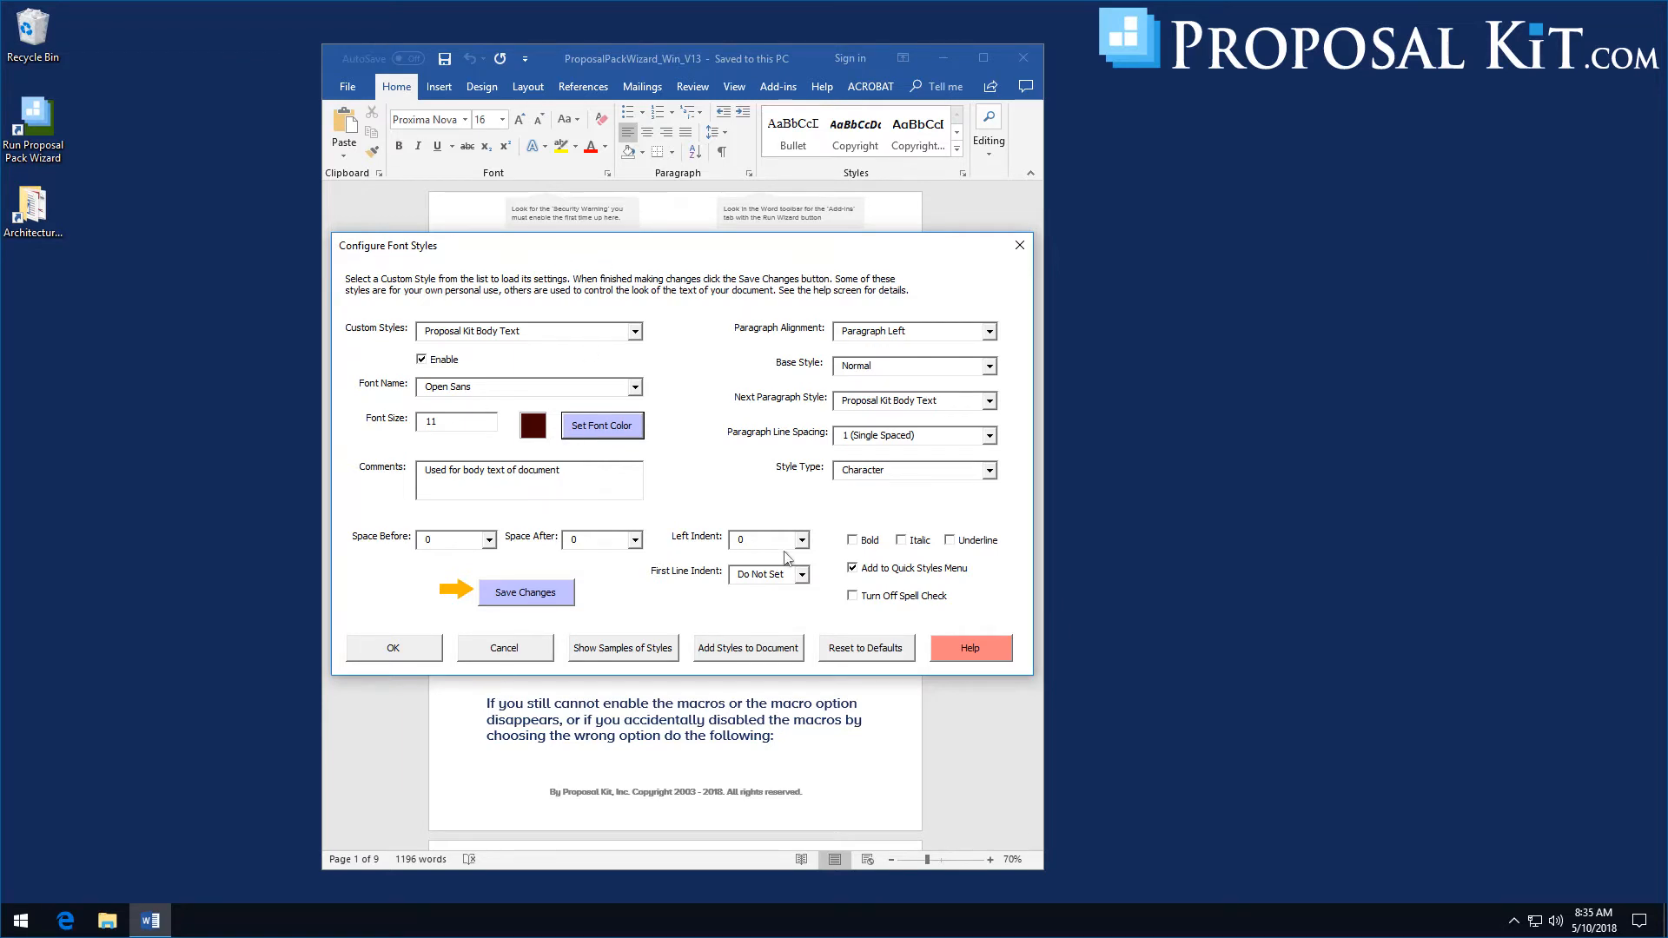
click(524, 593)
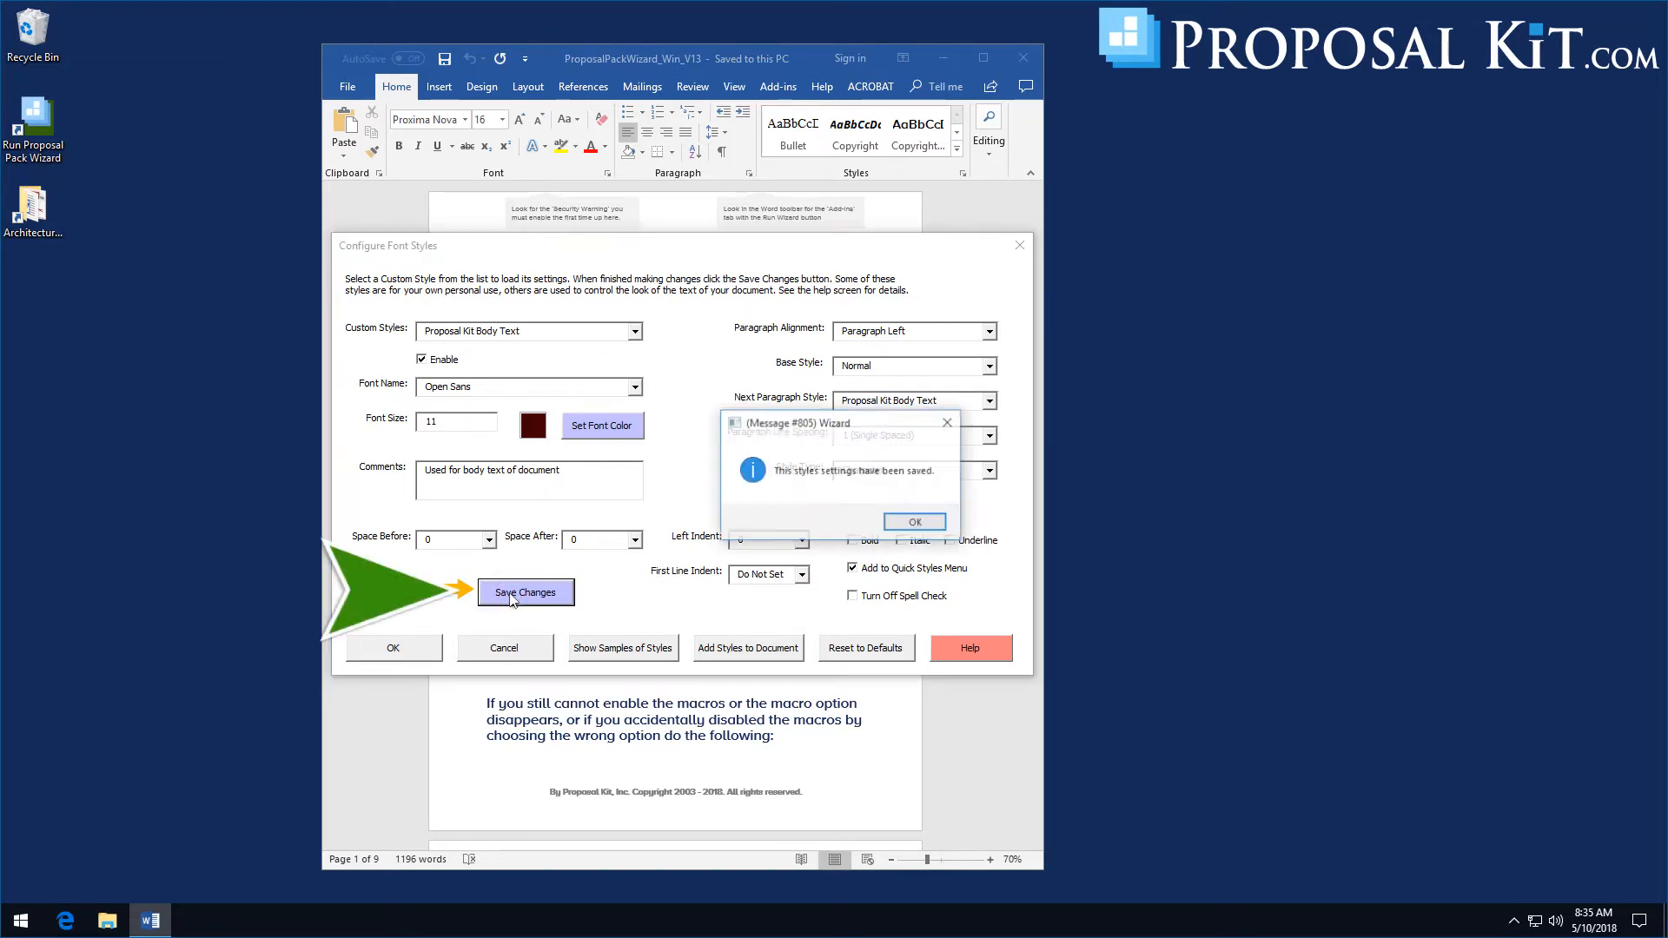
click(914, 521)
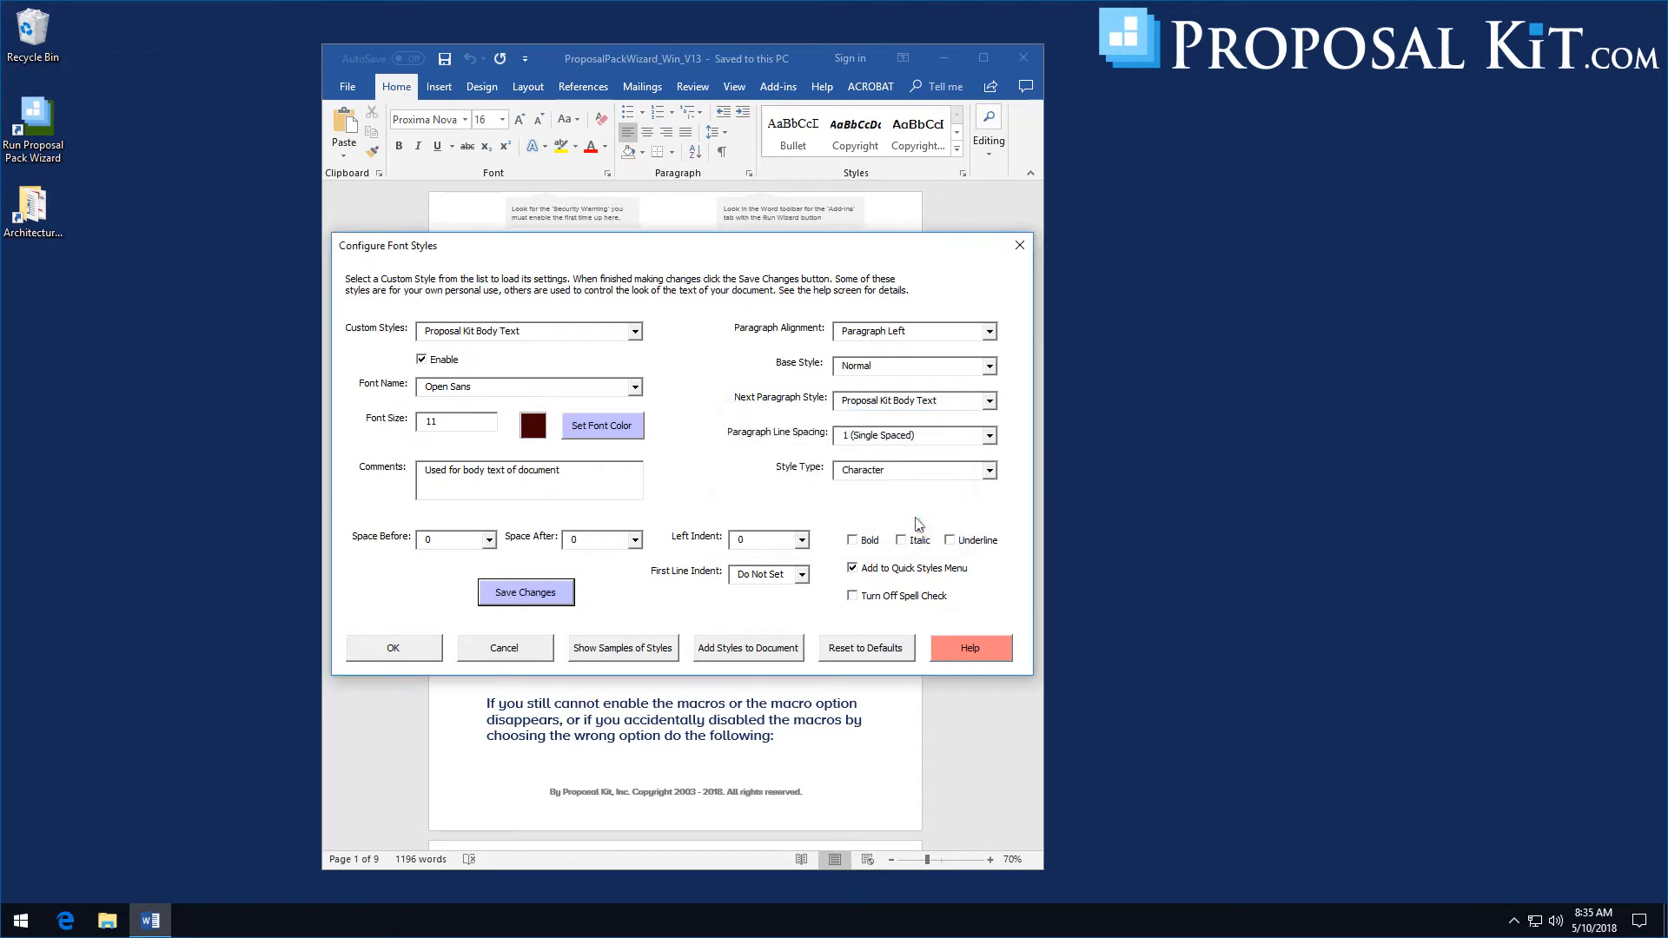
mouse_move(633, 352)
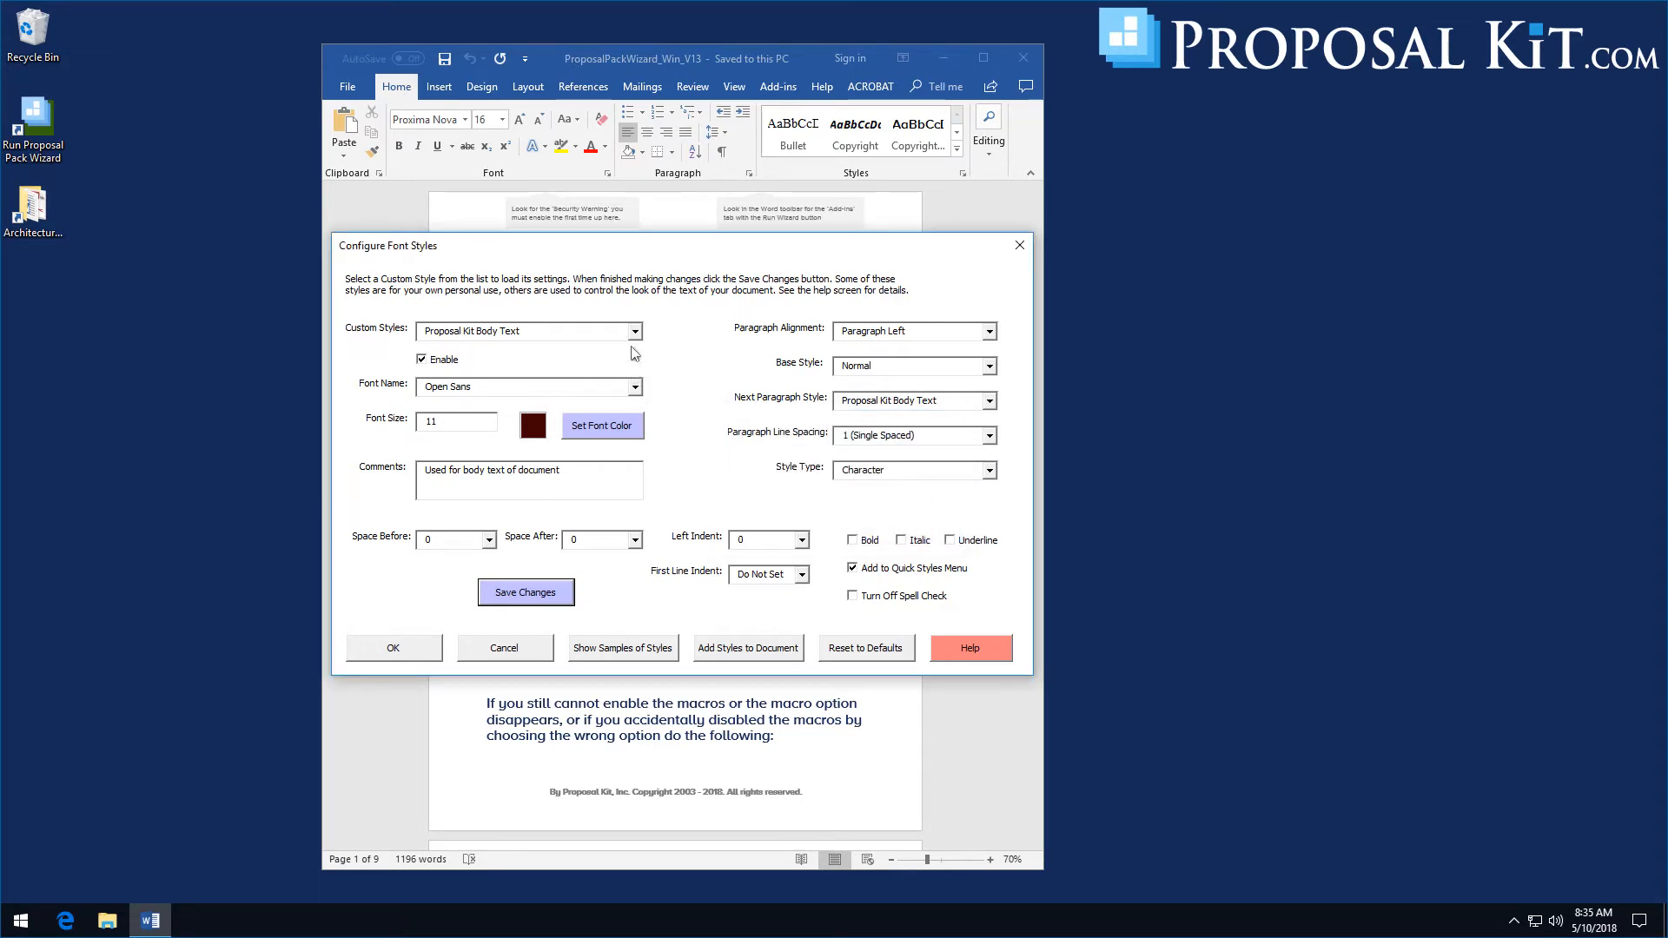
click(629, 330)
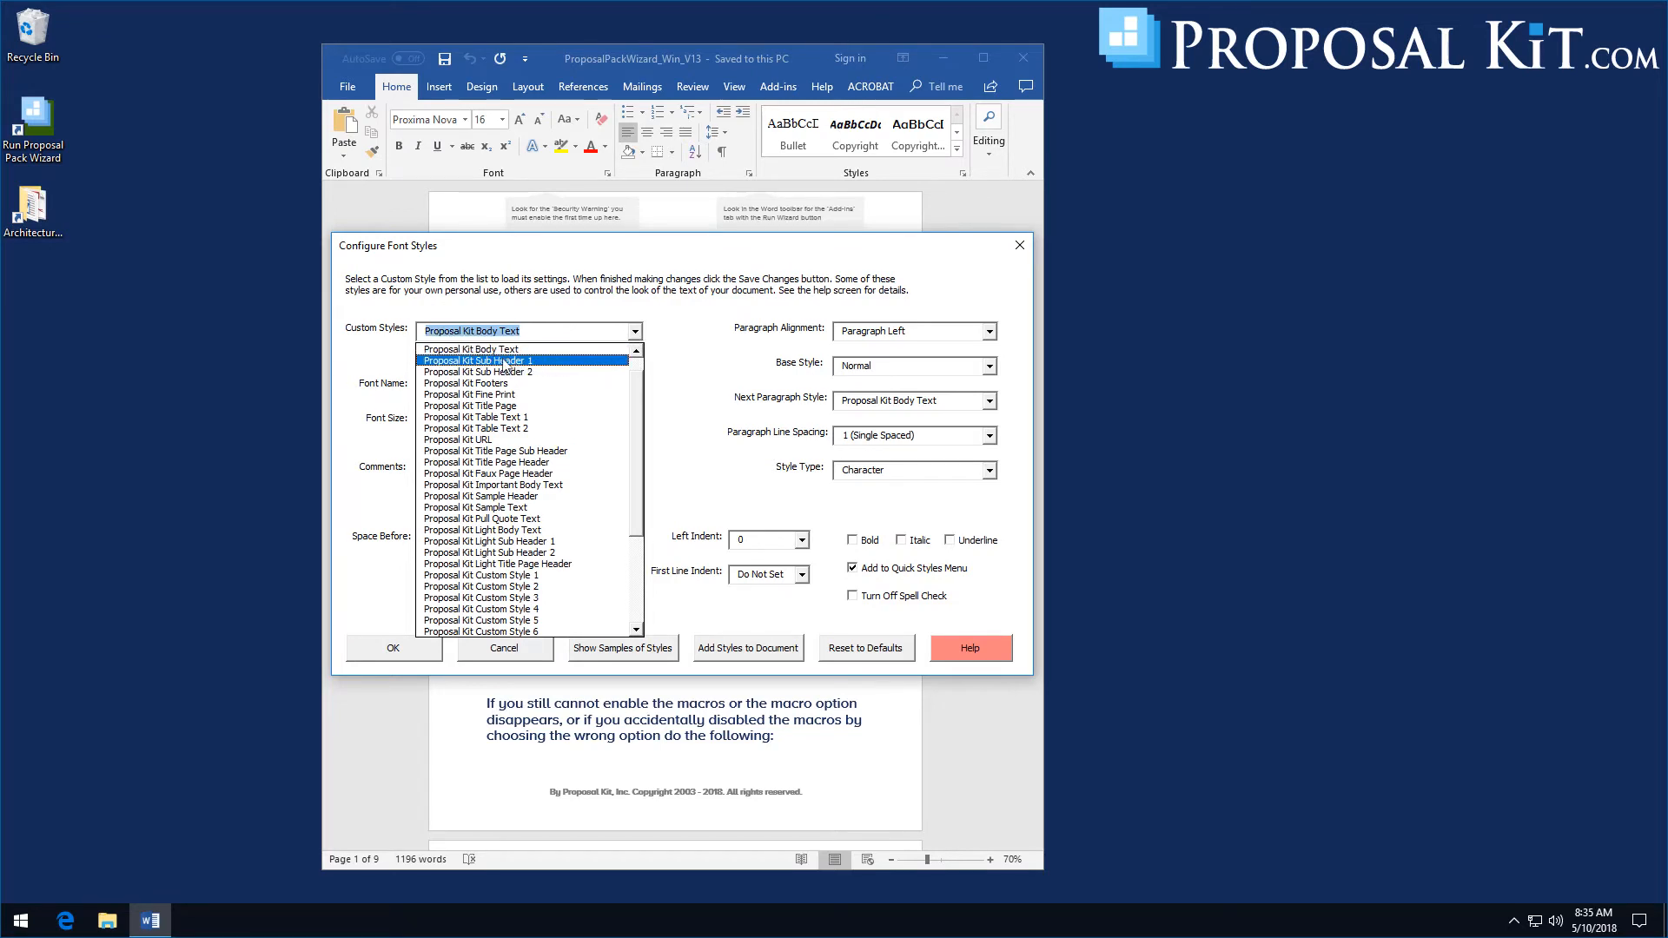
Load Proposal Kit Sub Header 1 and change its font from Arial to Open Sans Semibold
click(497, 361)
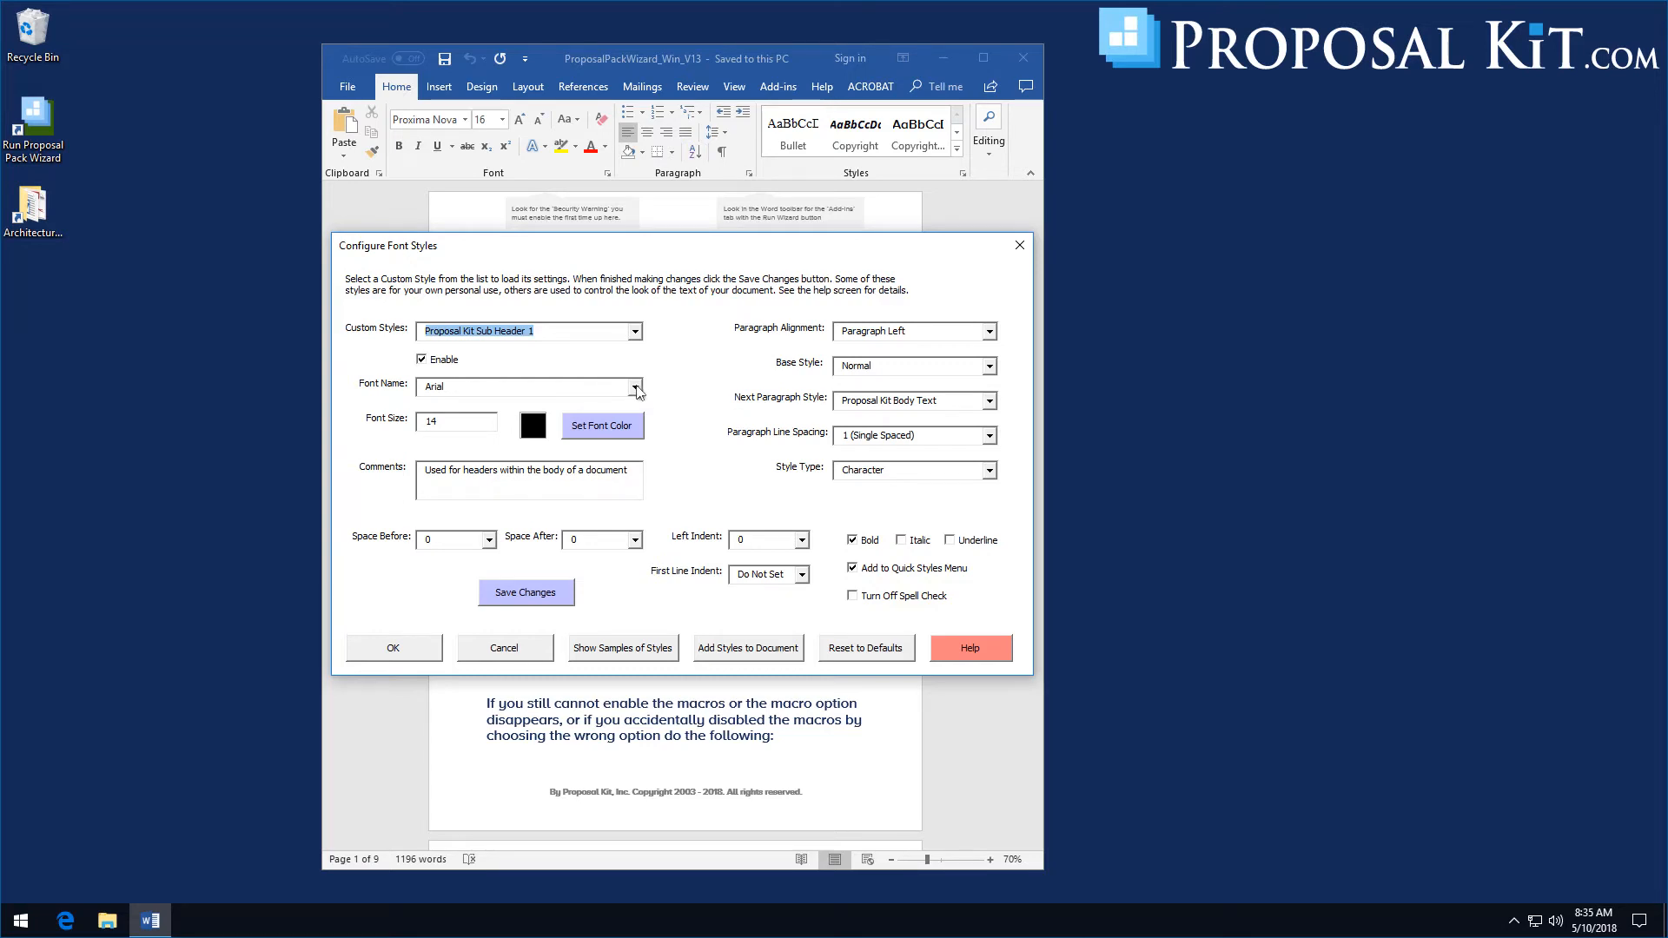
click(635, 387)
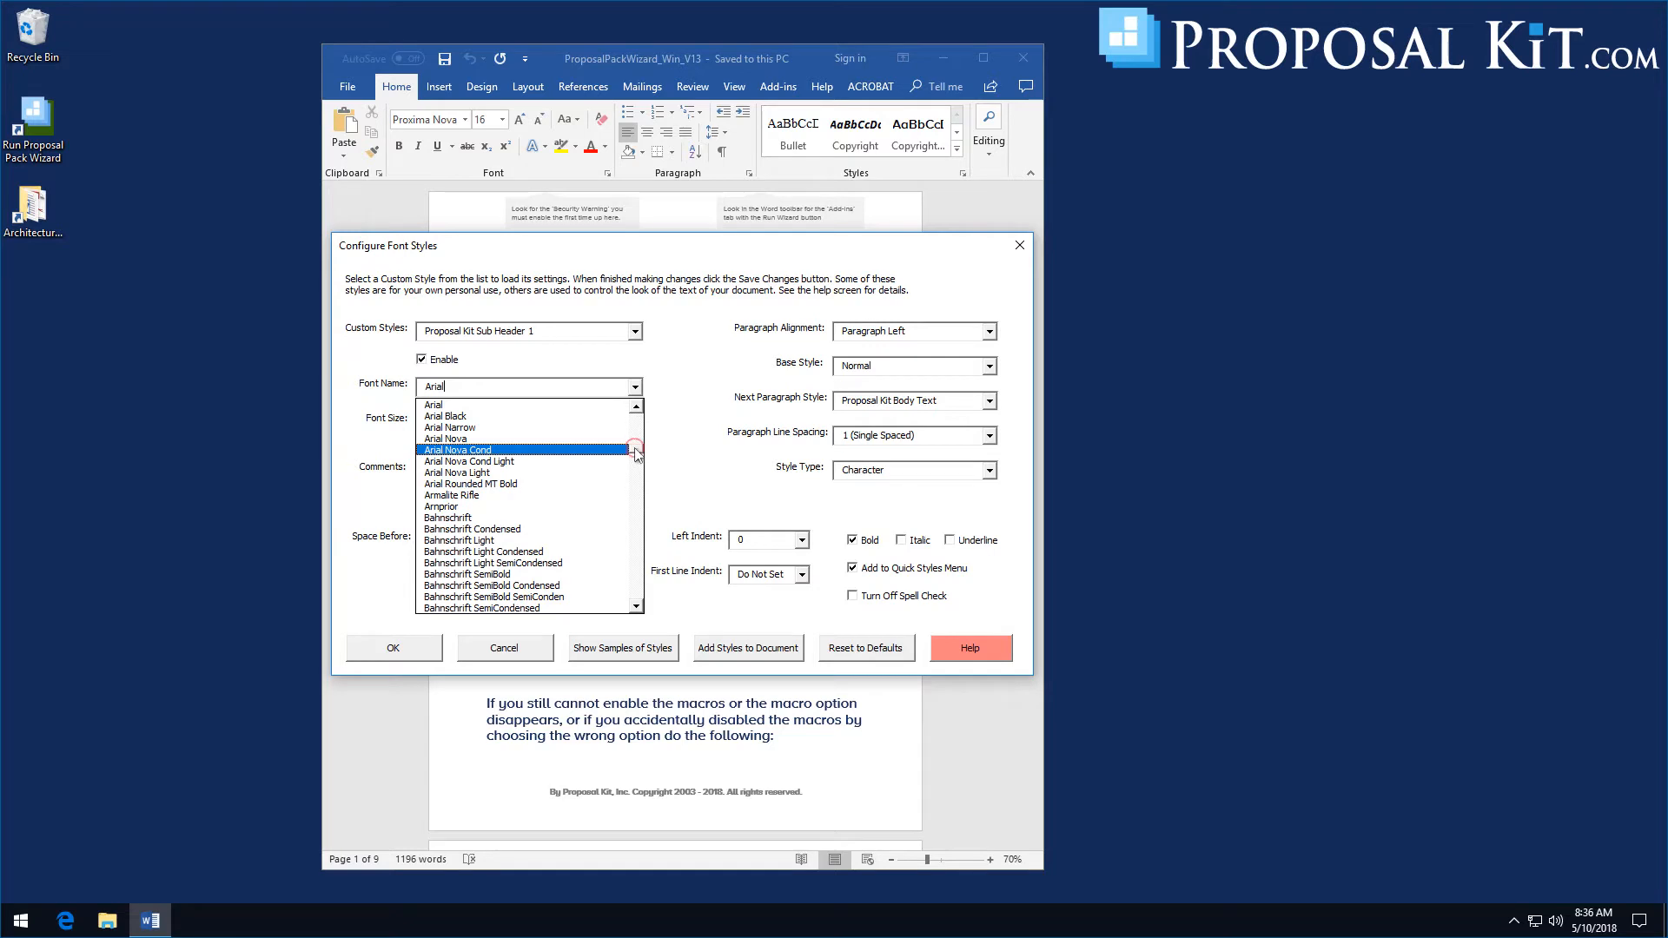
scroll(down, 3)
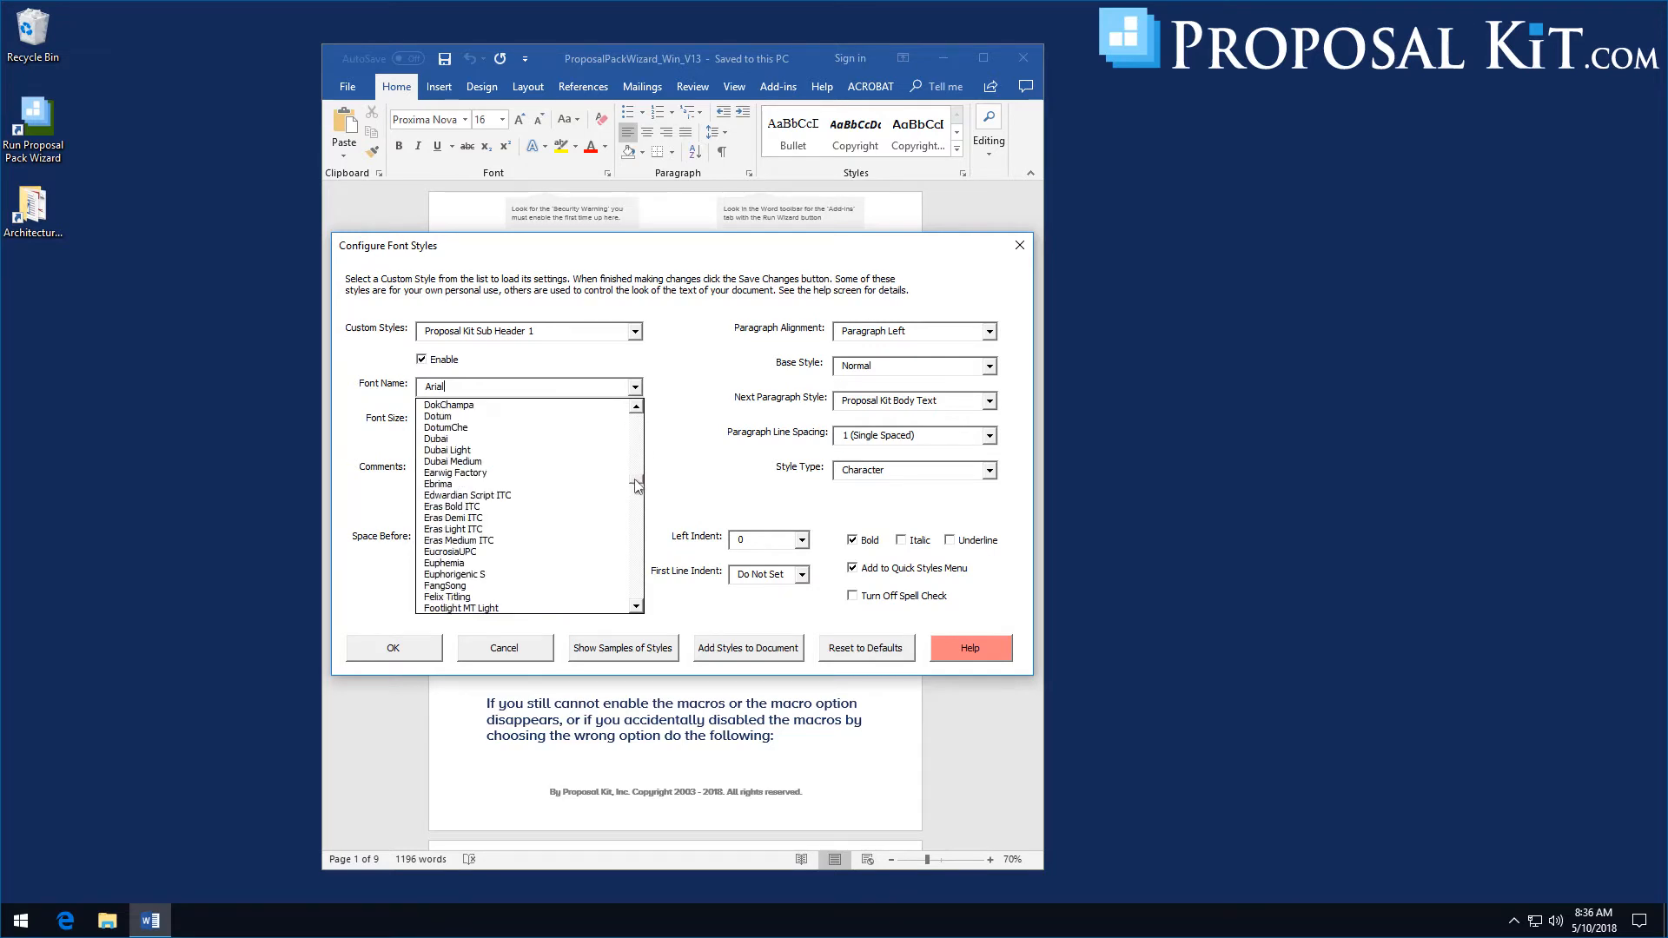
scroll(down, 3)
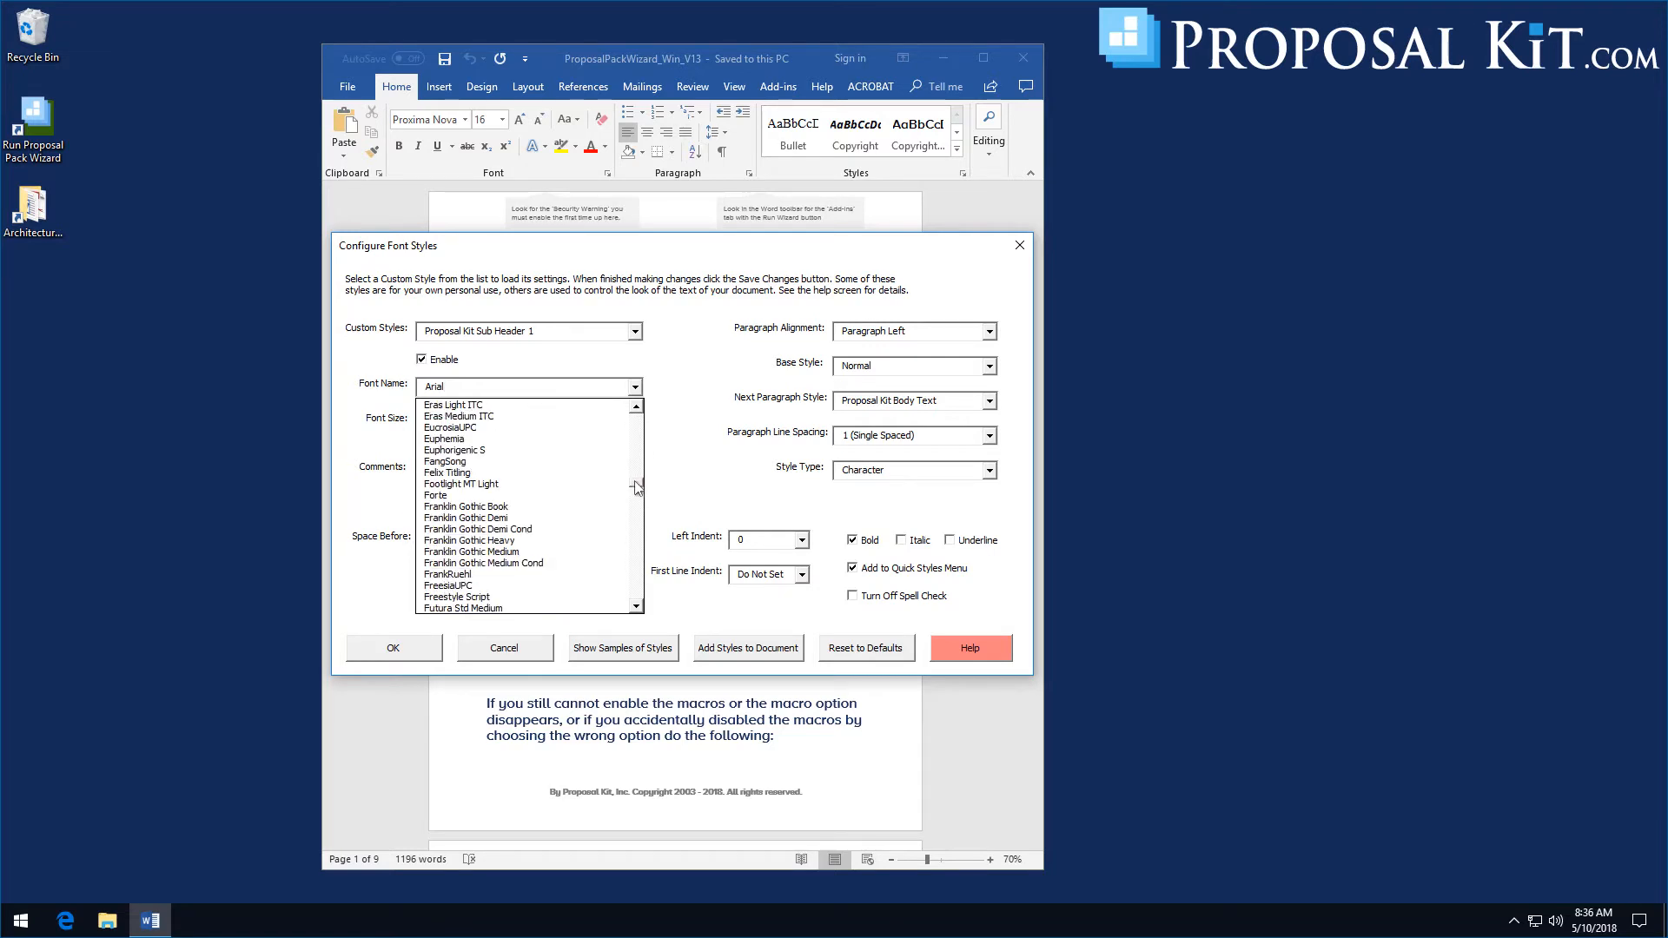
scroll(down, 3)
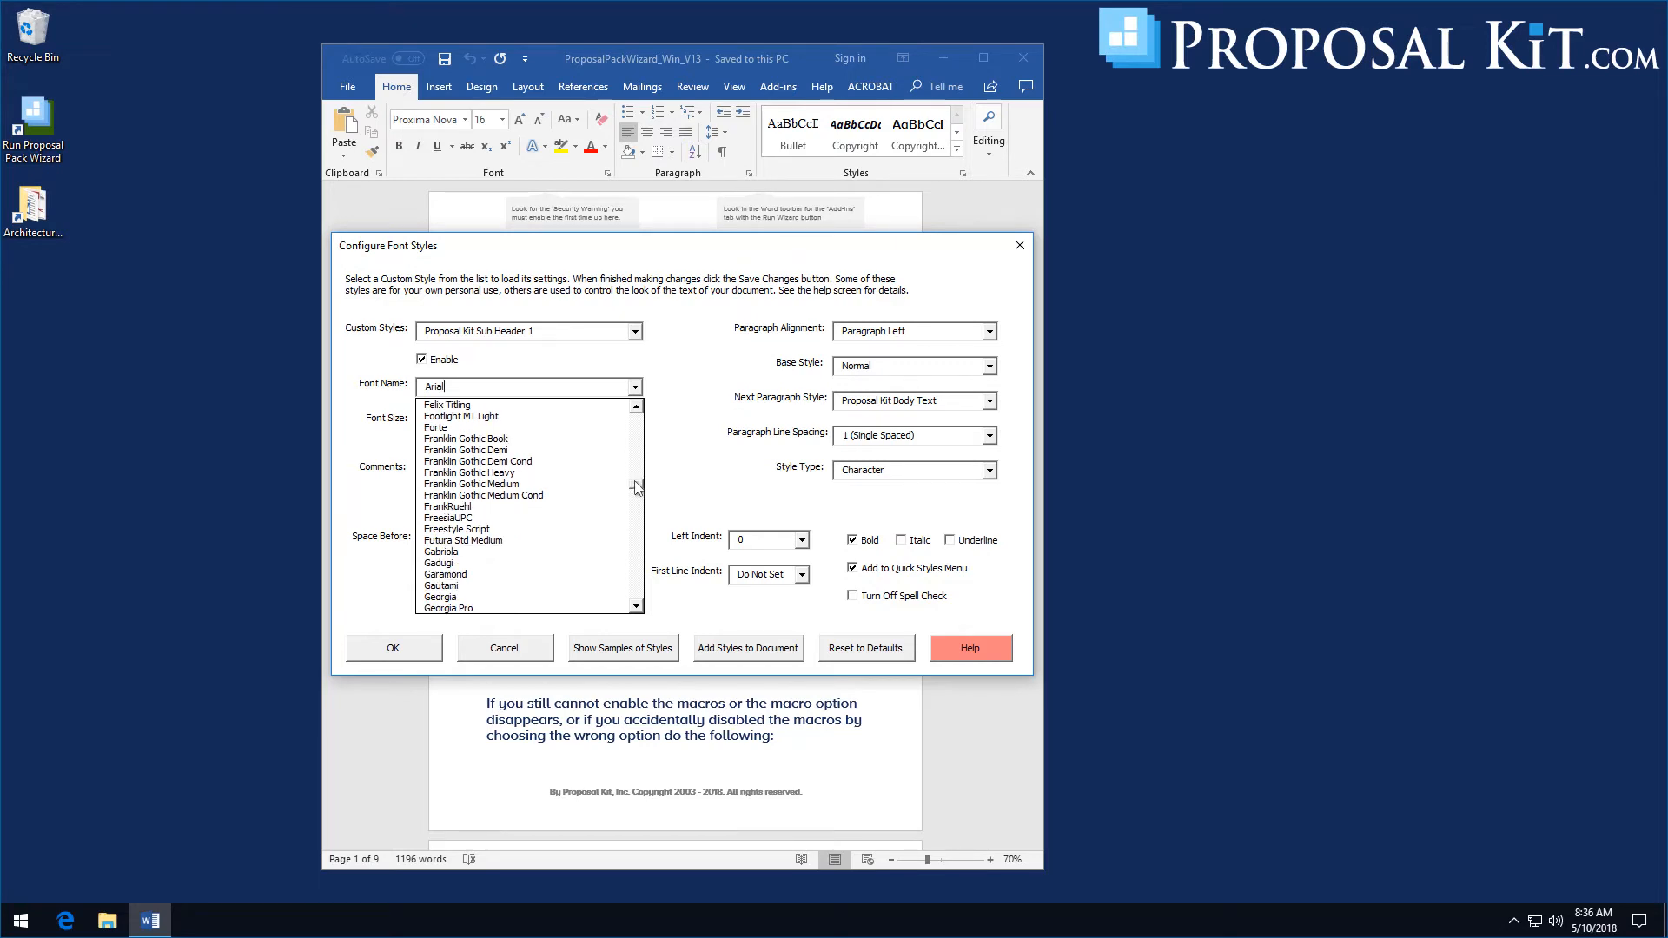
scroll(down, 3)
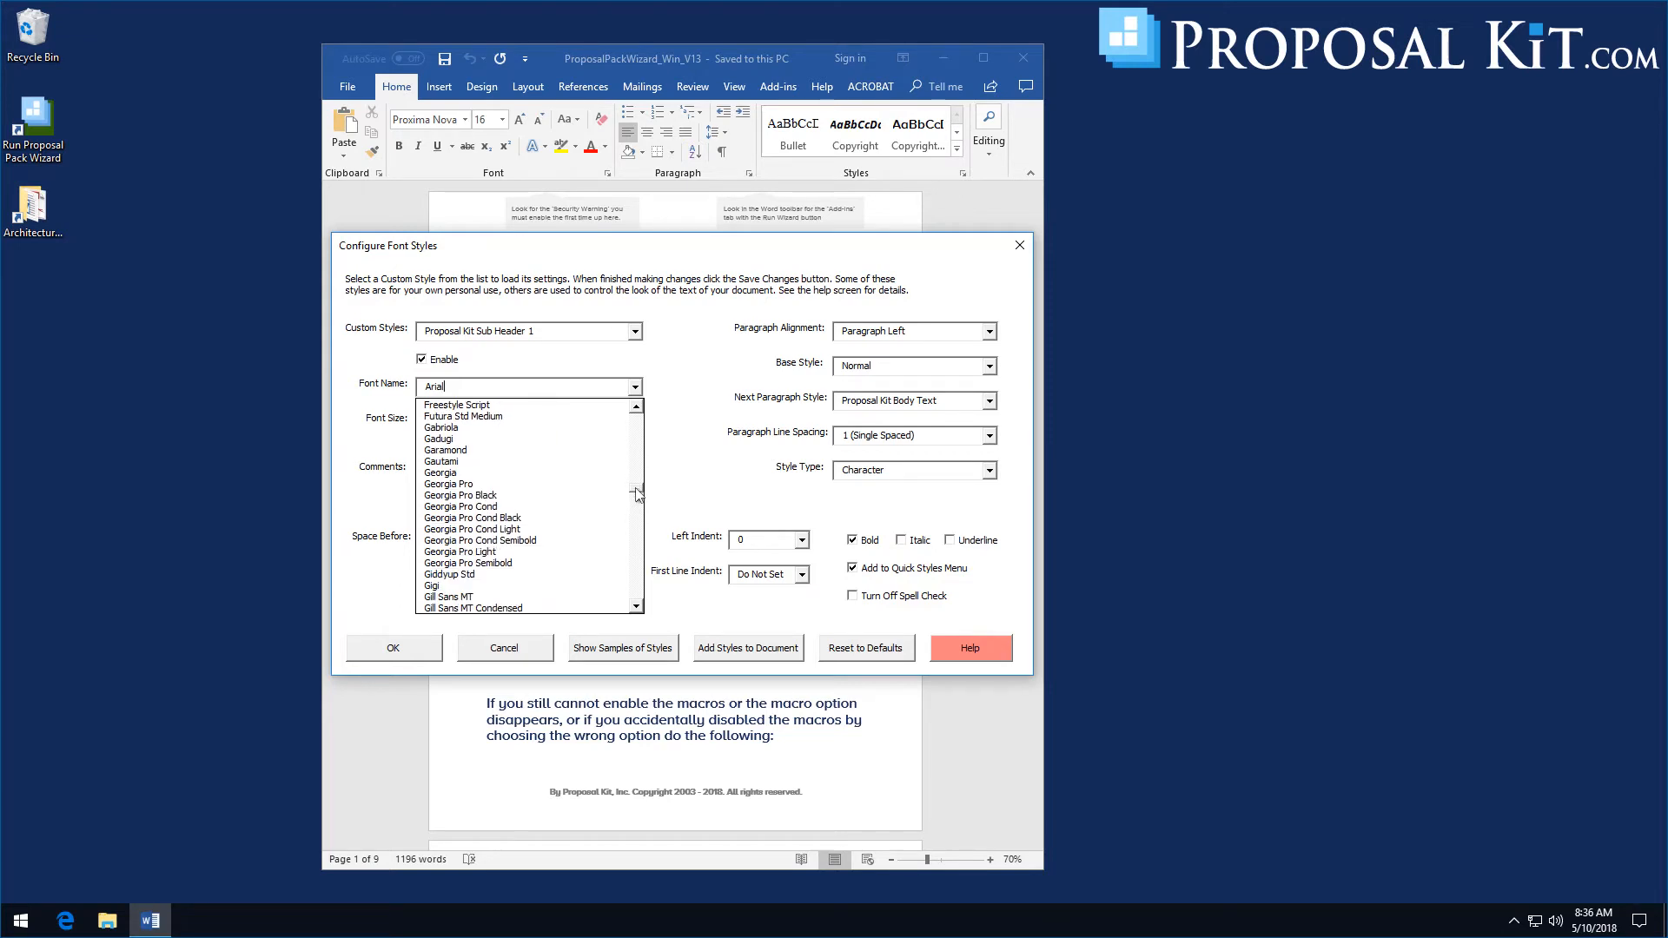
scroll(down, 3)
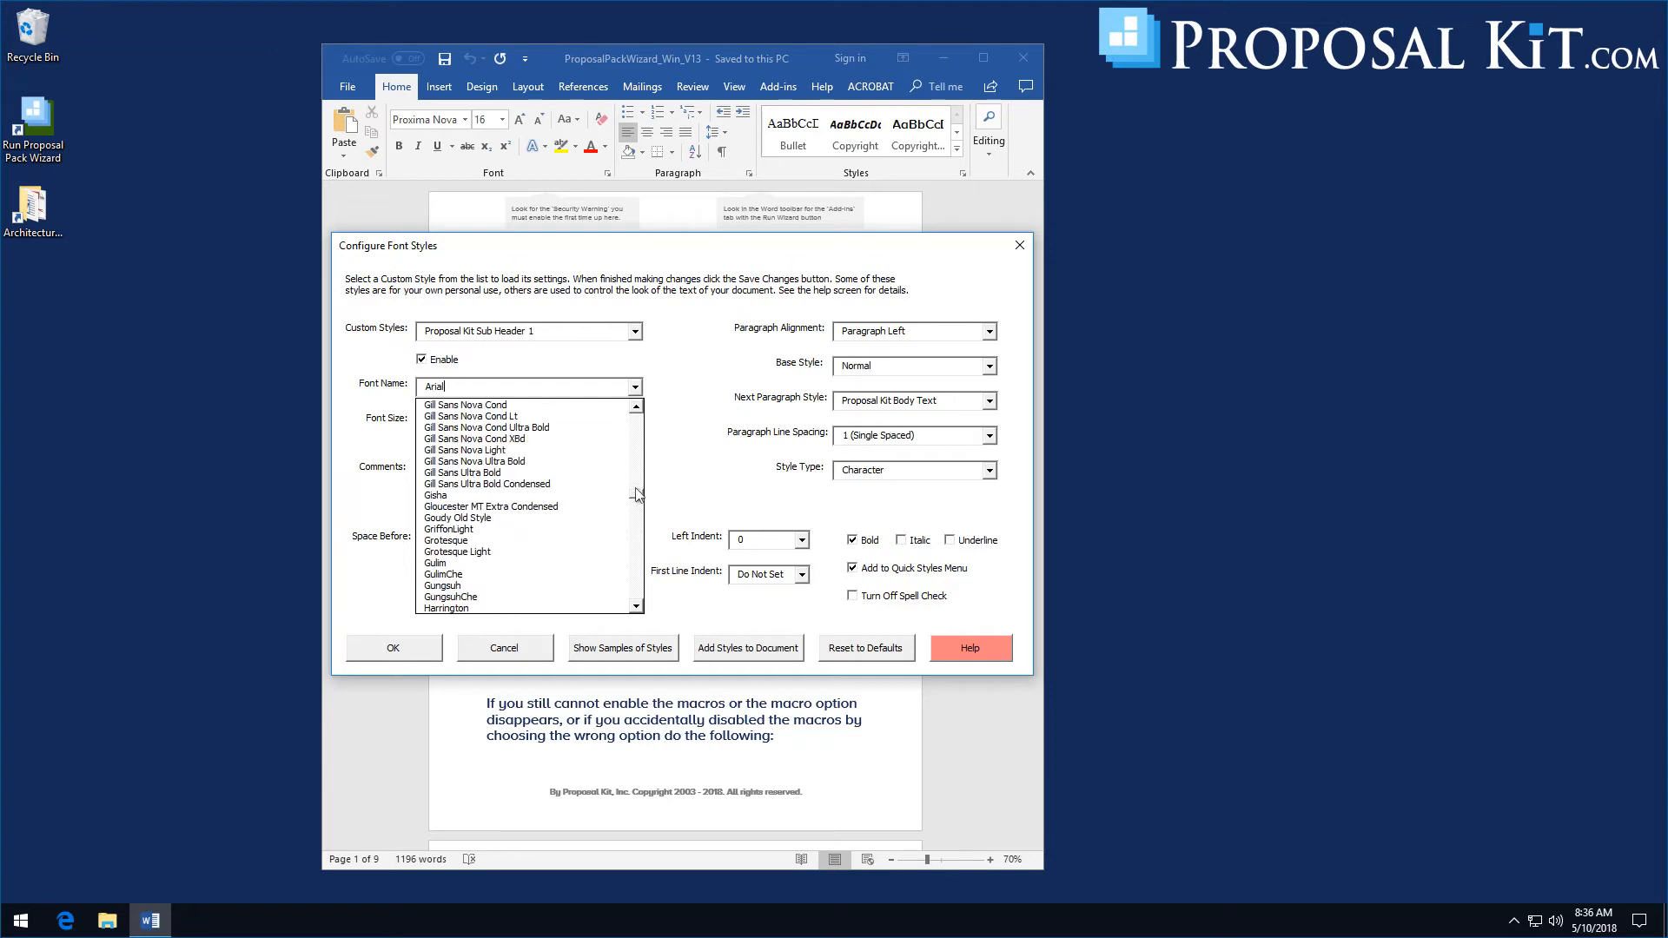
scroll(down, 3)
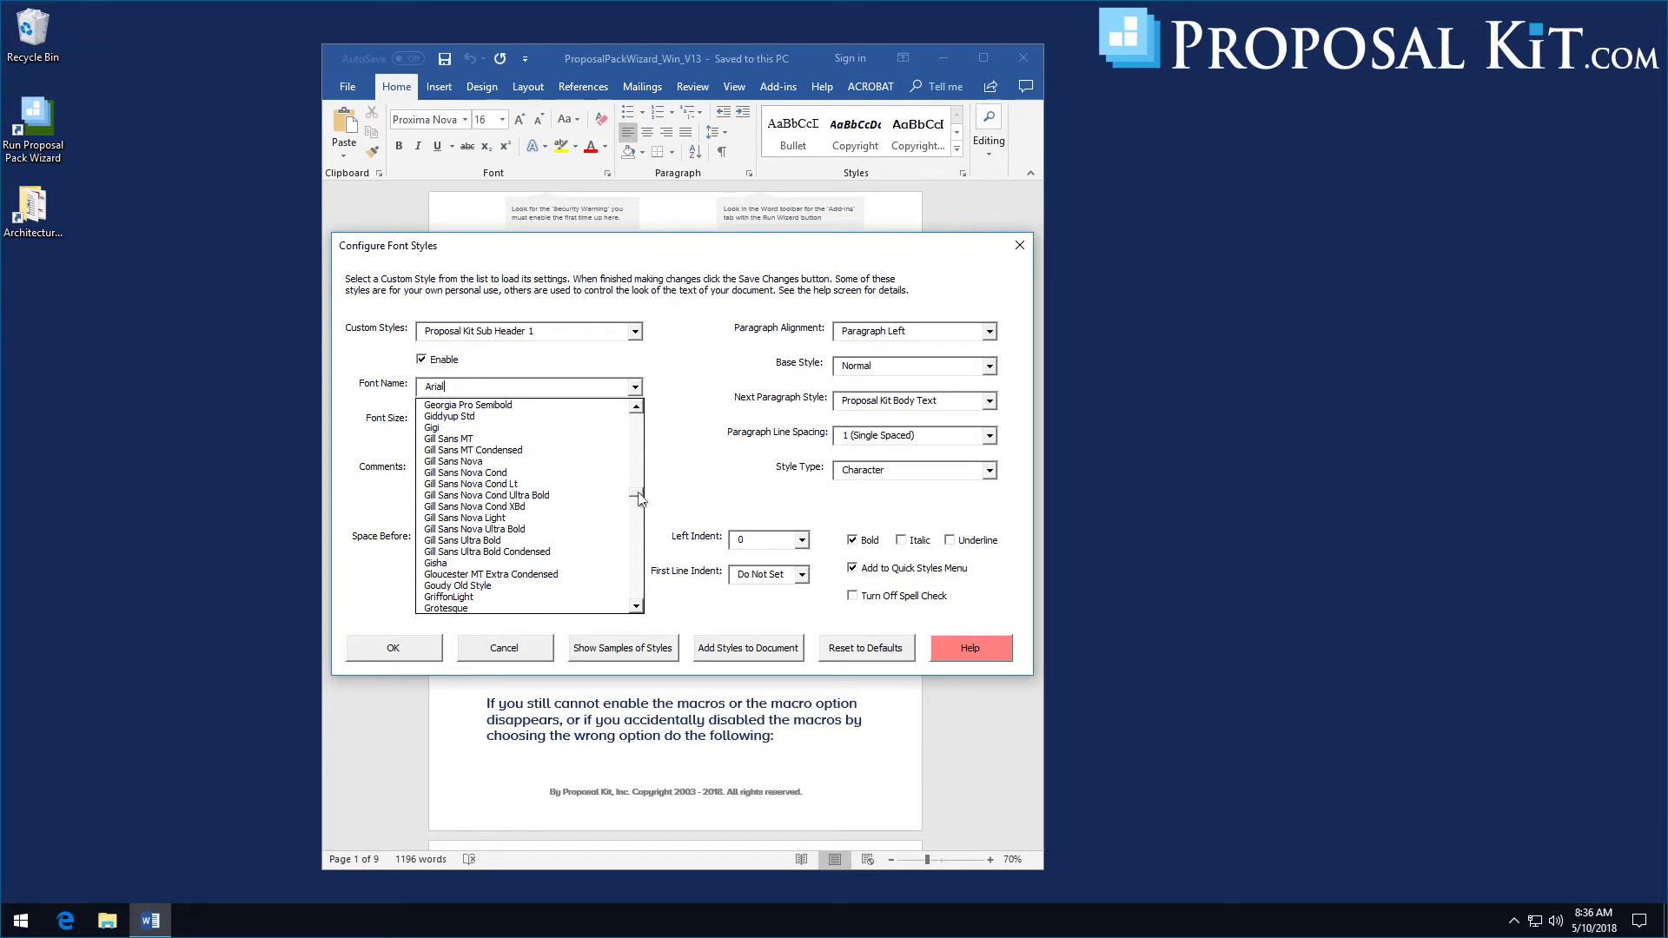
scroll(down, 3)
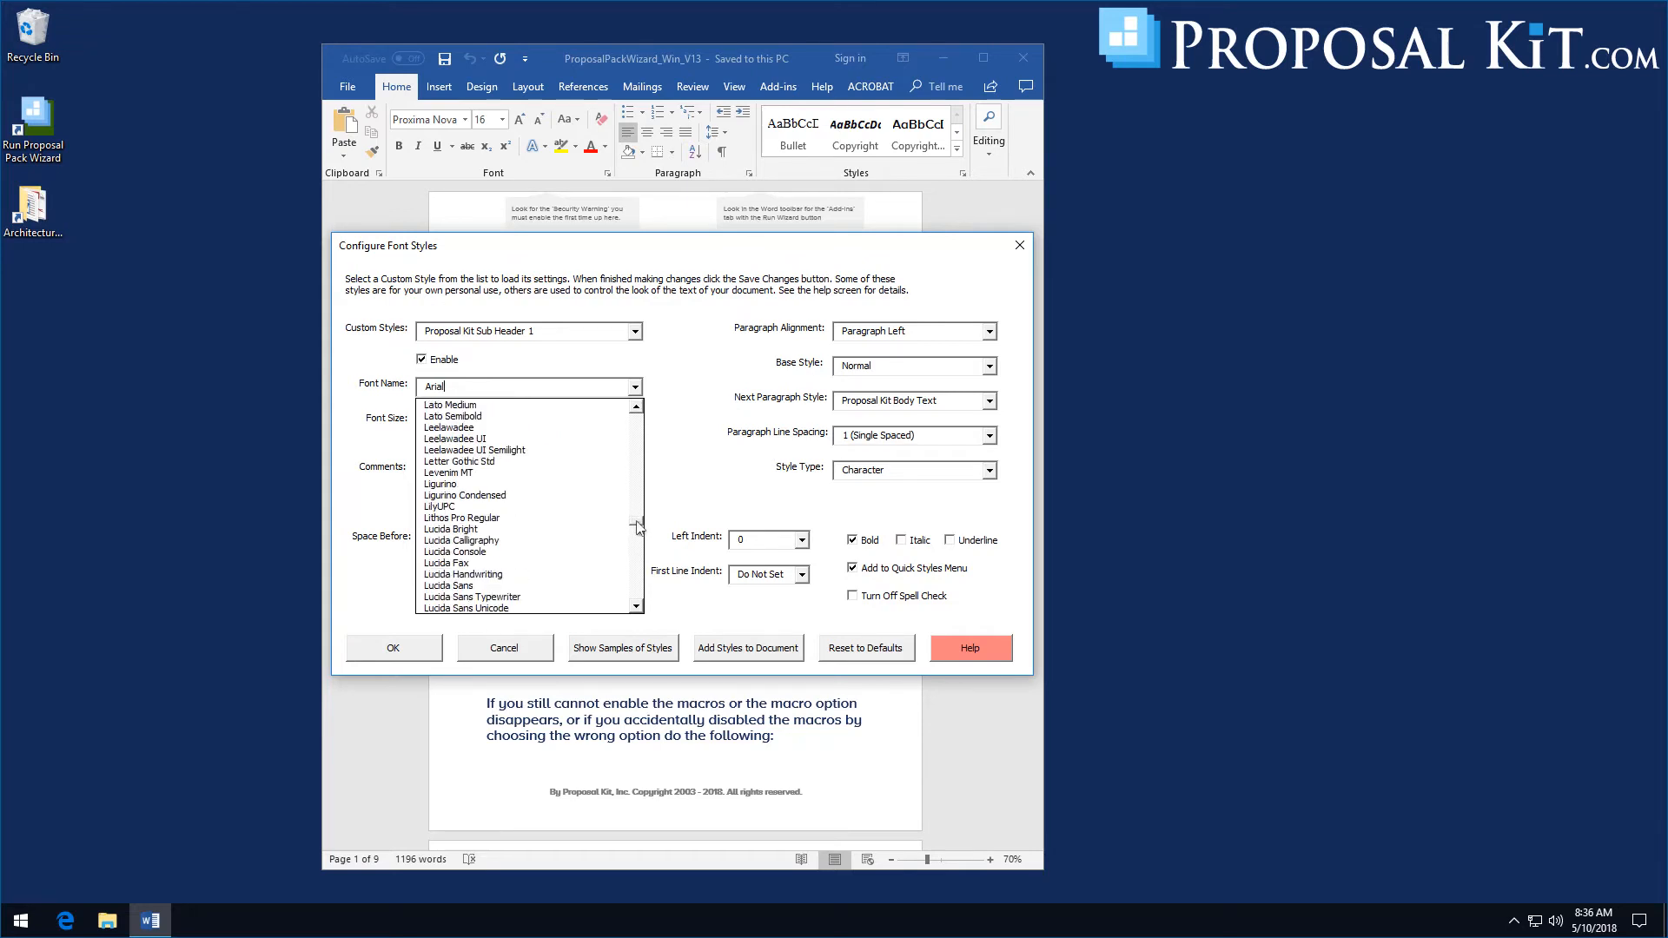
scroll(down, 3)
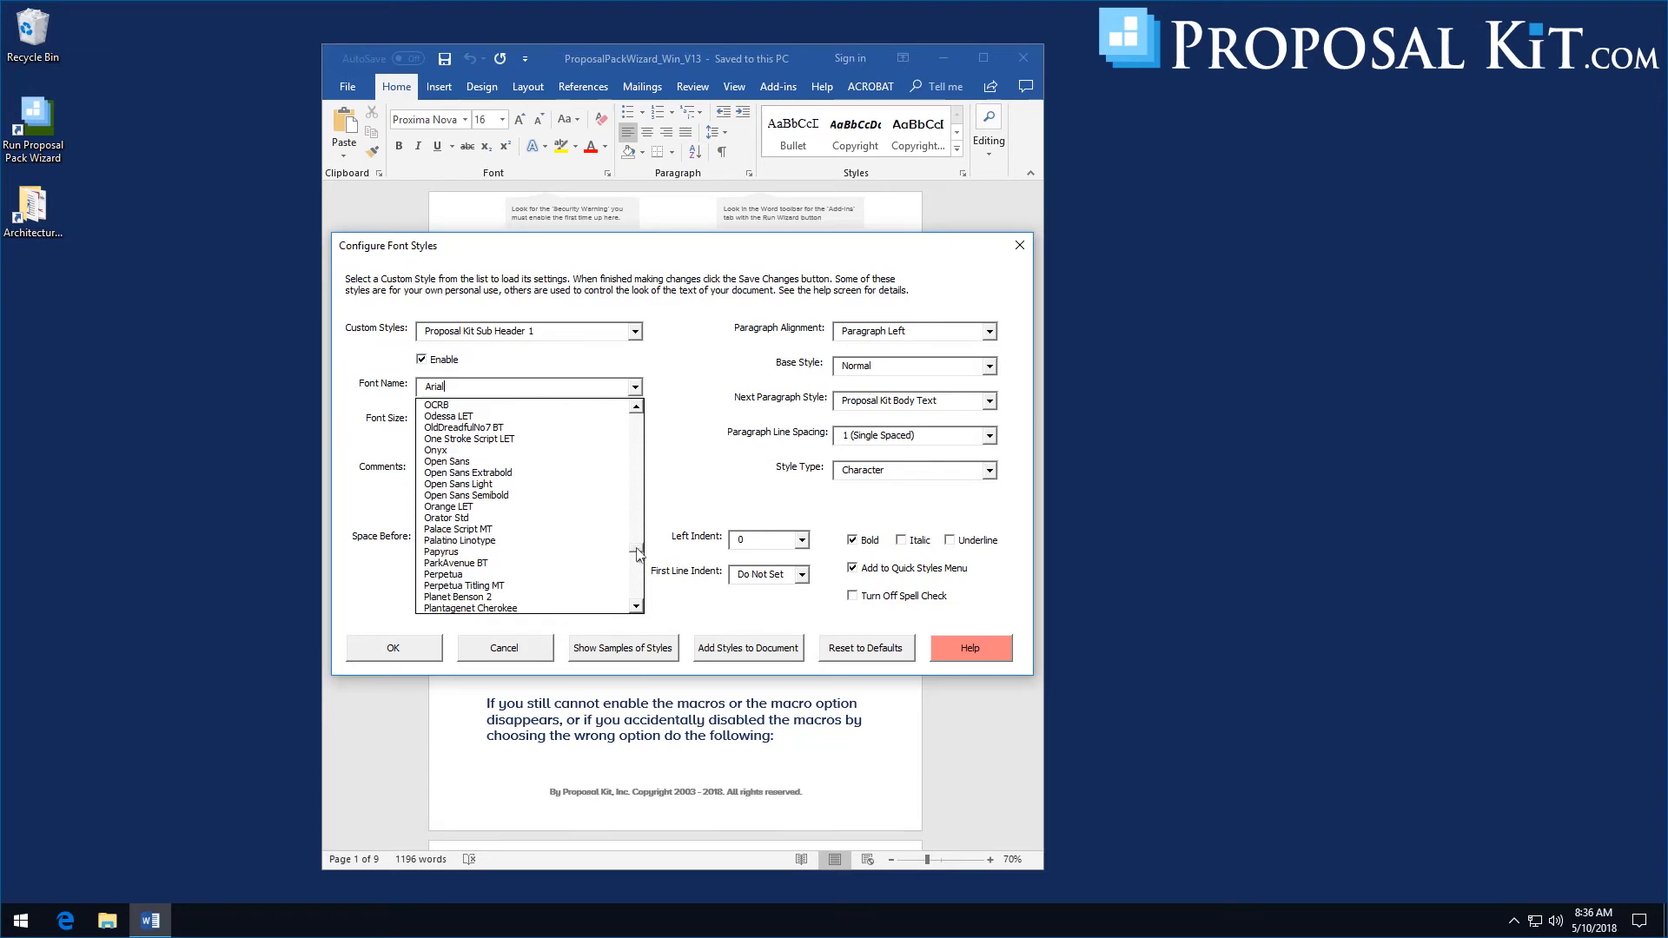
click(468, 496)
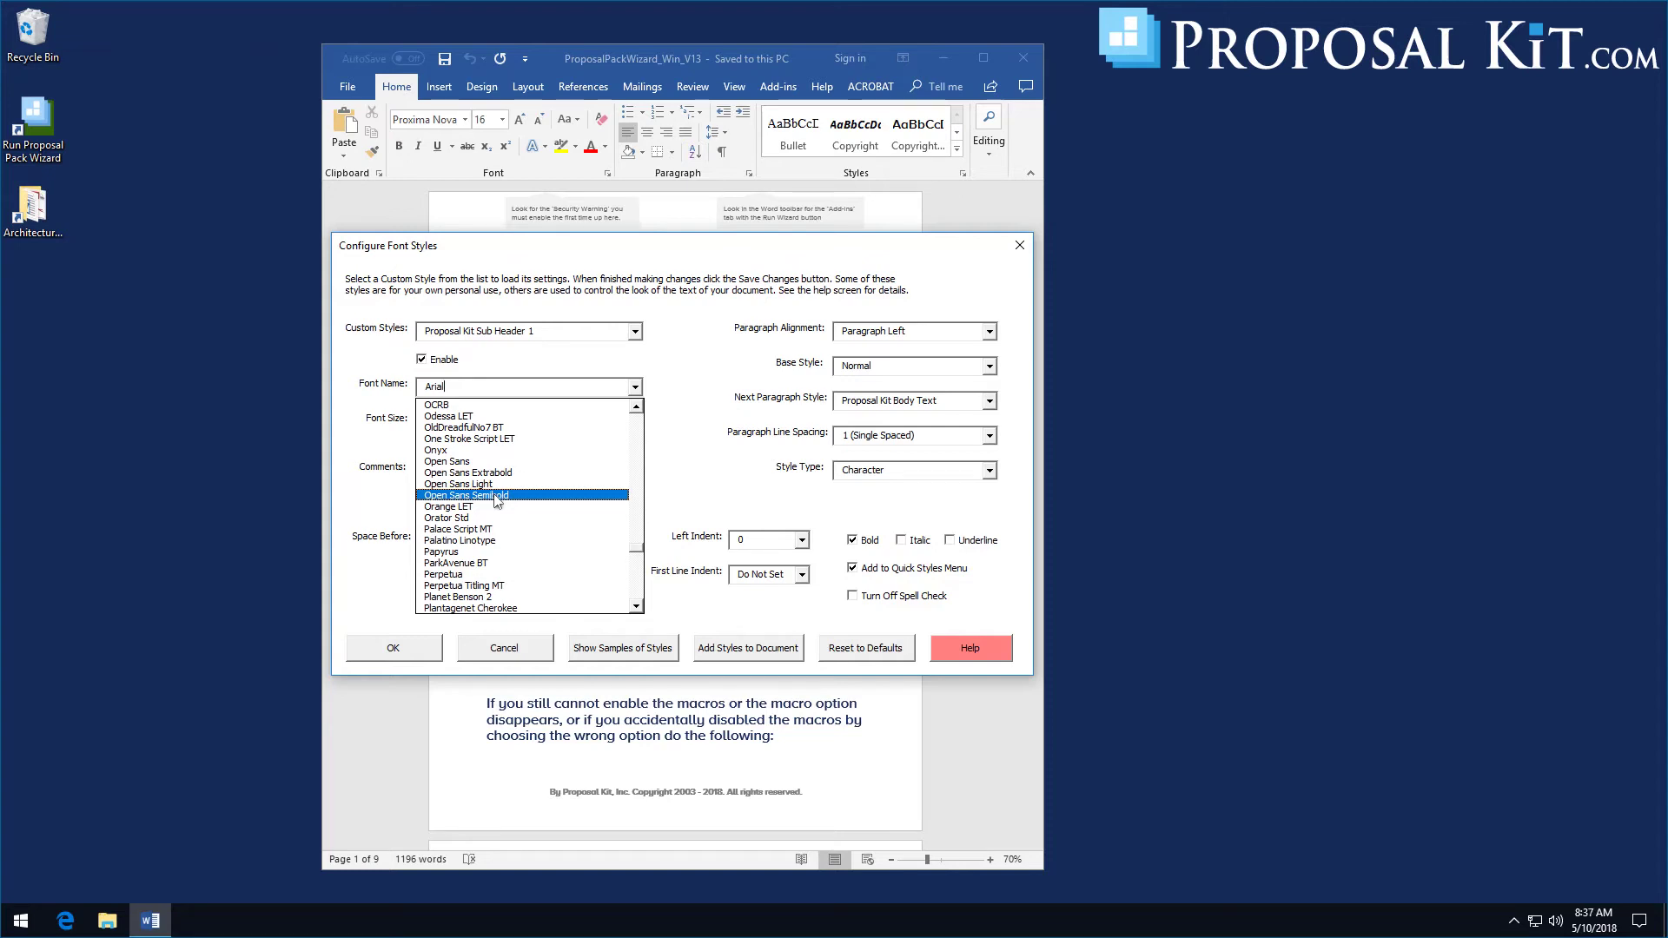
click(468, 495)
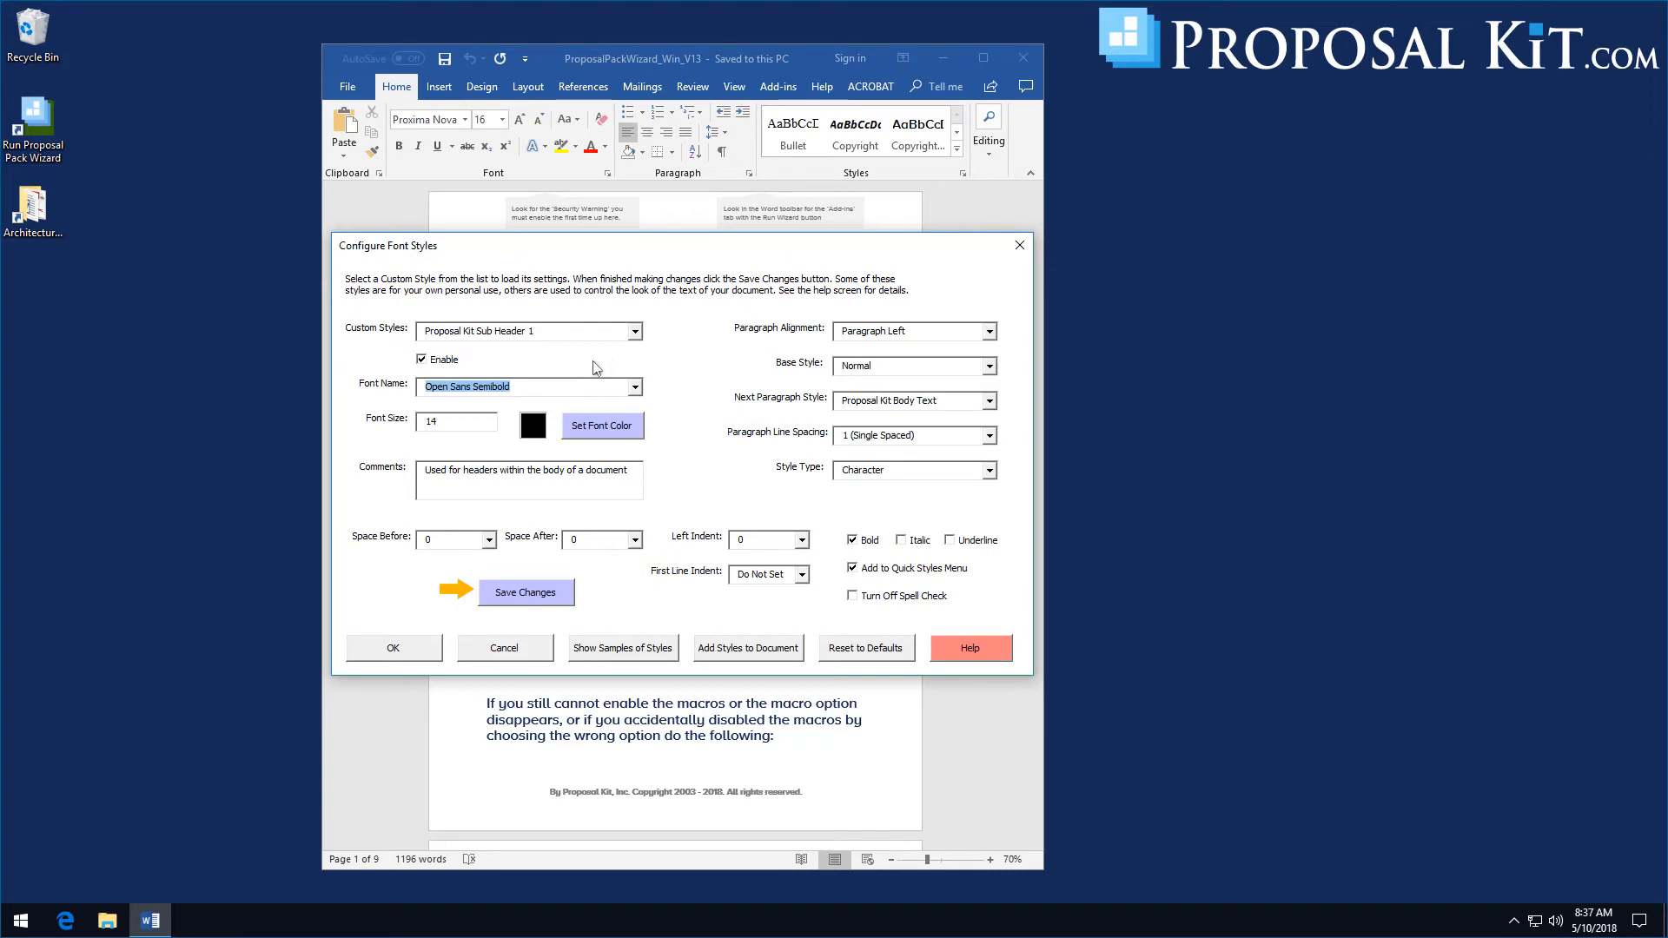
mouse_move(583, 456)
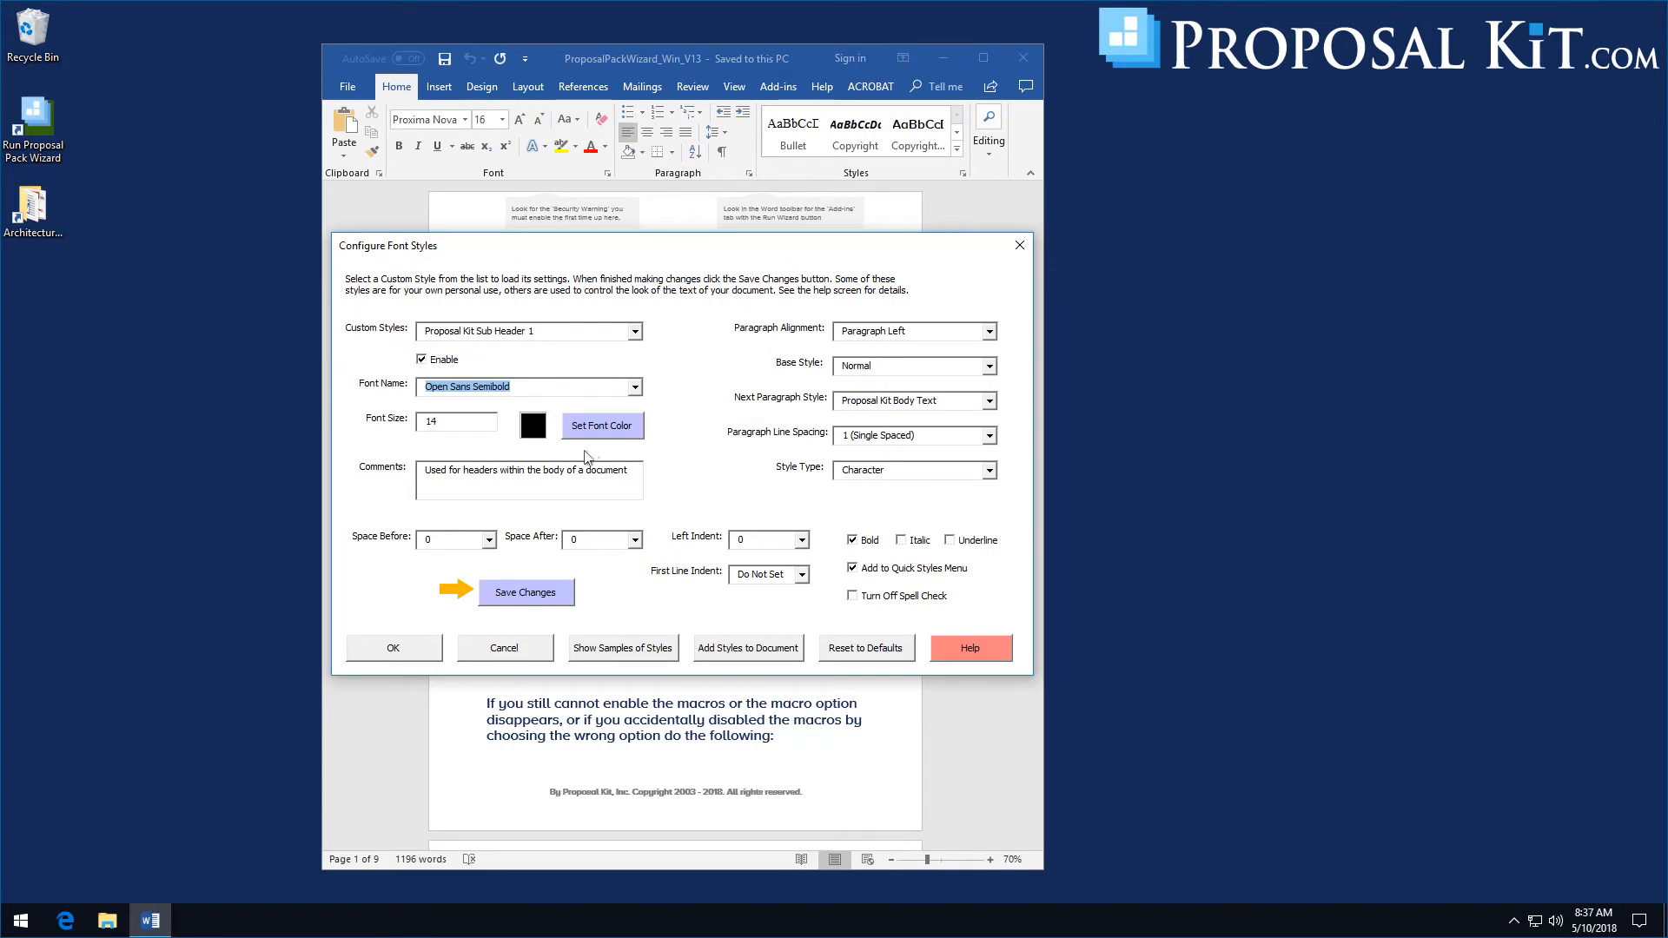
Set Proposal Kit Sub Header 1 to a dark red font colour and save the style changes
click(601, 426)
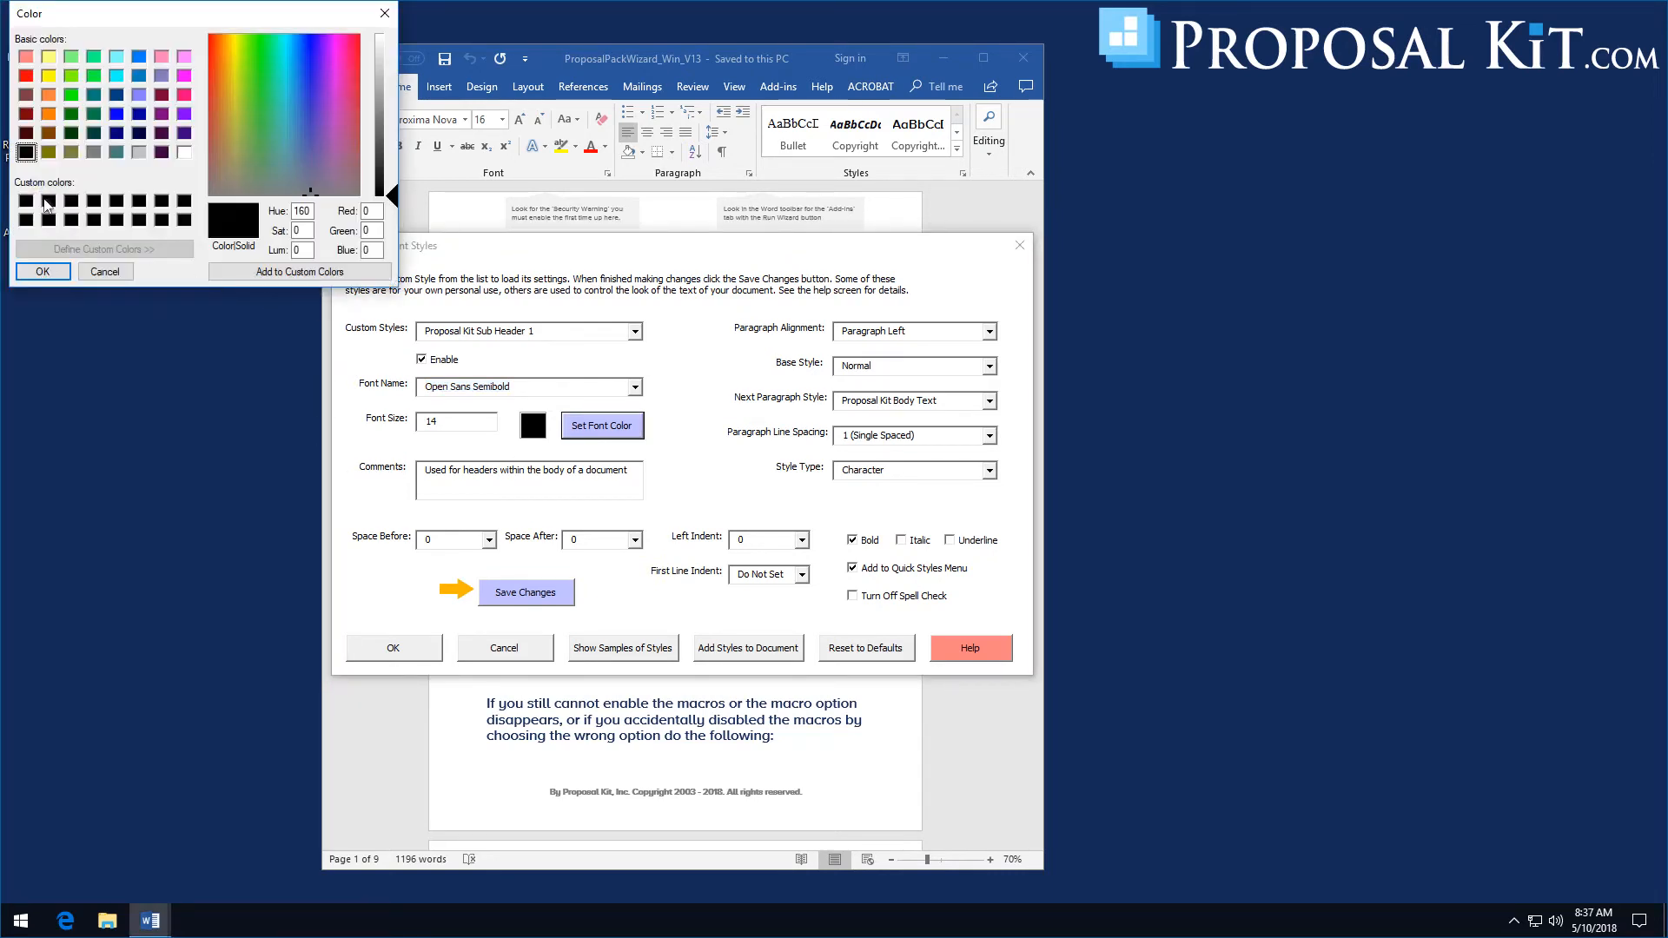
click(28, 113)
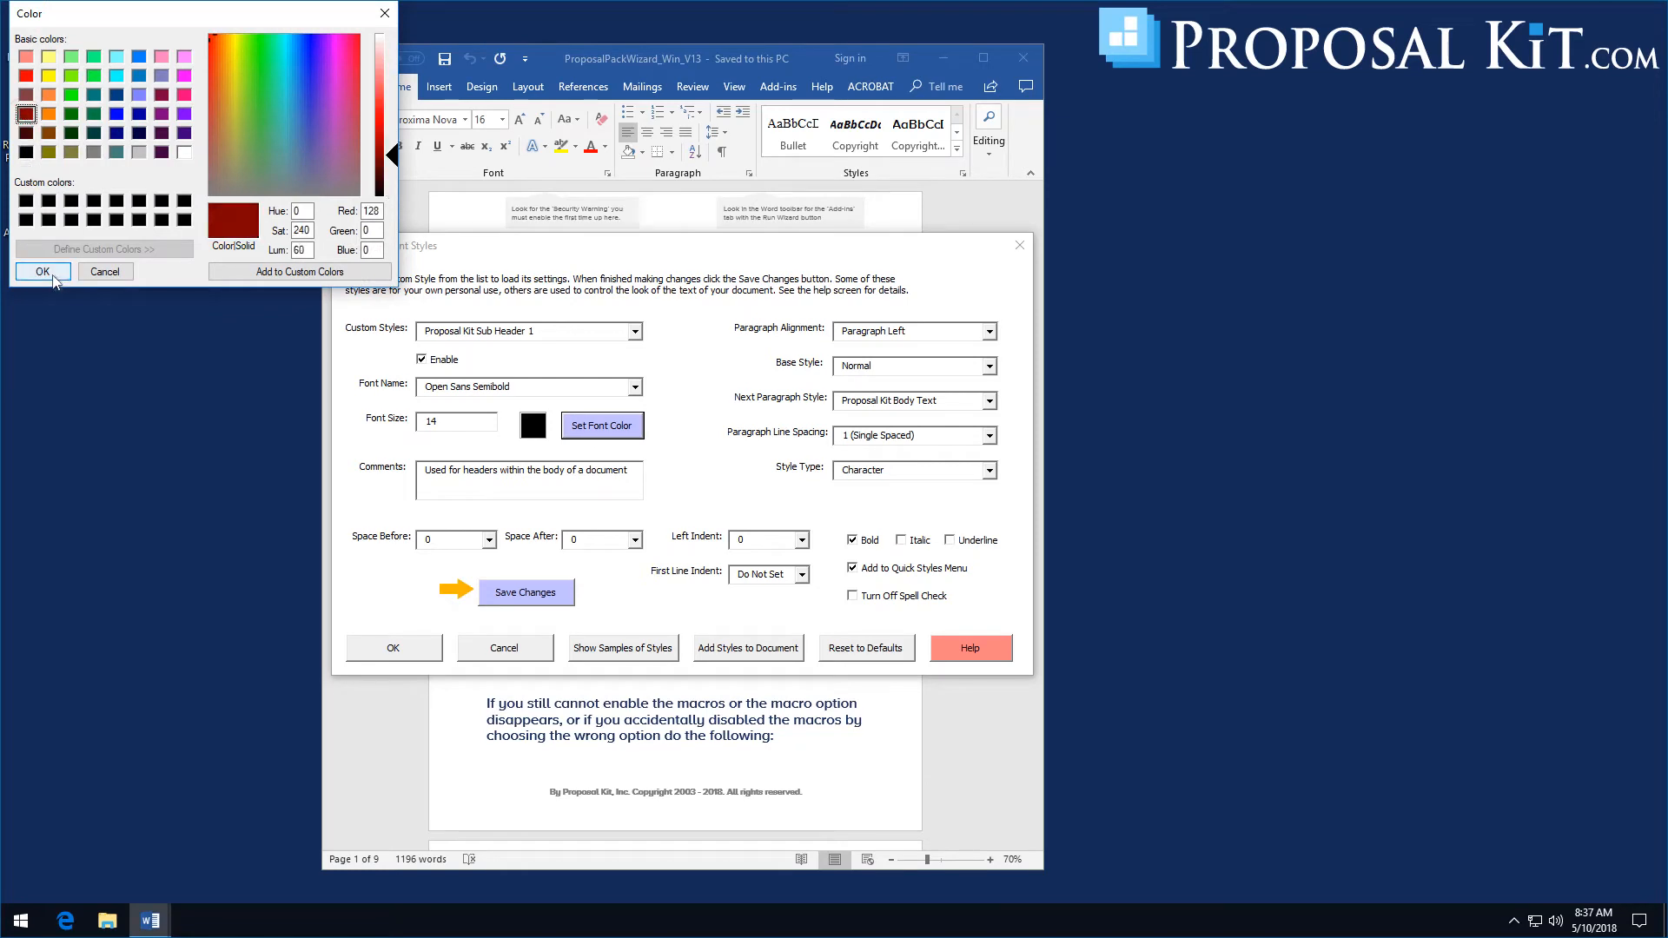
click(42, 272)
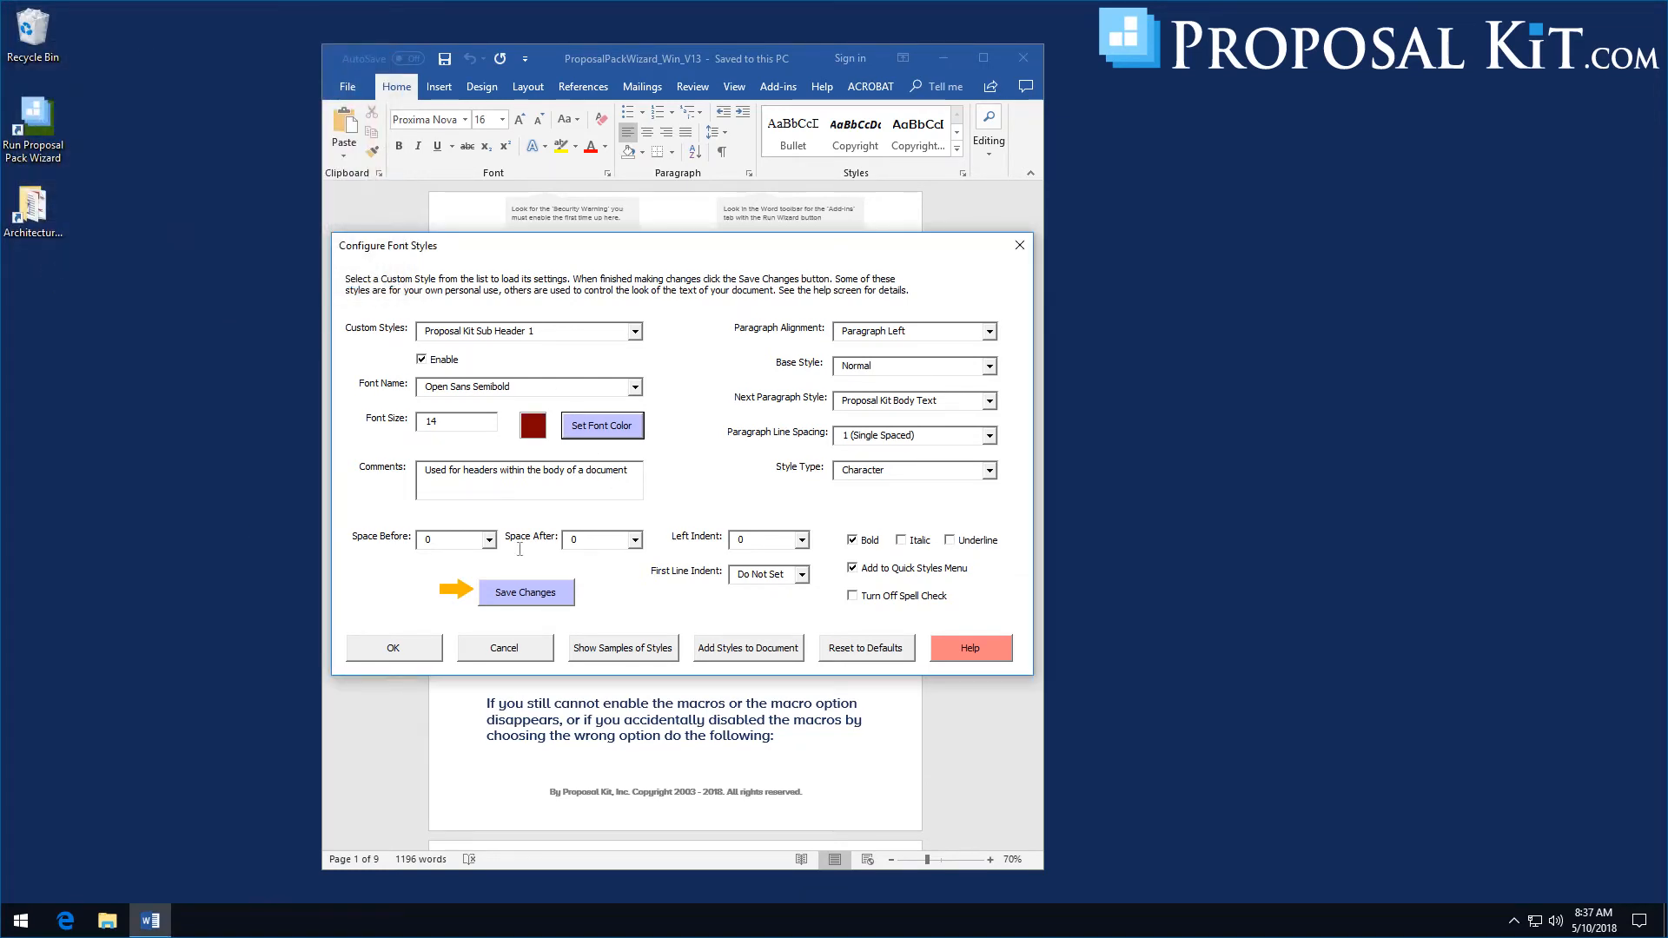
click(525, 592)
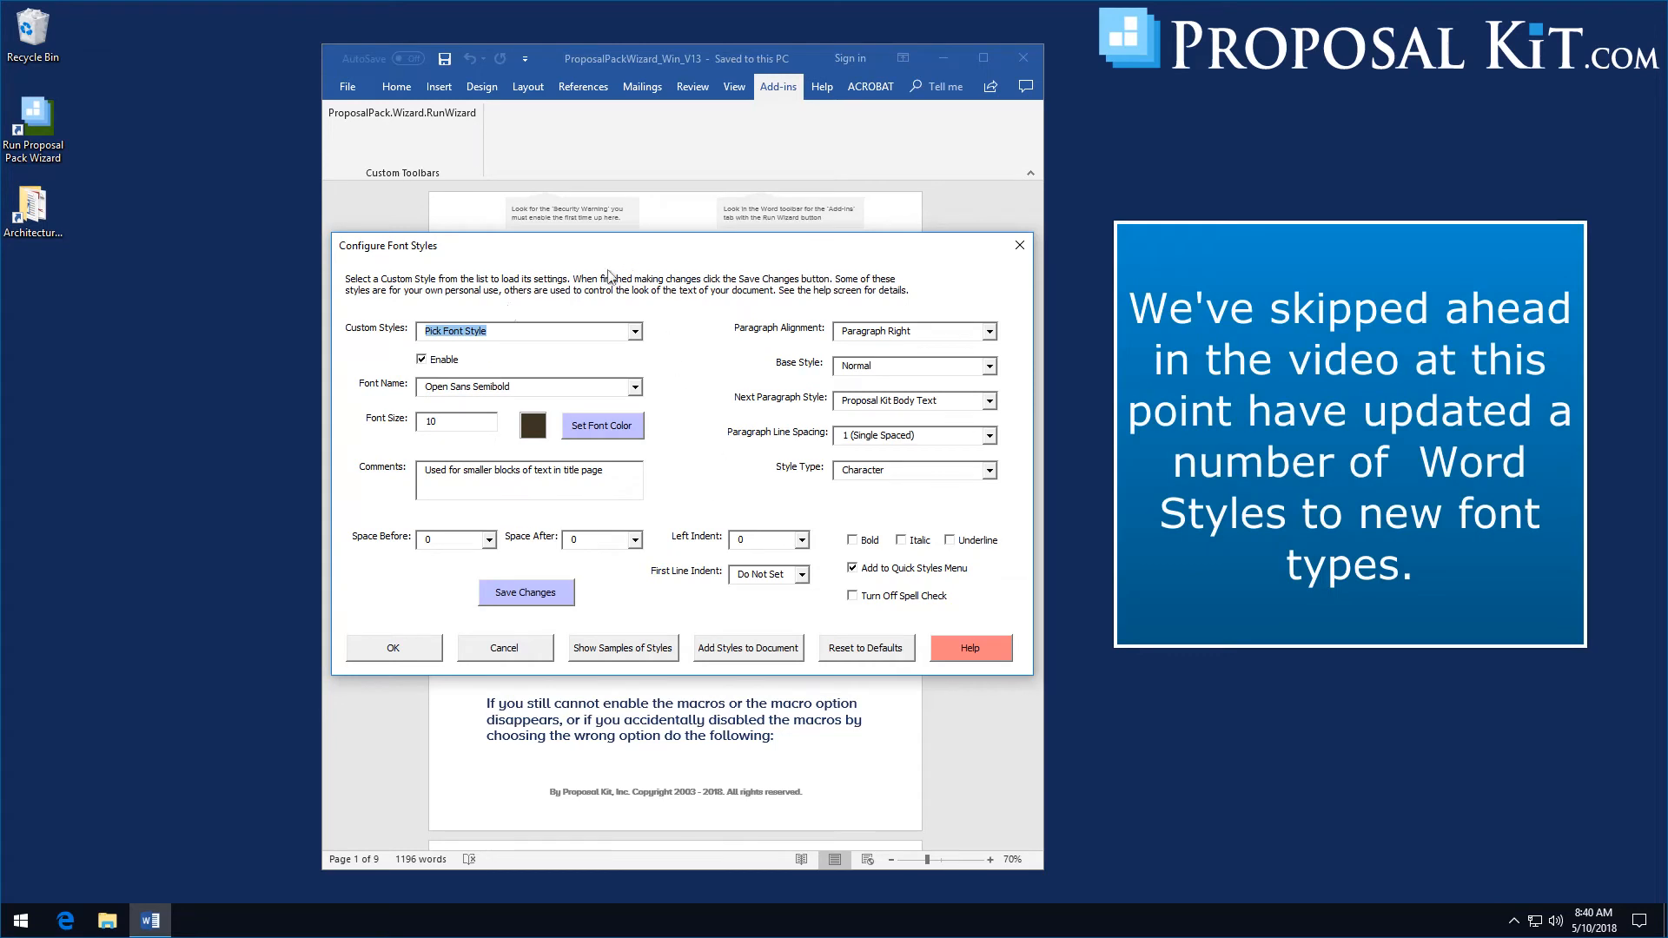
mouse_move(636, 663)
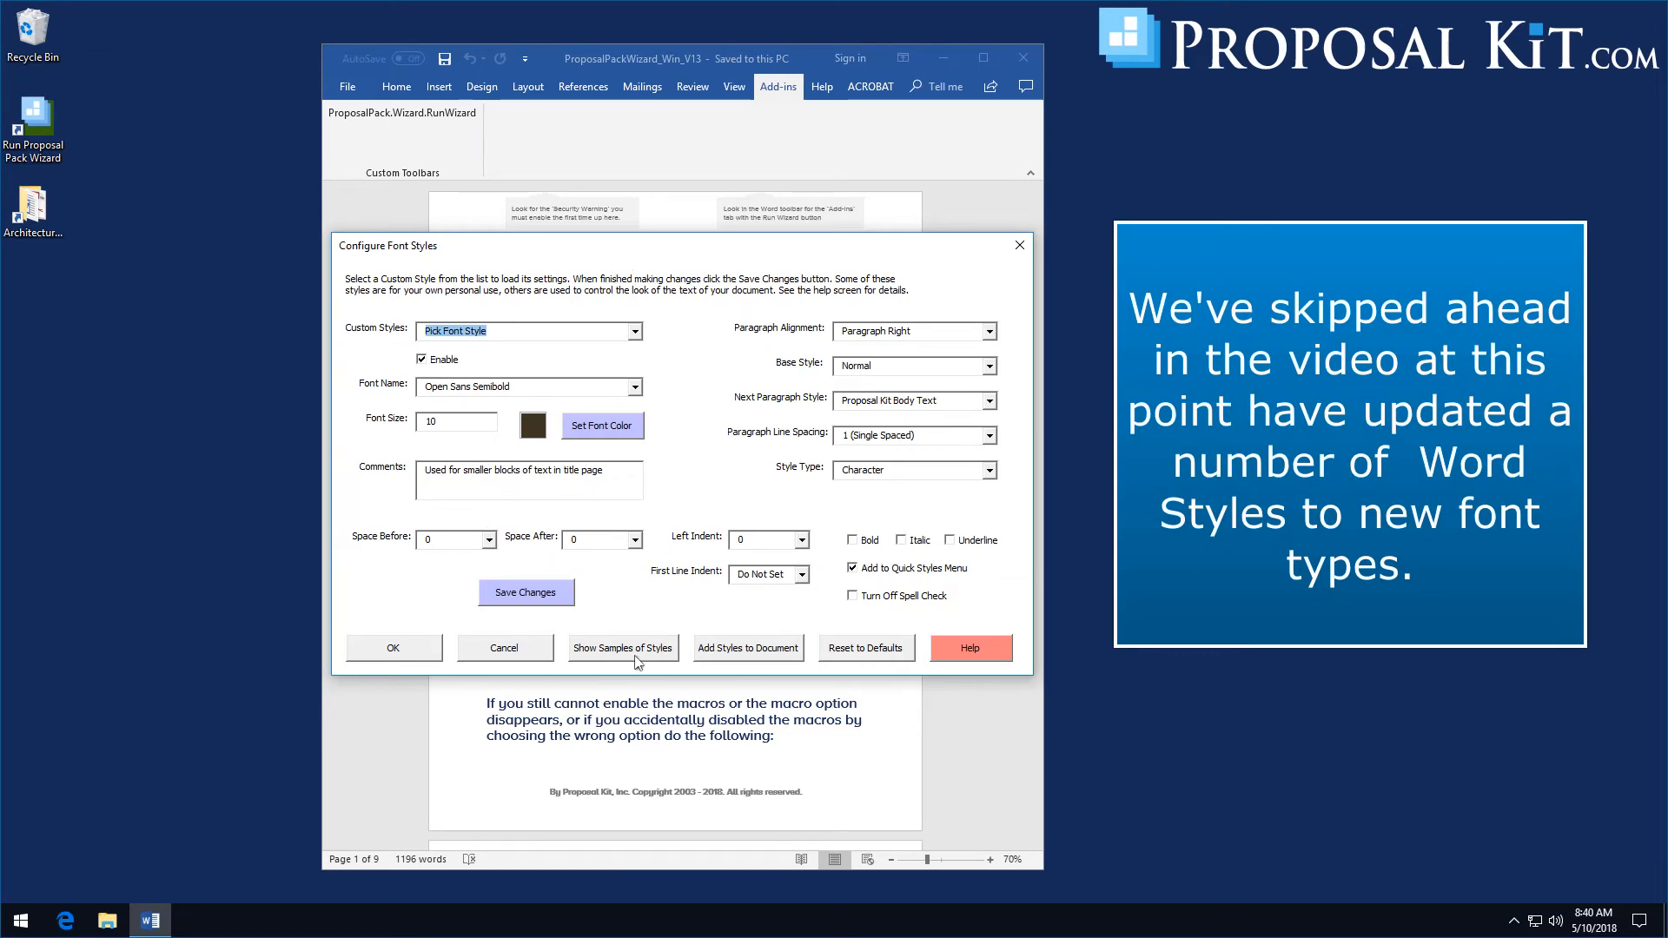
mouse_move(695, 624)
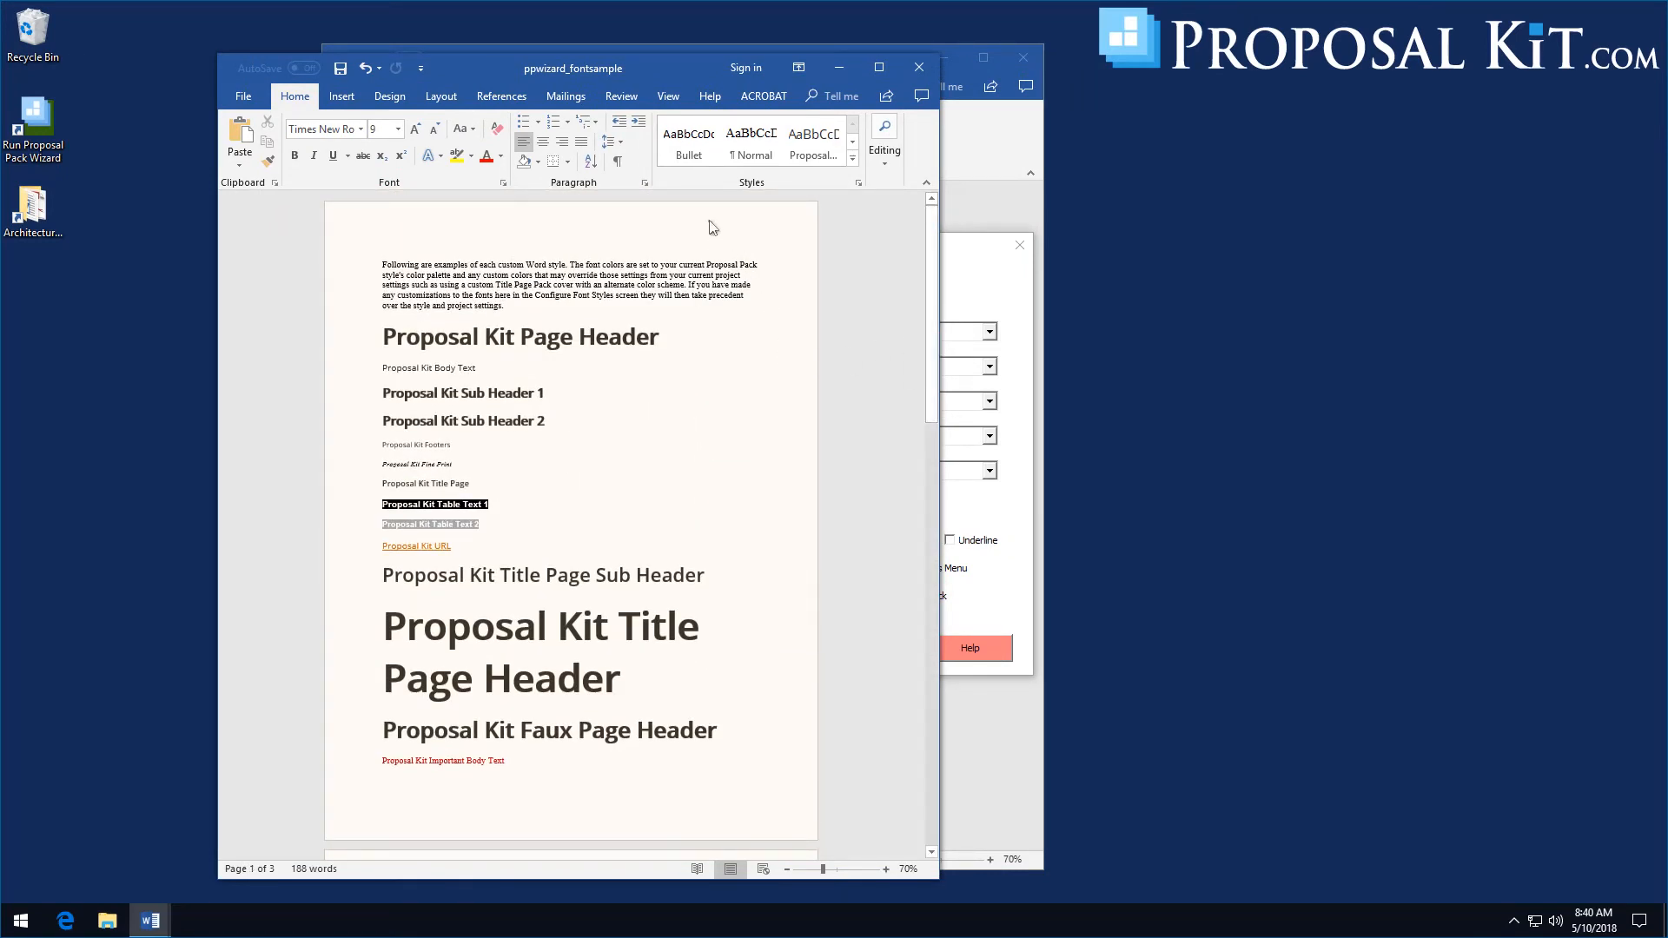
mouse_move(299, 239)
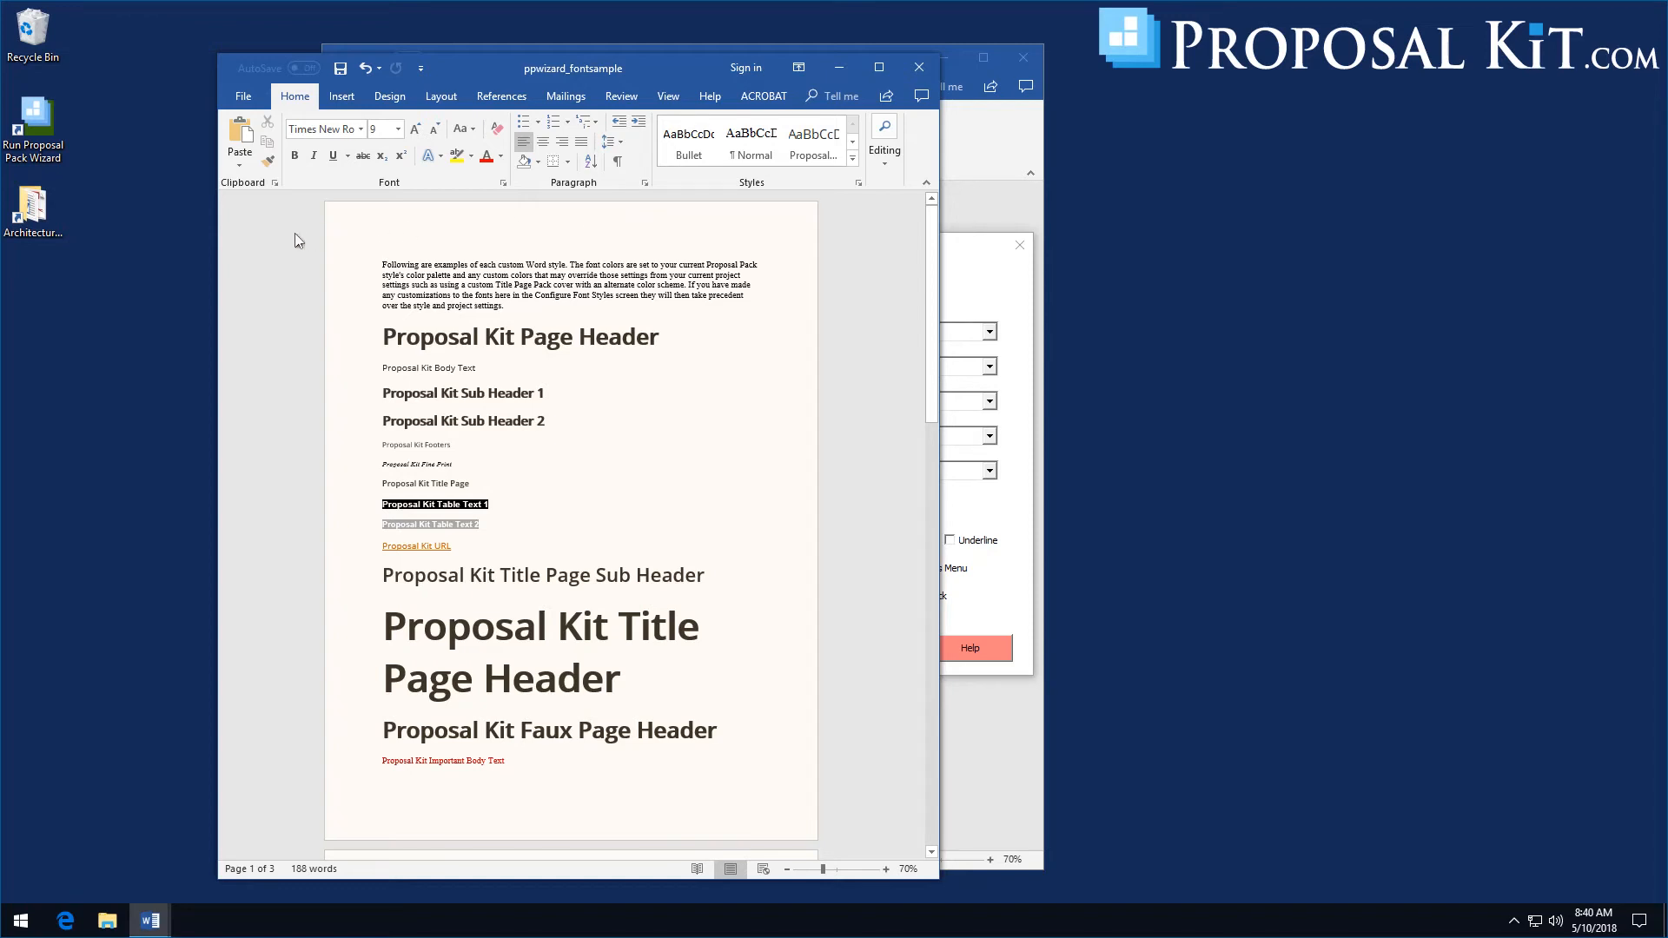
mouse_move(344, 224)
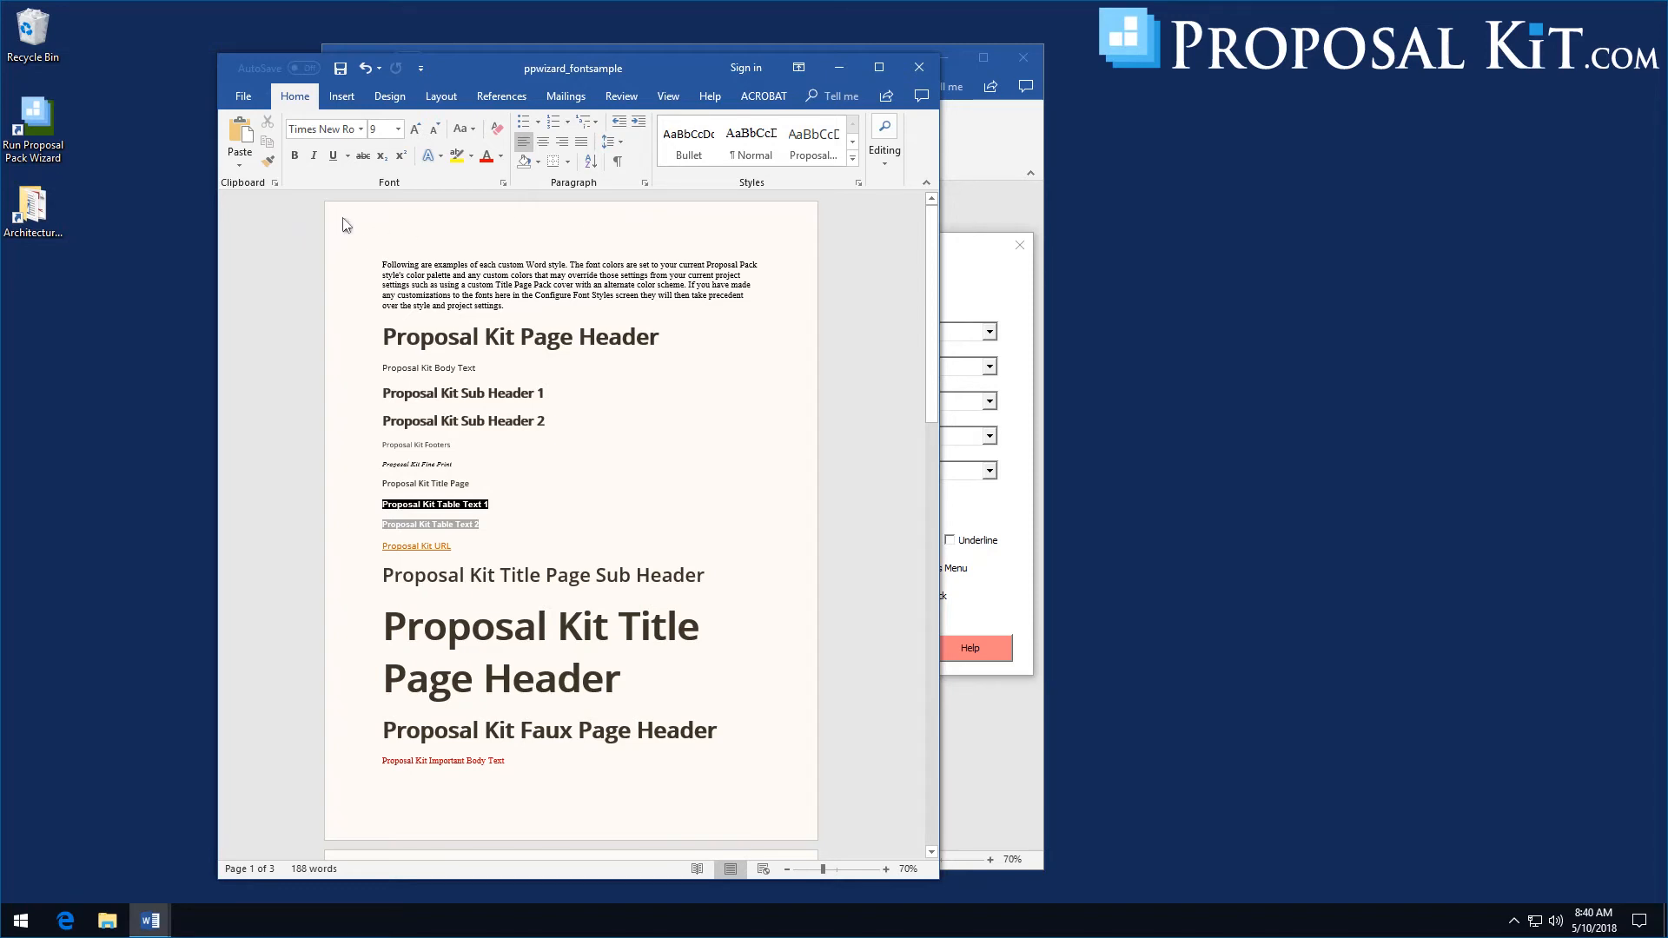
mouse_move(349, 785)
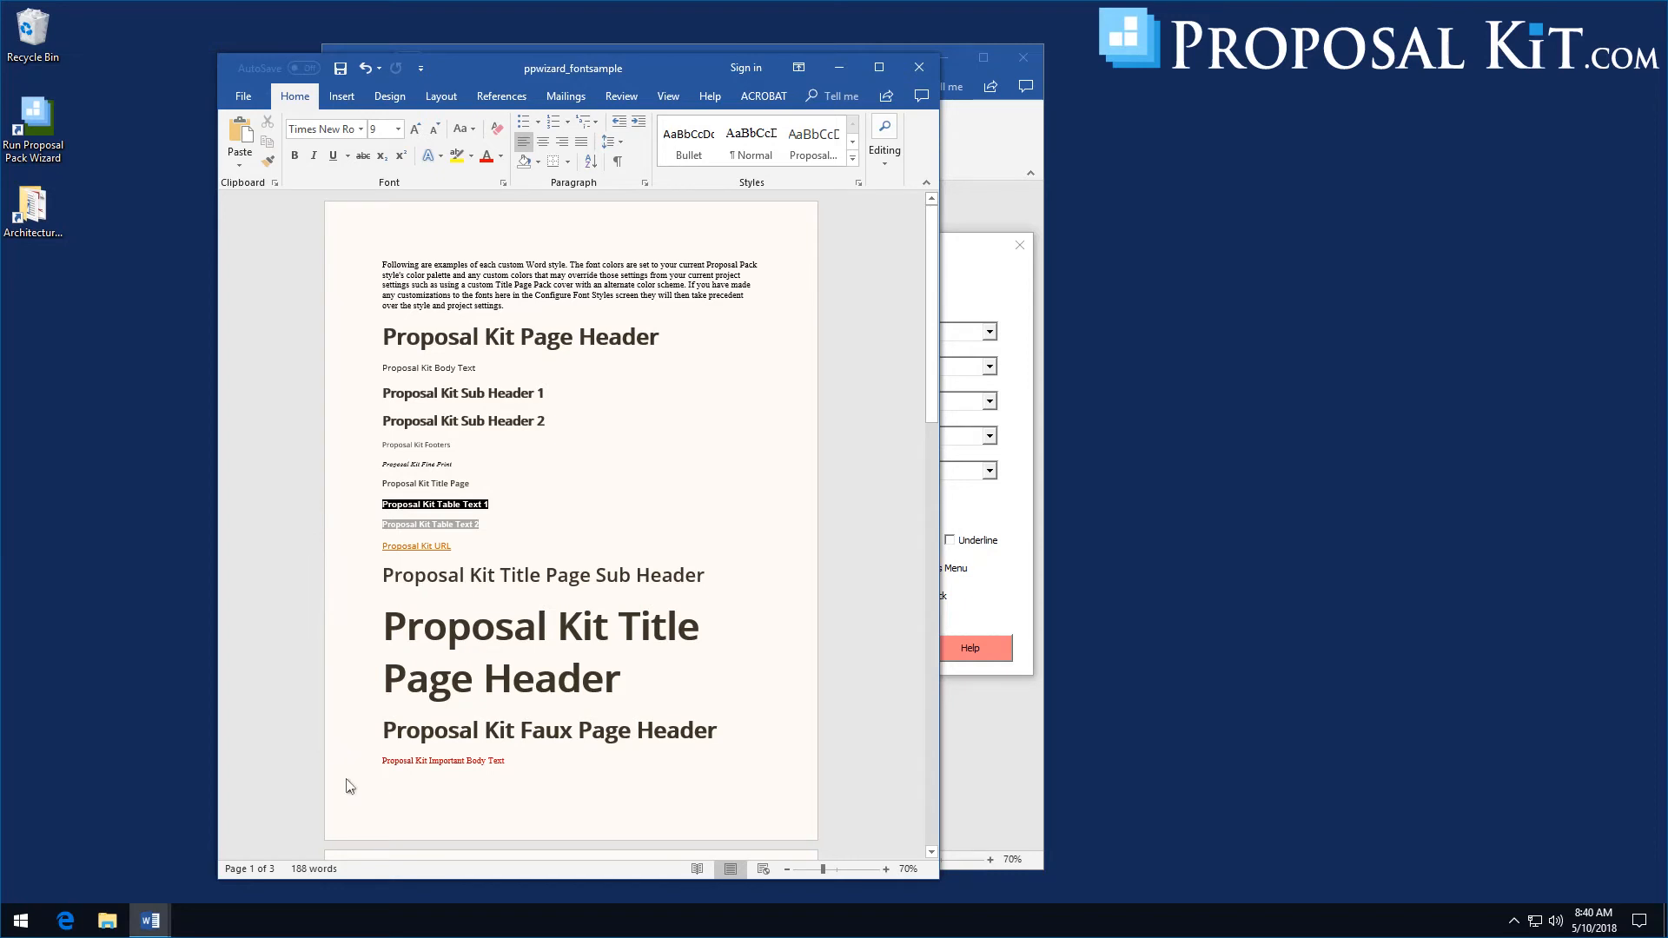
mouse_move(396, 267)
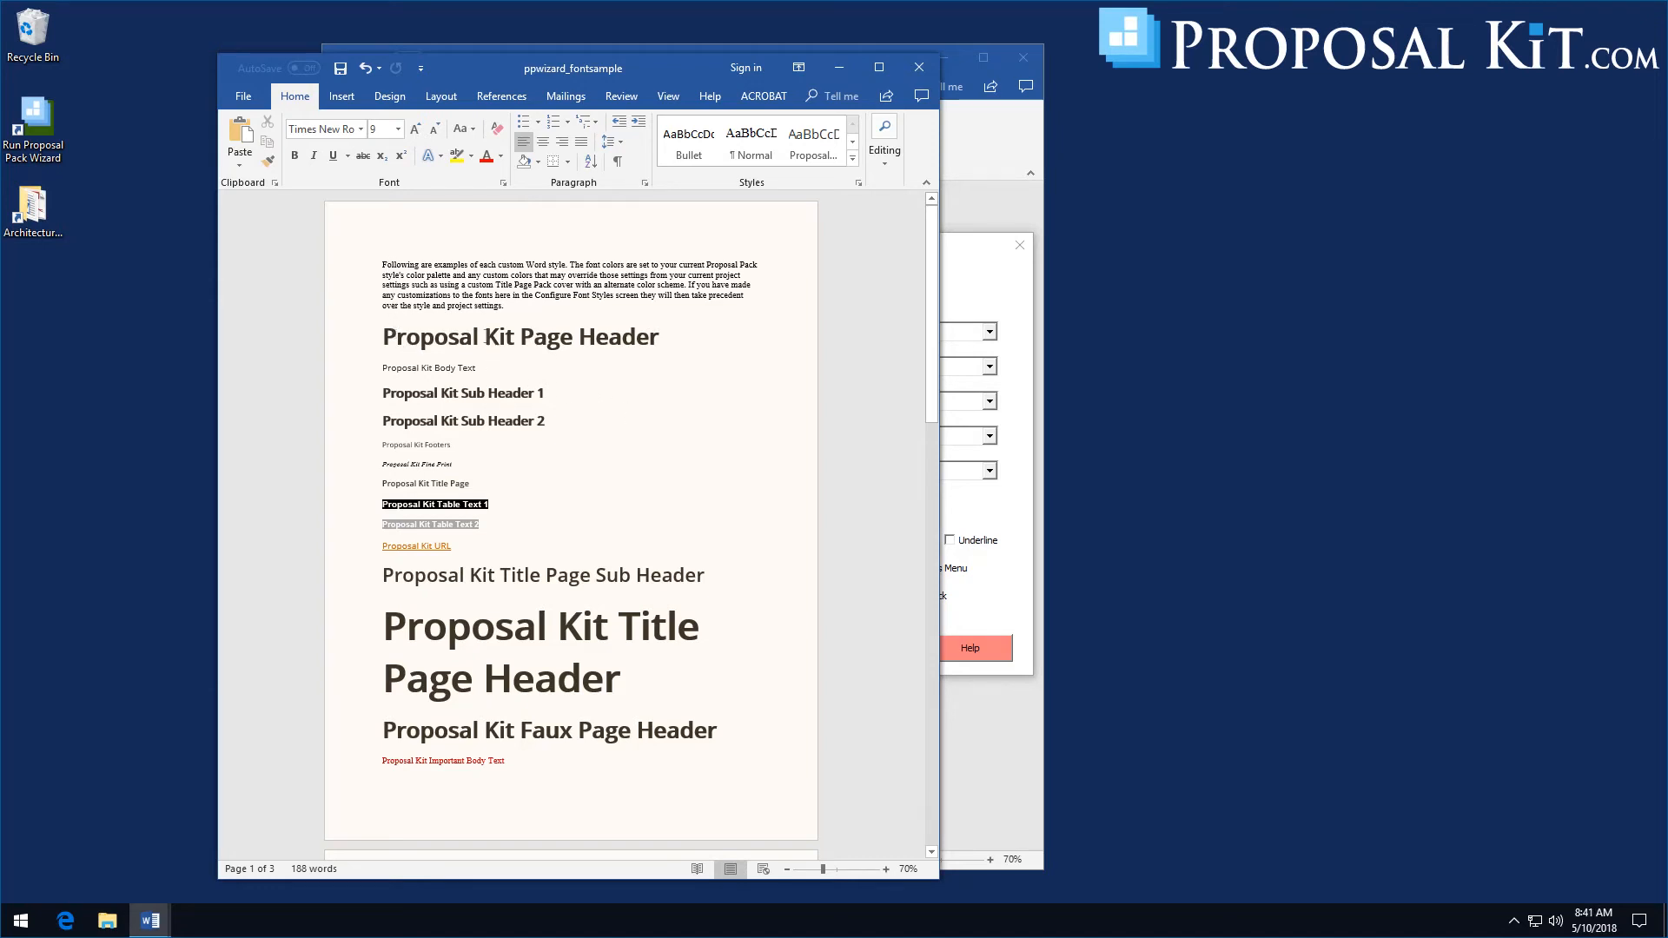
Check the word 'Proposal' in the font sample and scroll through the rendered custom styles
double_click(431, 337)
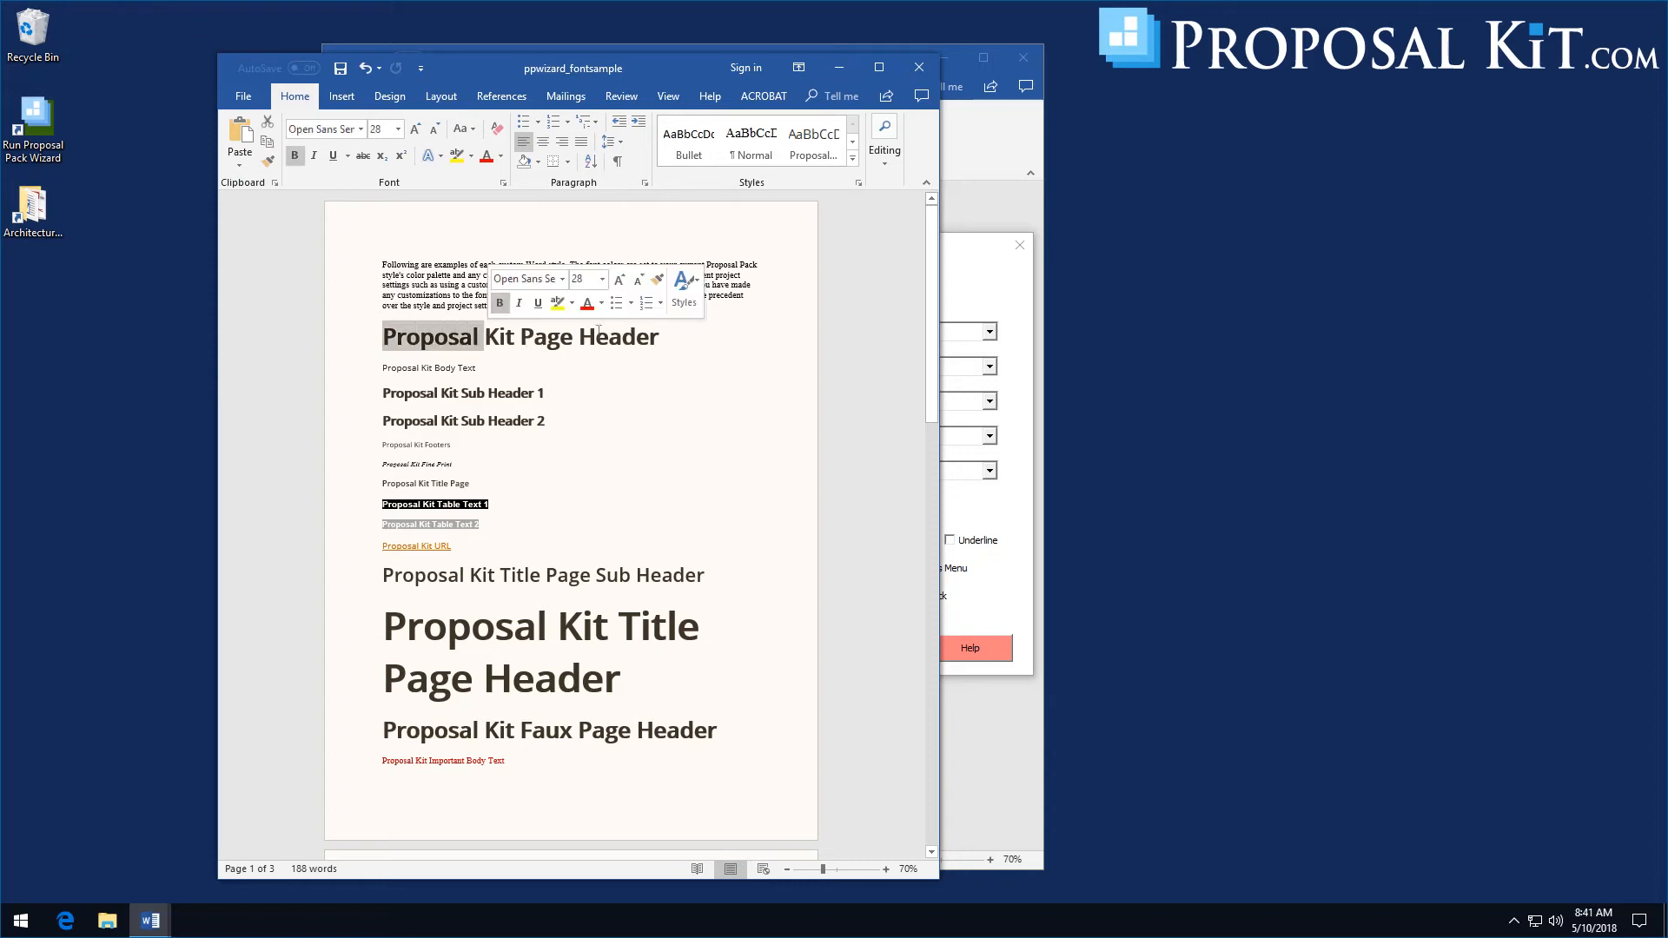
click(534, 351)
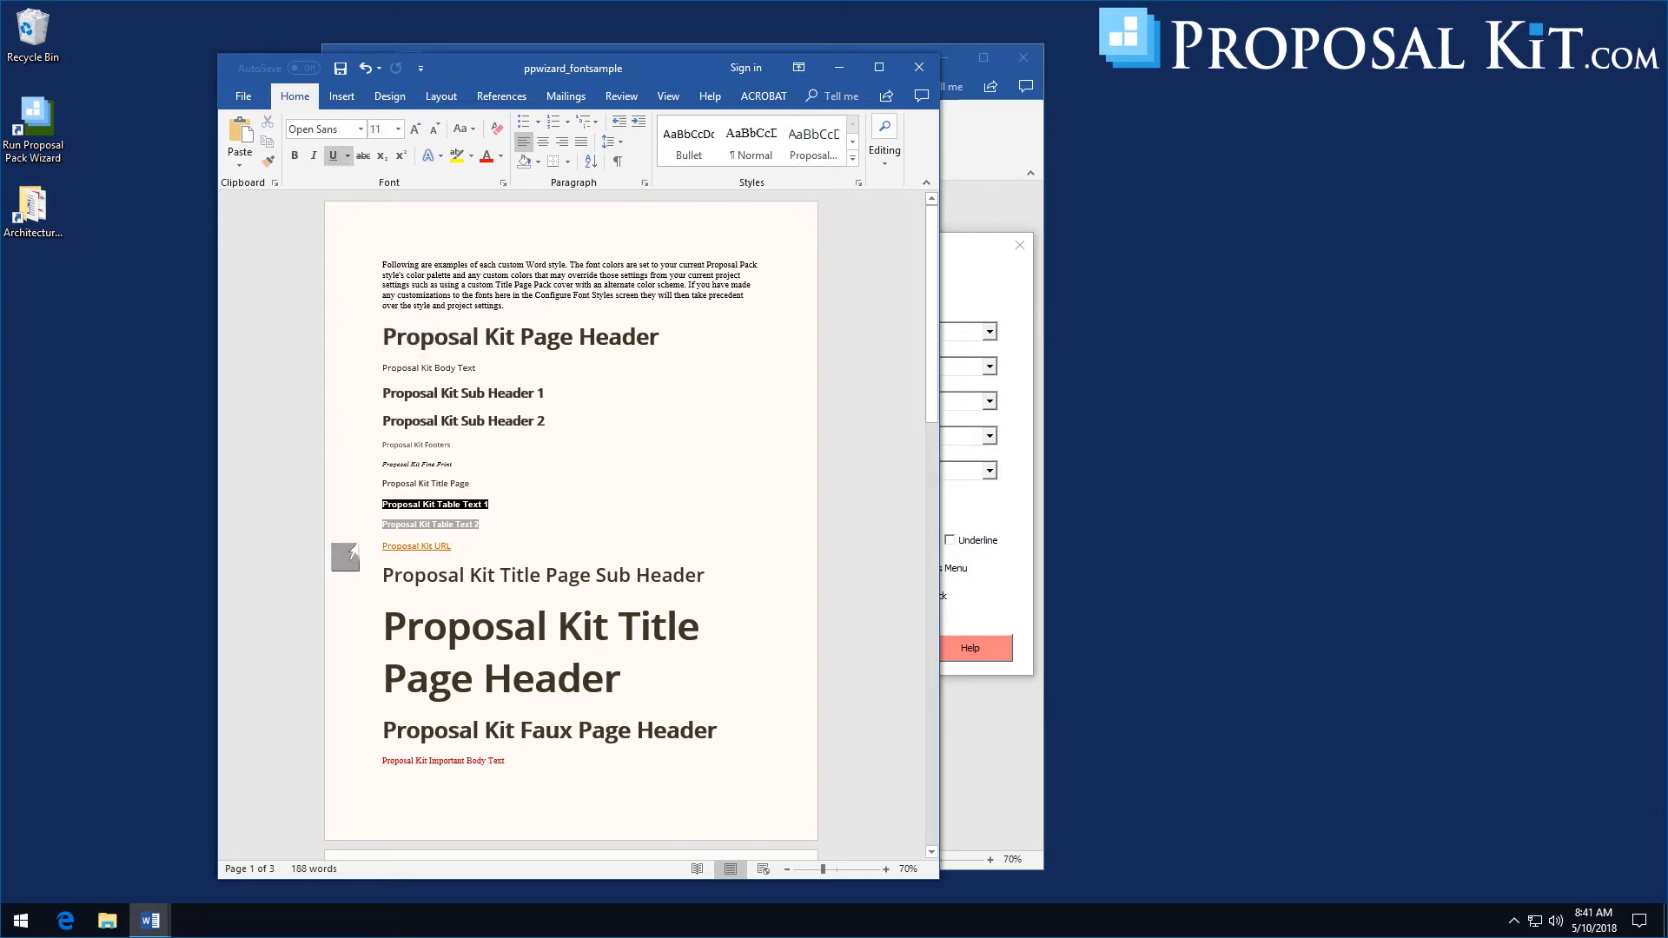
scroll(down, 3)
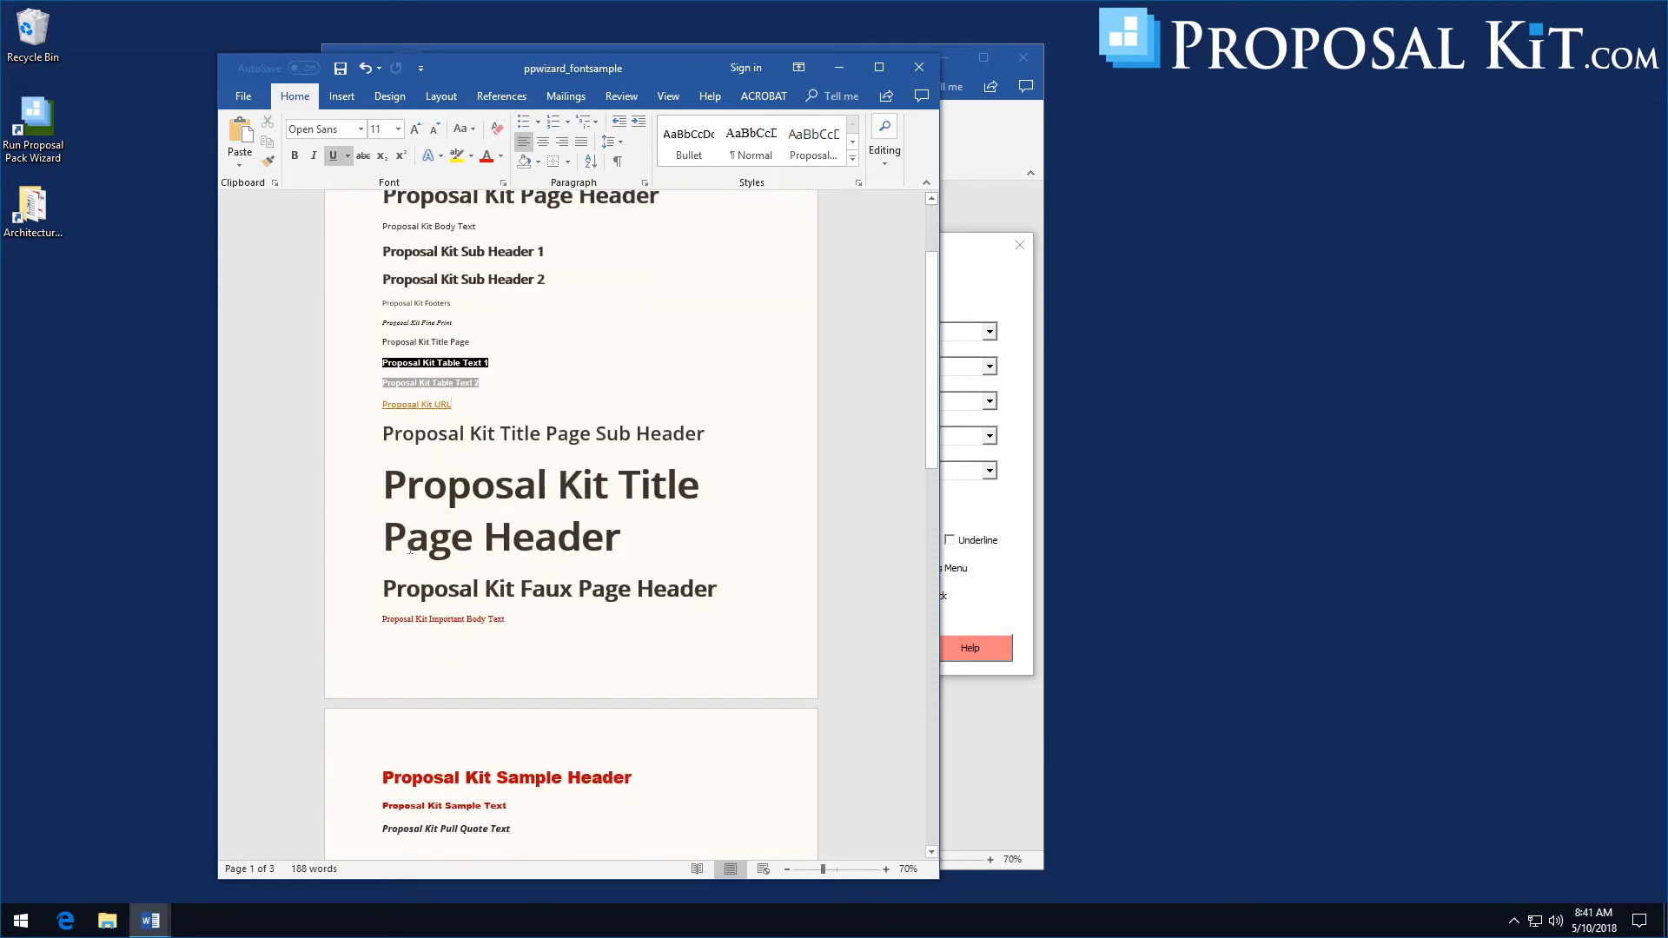
scroll(down, 3)
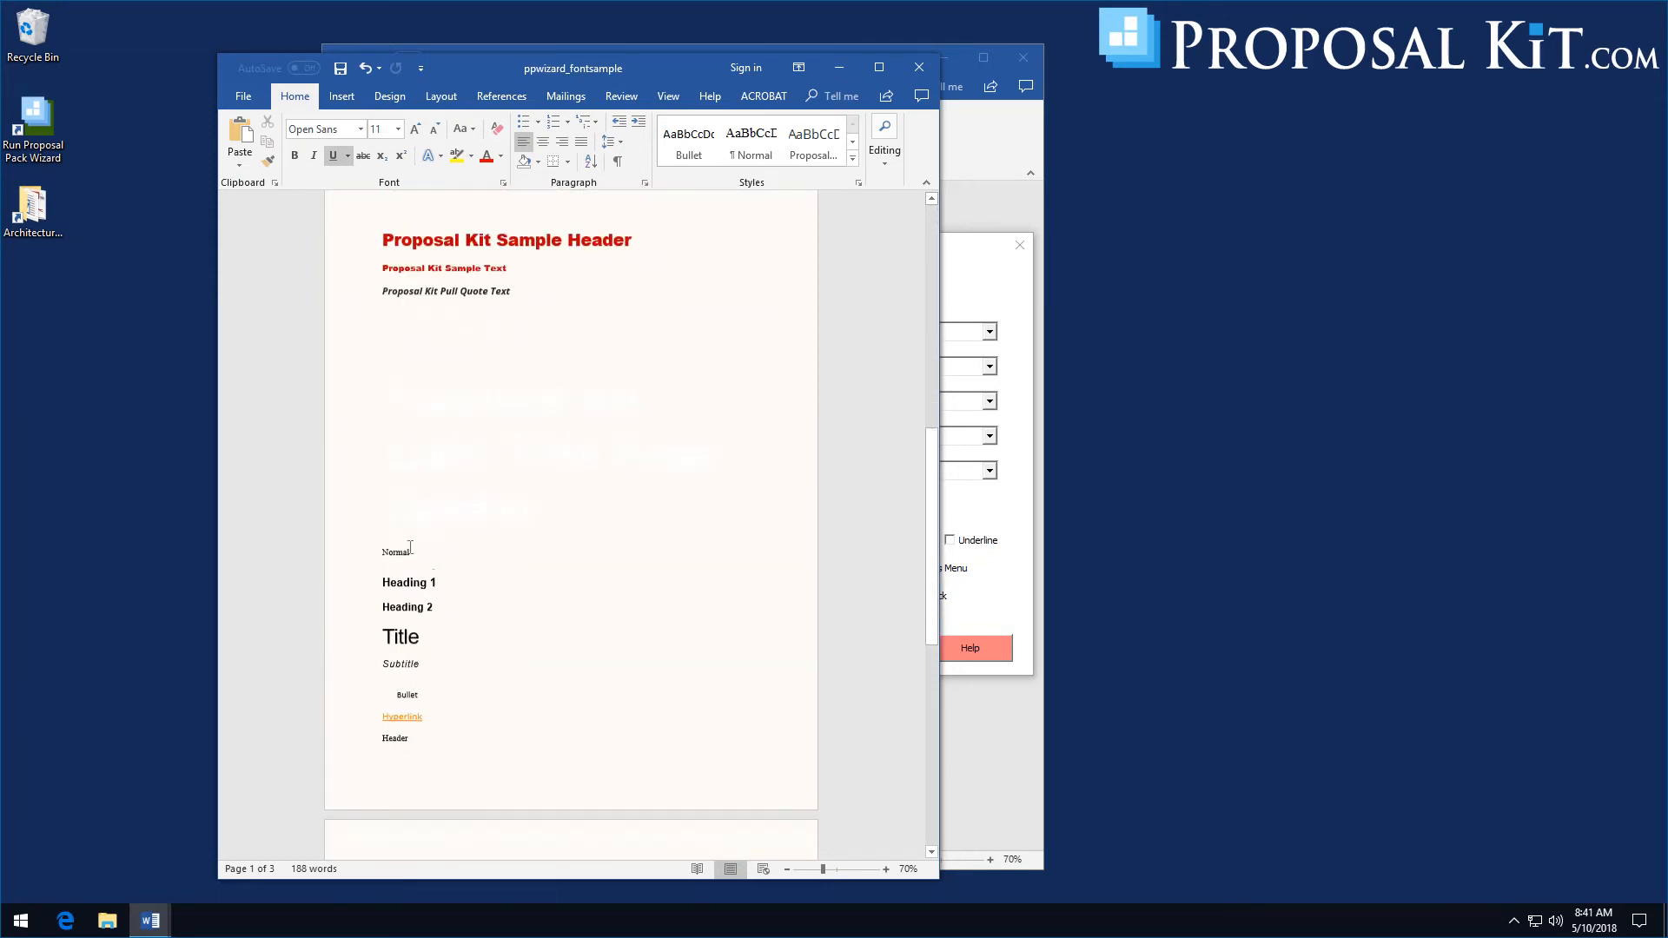
scroll(down, 3)
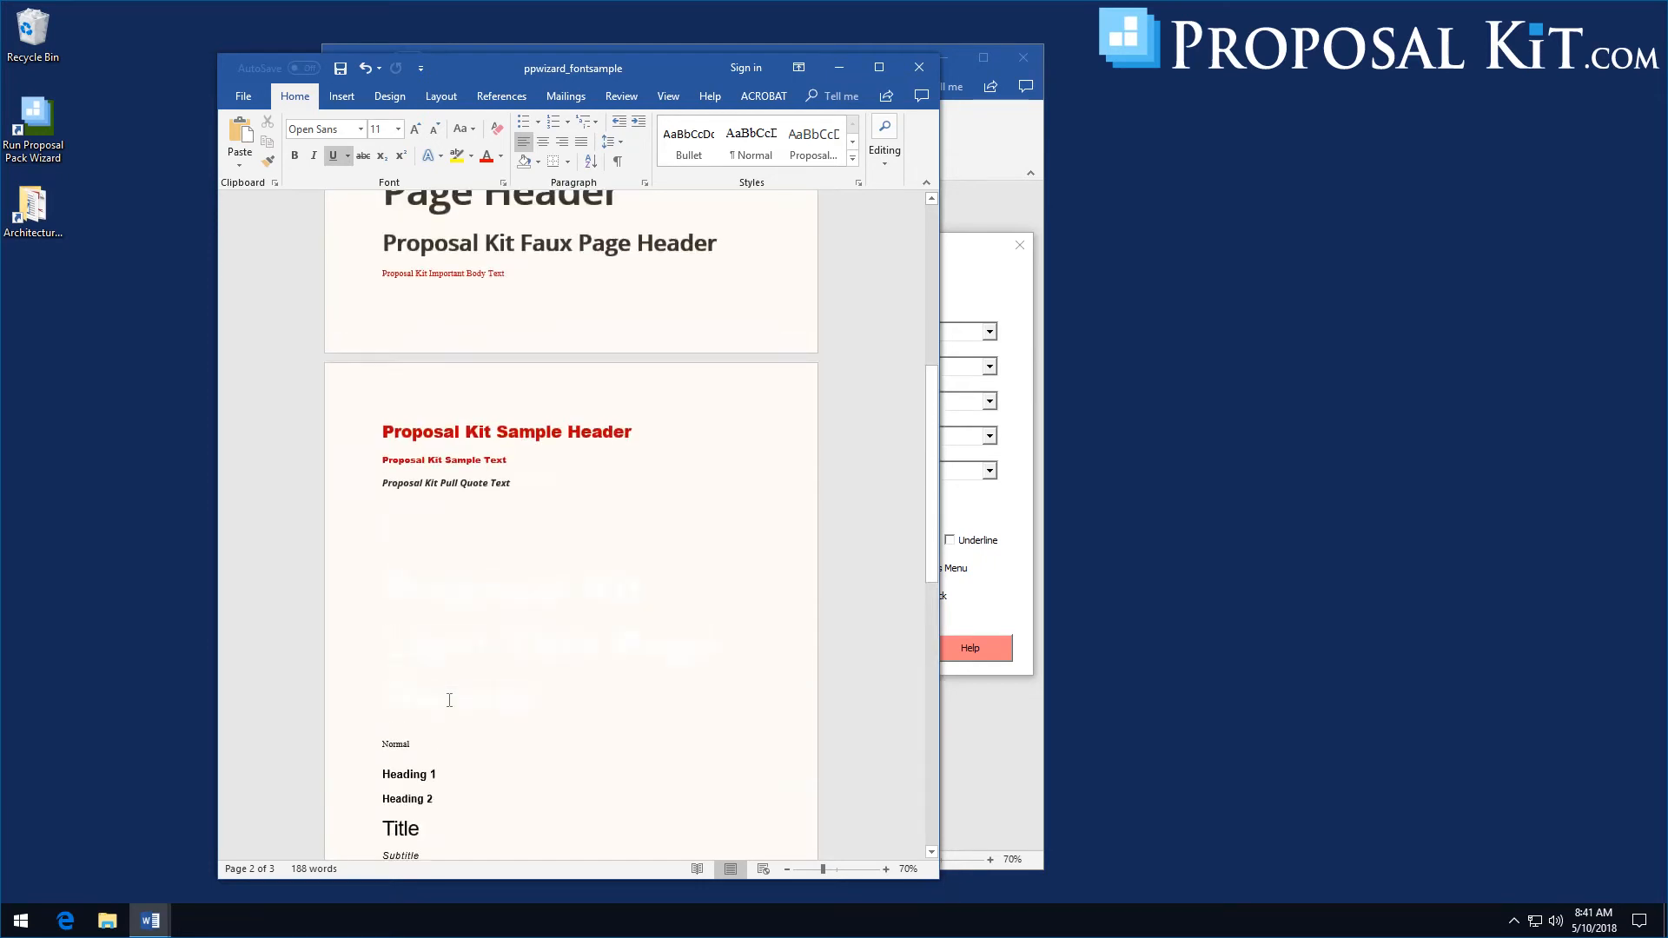
scroll(up, 3)
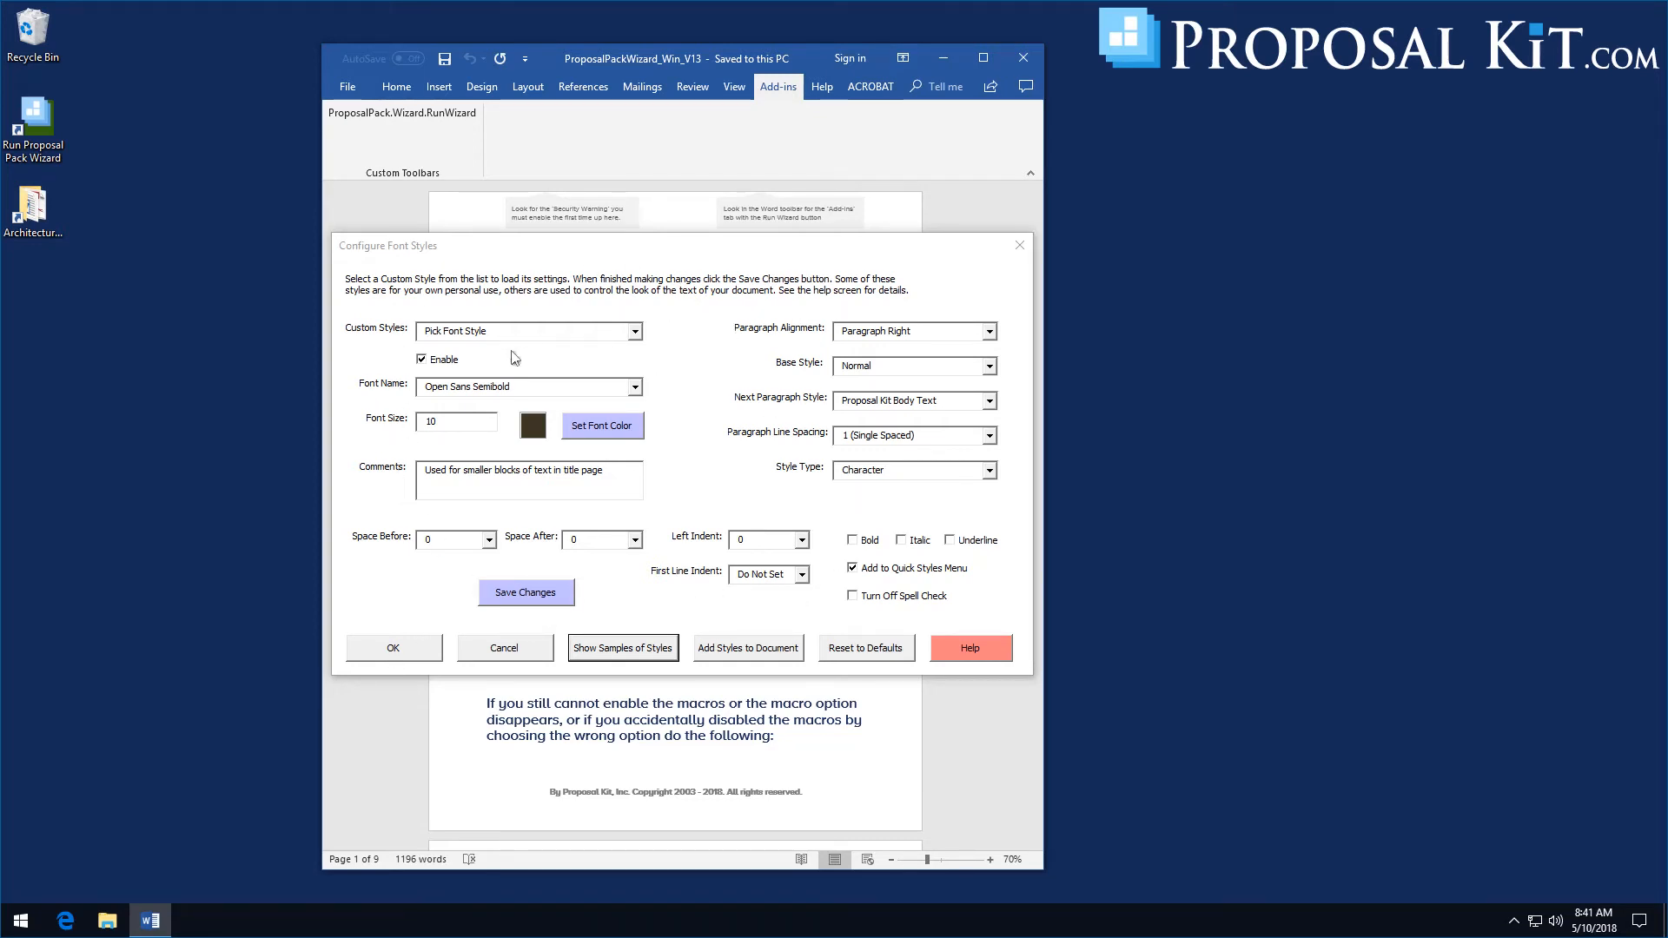
mouse_move(384, 668)
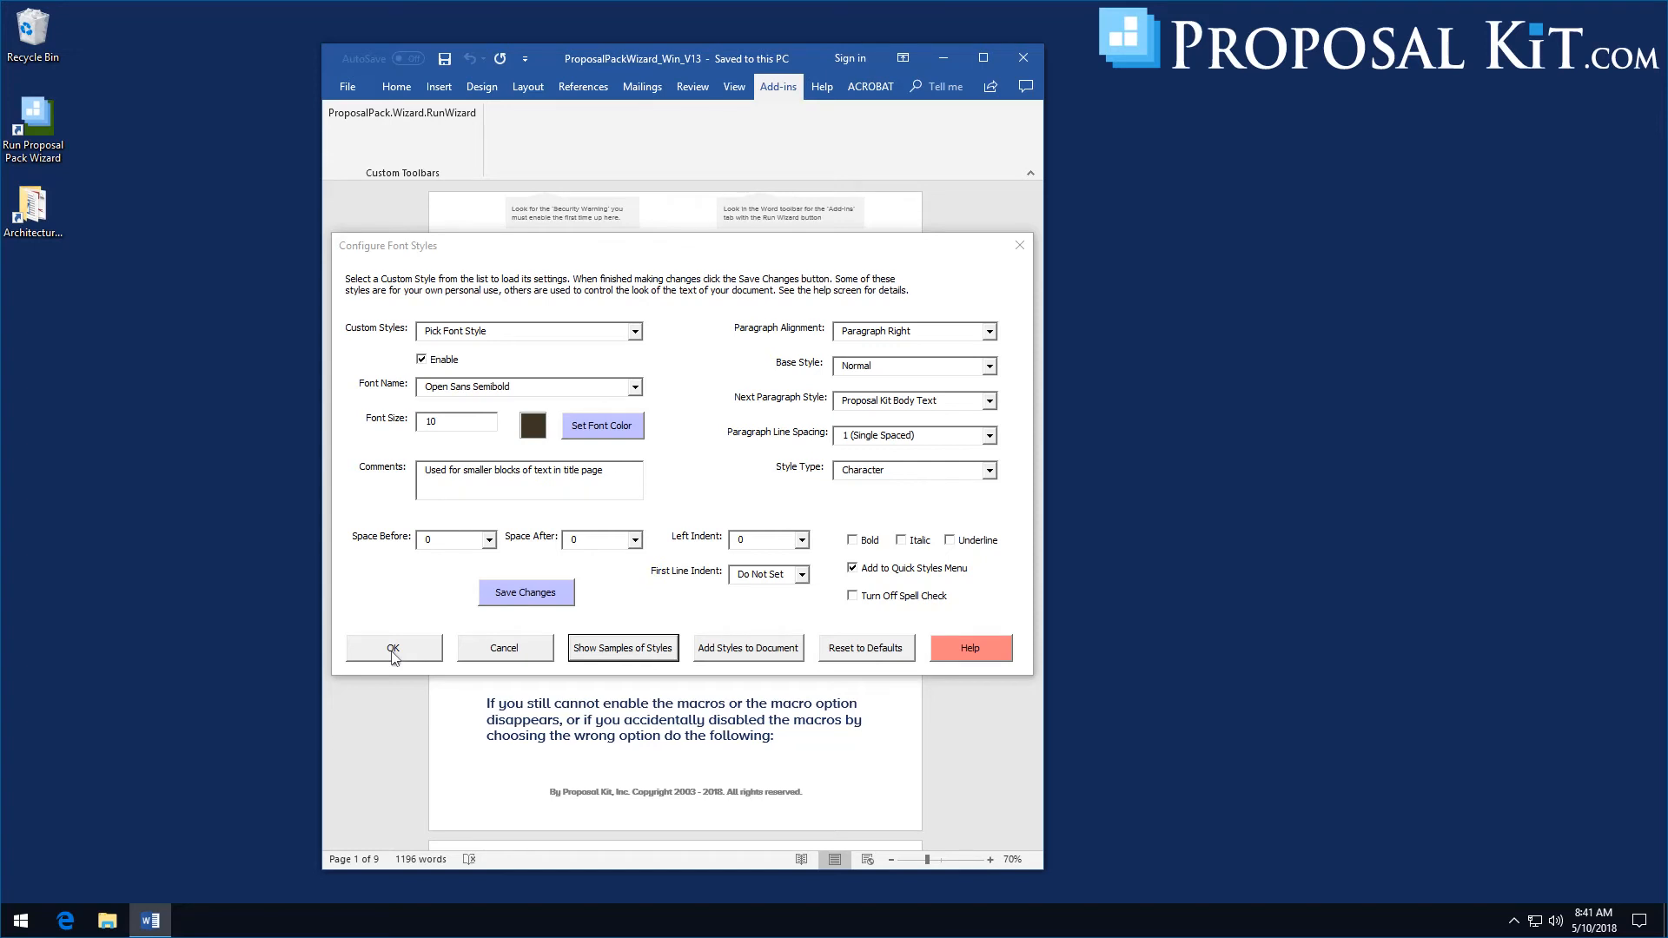
Close Configure Font Styles and save the Proposal Pack master preferences, returning to the wizard home screen
click(393, 648)
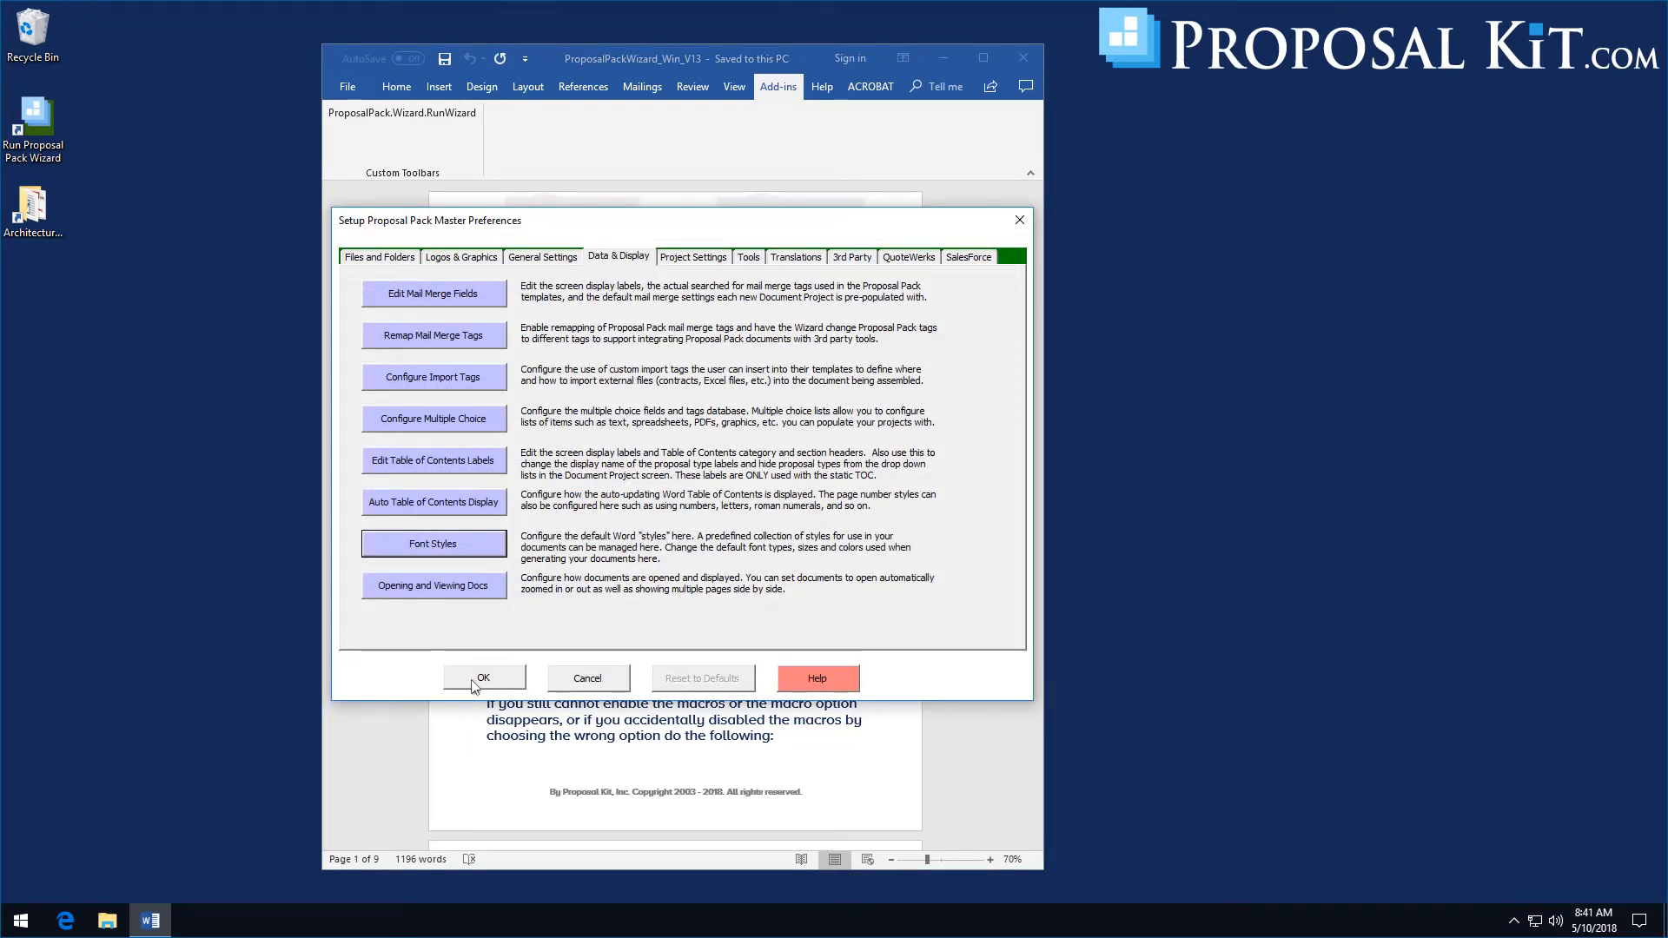
click(484, 678)
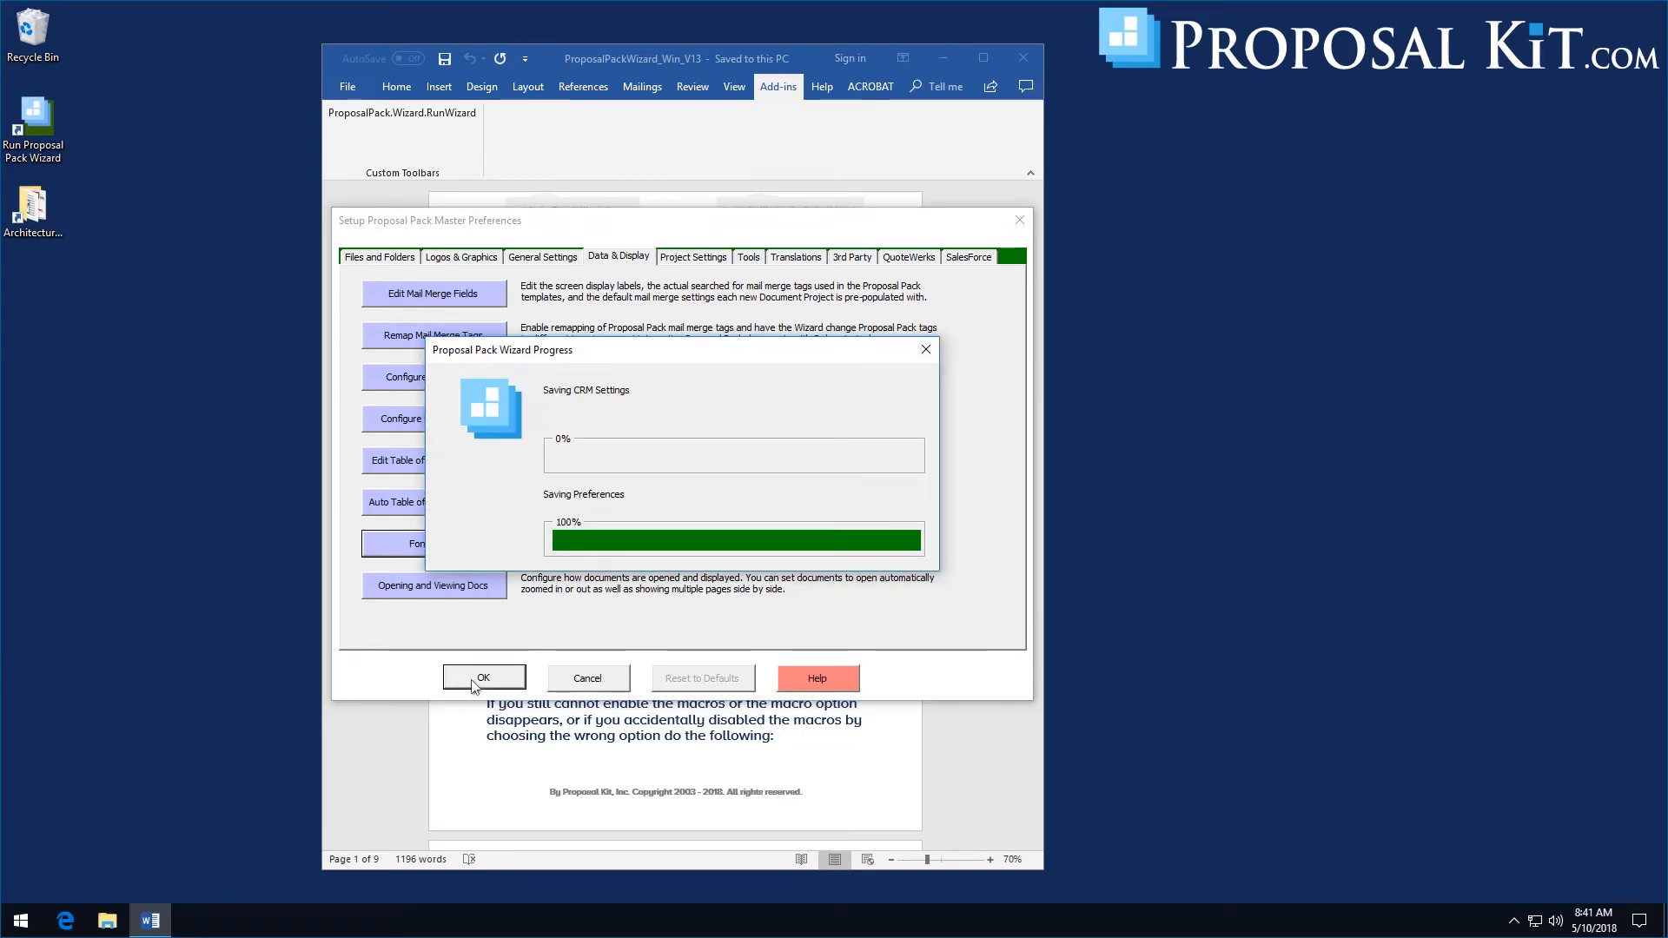
click(483, 678)
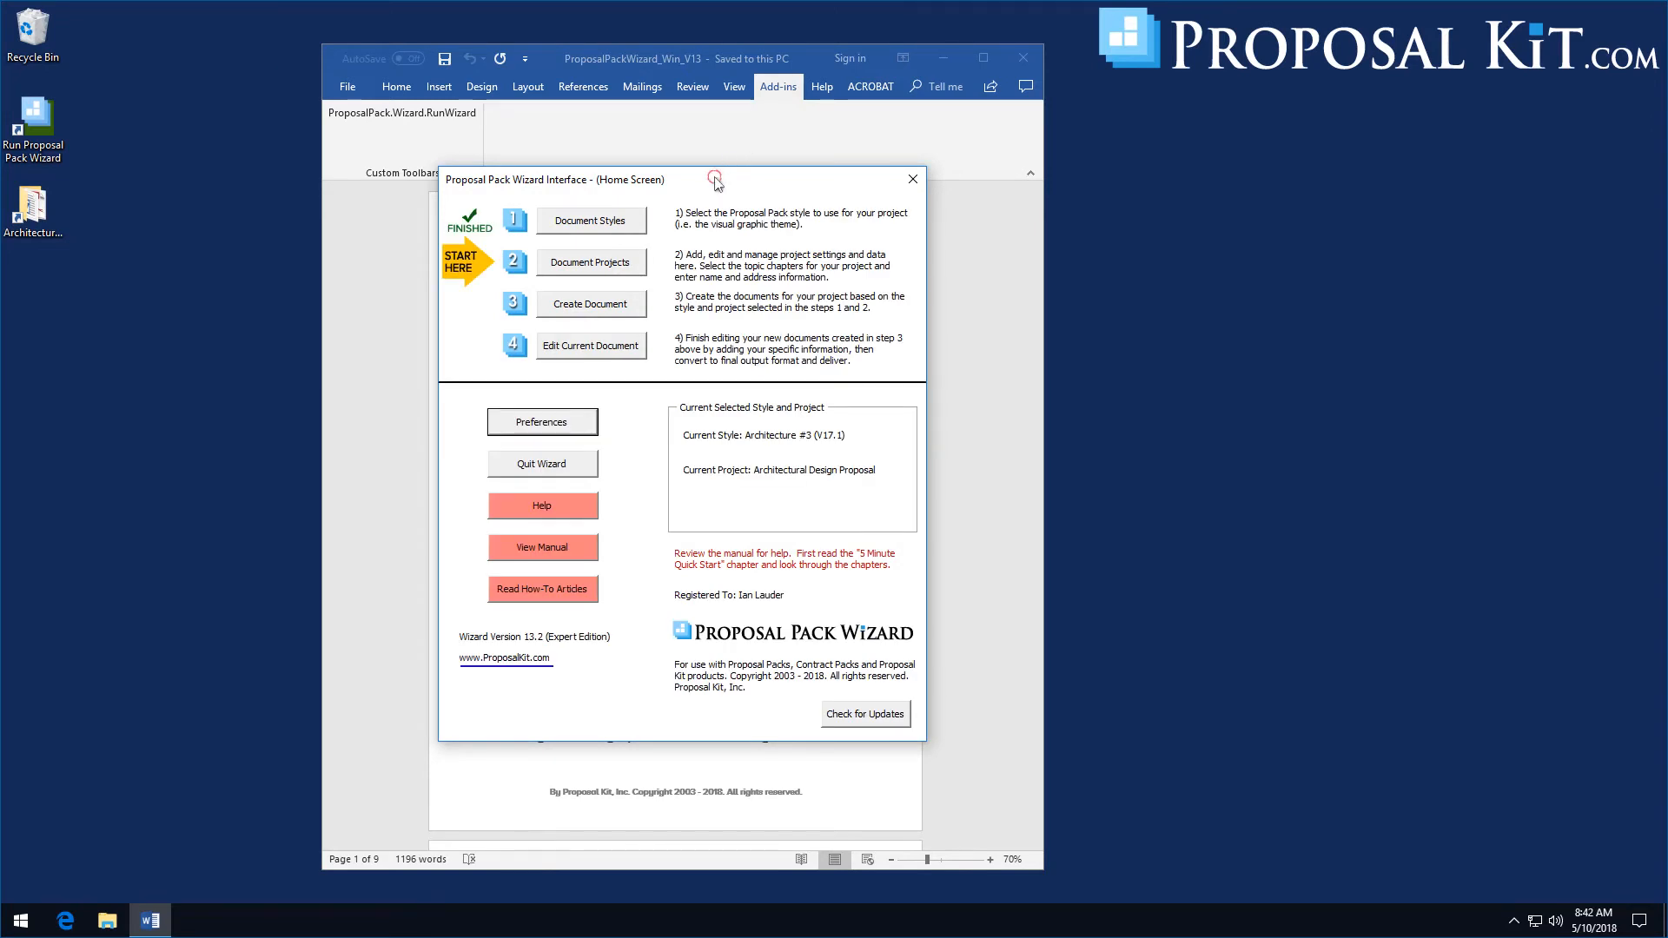
Move the Proposal Pack Wizard home screen slightly lower over the Word document
drag(712, 179, 709, 207)
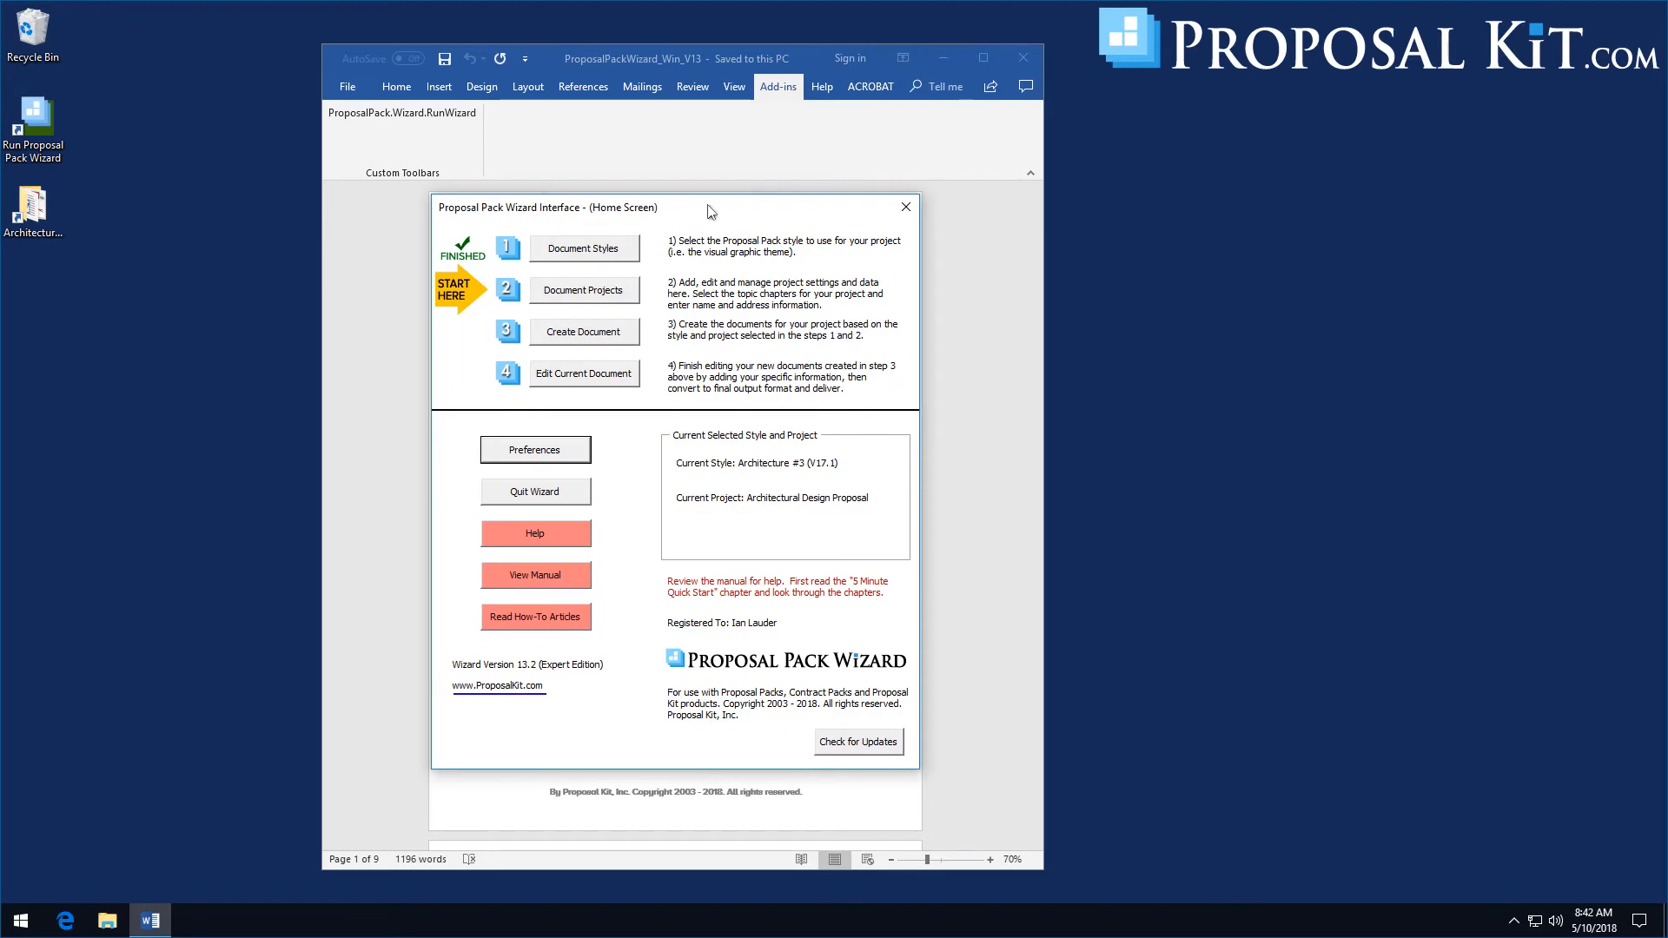
mouse_move(76, 221)
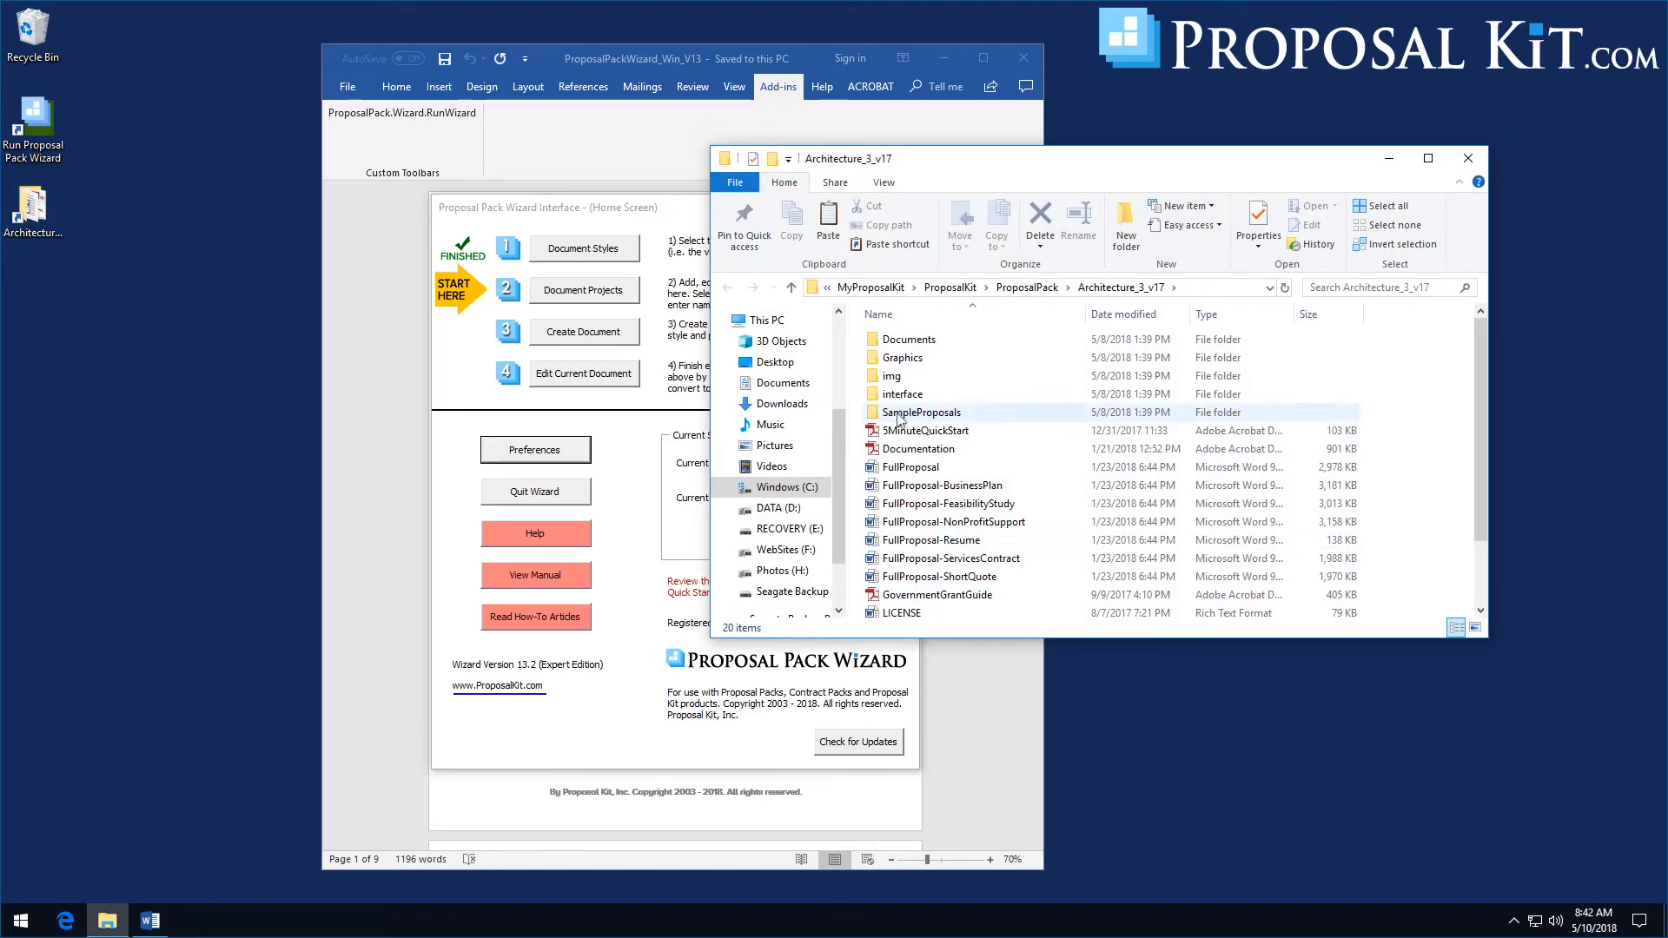
Navigate up to the ProposalPack folder and into its MyGraphics folder
scroll(down, 3)
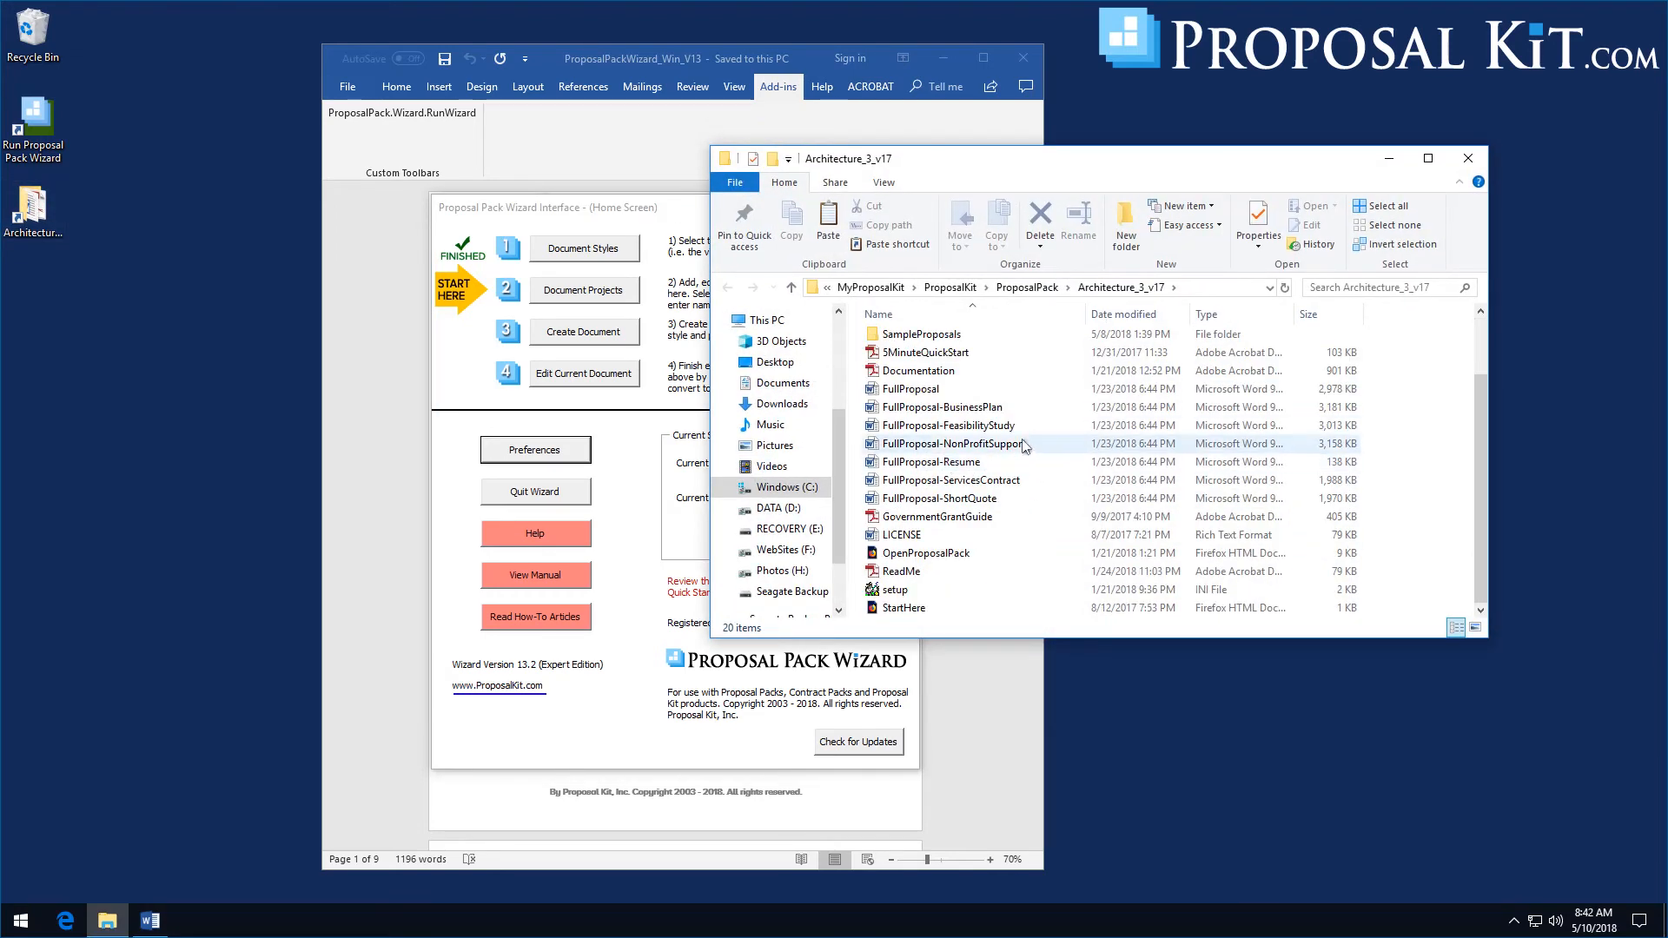
click(1027, 286)
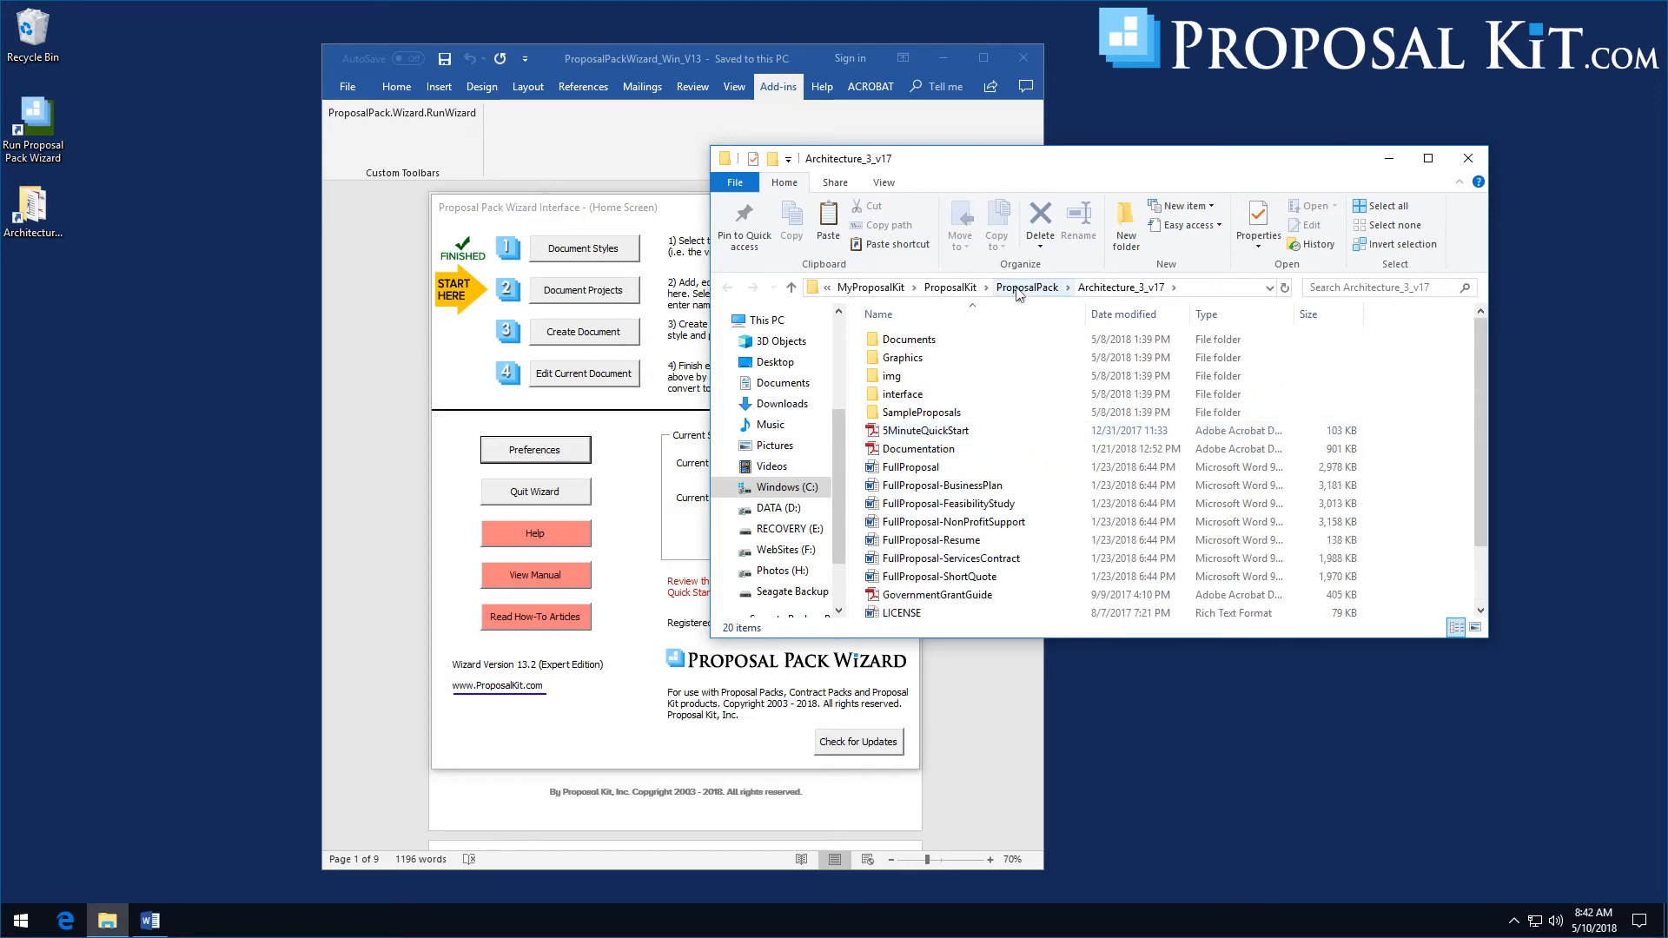
click(1027, 287)
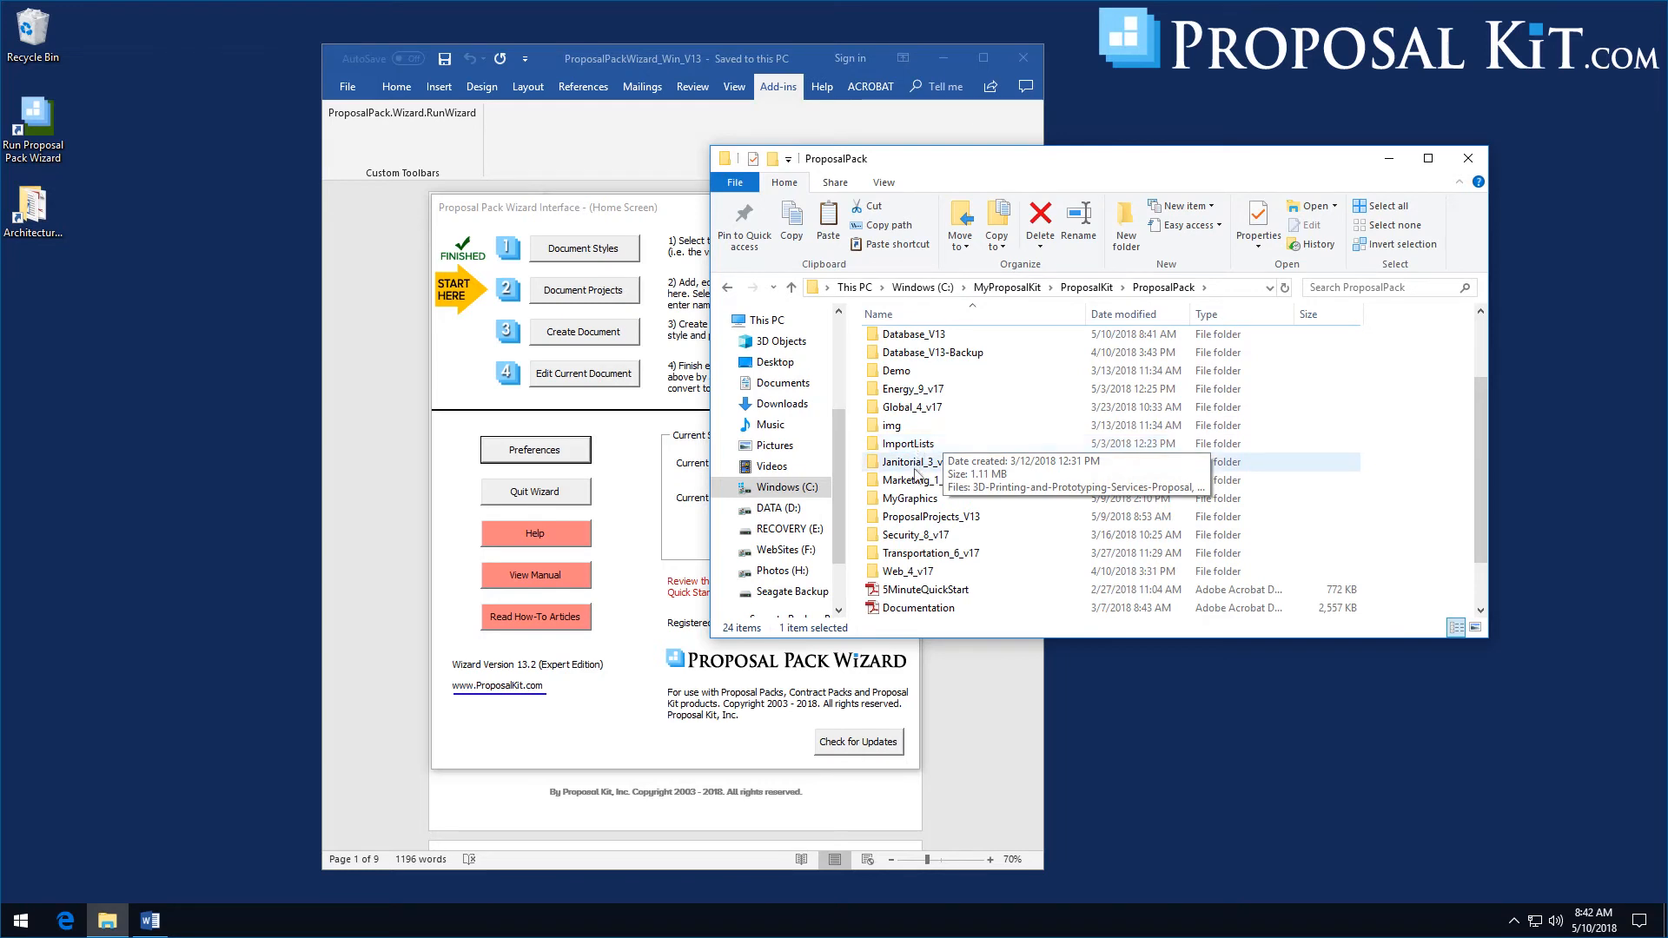
double_click(912, 497)
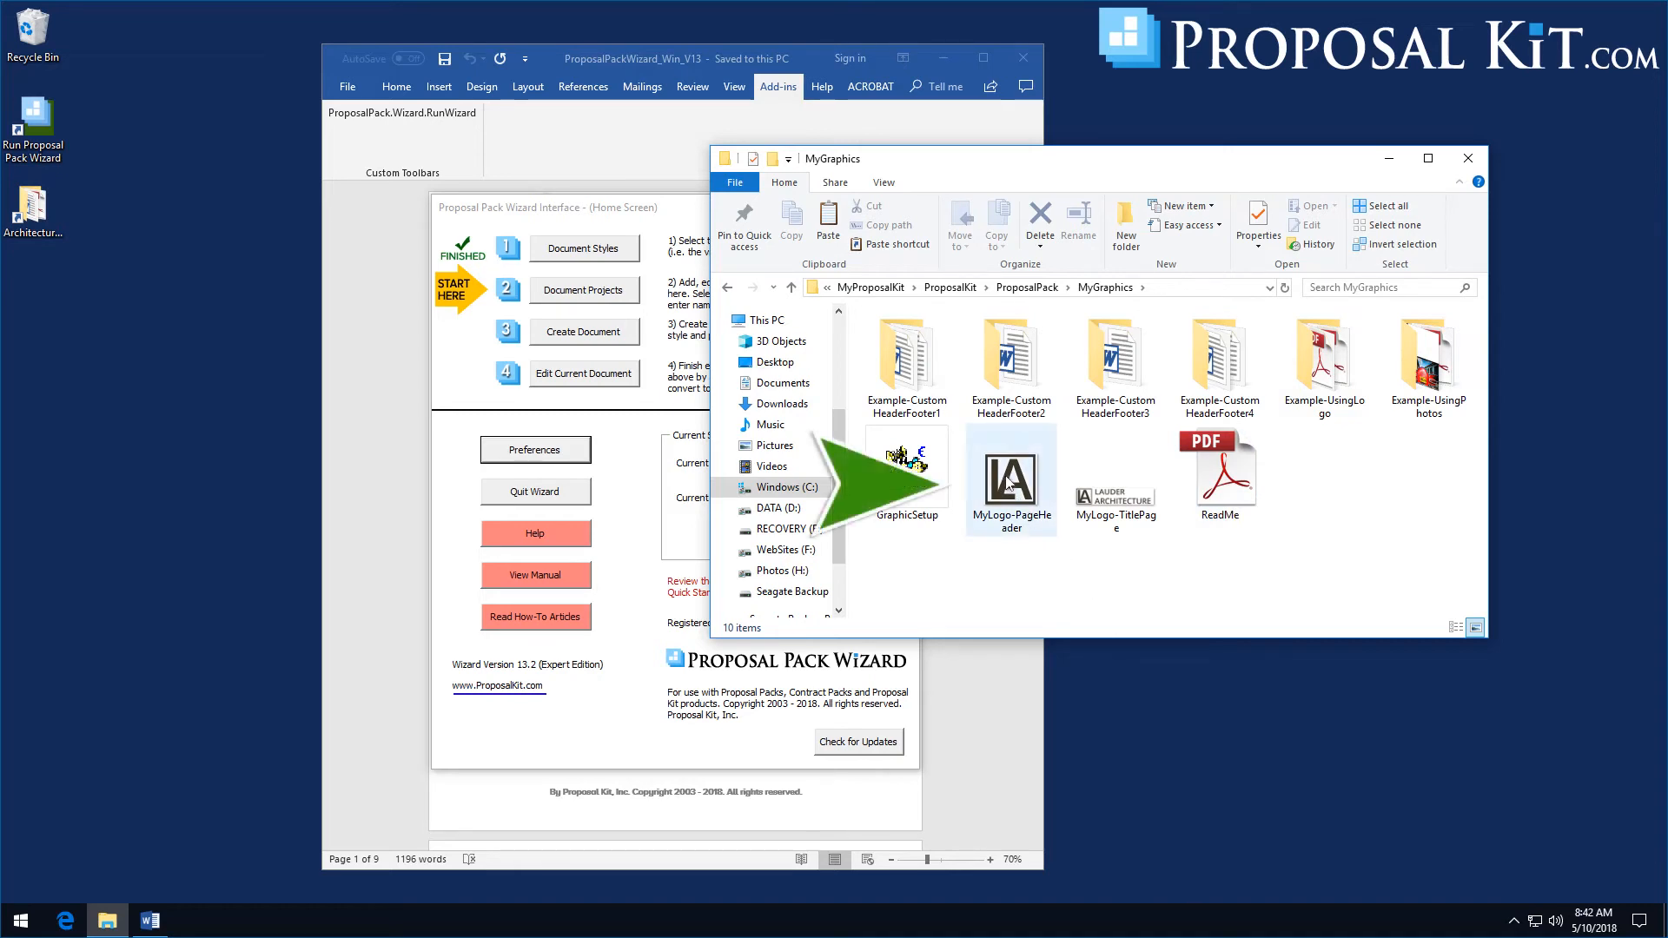
Select the MyLogo-PageHeader and MyLogo-TitlePage logo images in MyGraphics
click(1115, 476)
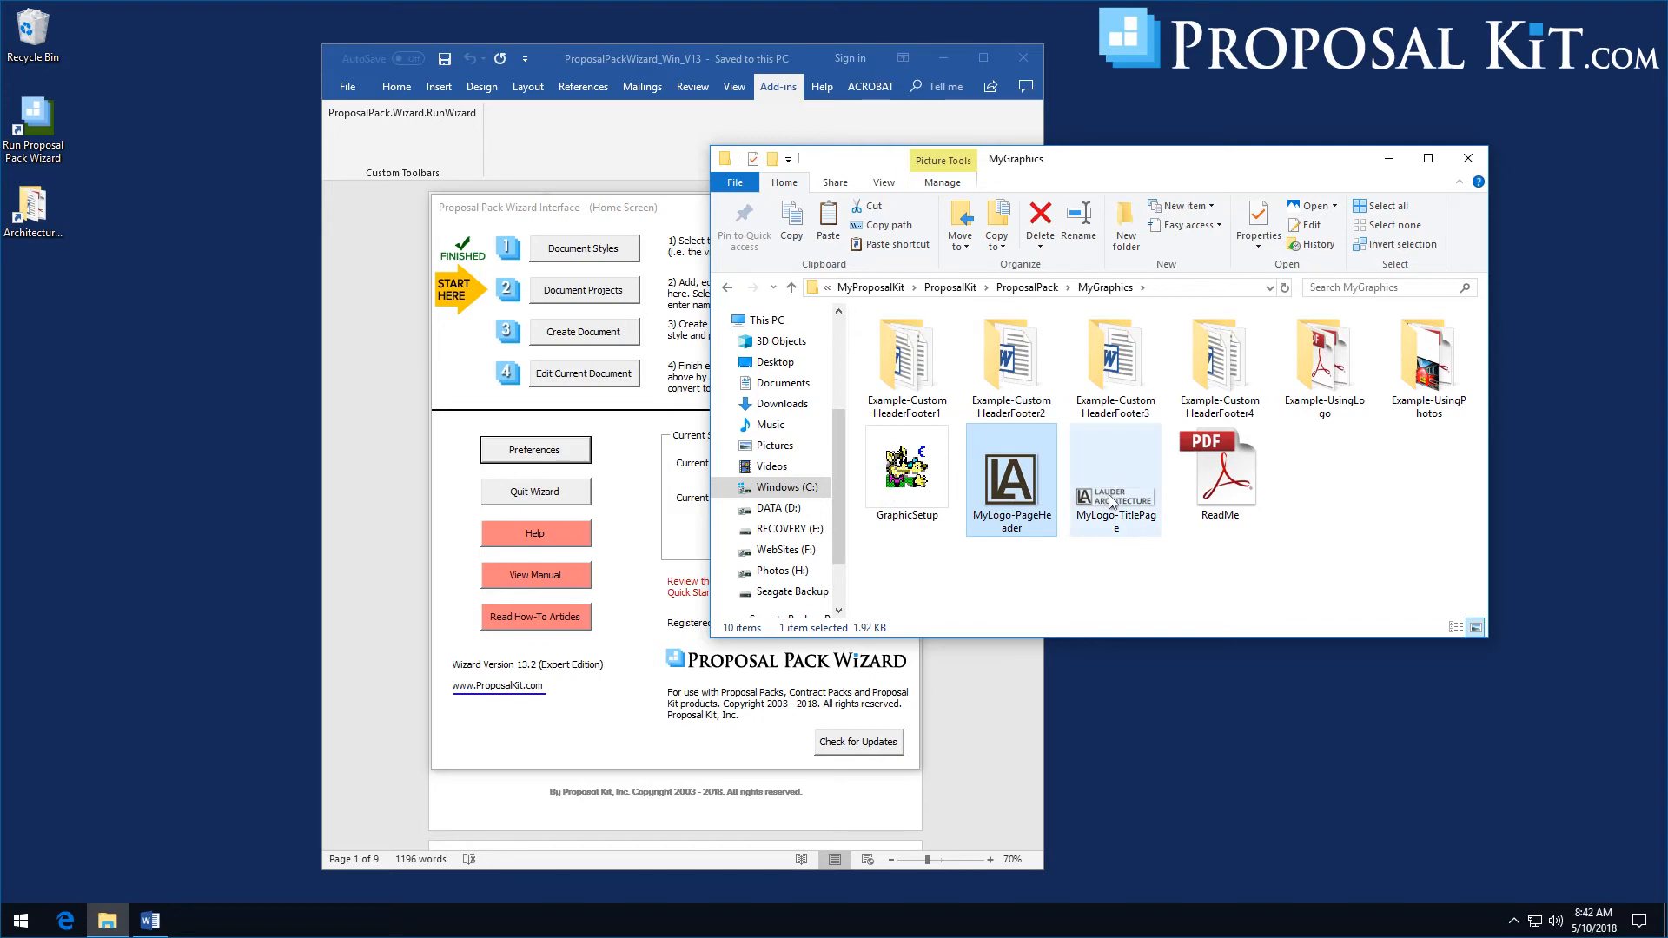
click(1011, 472)
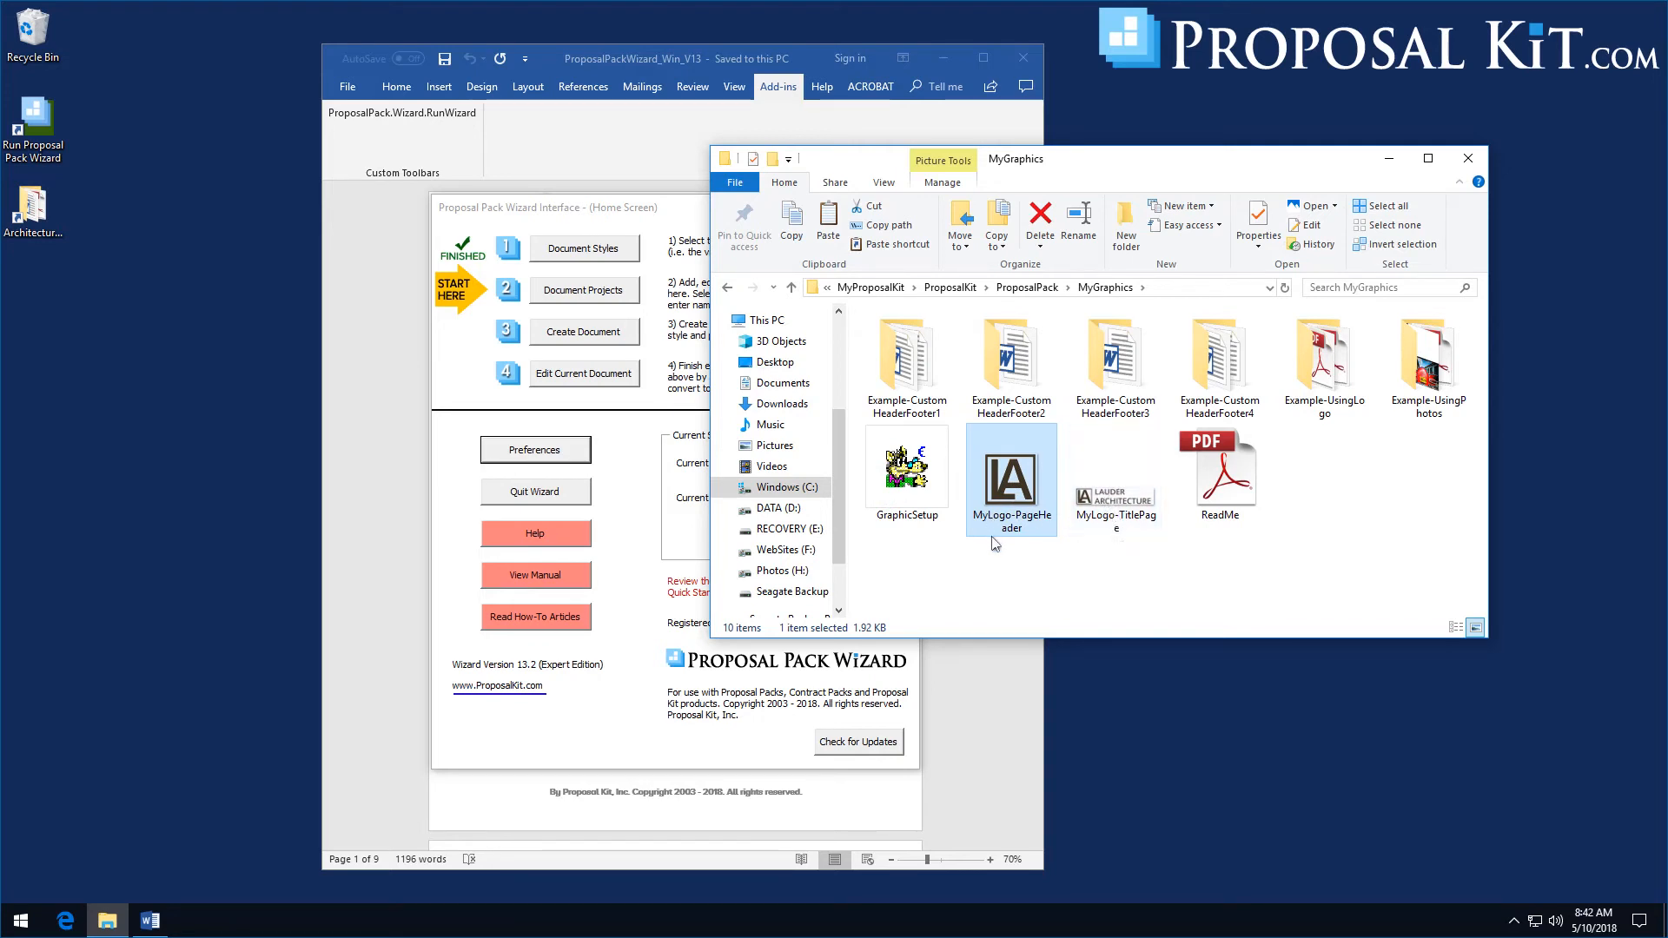
click(1137, 563)
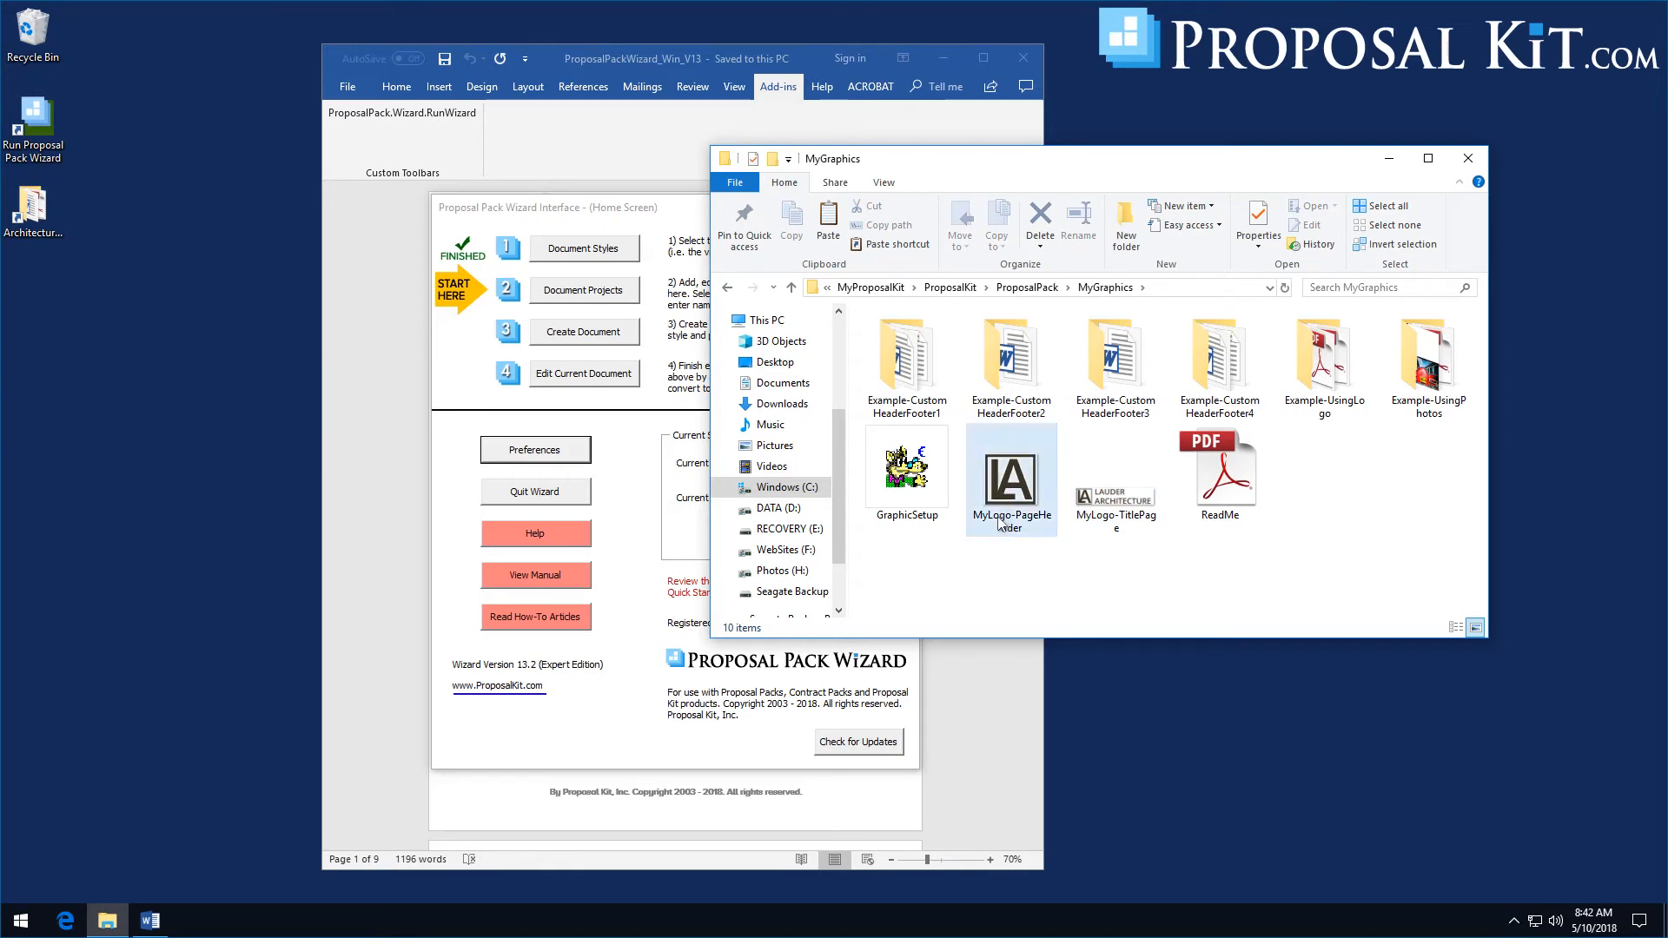
mouse_move(1206, 472)
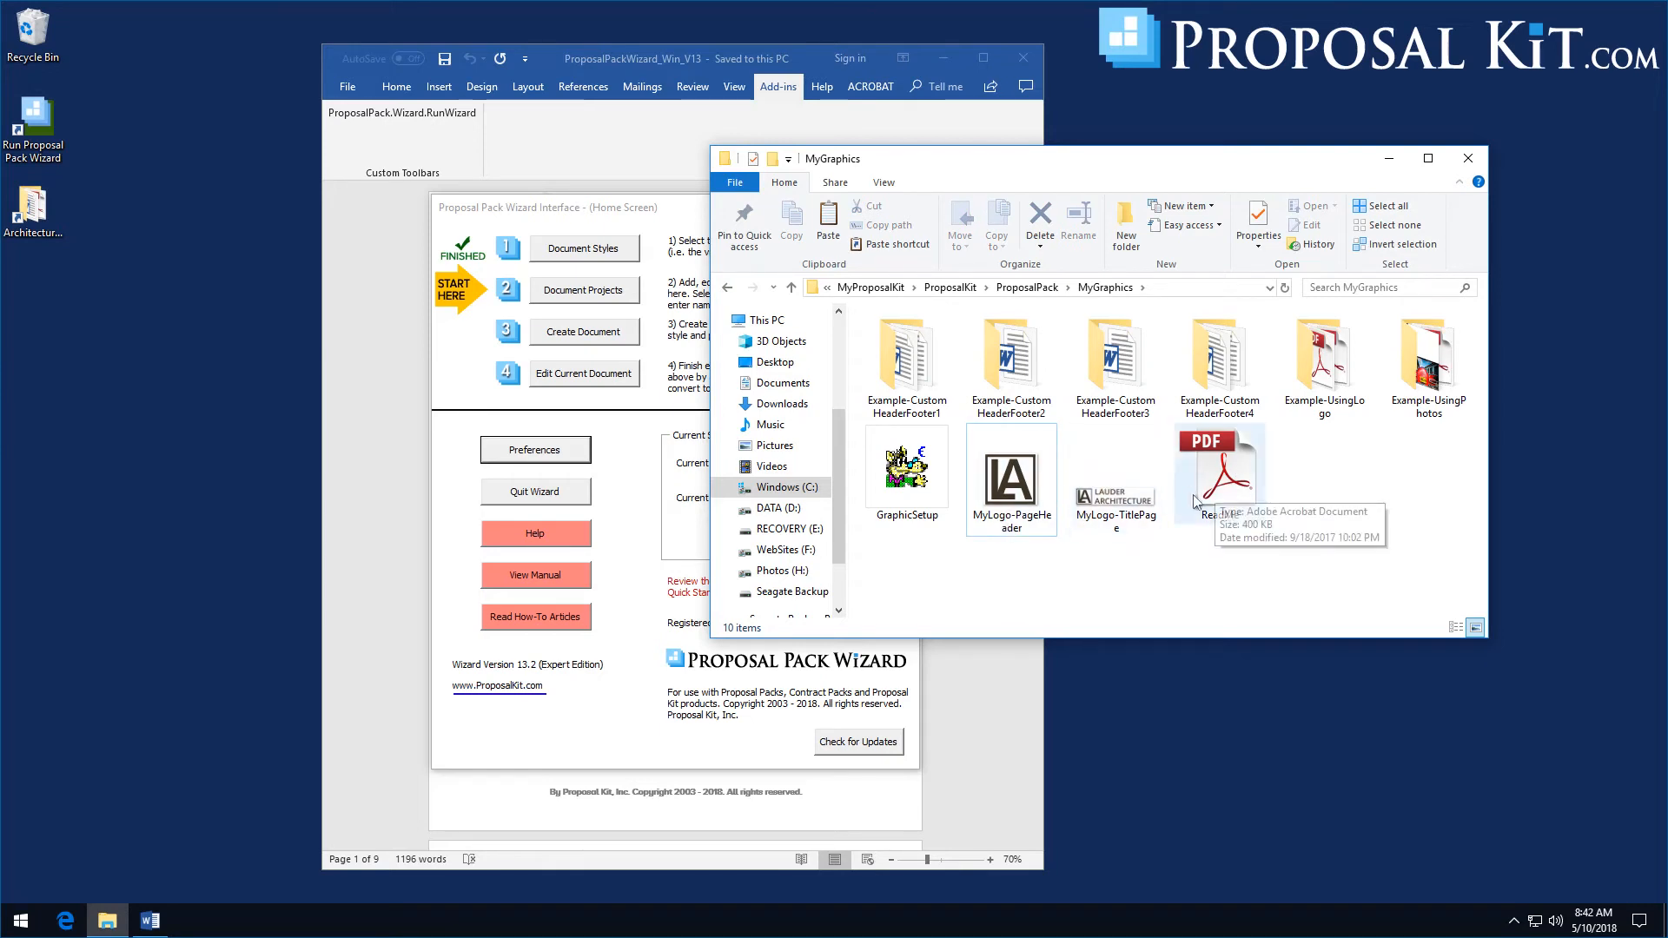
mouse_move(1115, 584)
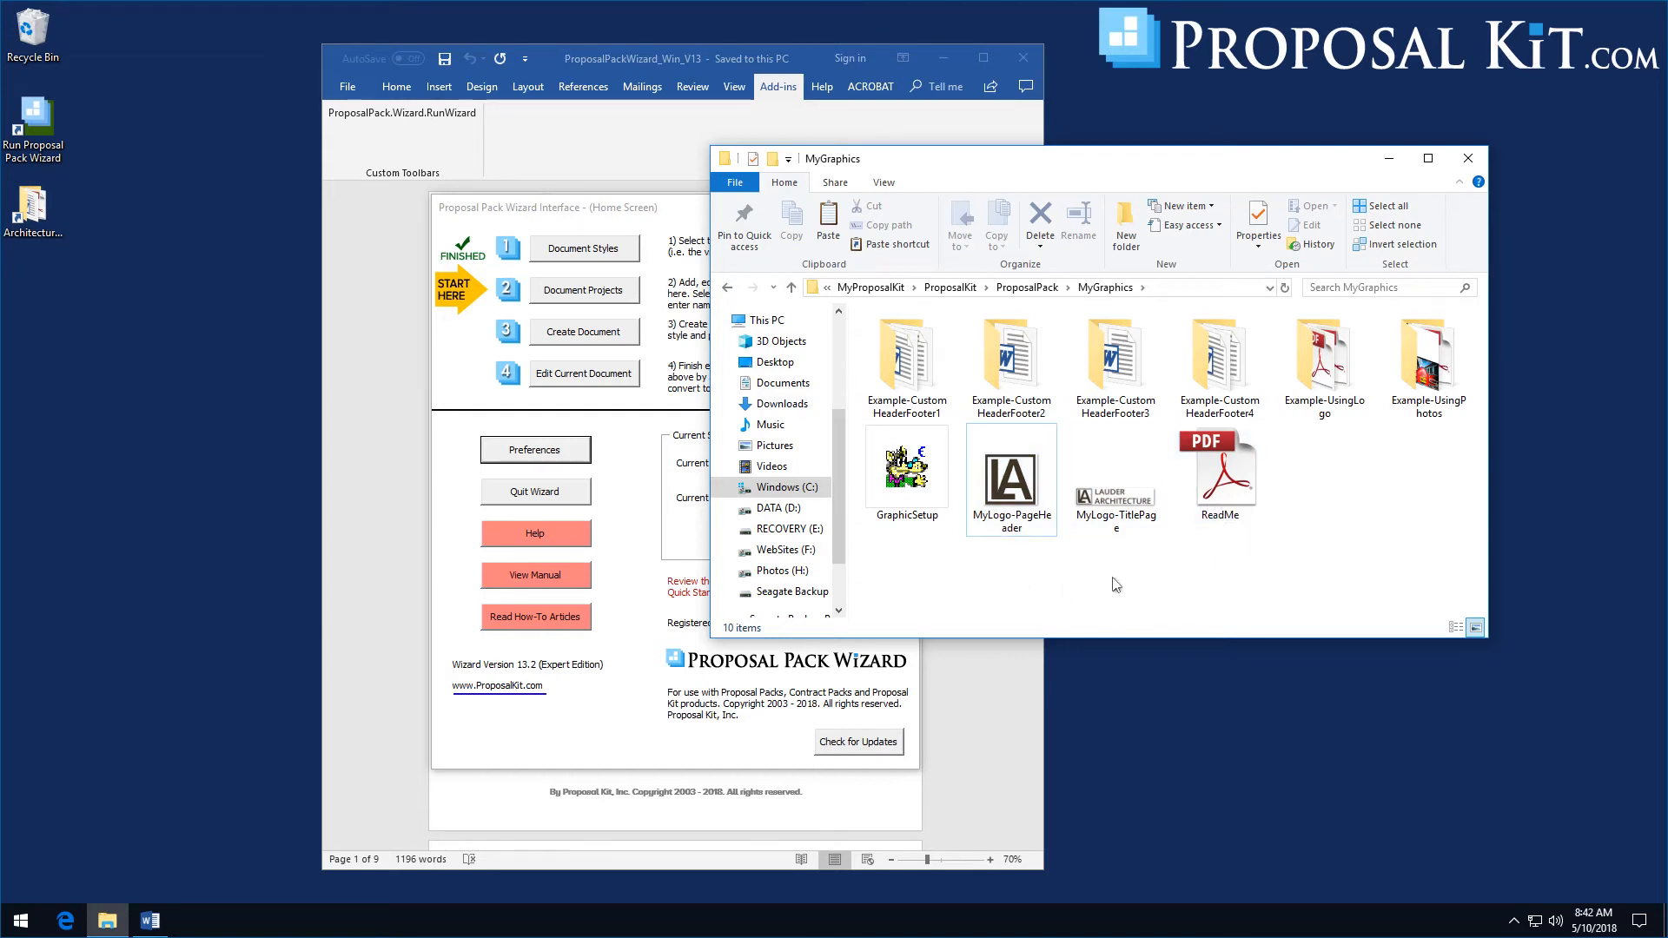
mouse_move(1101, 507)
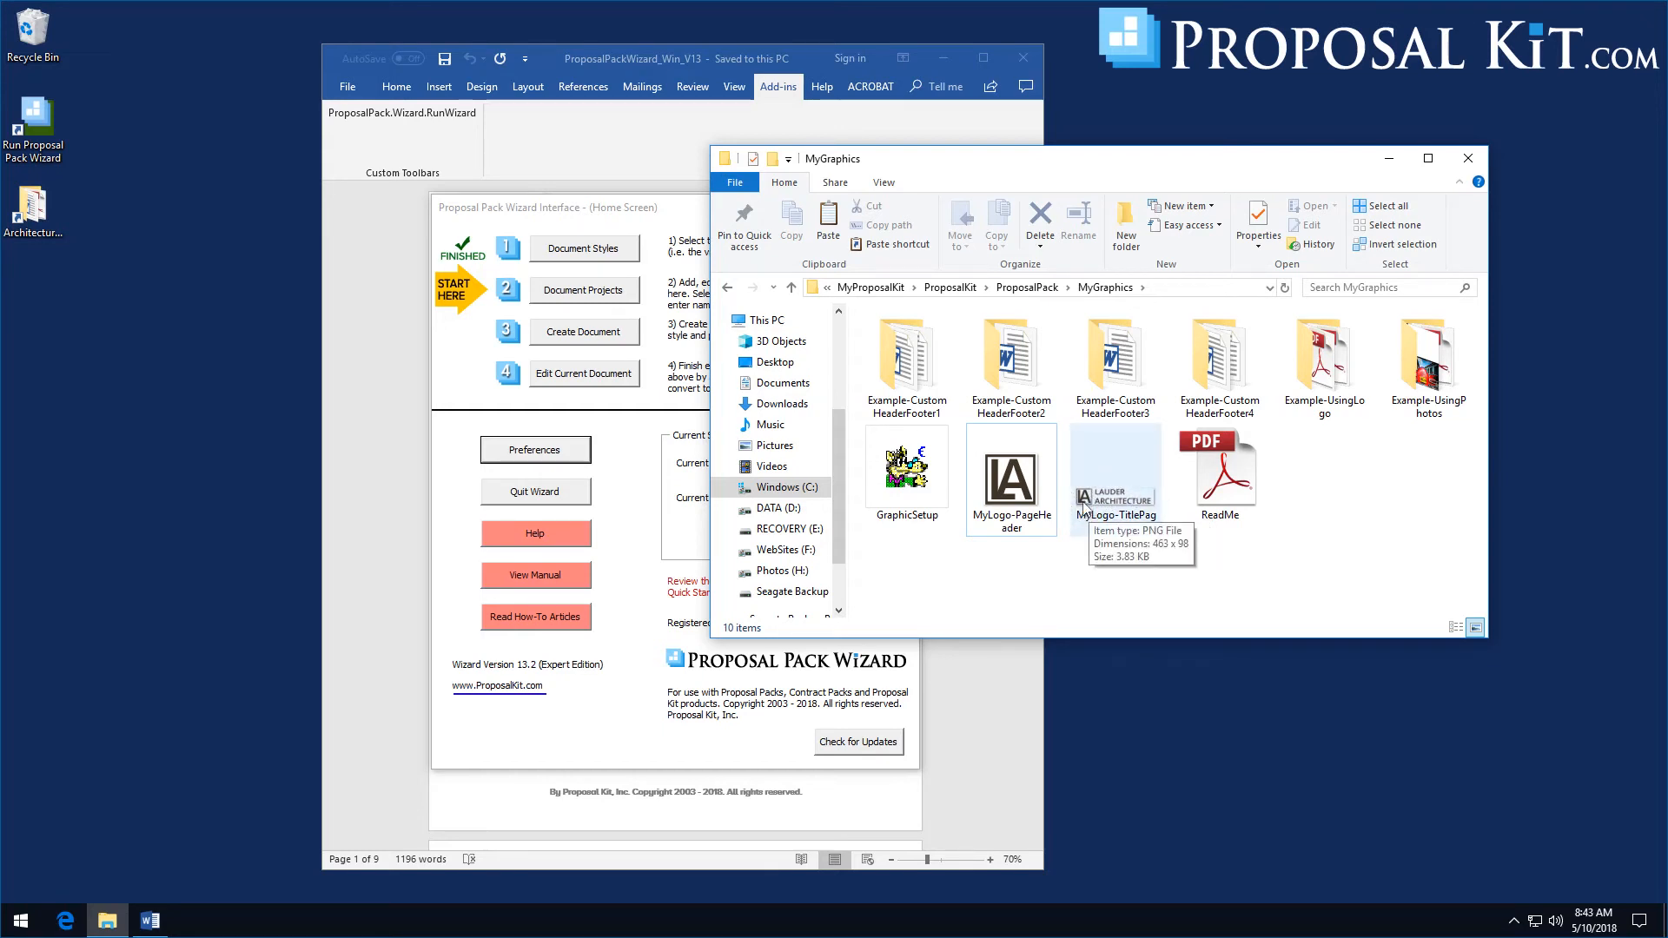
click(1011, 468)
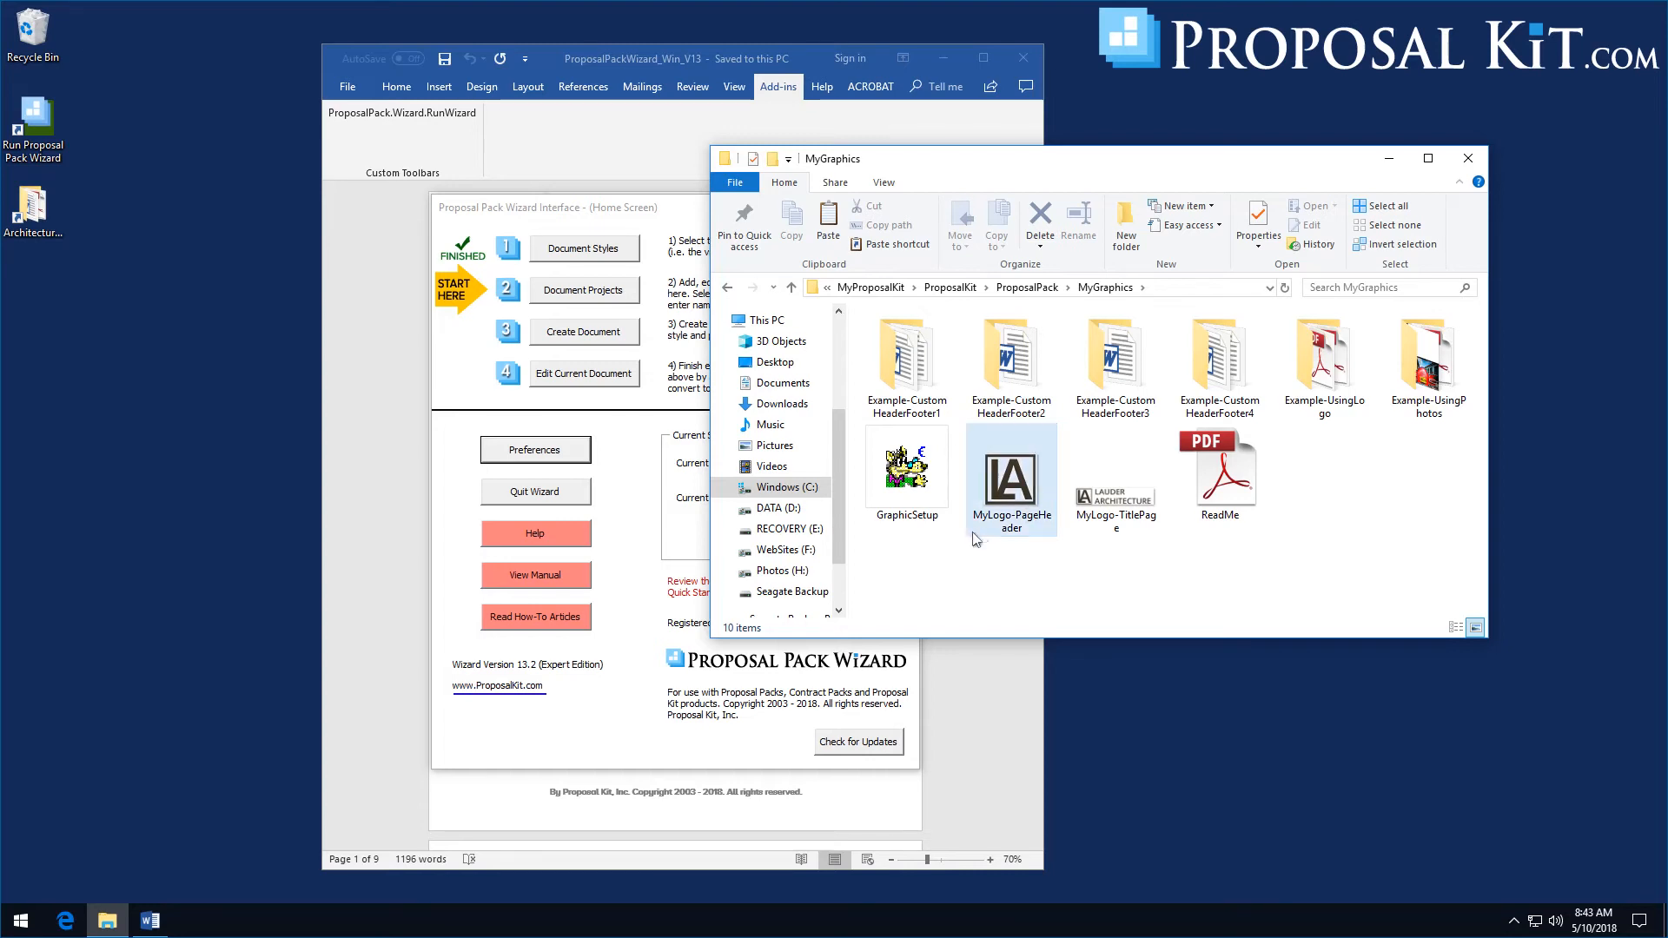
mouse_move(1001, 435)
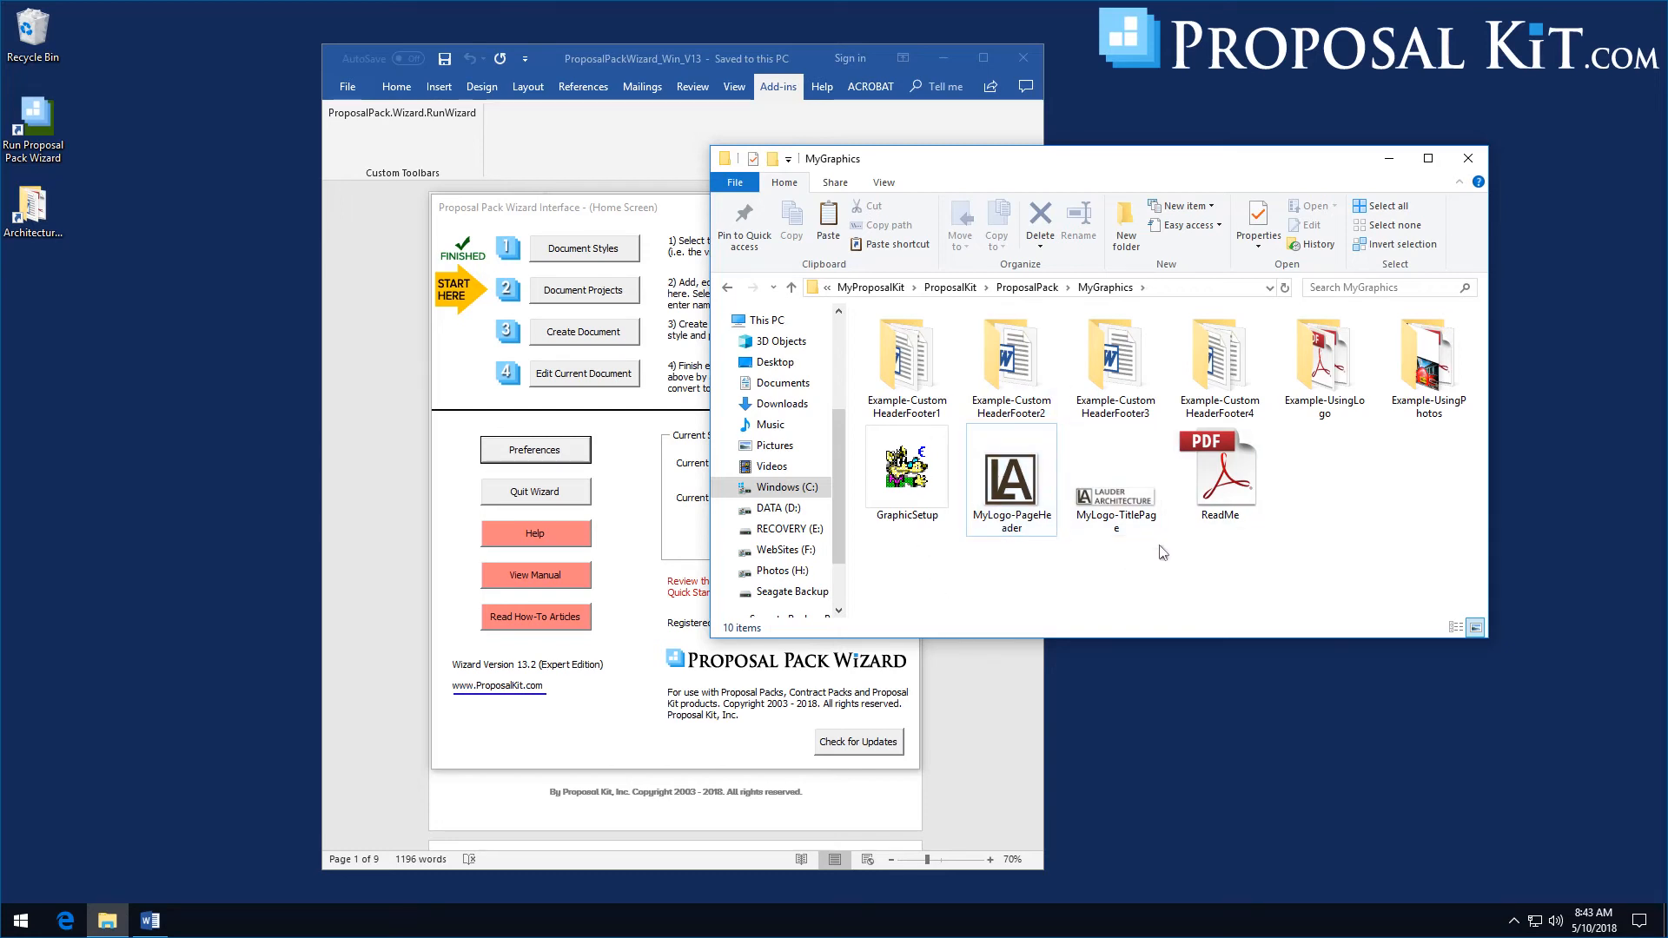
mouse_move(1435, 183)
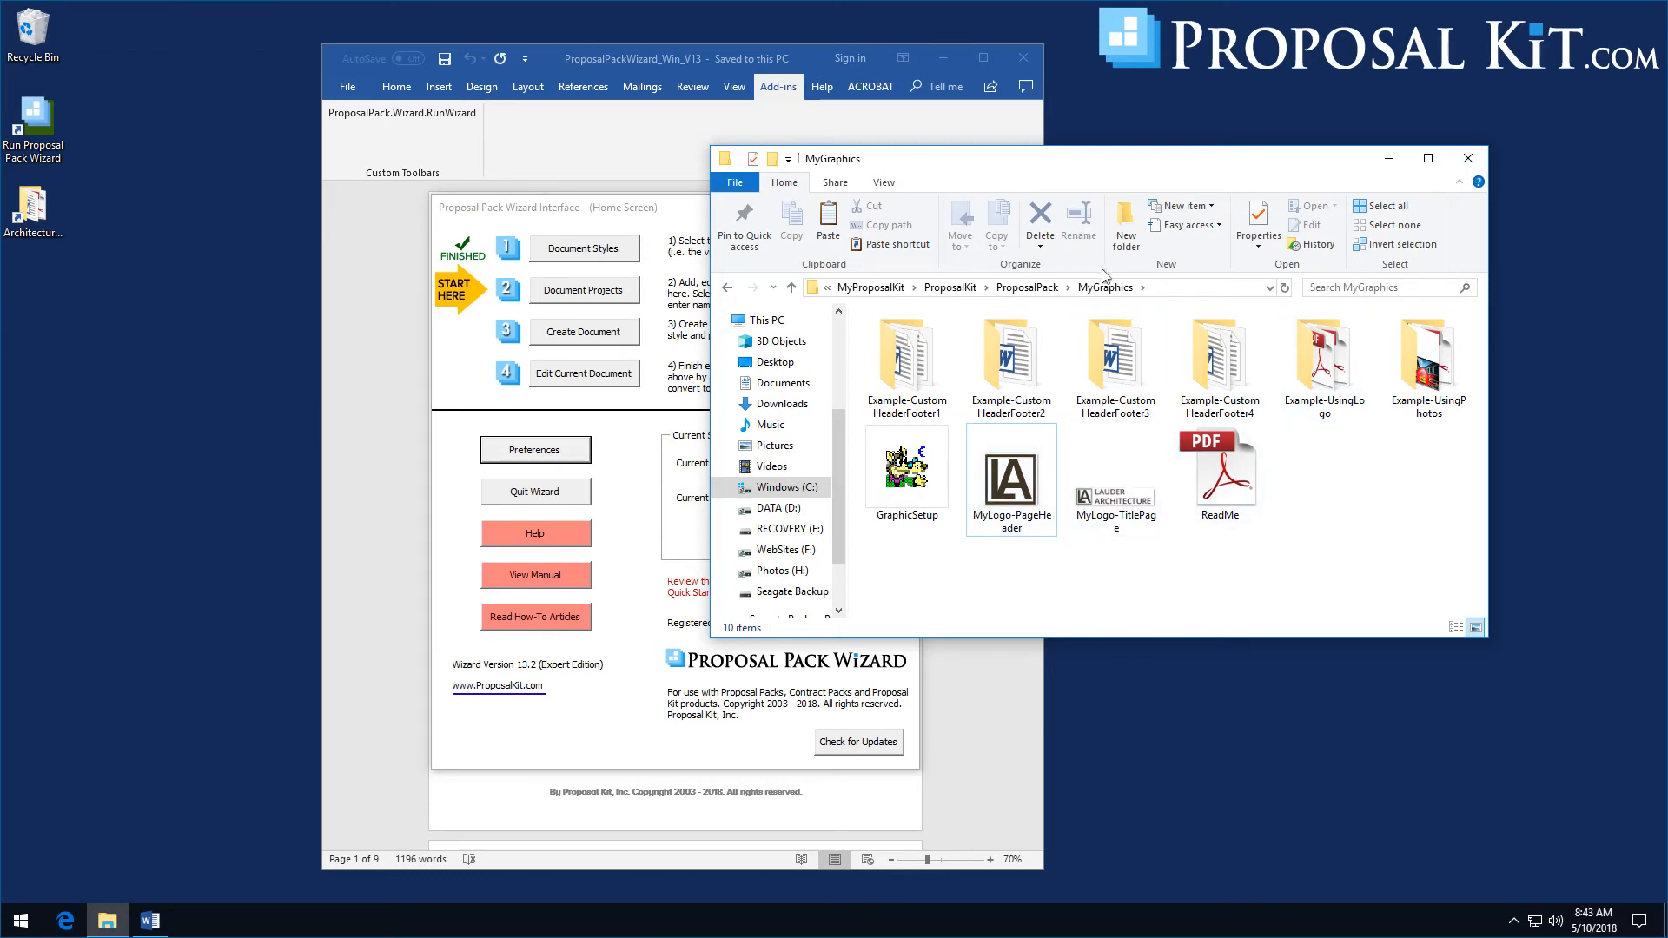
click(1116, 481)
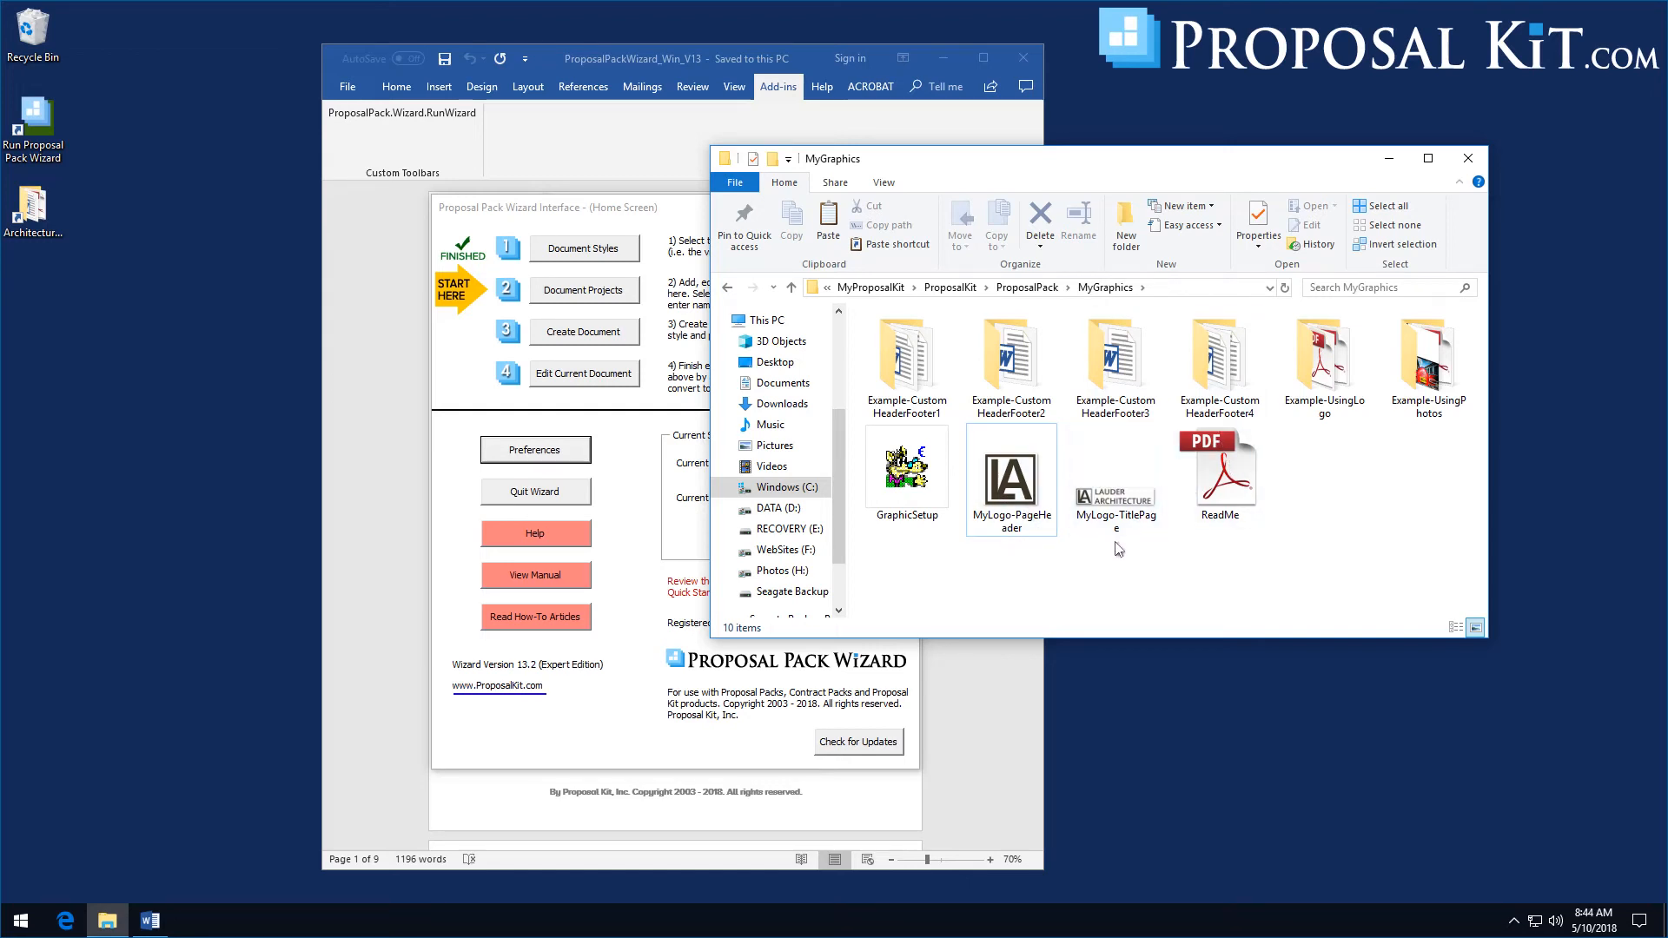
click(1115, 476)
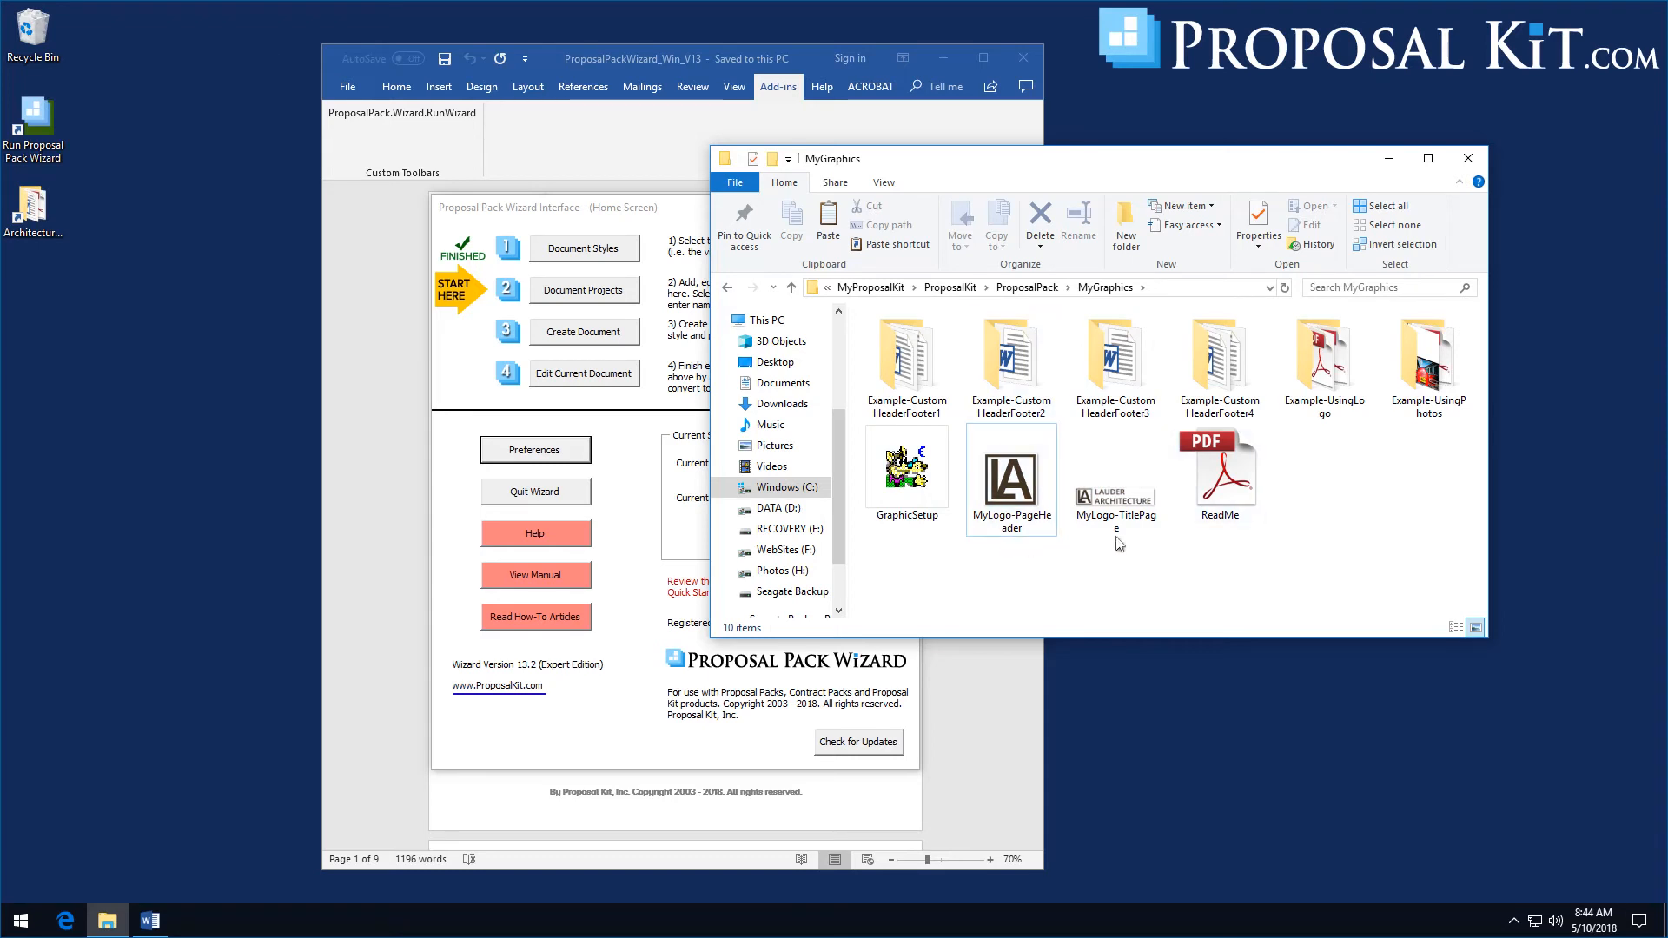
mouse_move(1466, 170)
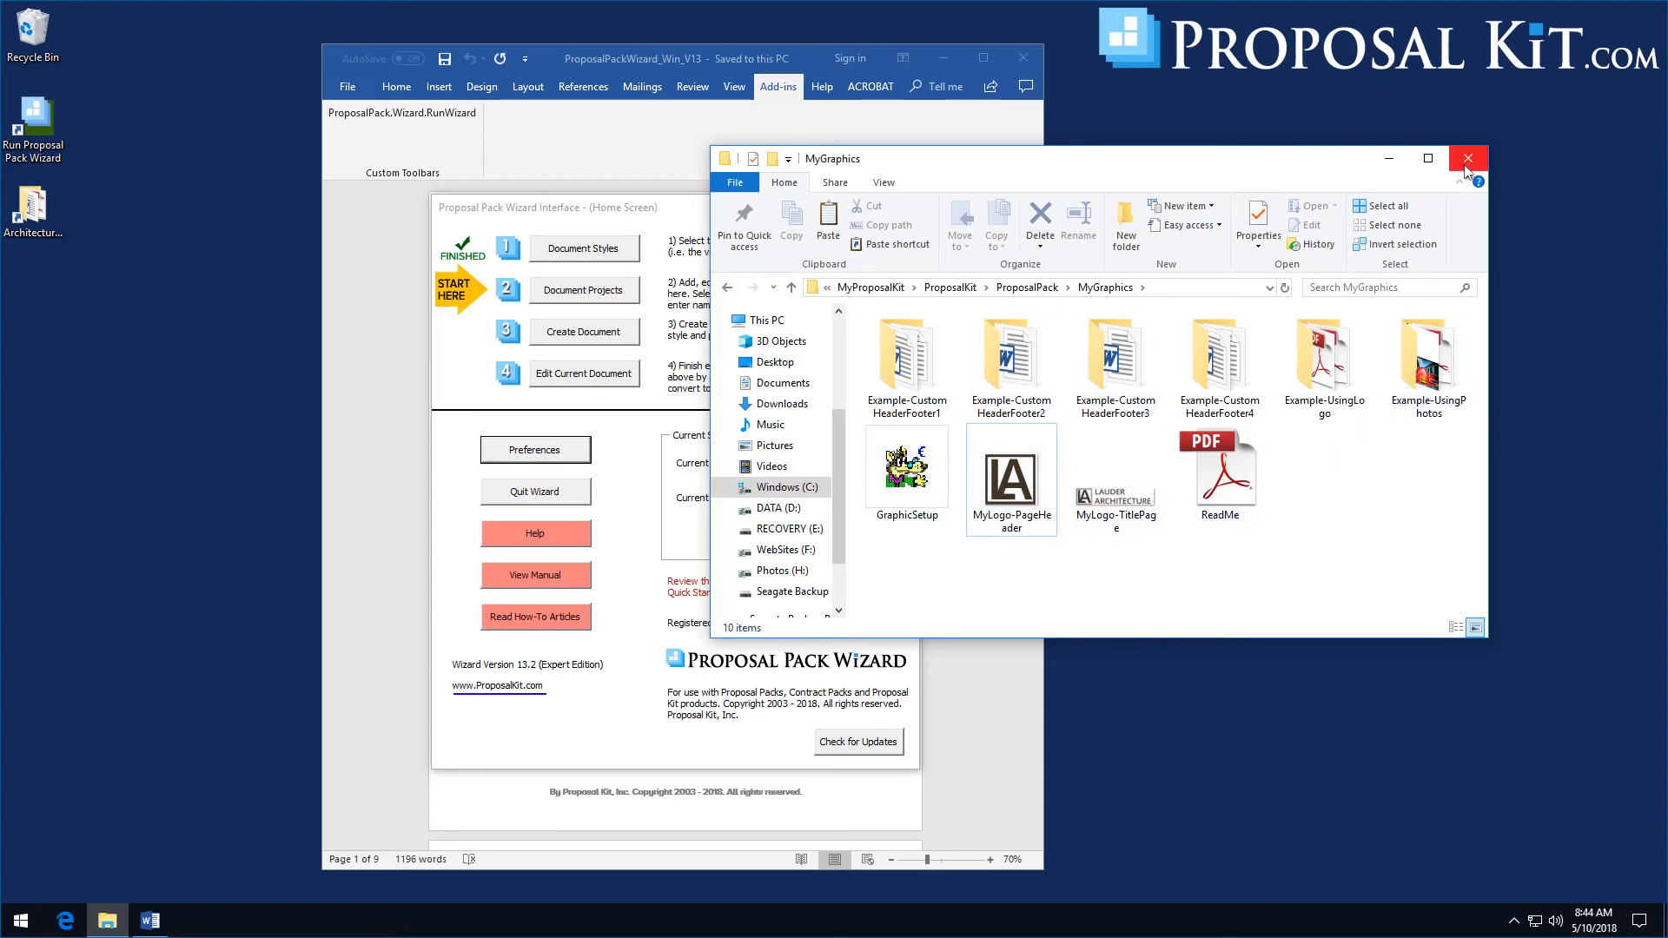
Close the graphics folder and go to template selection for the project via Quick Start
click(1467, 156)
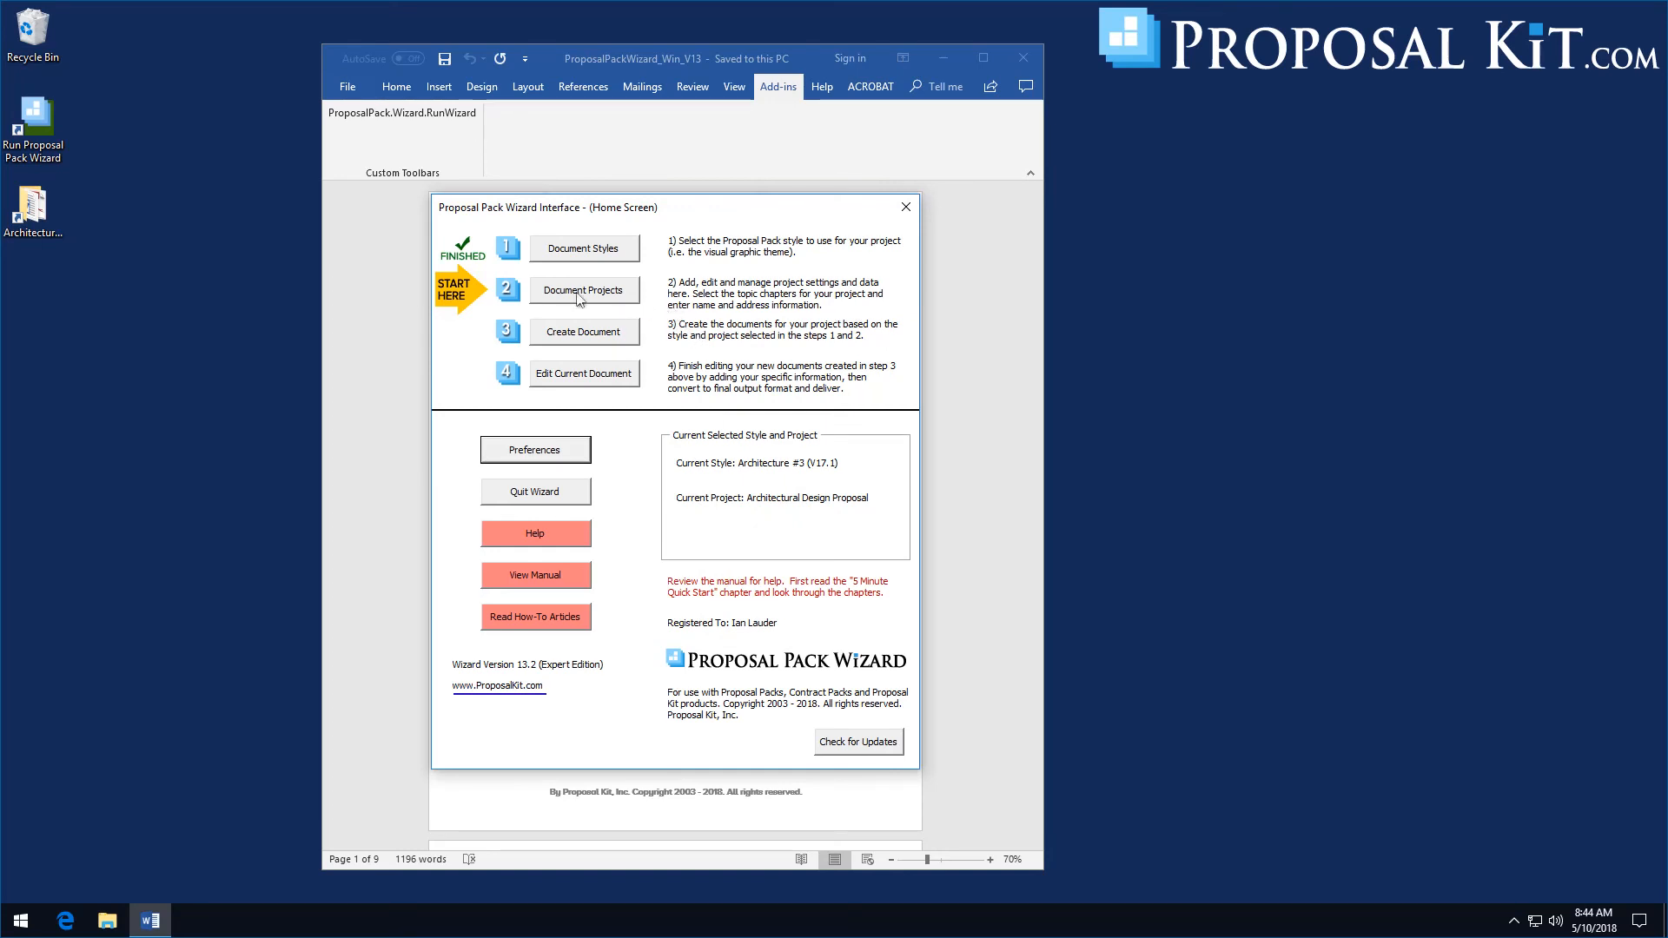
mouse_move(594, 297)
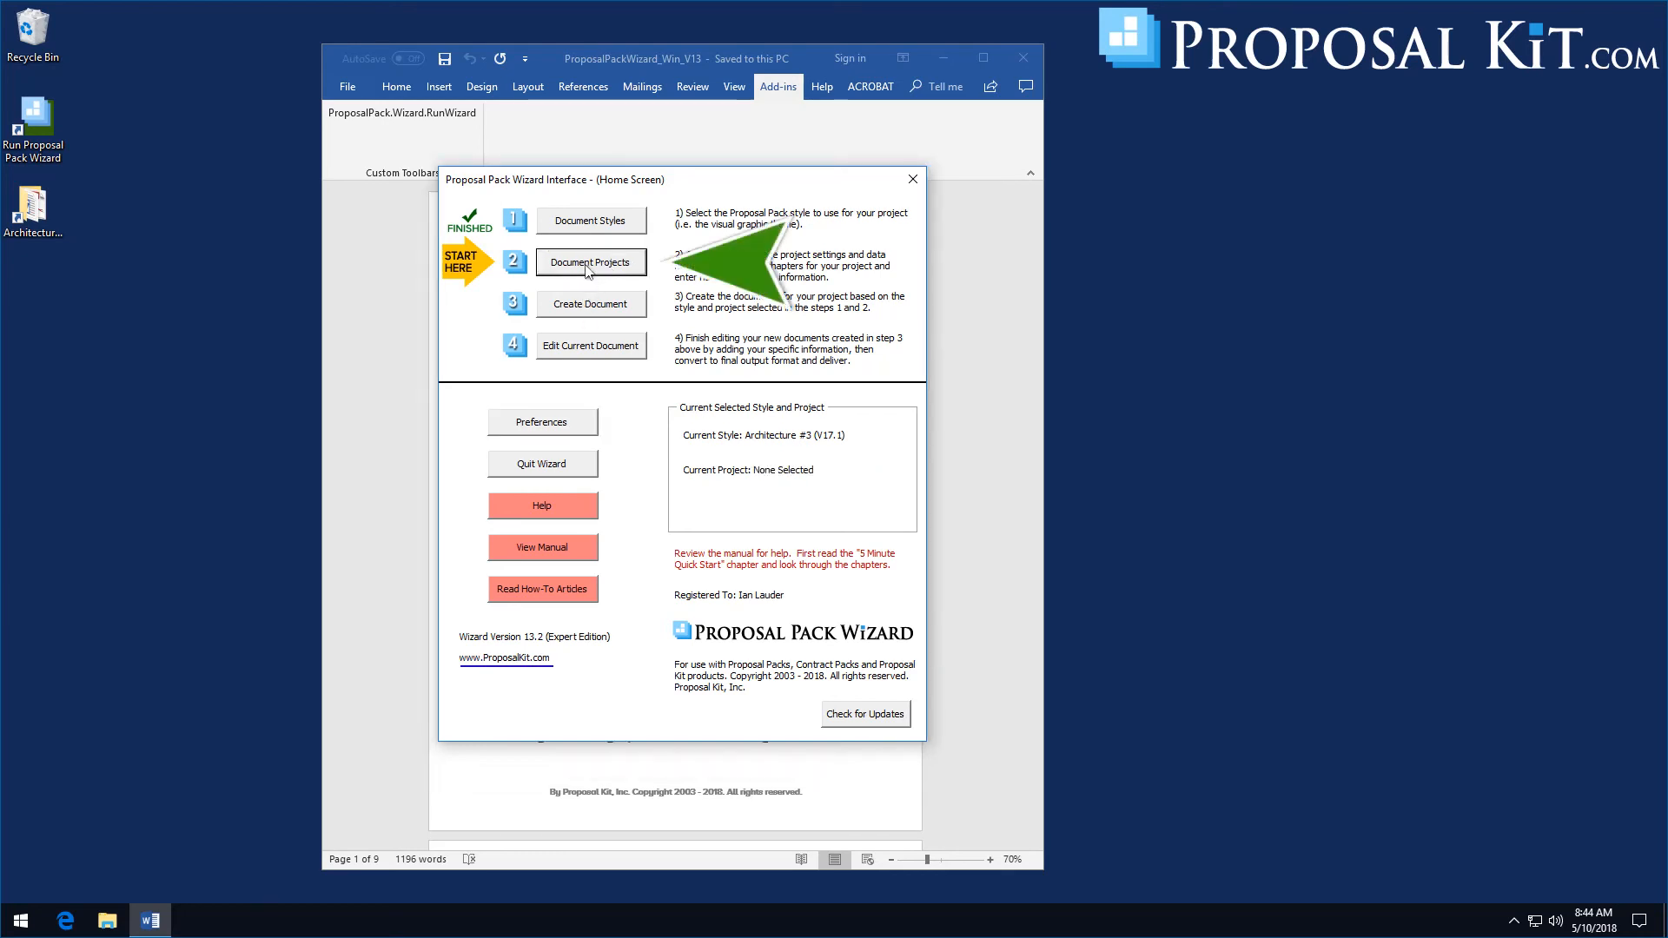
click(591, 261)
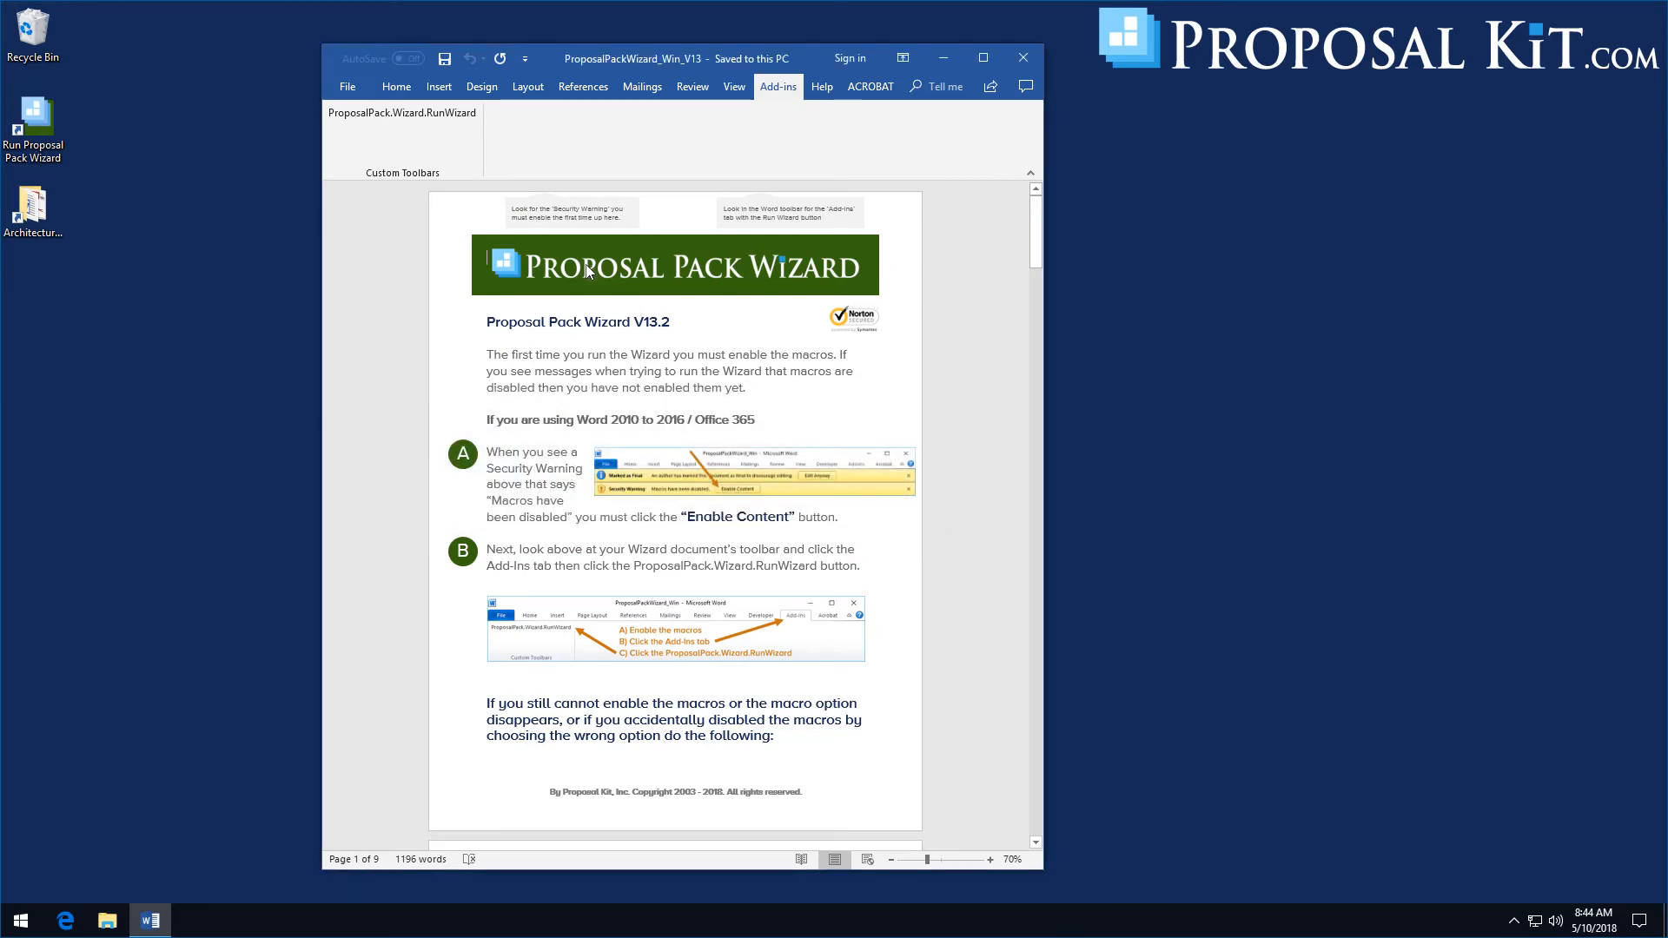
click(401, 111)
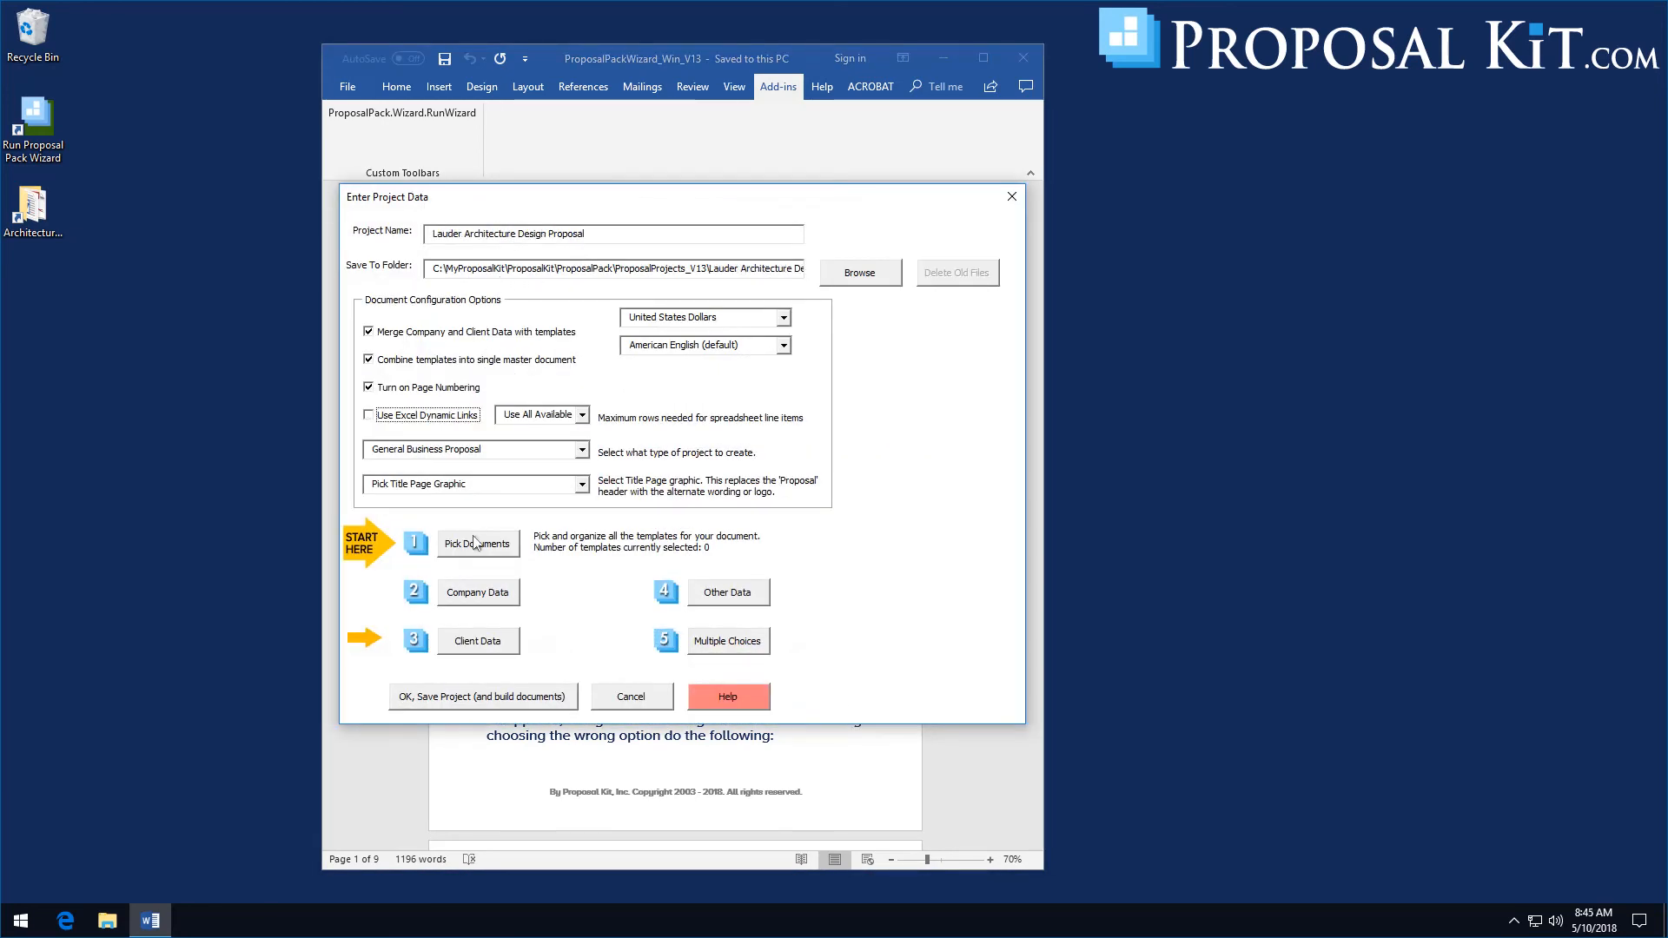
click(476, 544)
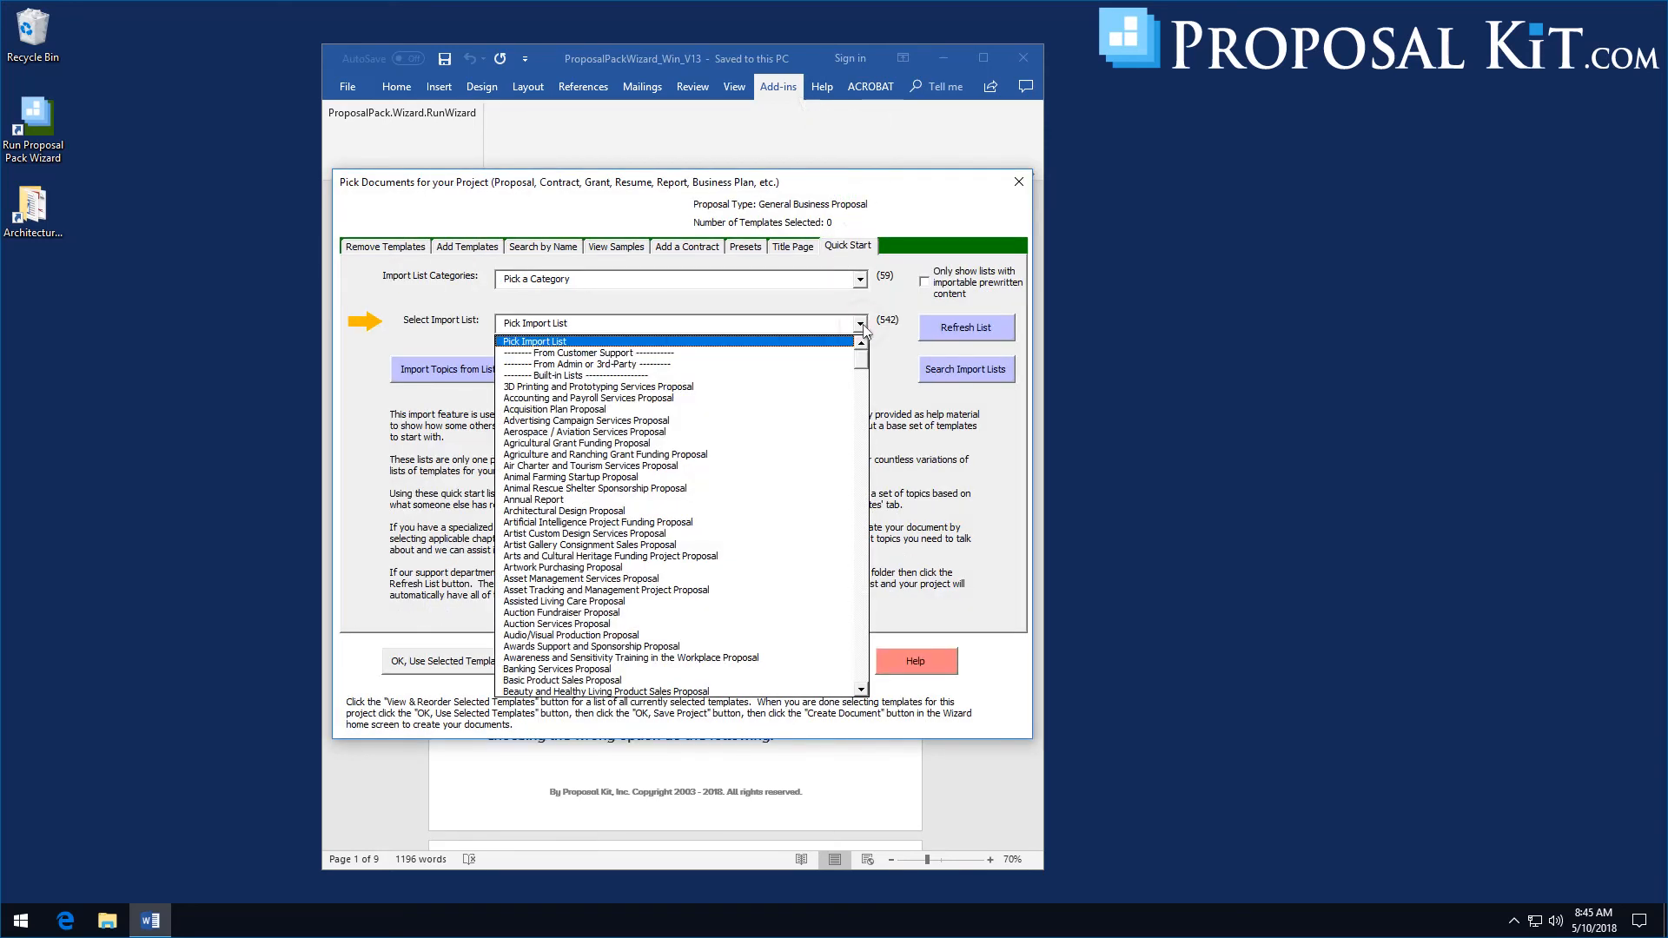
mouse_move(713, 406)
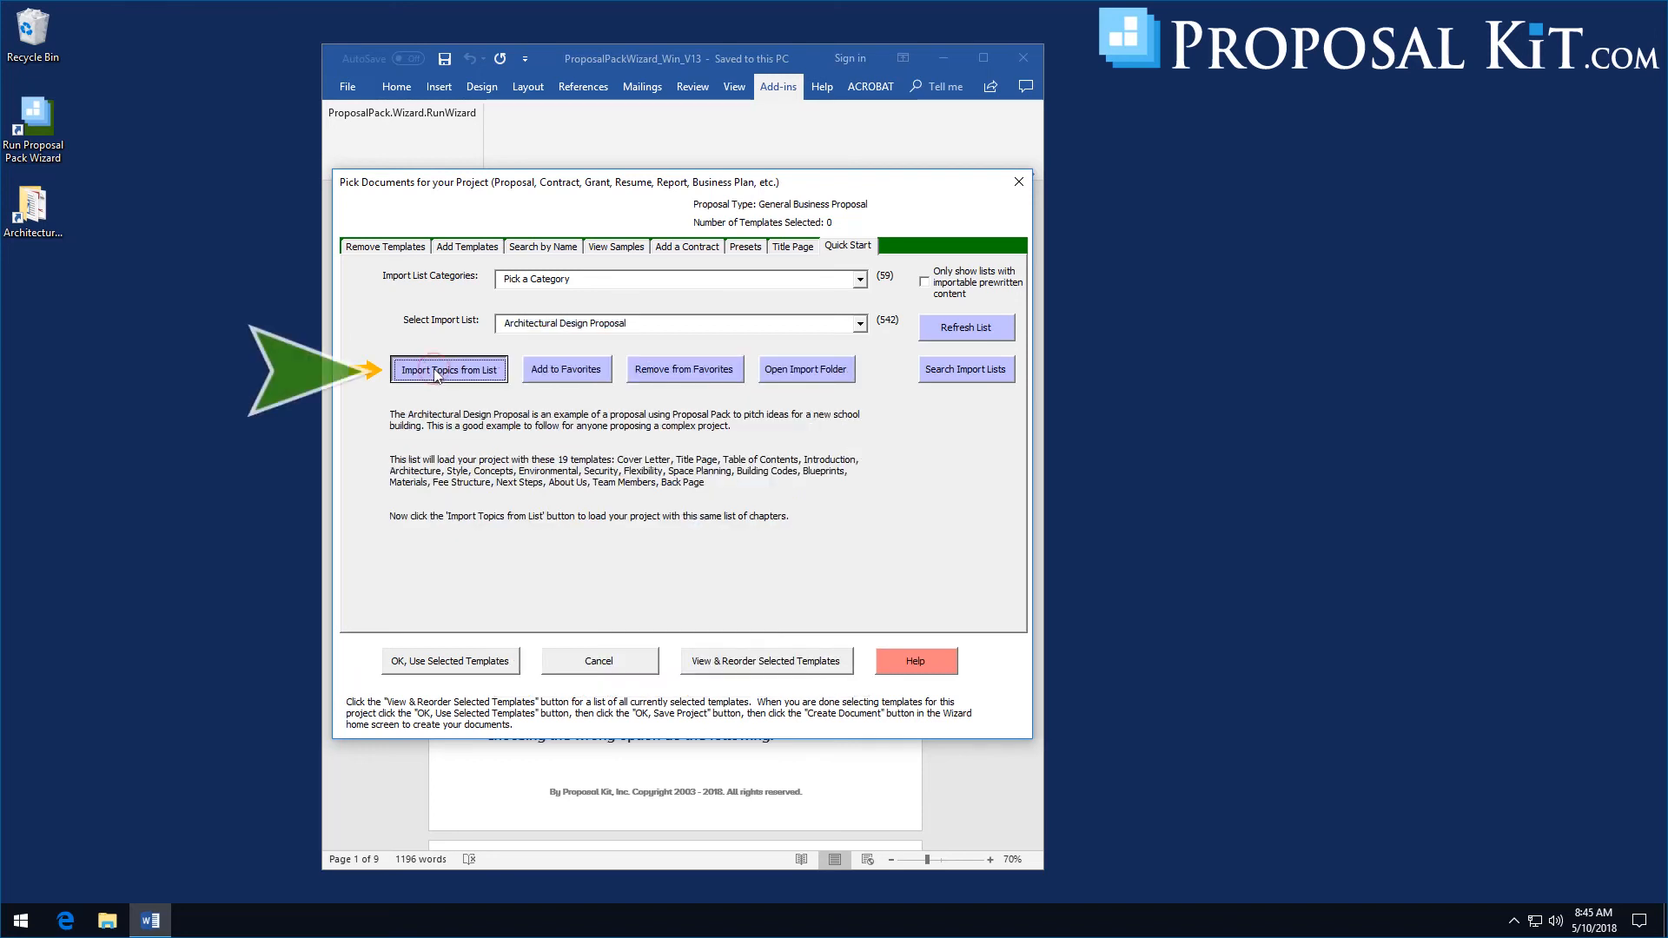
Import the 19 Architectural Design Proposal templates, Cover Letter through Back Page, into the project
click(448, 369)
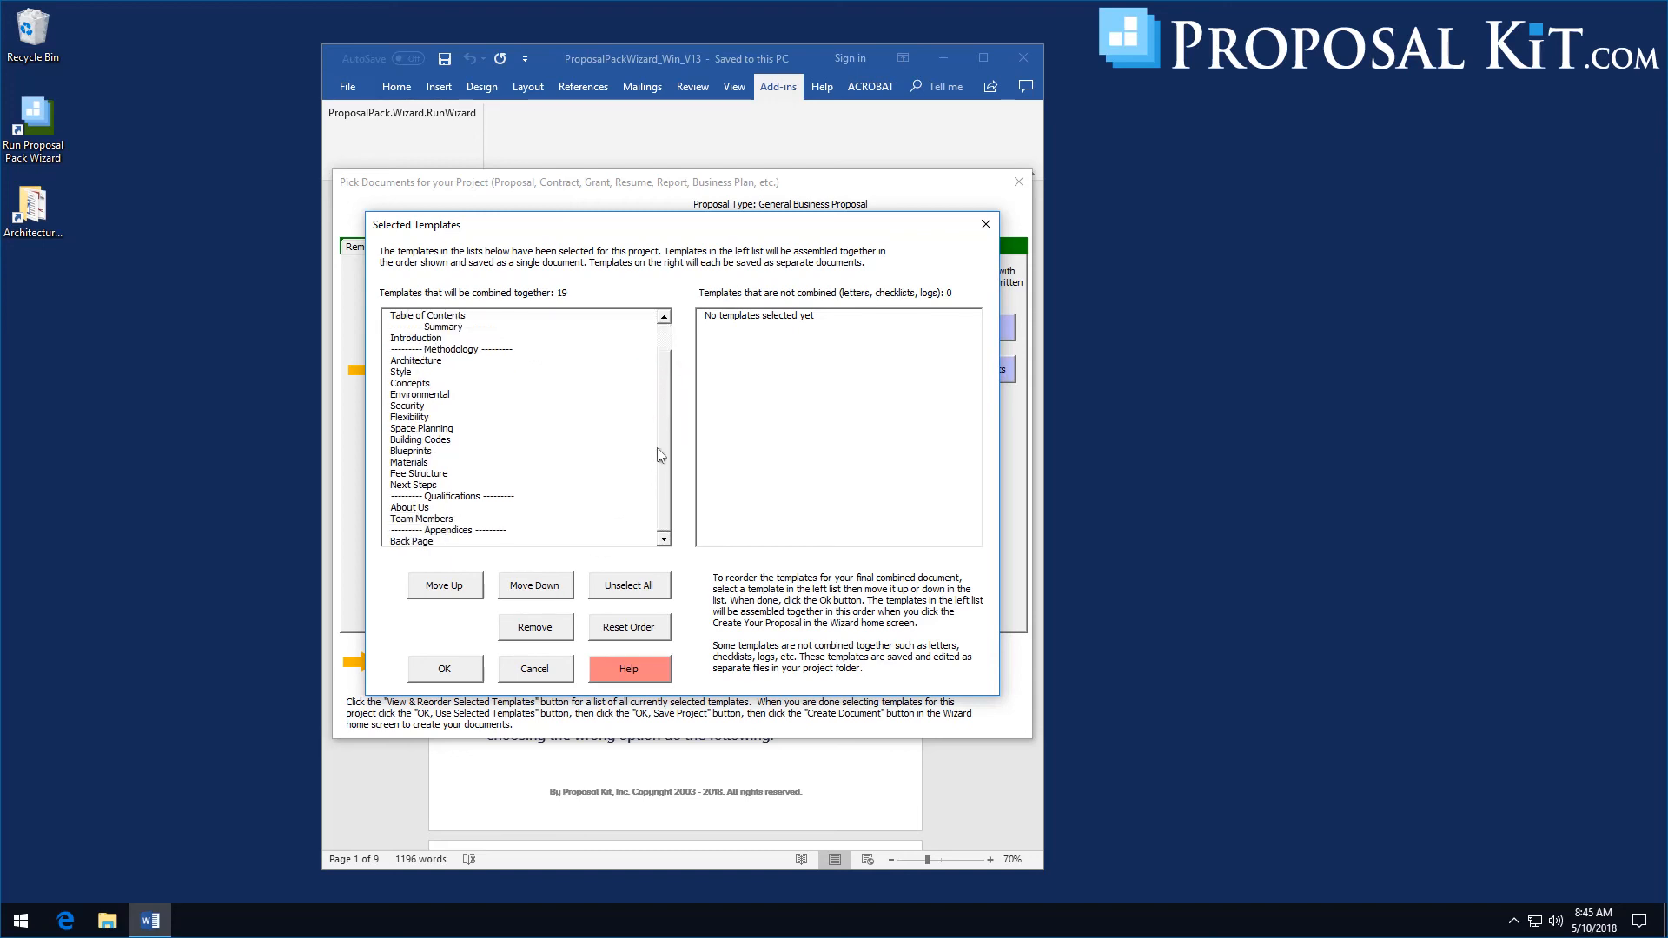
click(443, 668)
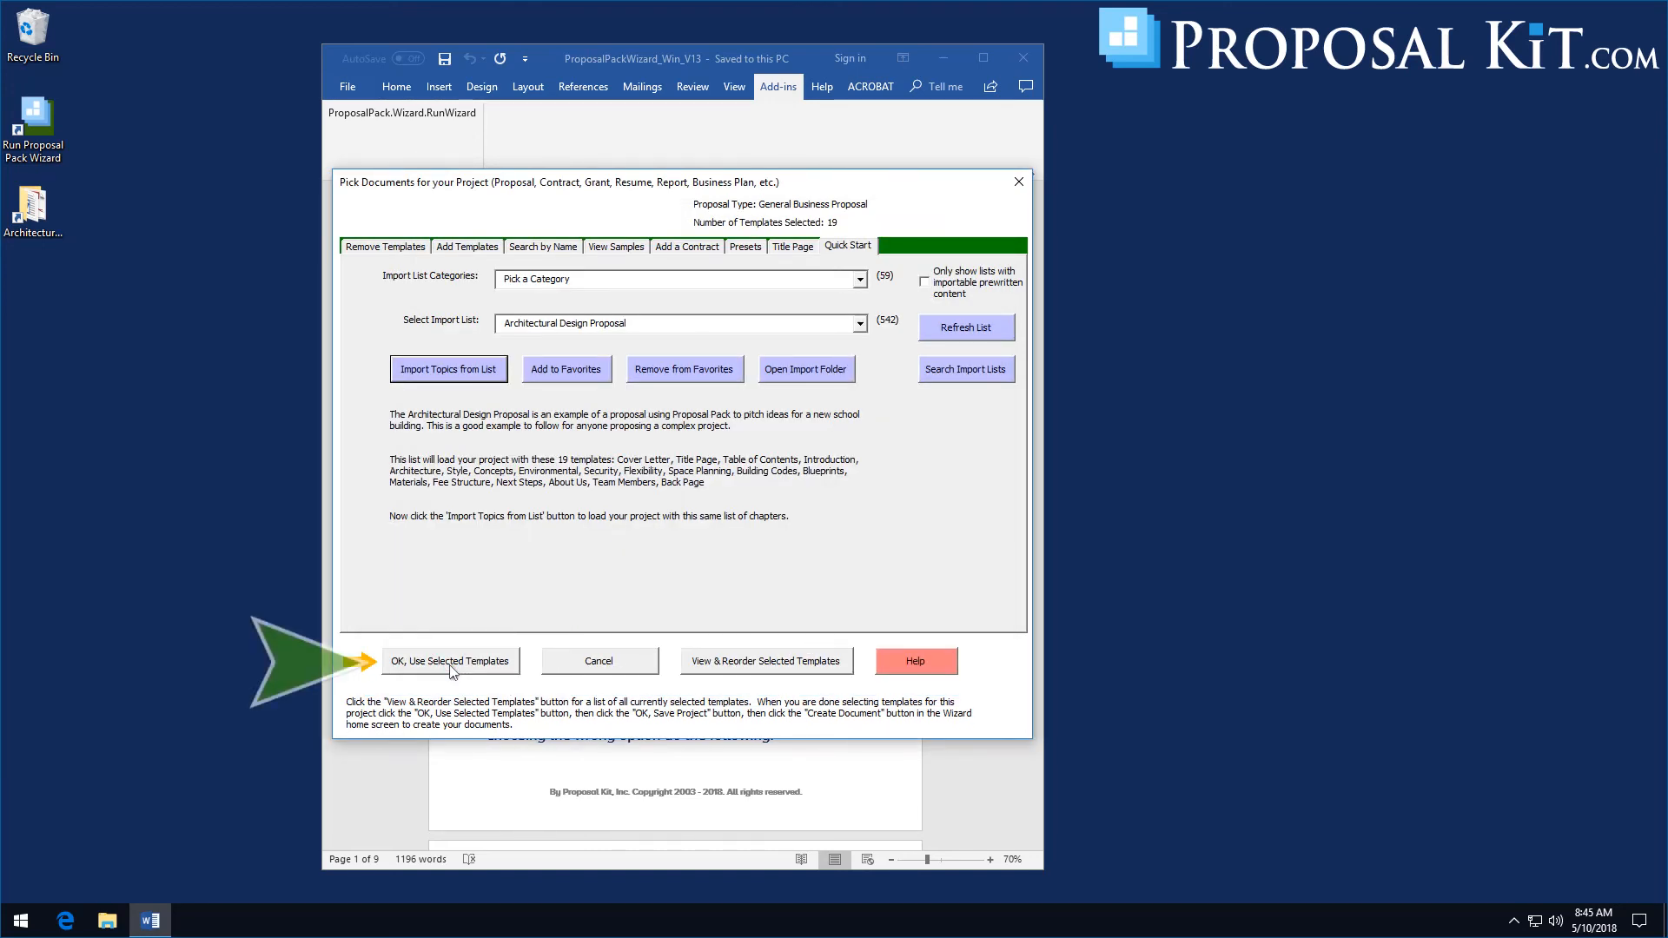
Accept the selected templates, save the Lauder Architecture project and start building its FullProposal document
click(452, 660)
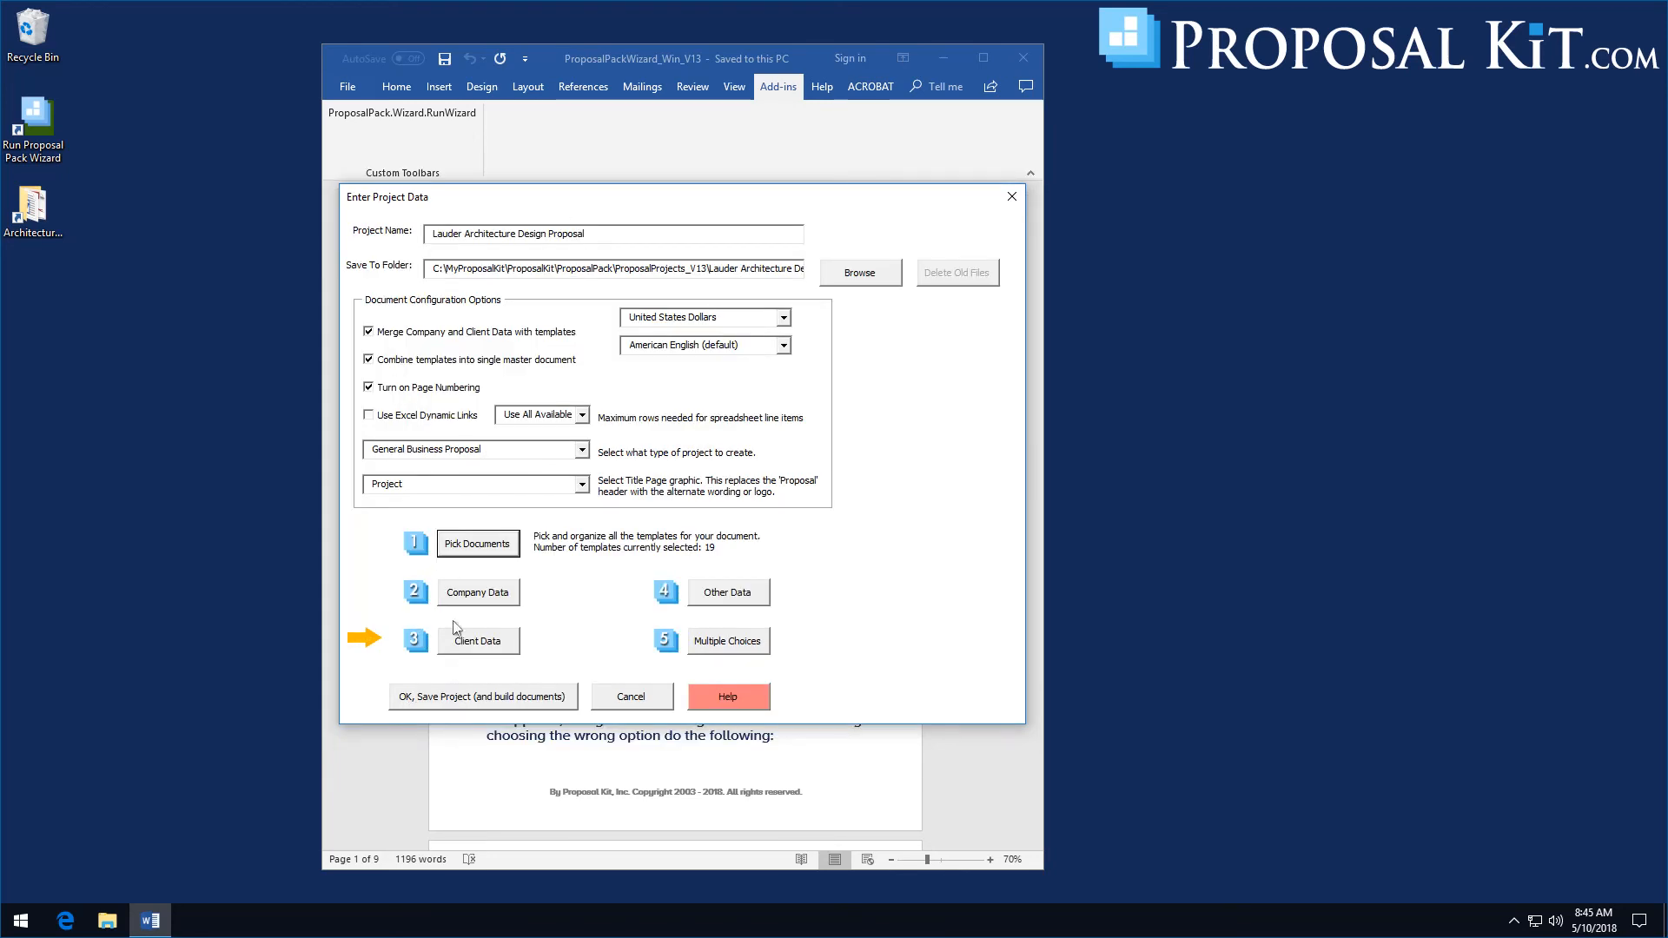
click(483, 695)
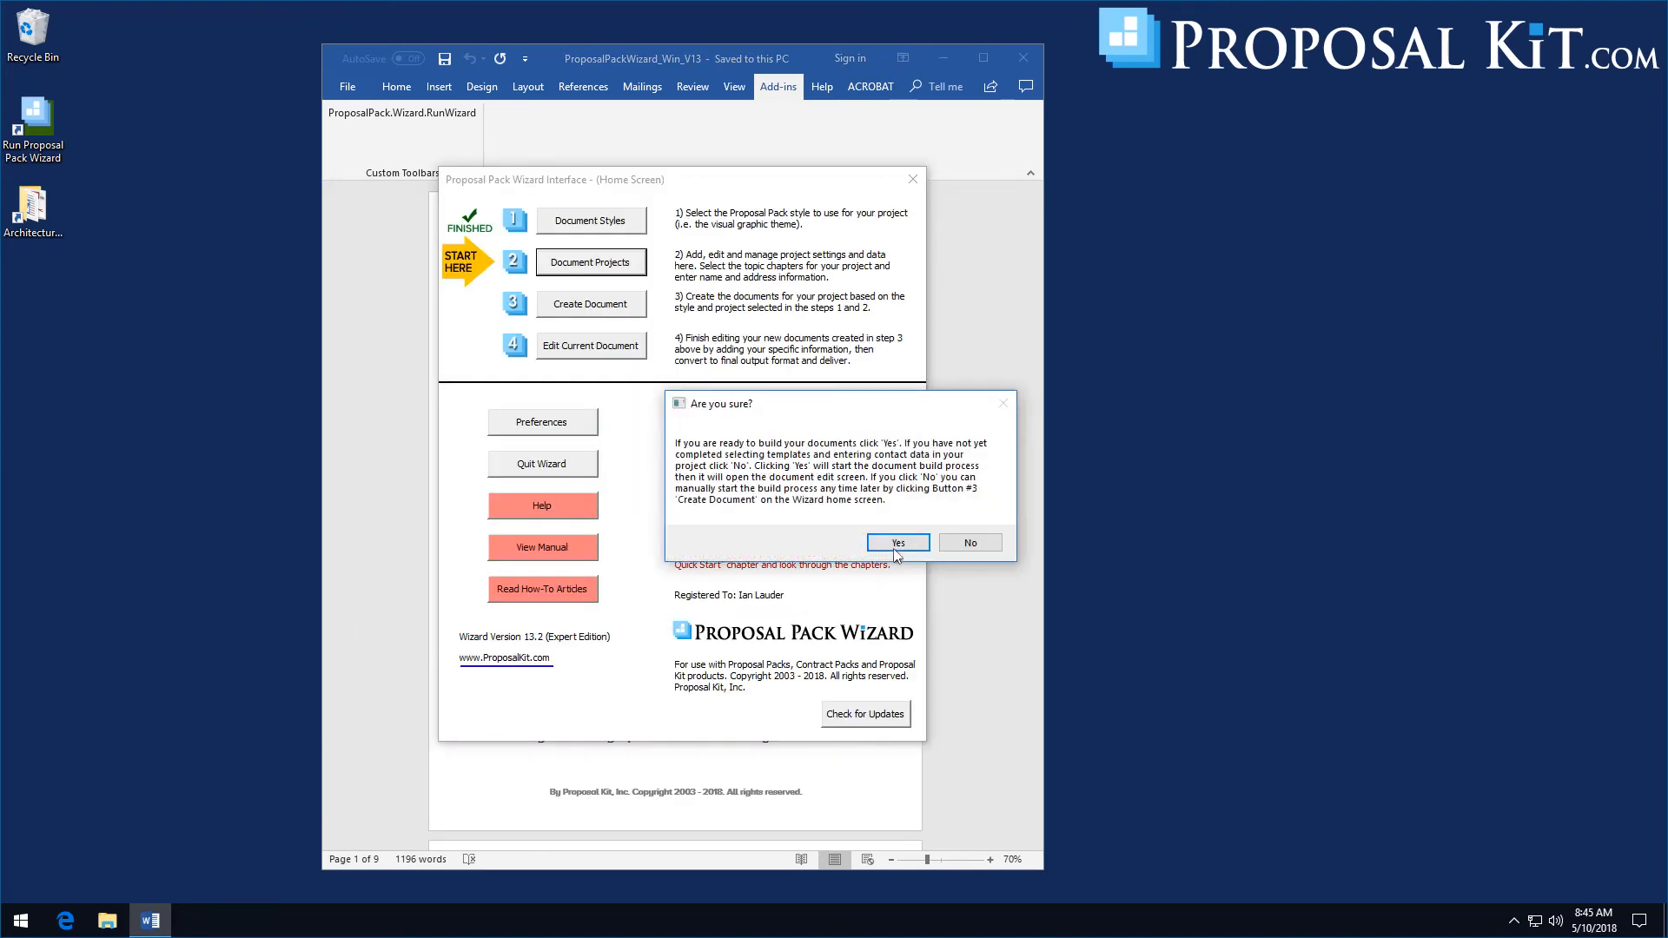
click(896, 542)
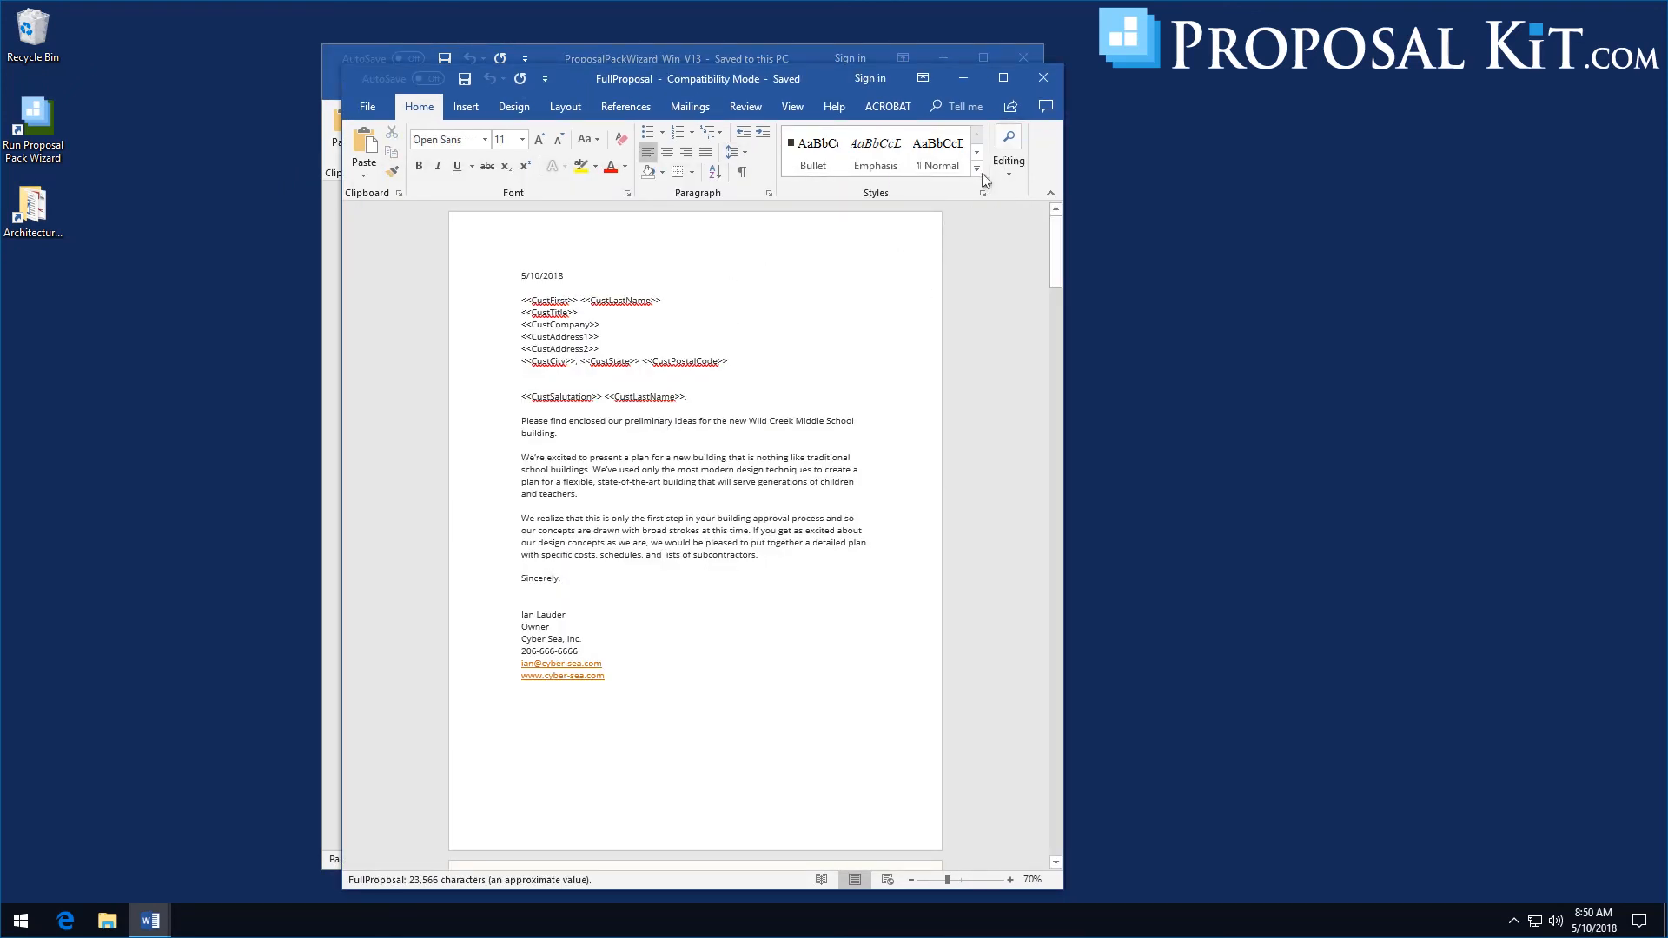
click(976, 177)
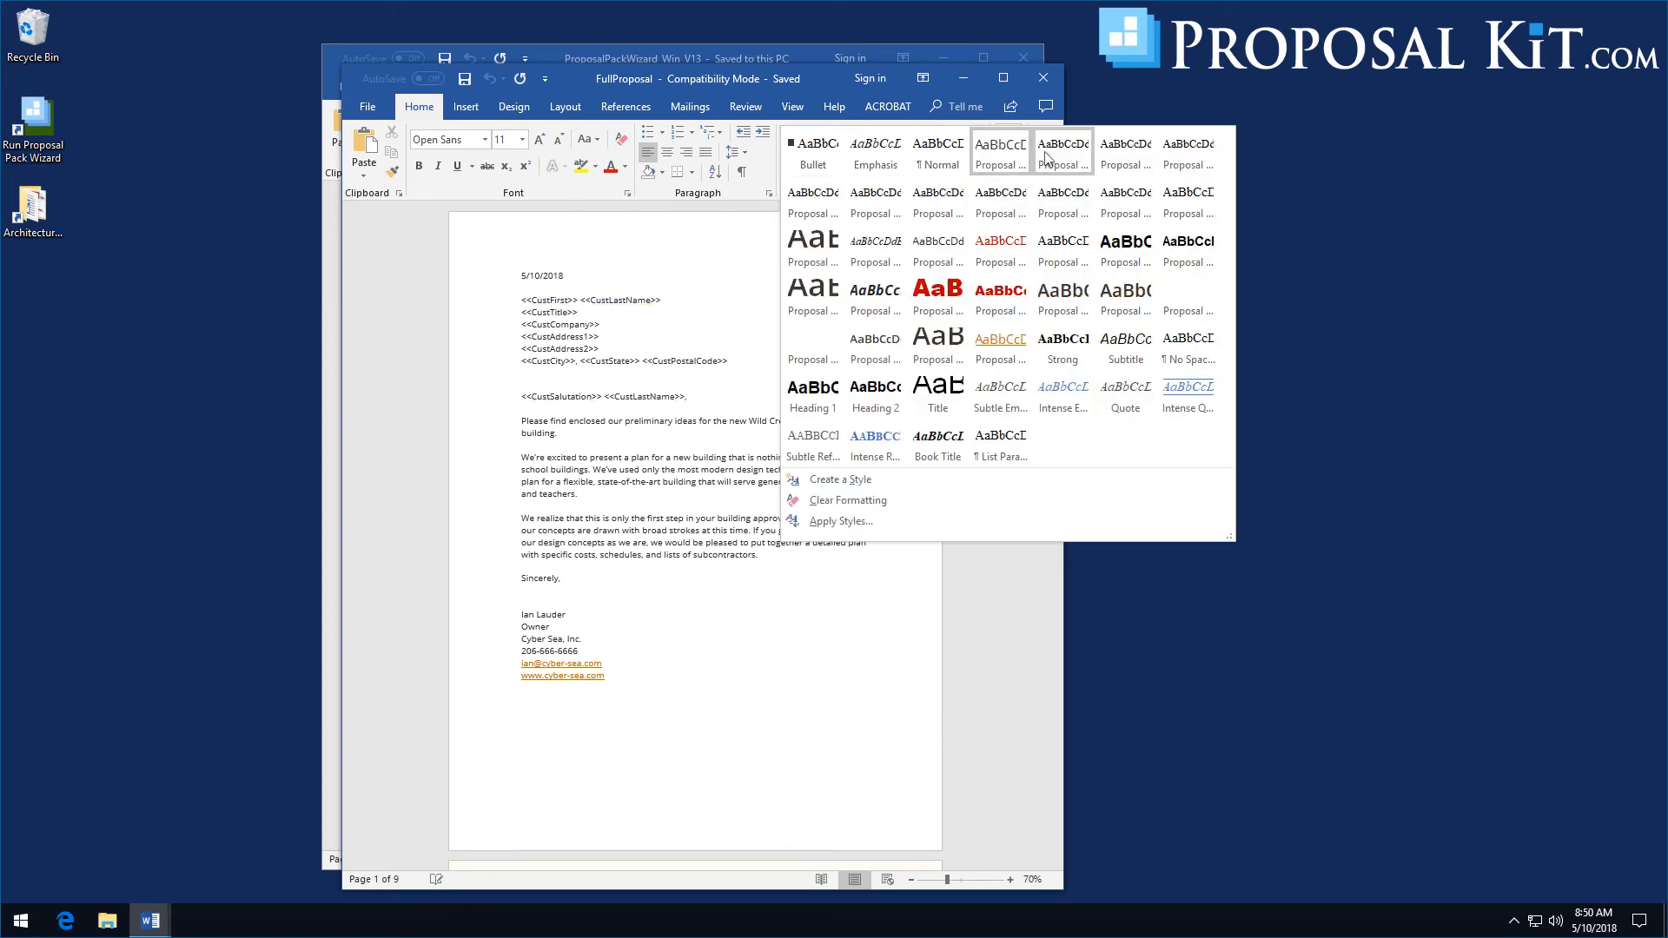
mouse_move(811, 246)
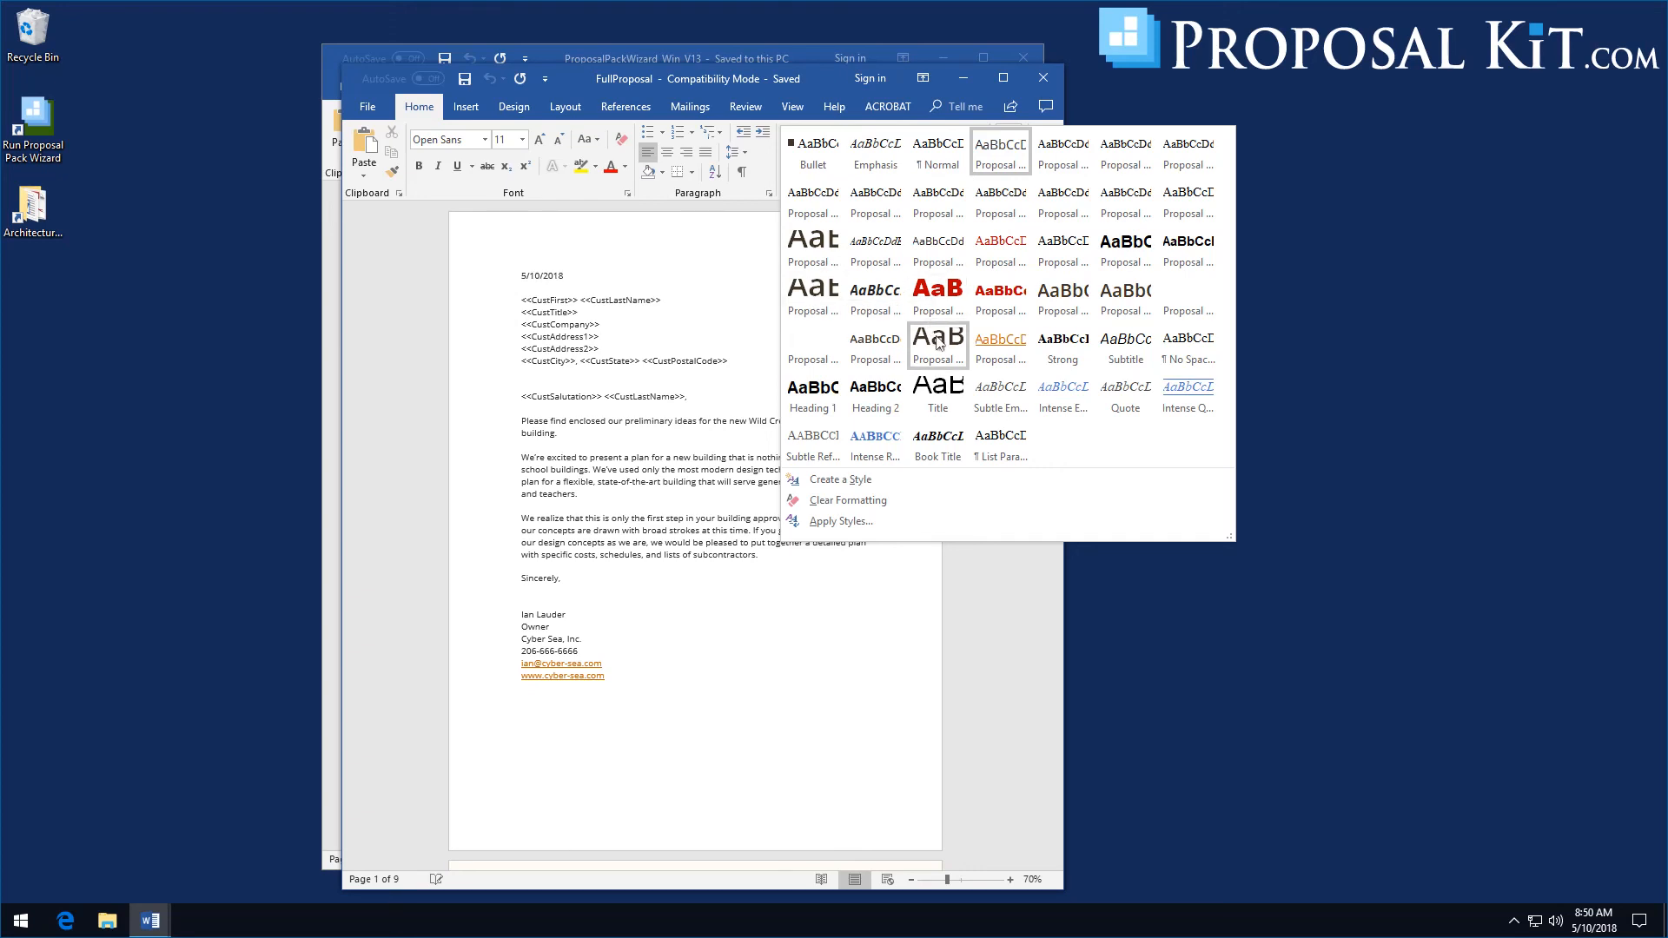
mouse_move(1140, 250)
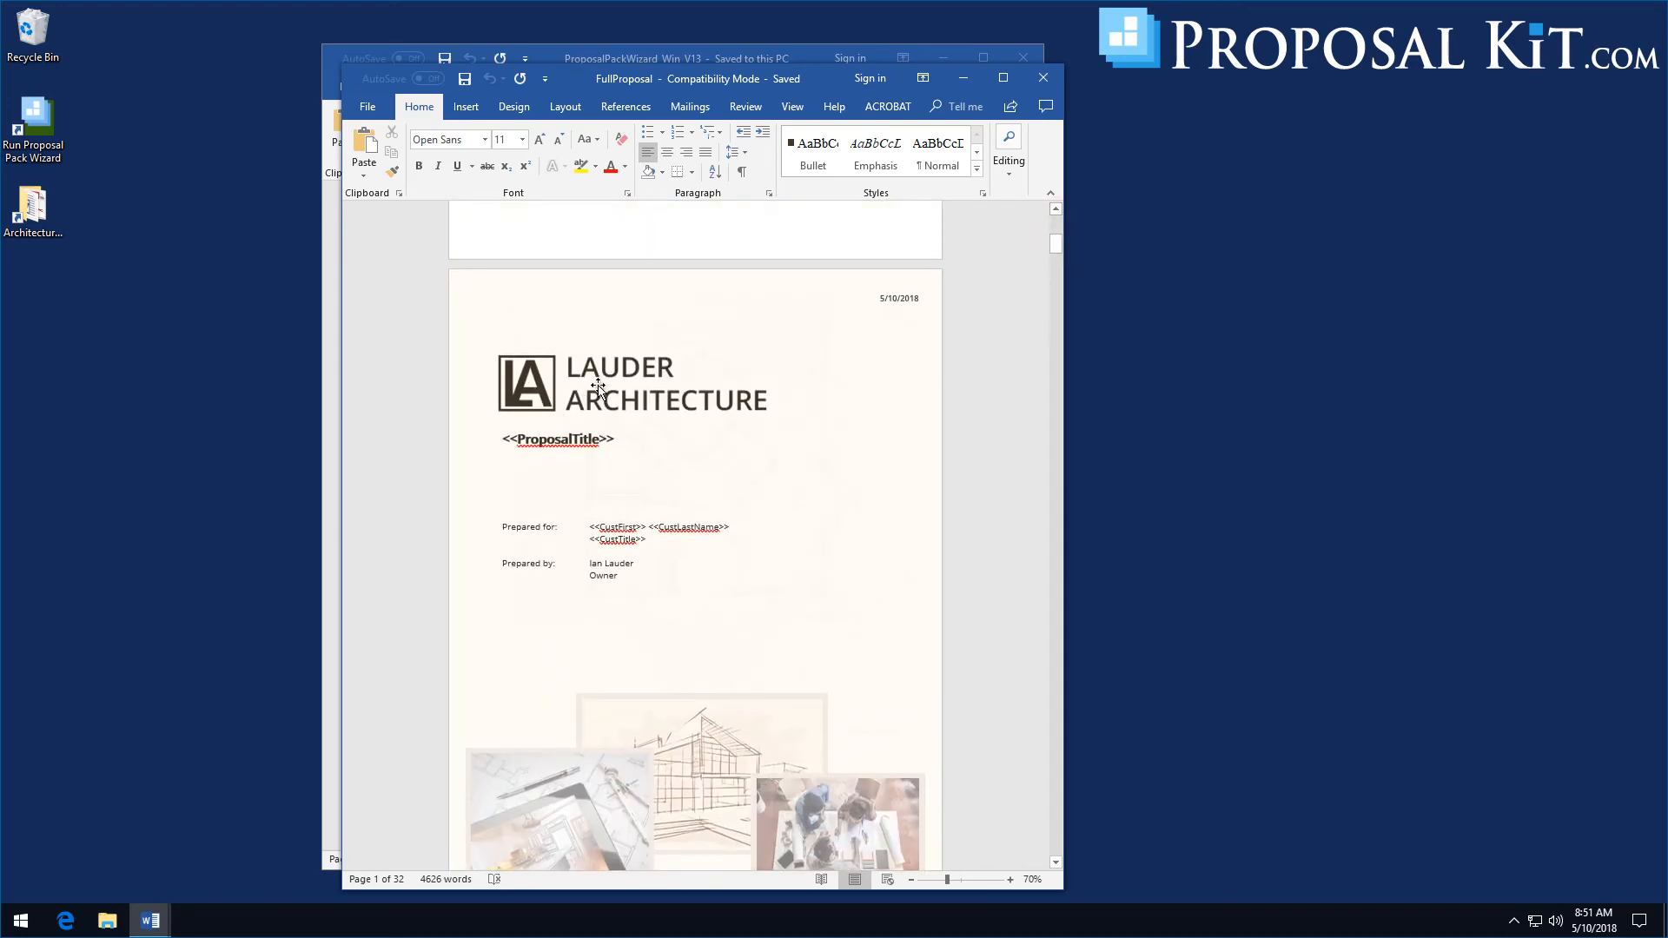
click(599, 385)
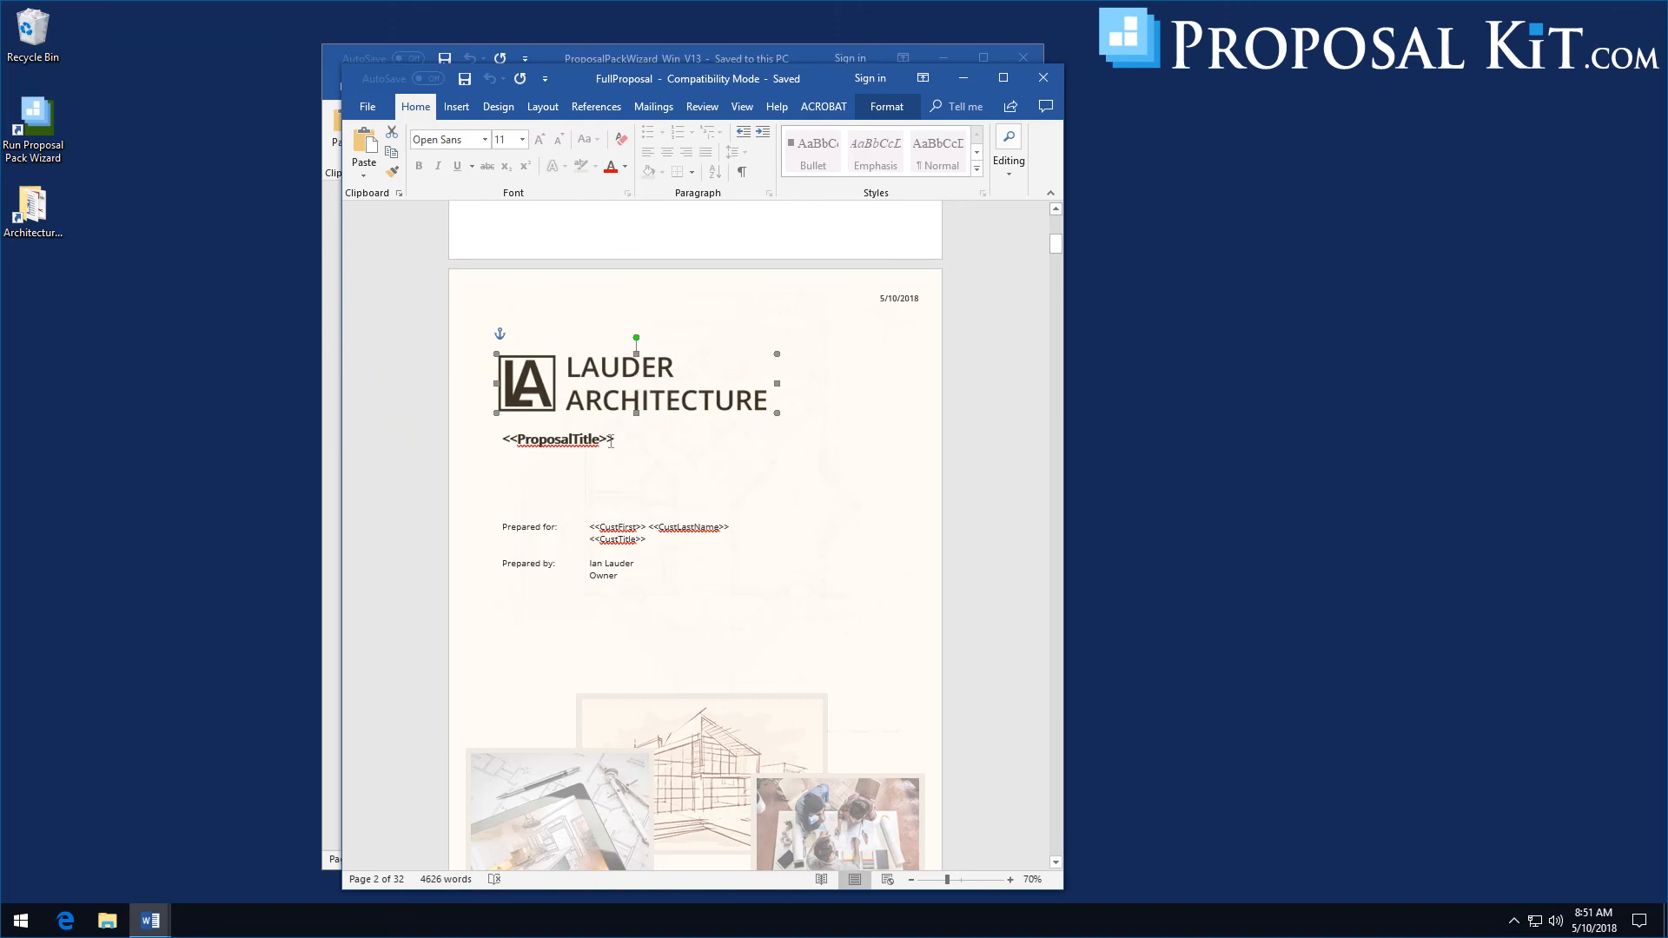
scroll(down, 3)
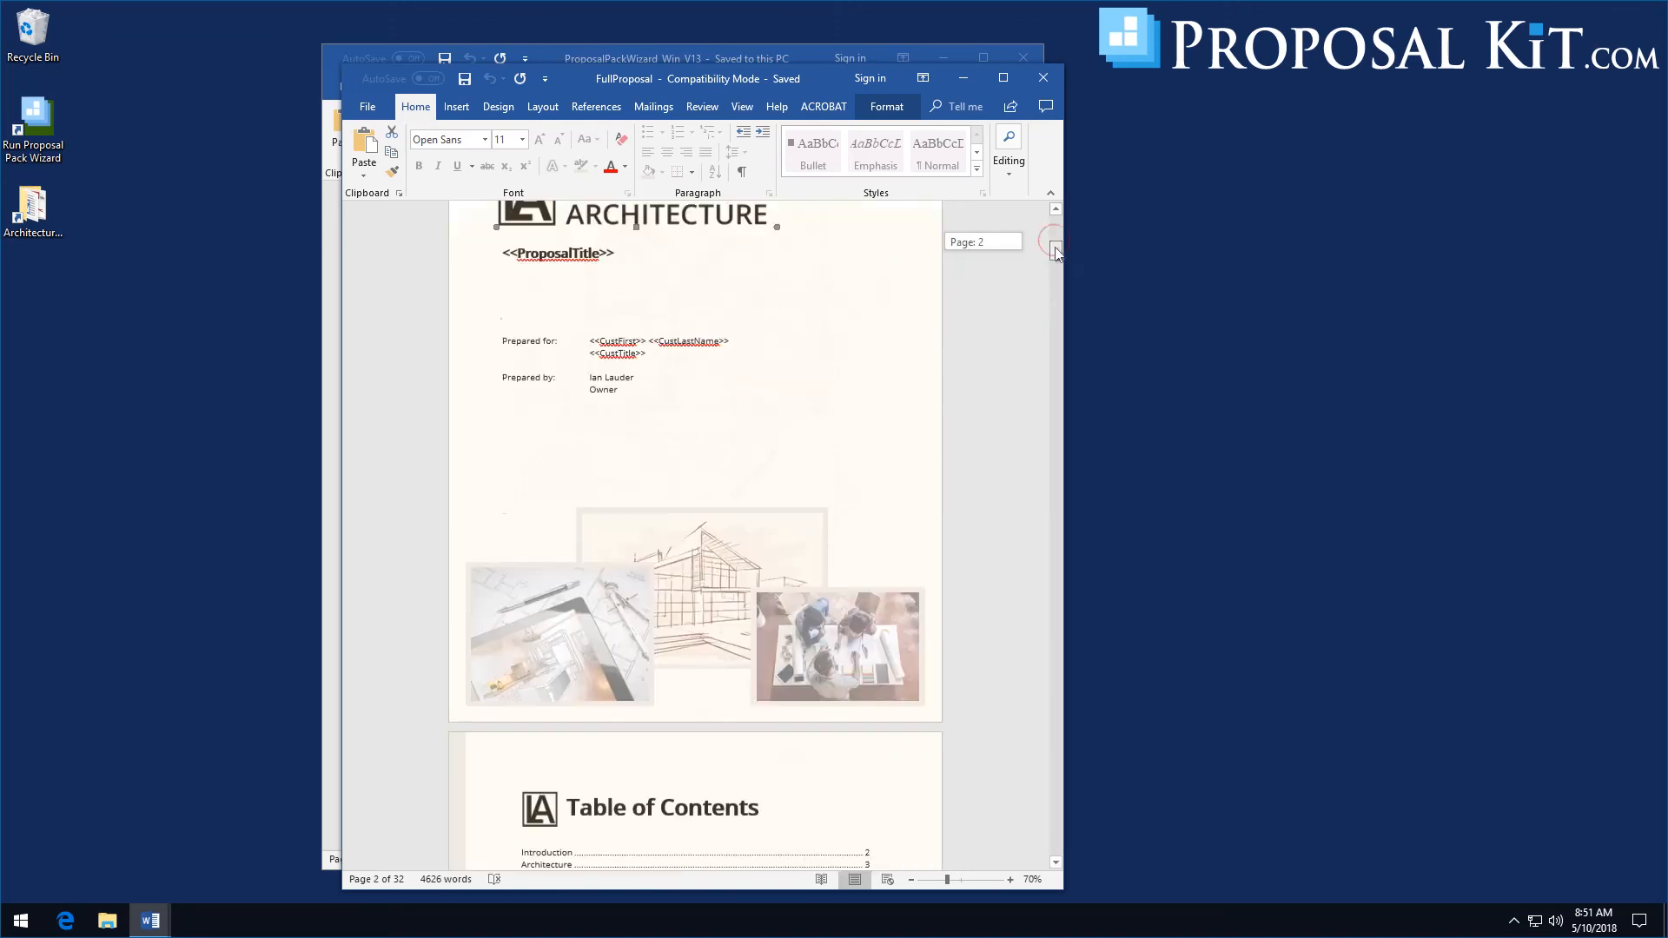
scroll(down, 3)
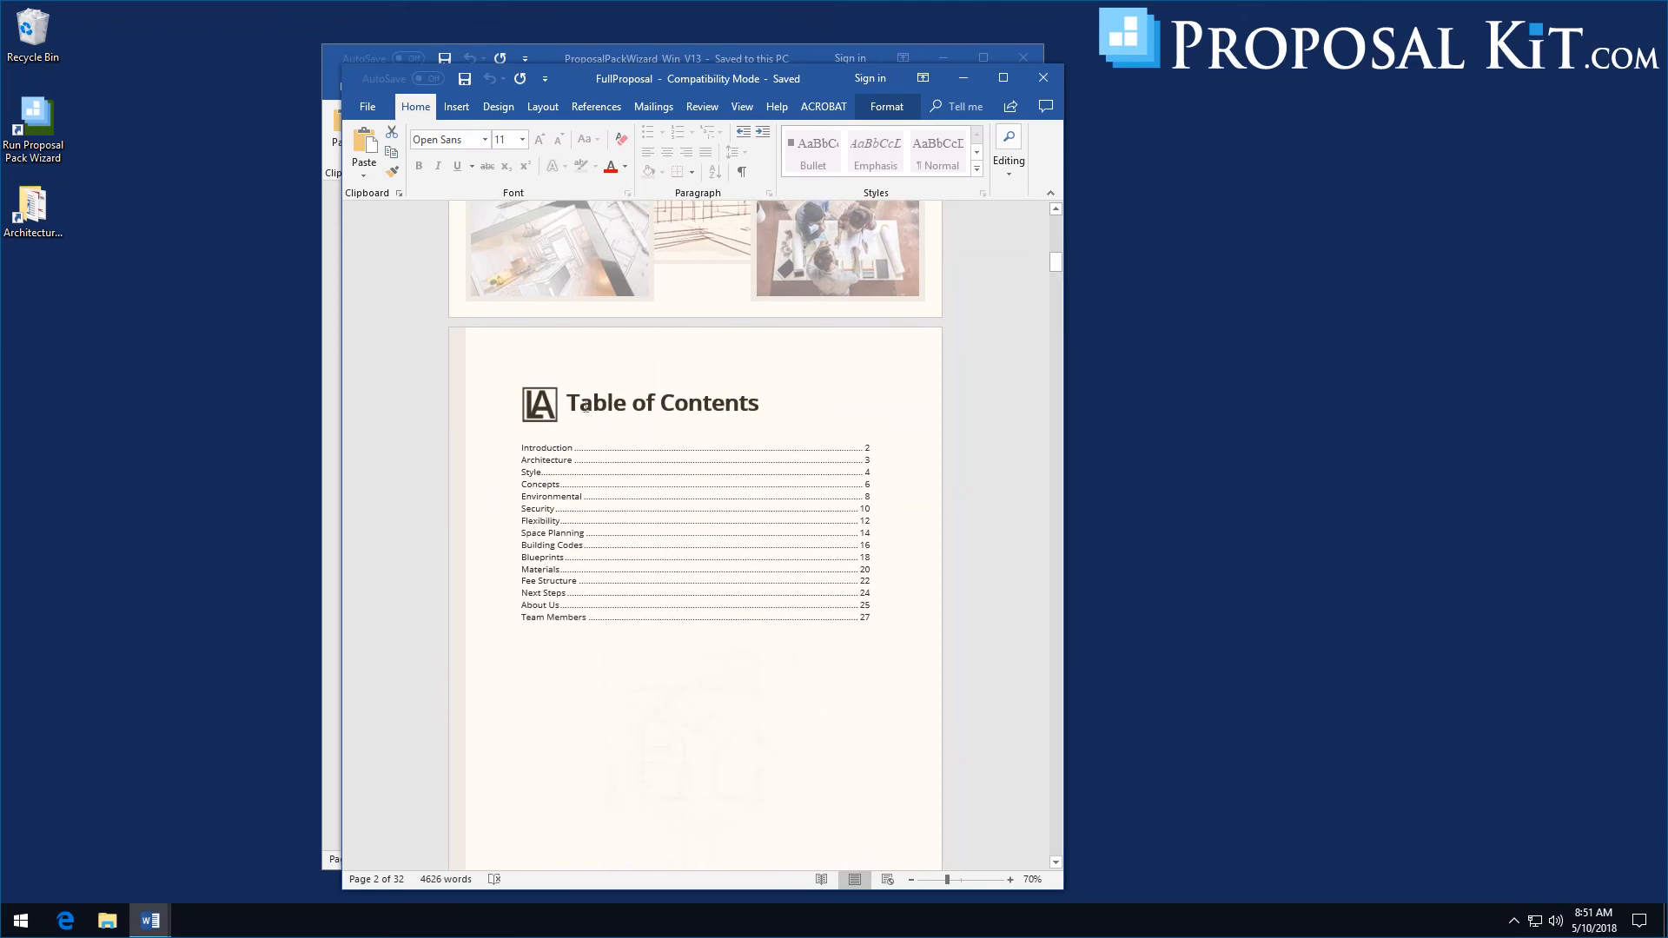
double_click(591, 403)
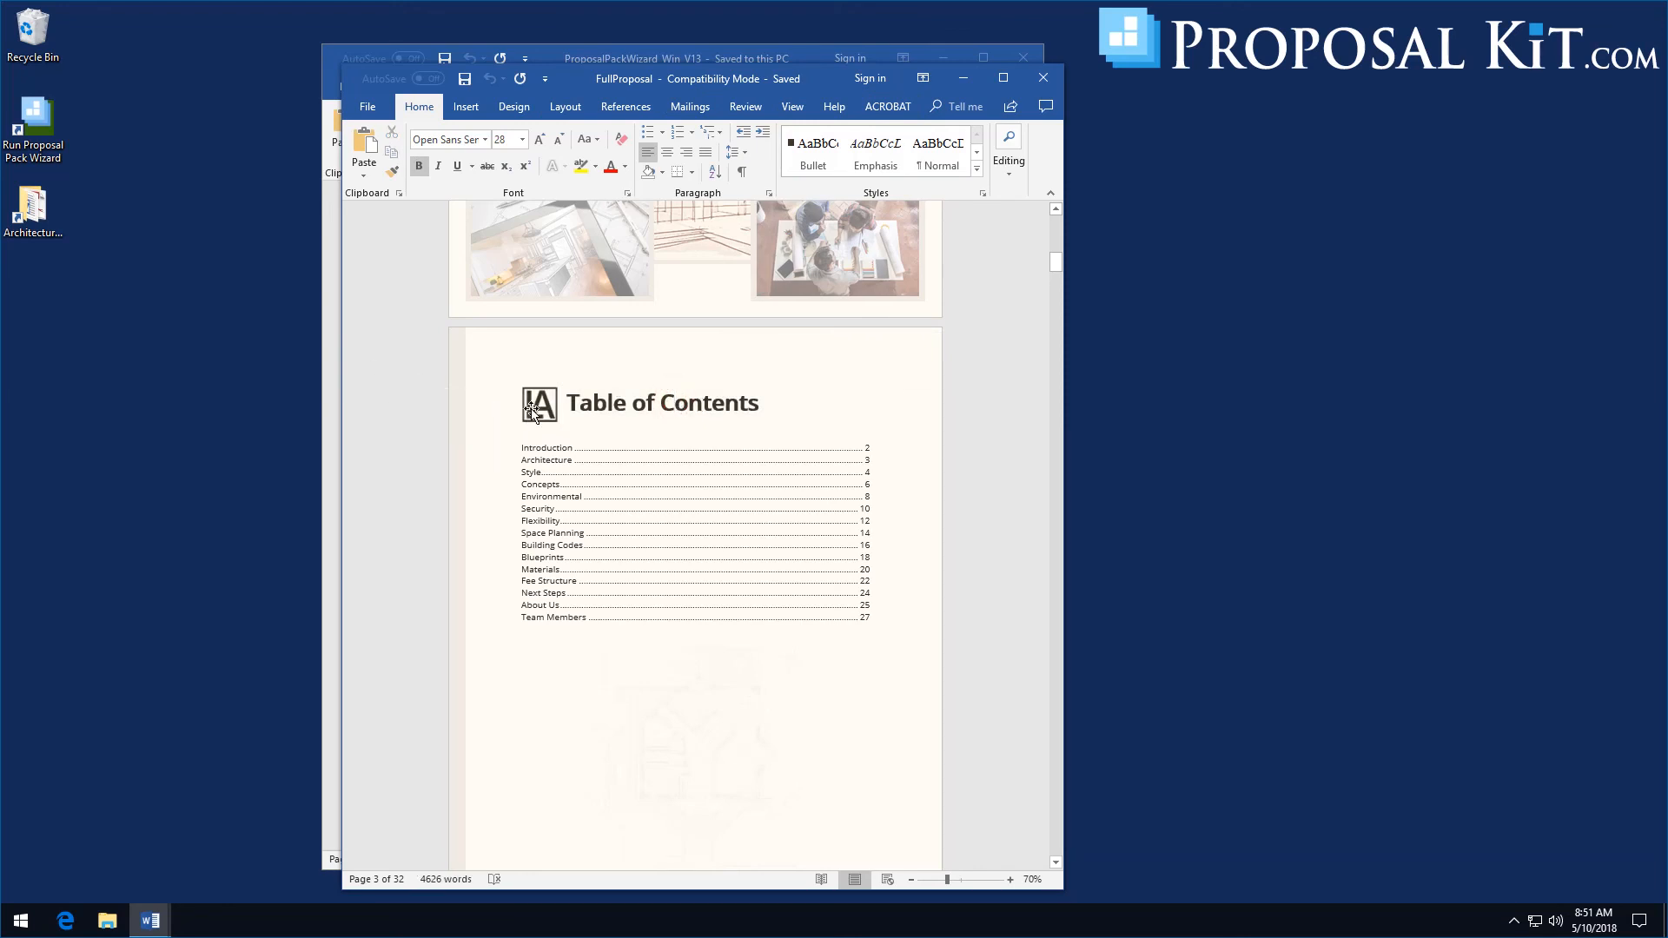
click(539, 403)
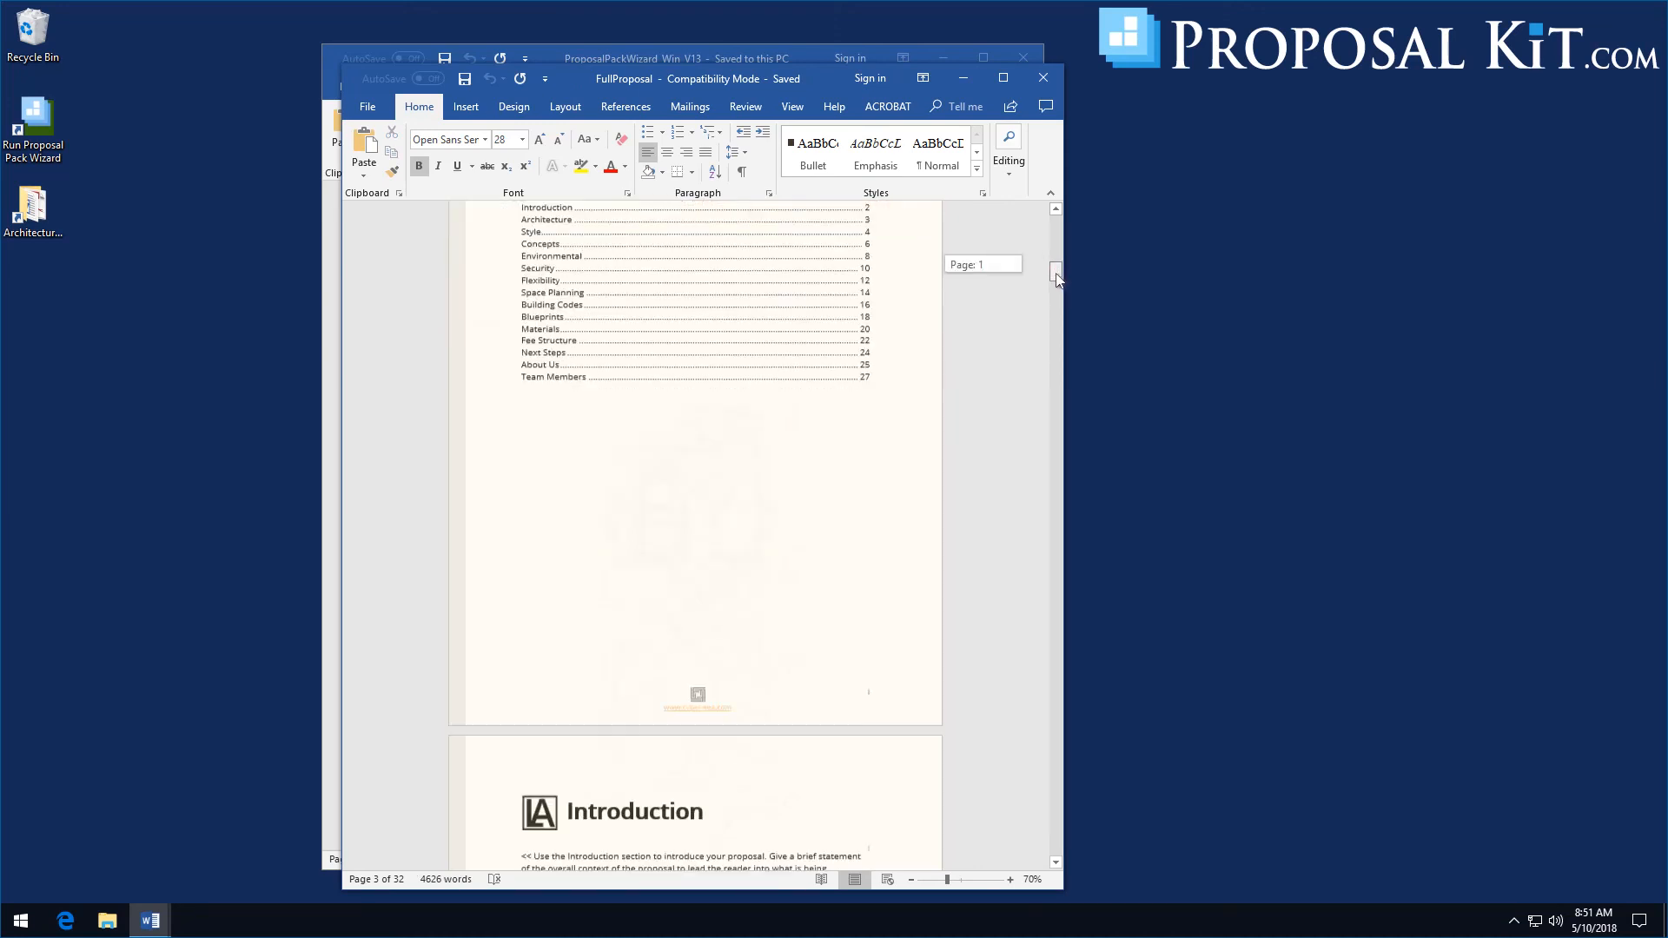
scroll(down, 3)
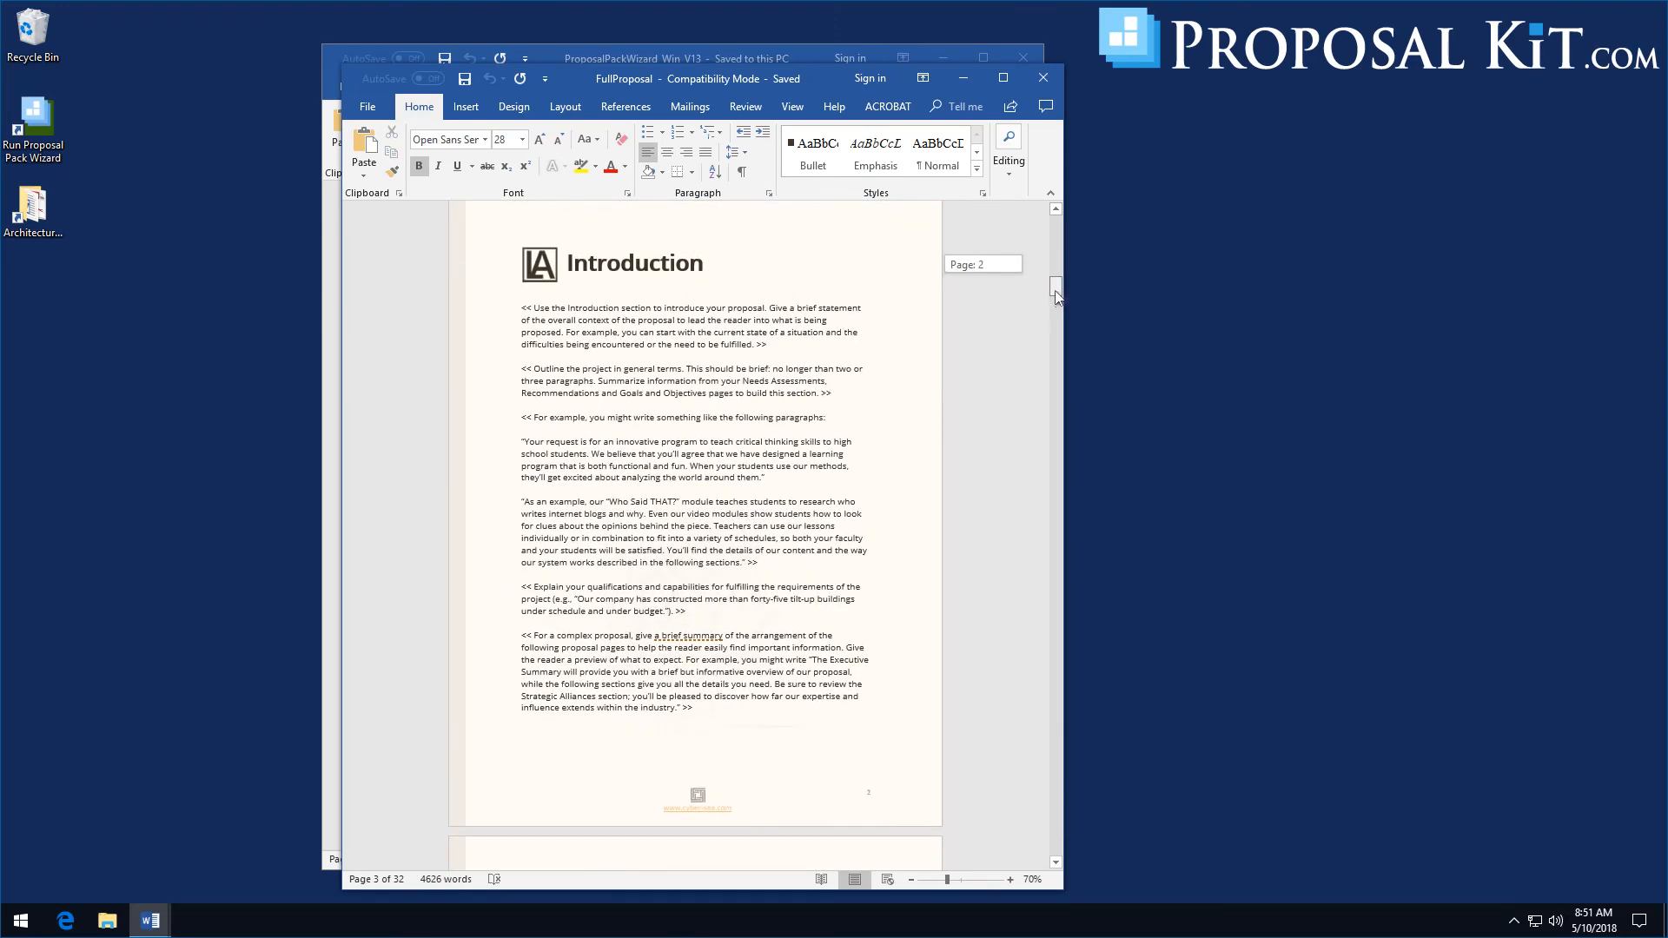
scroll(down, 3)
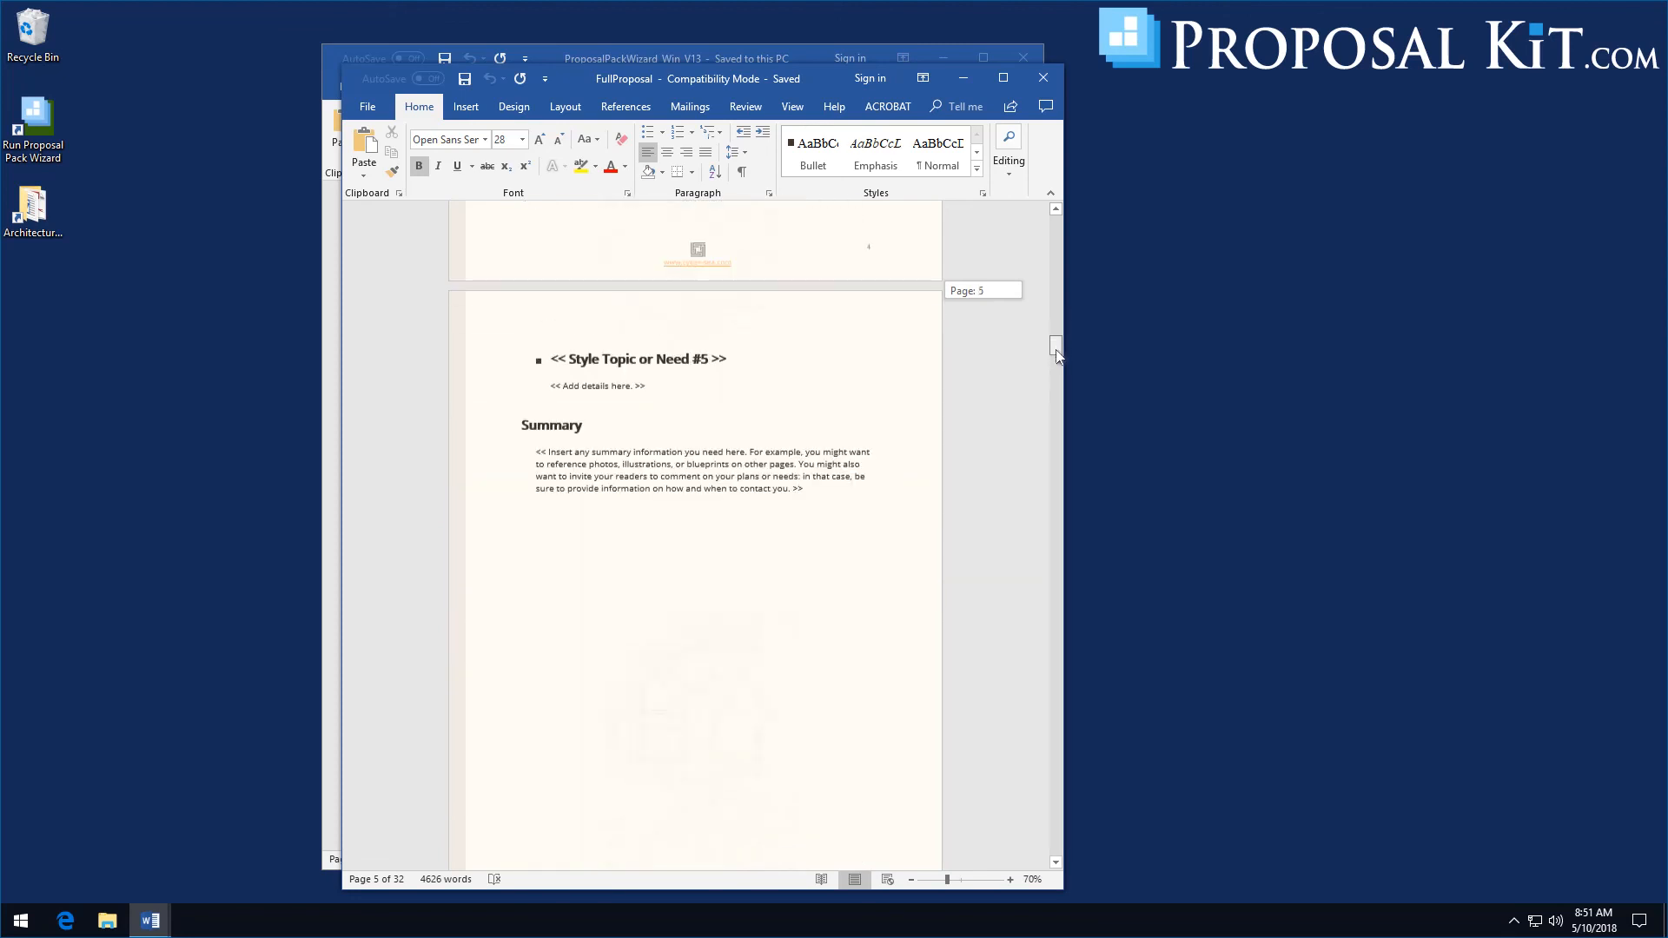
scroll(down, 3)
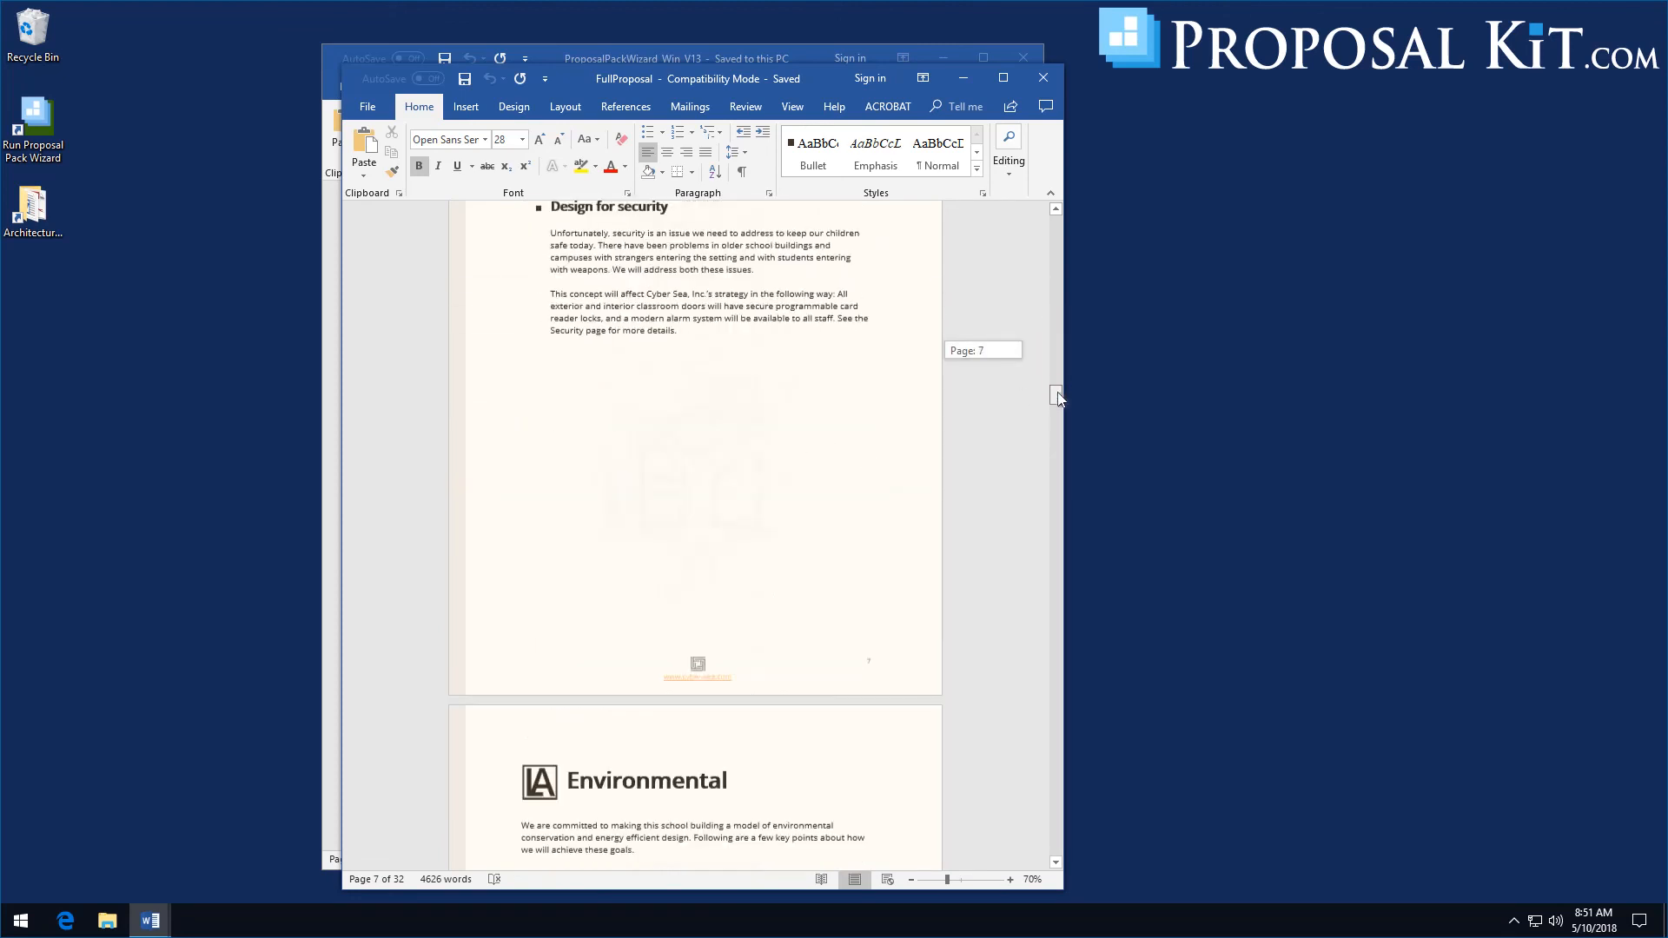
scroll(down, 3)
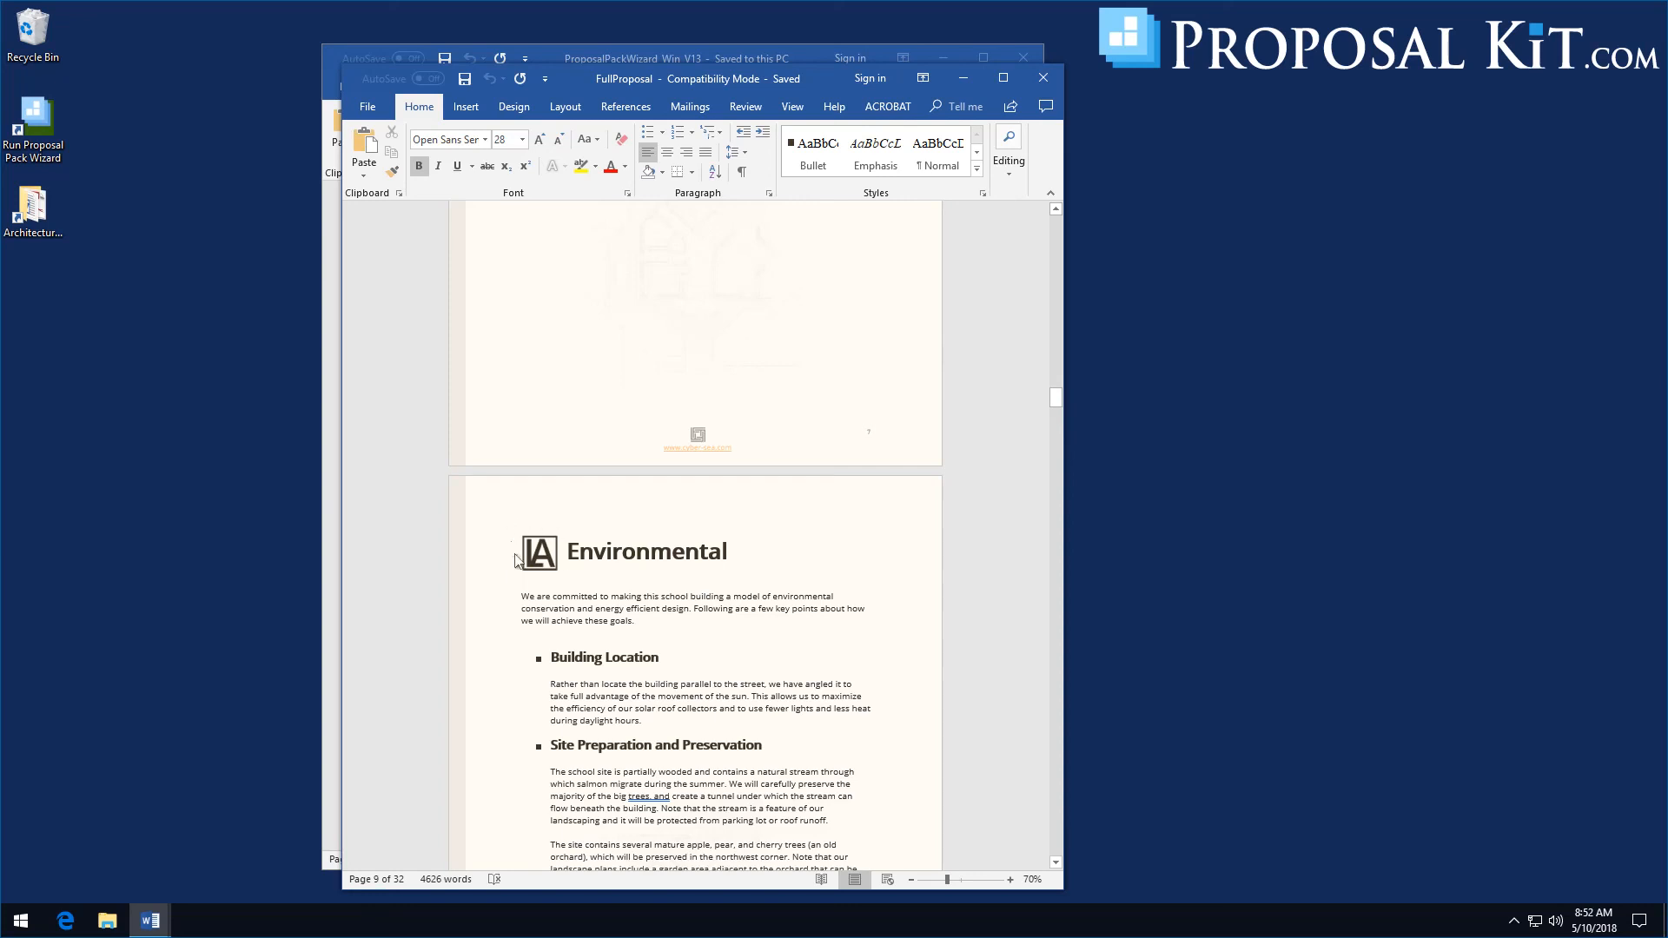
mouse_move(1055, 399)
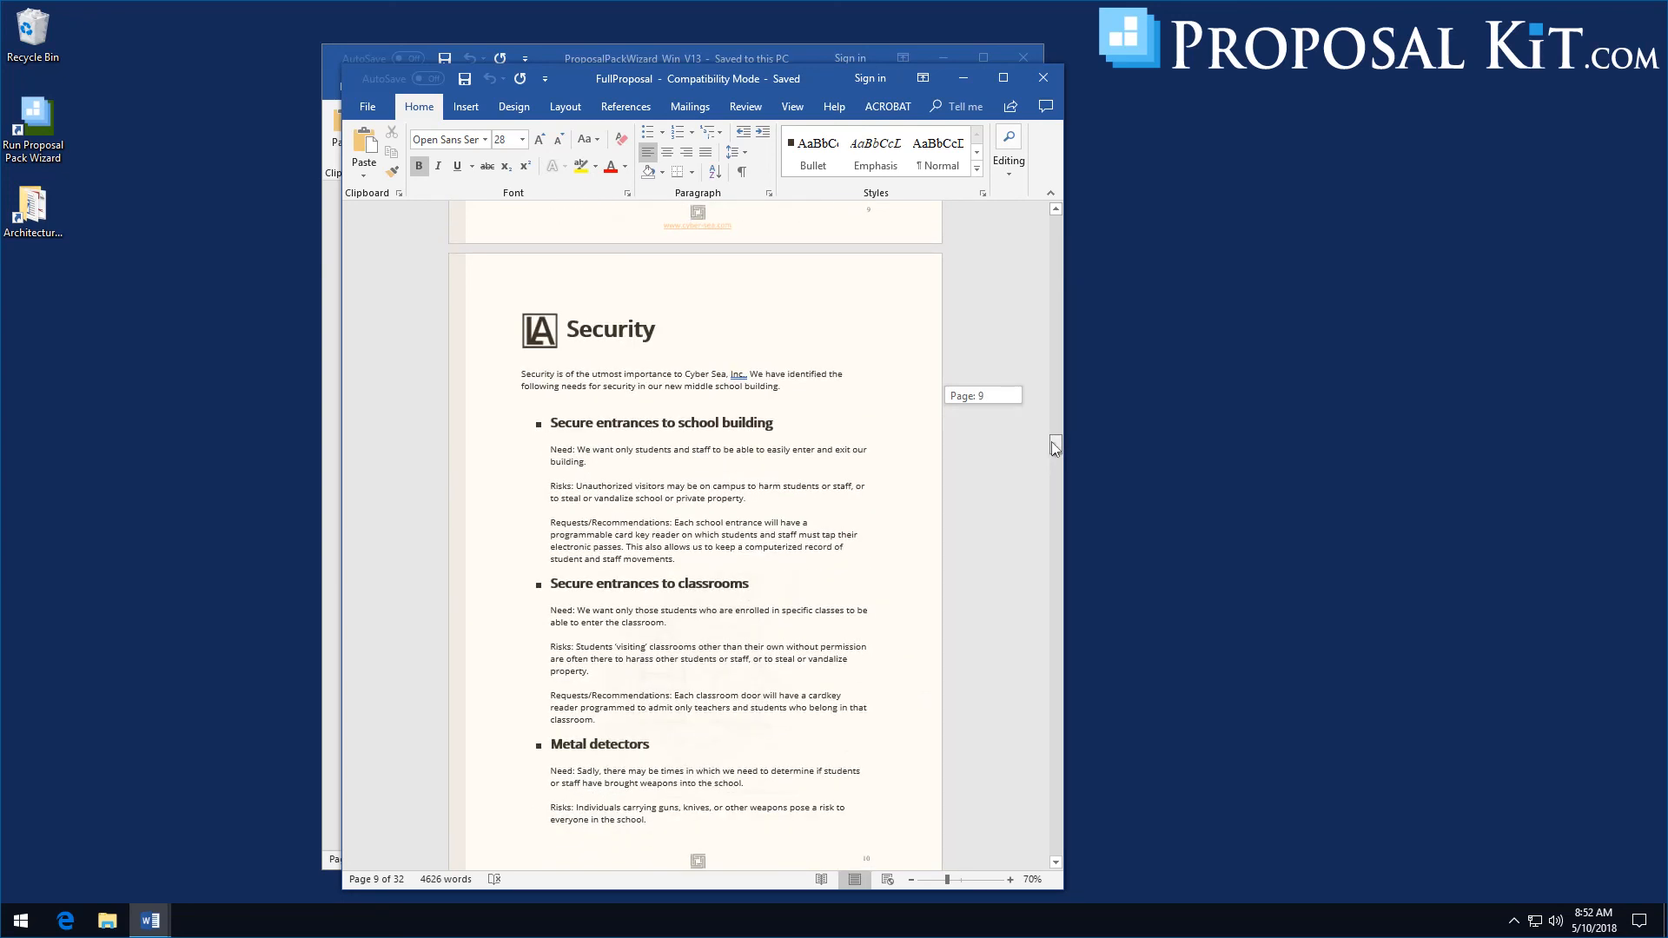
scroll(down, 3)
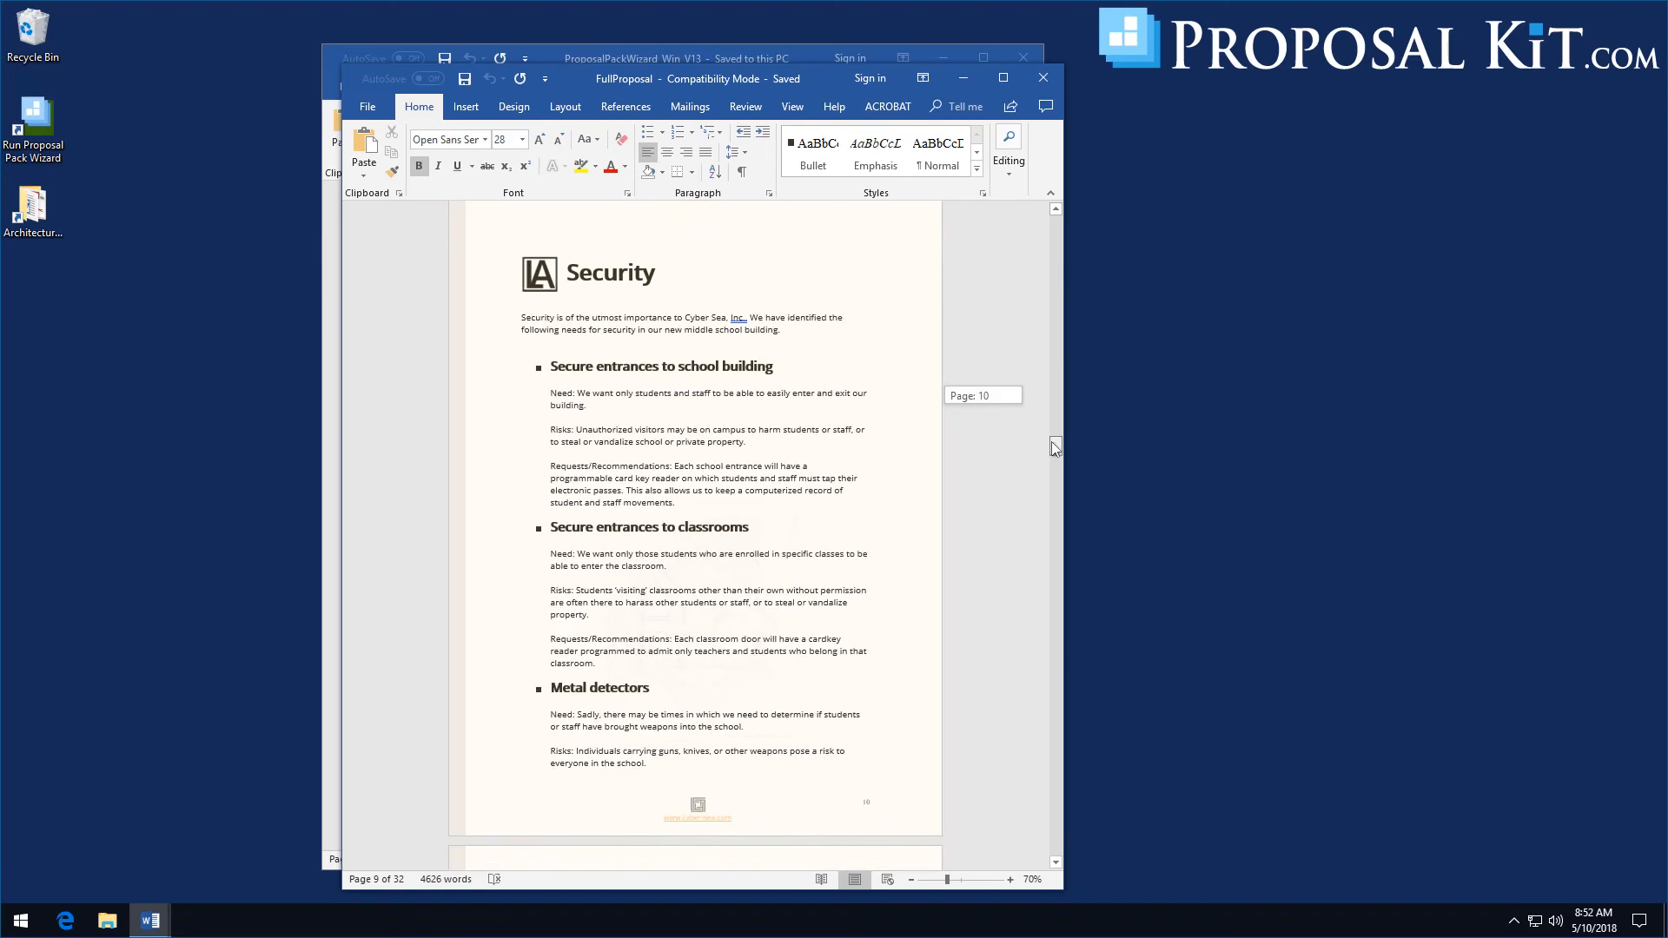
scroll(down, 3)
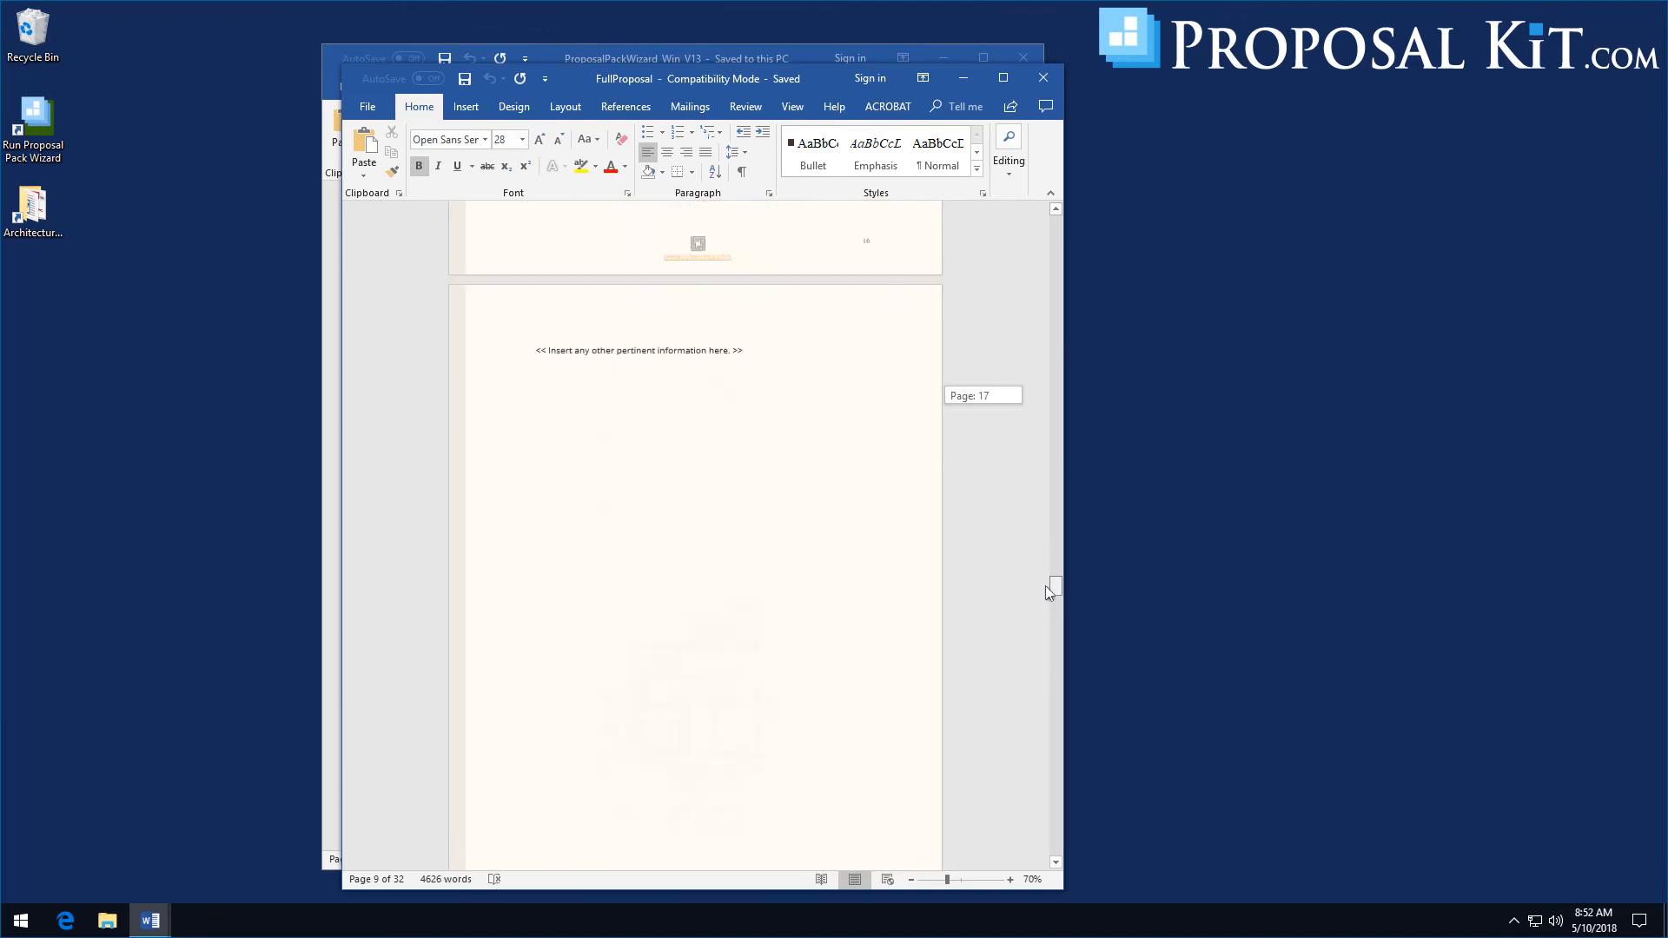
scroll(down, 3)
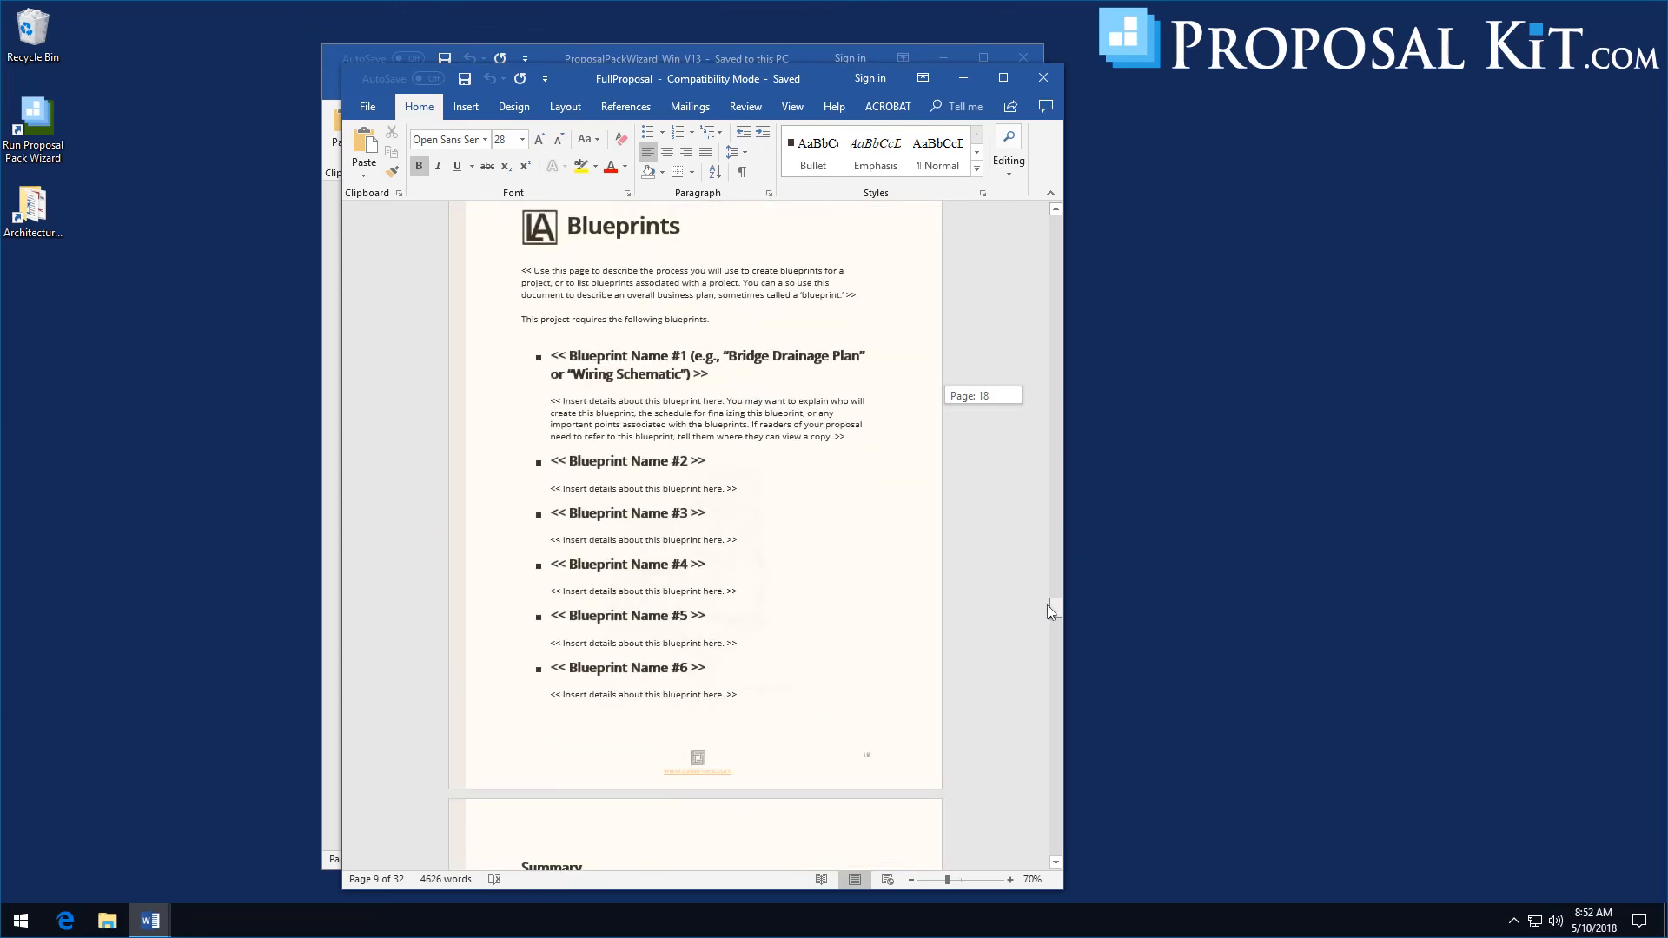